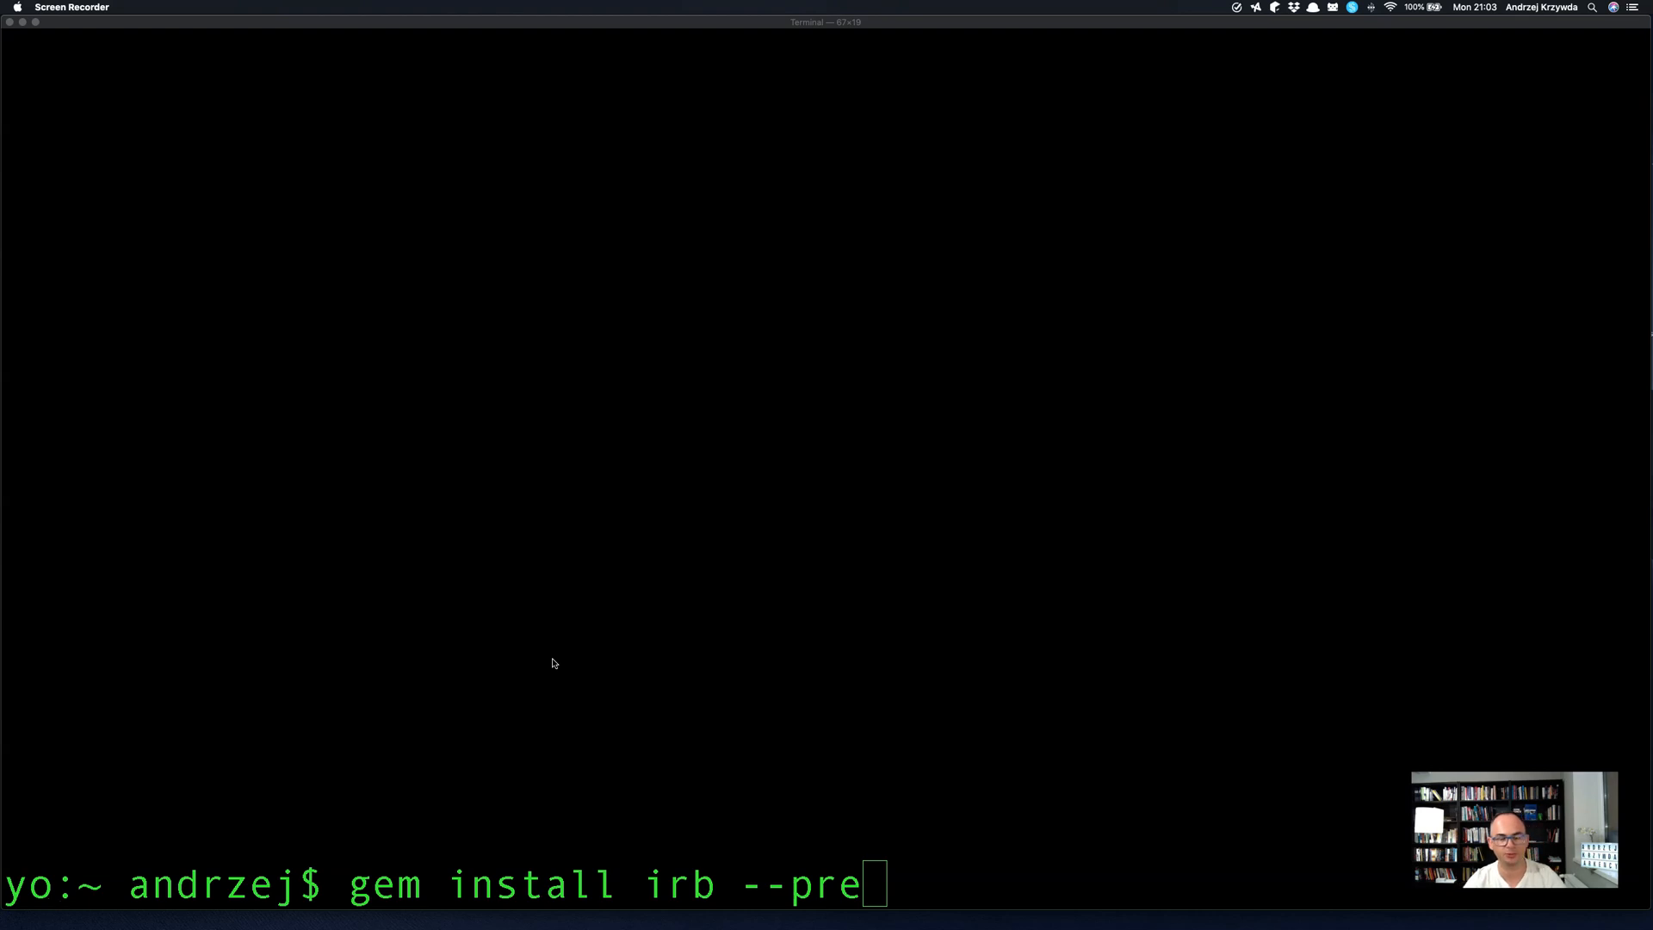
Focus the Terminal window to start an interactive Ruby session.
left_click(575, 636)
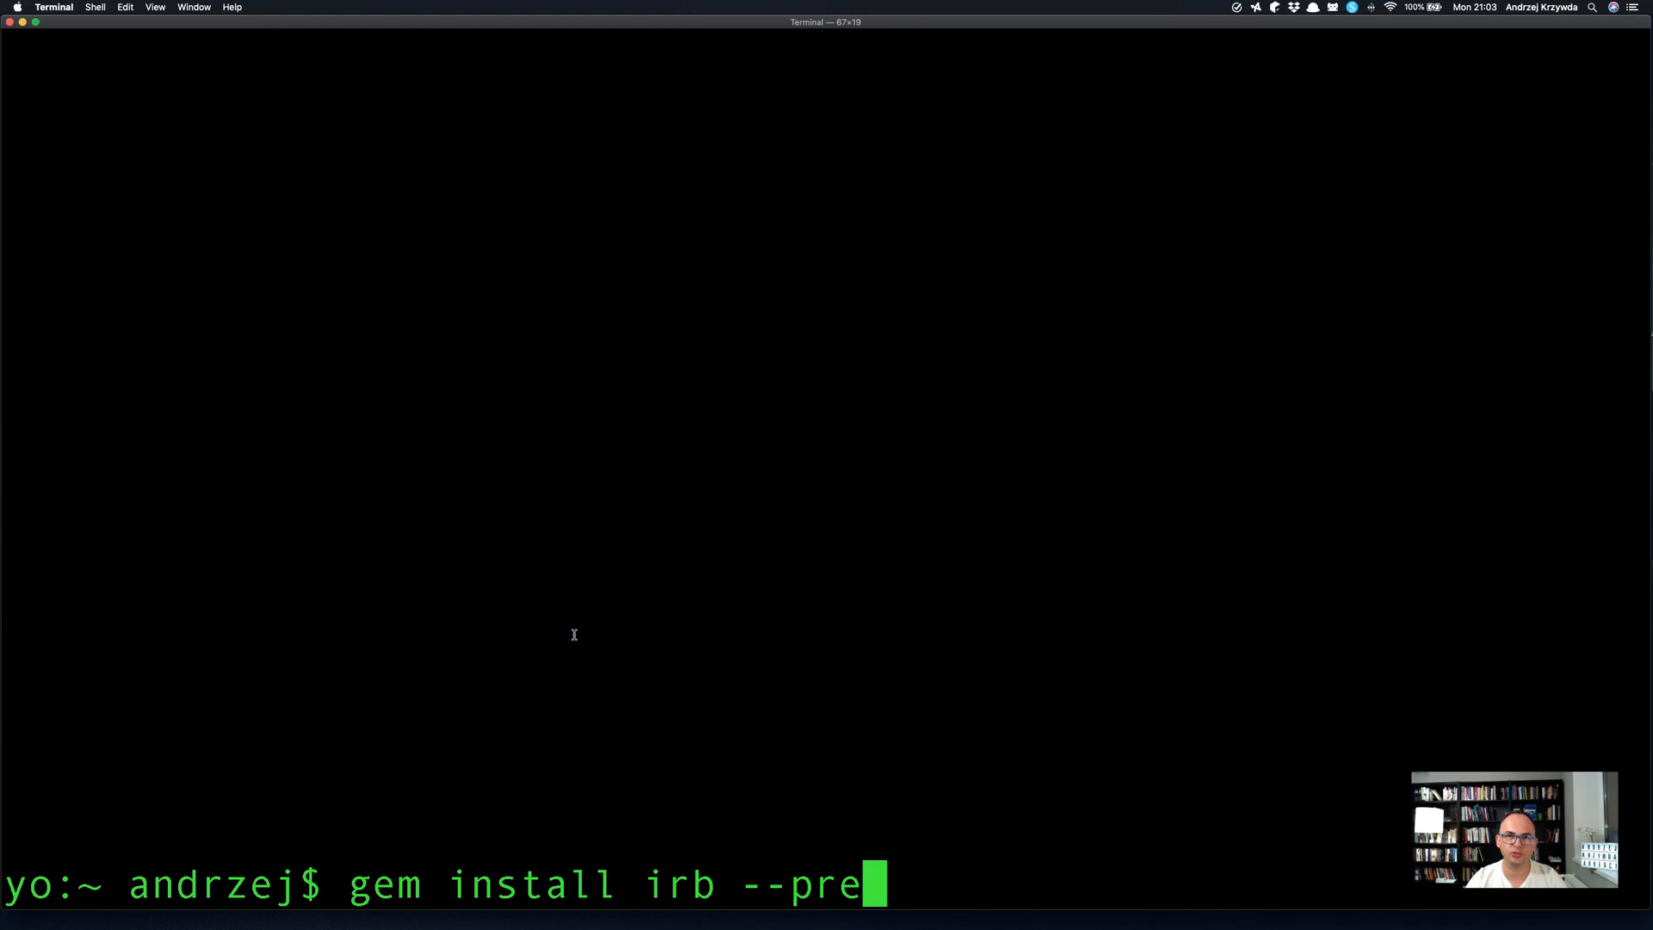
mouse_move(631, 899)
type("irb")
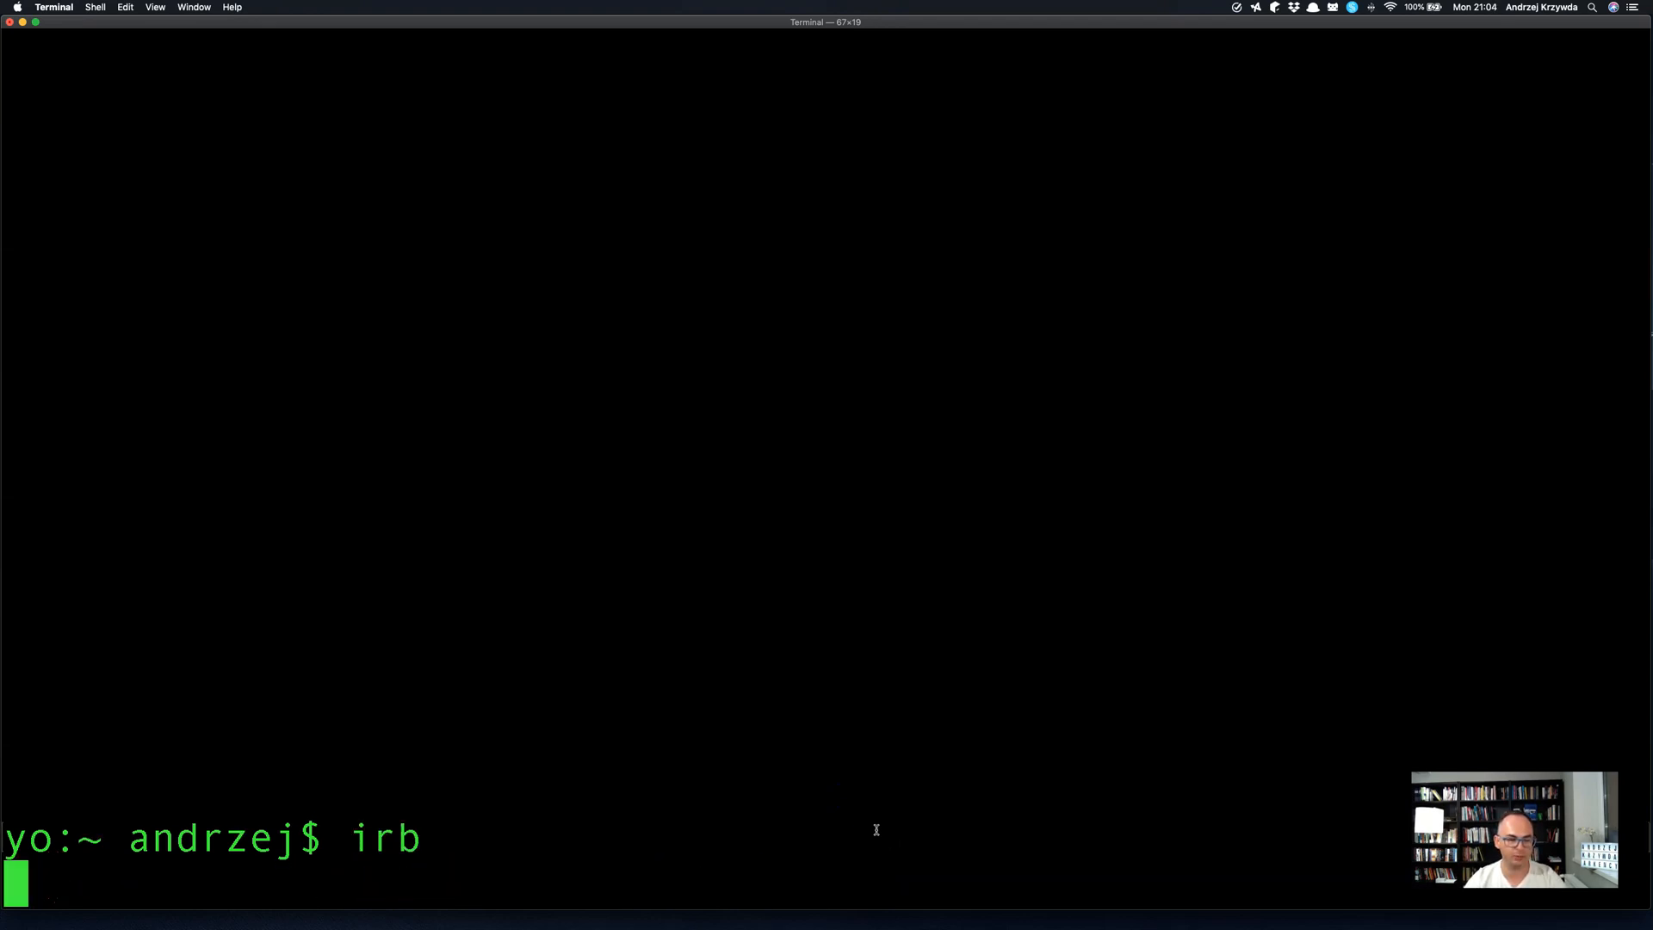
Discard a half-written duck assignment and check 1.is_a?(Object) returns true.
key("return")
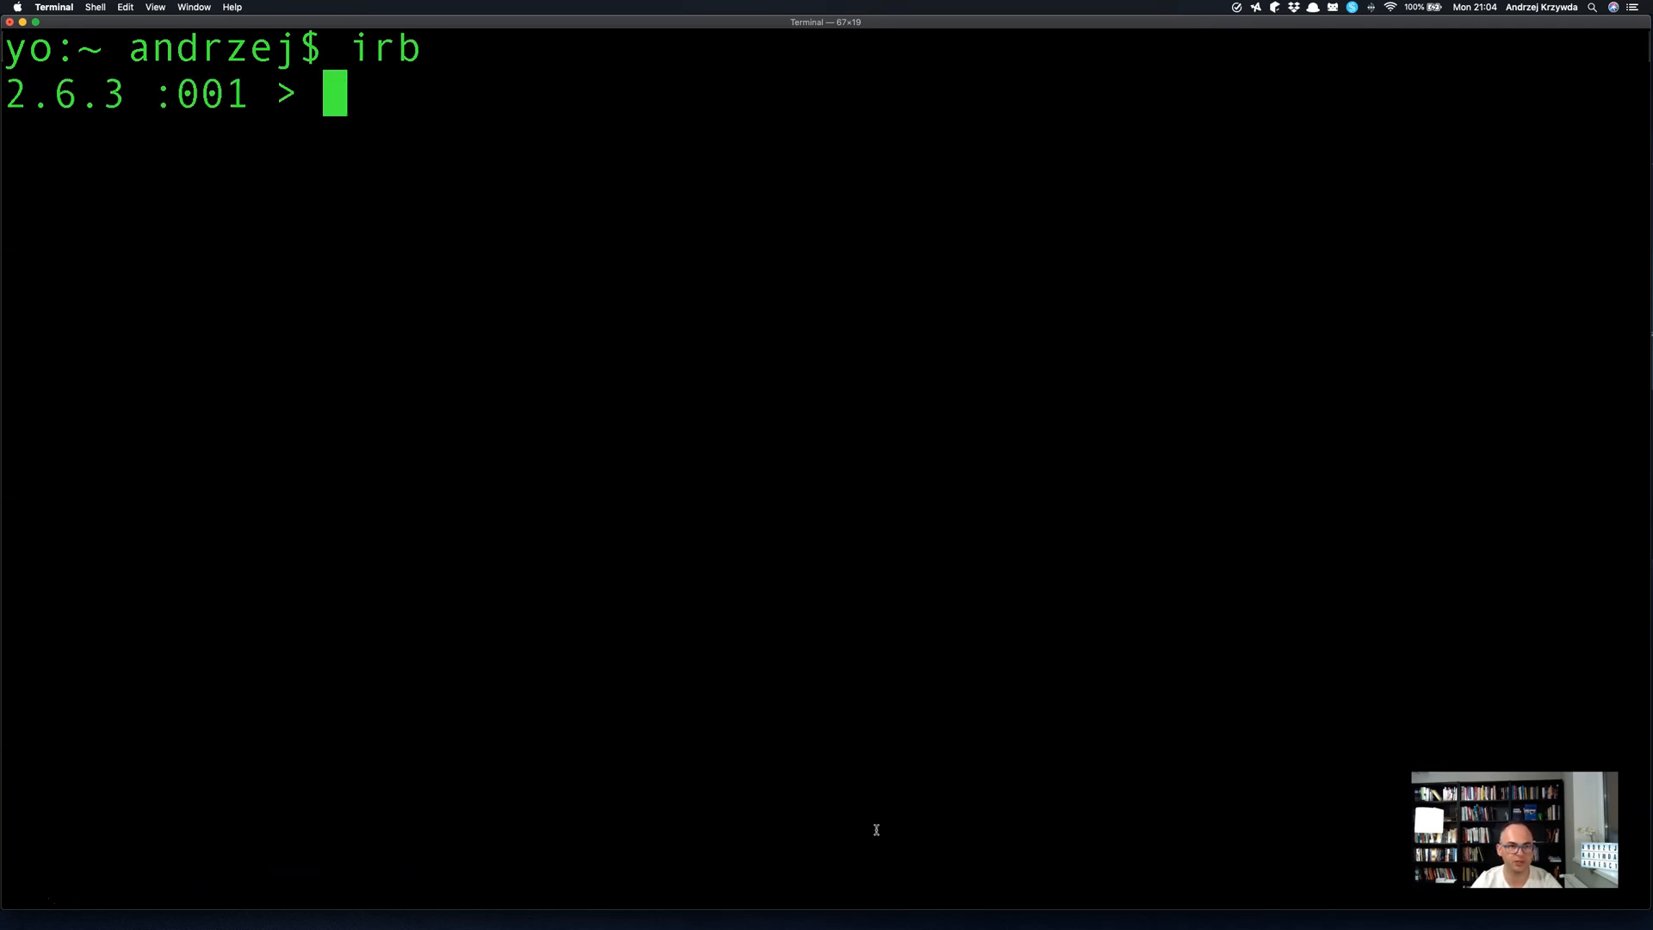
type("duck = 0")
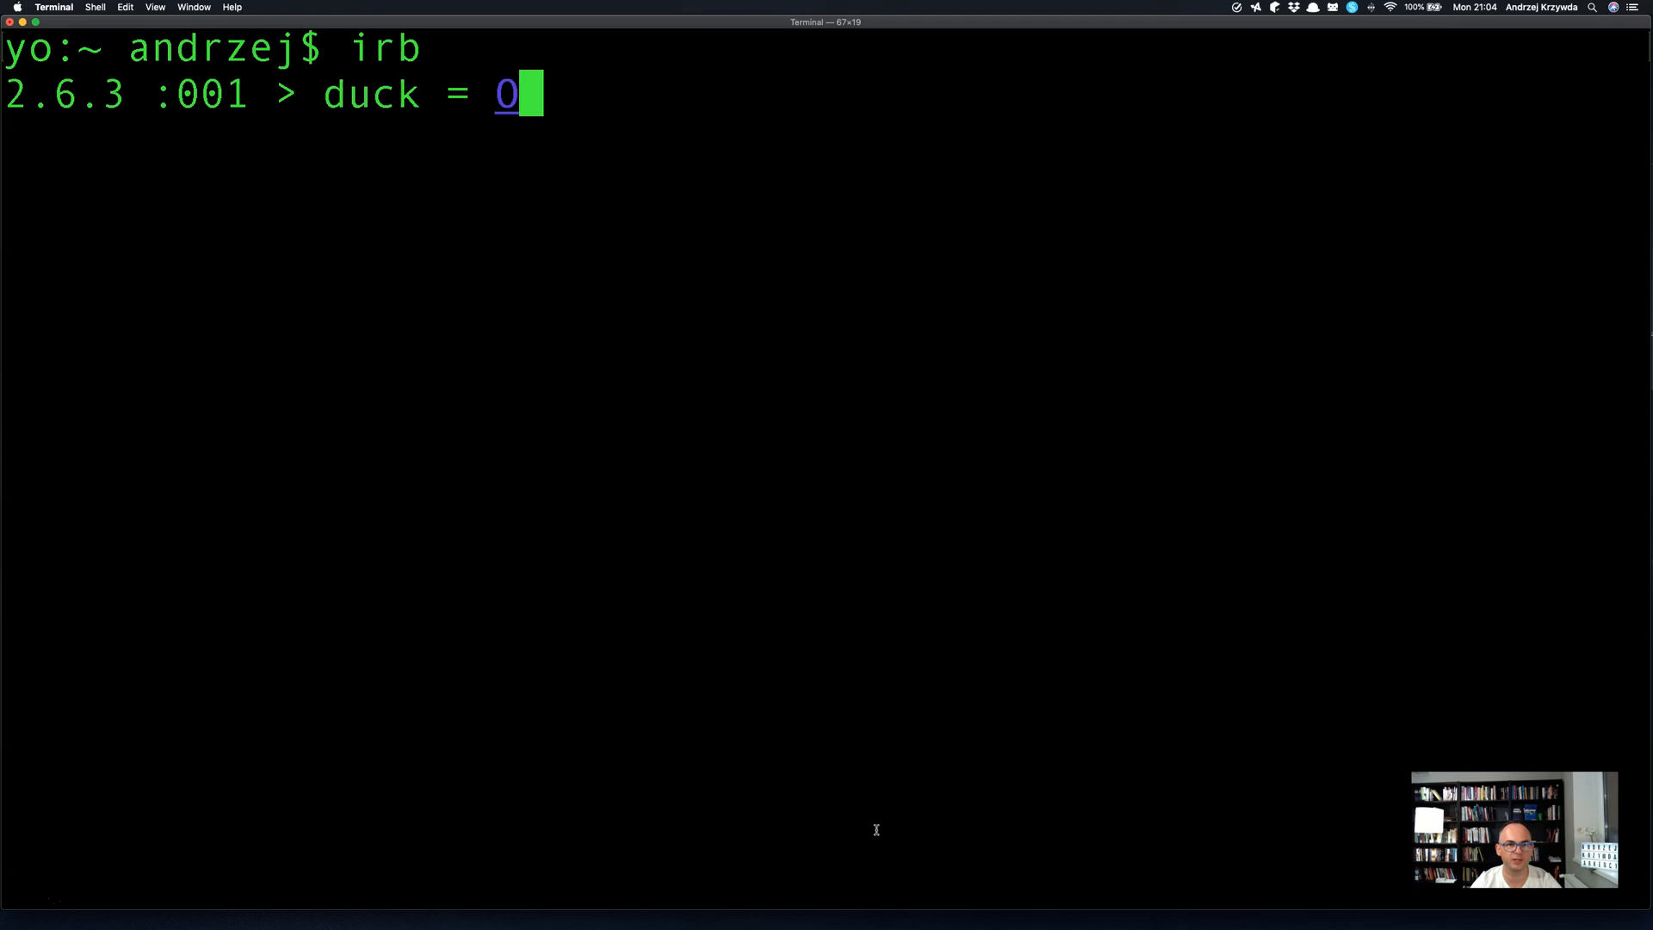
key("Backspace")
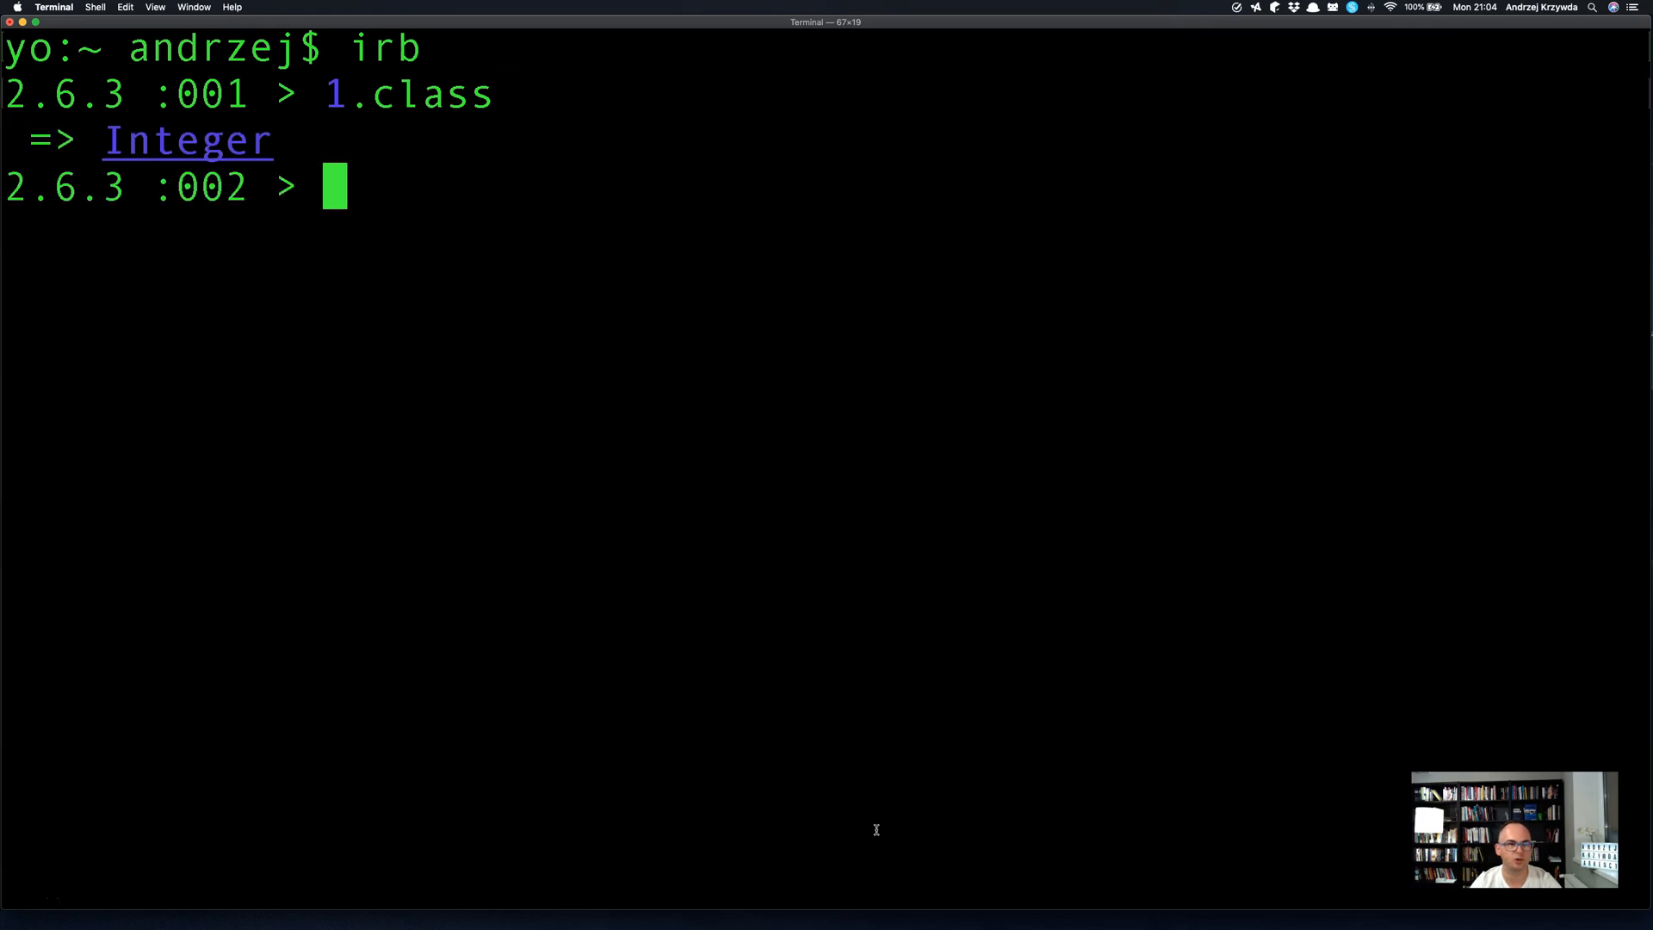
type("1.")
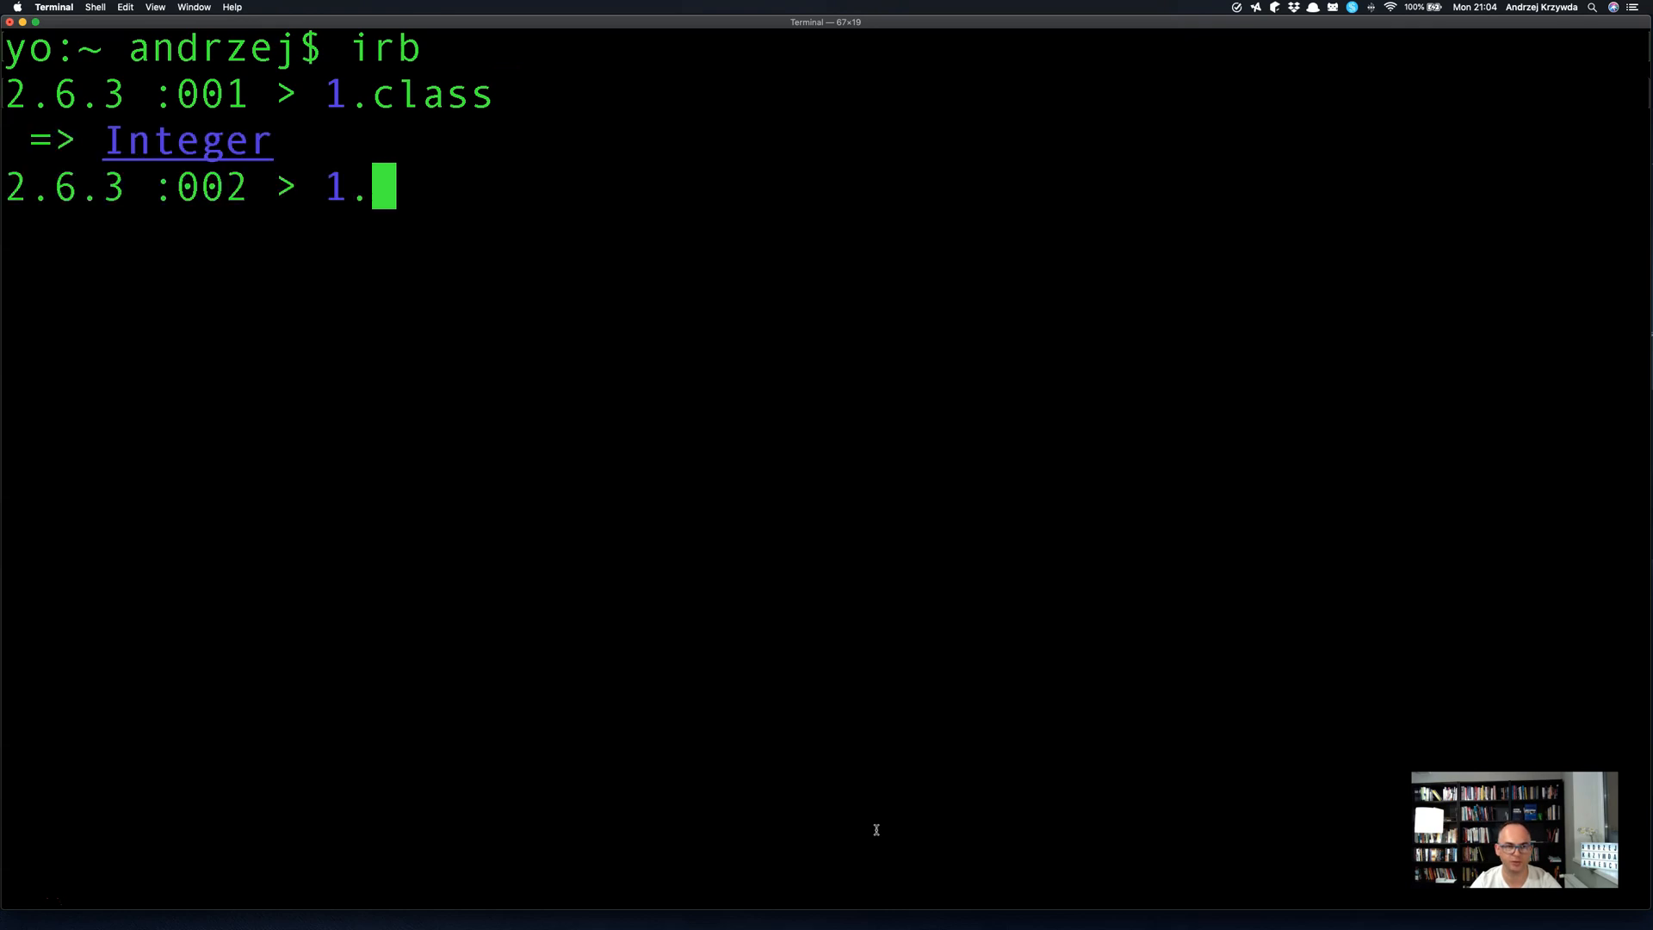
type("is_A")
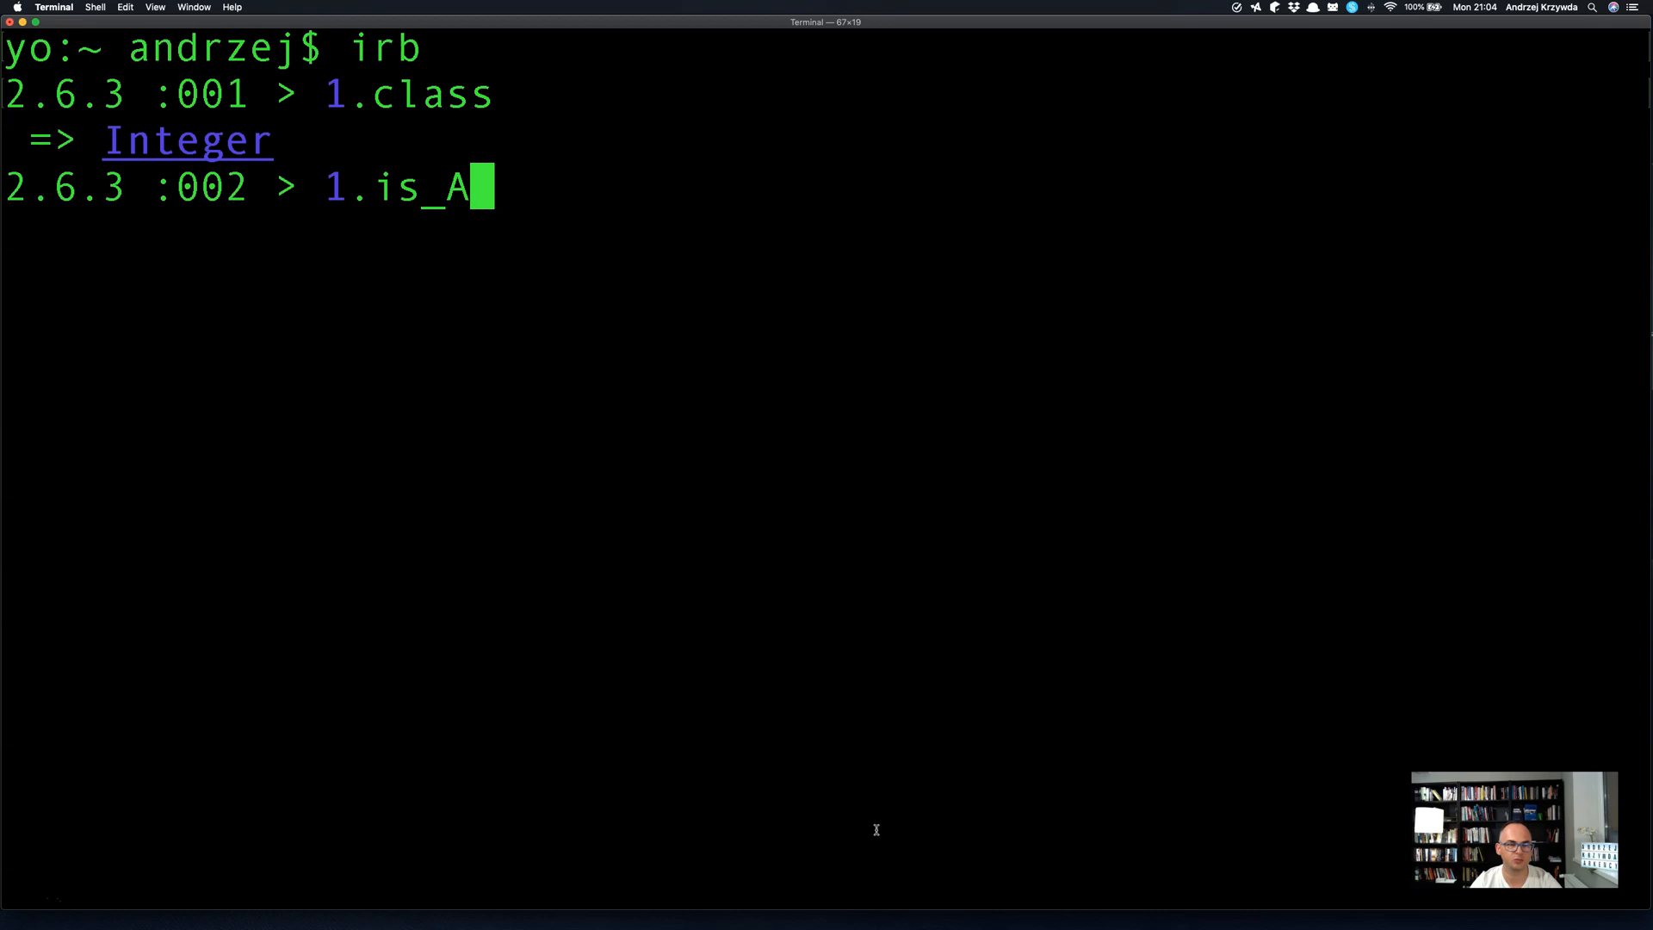
type("?(Obje")
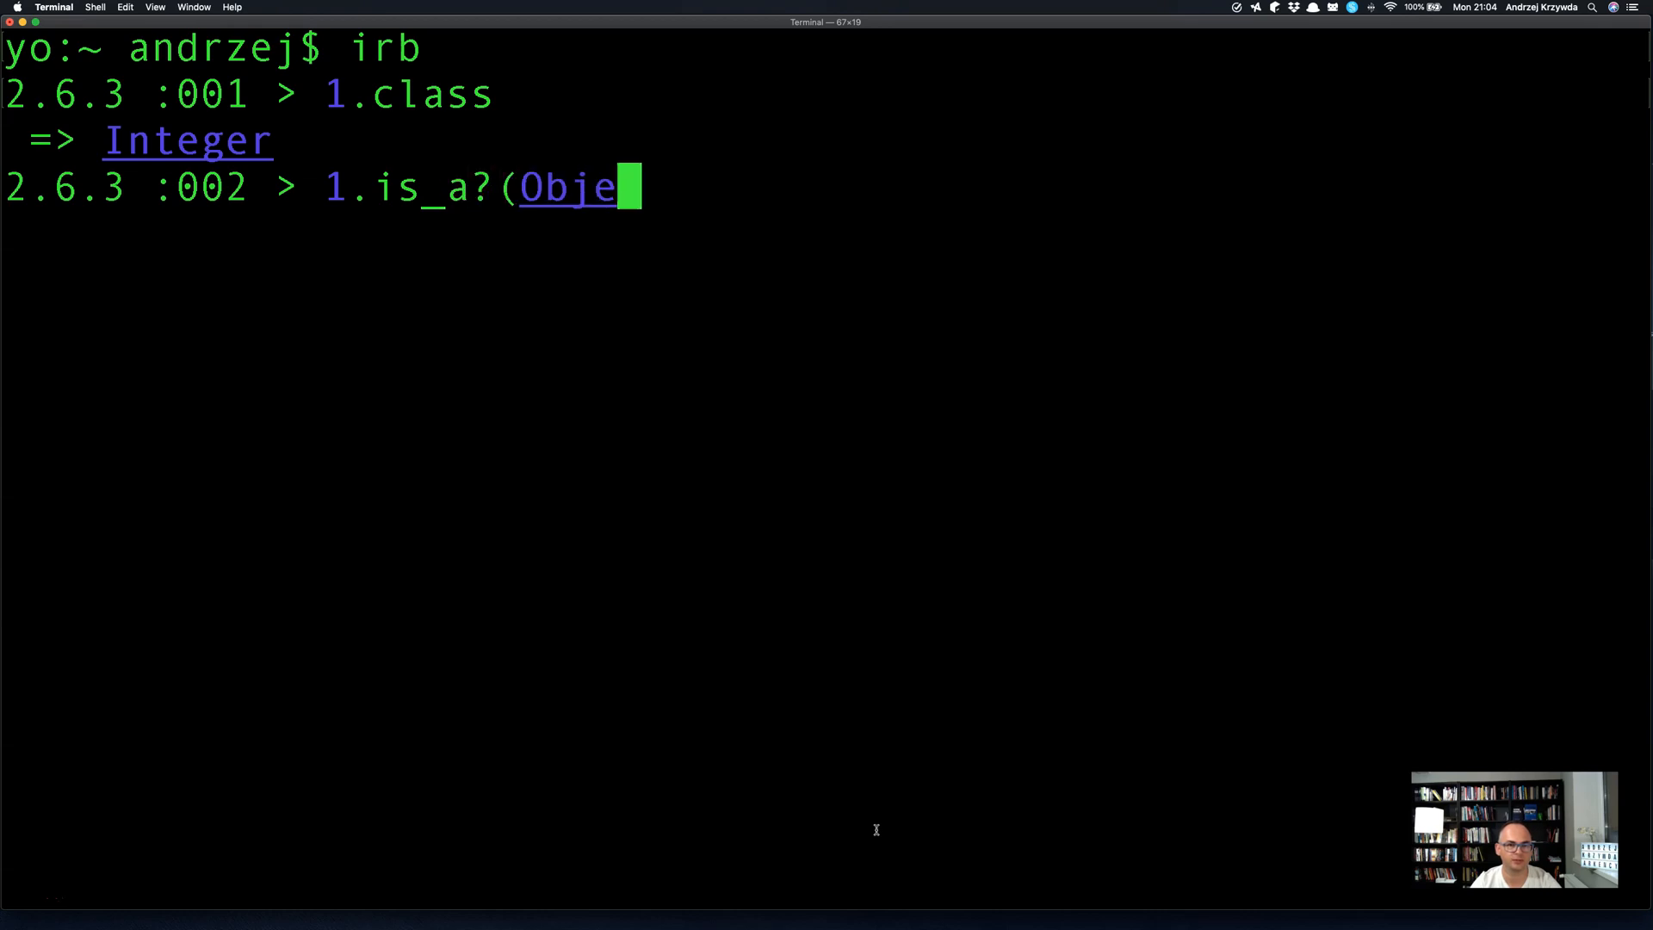
key("Return")
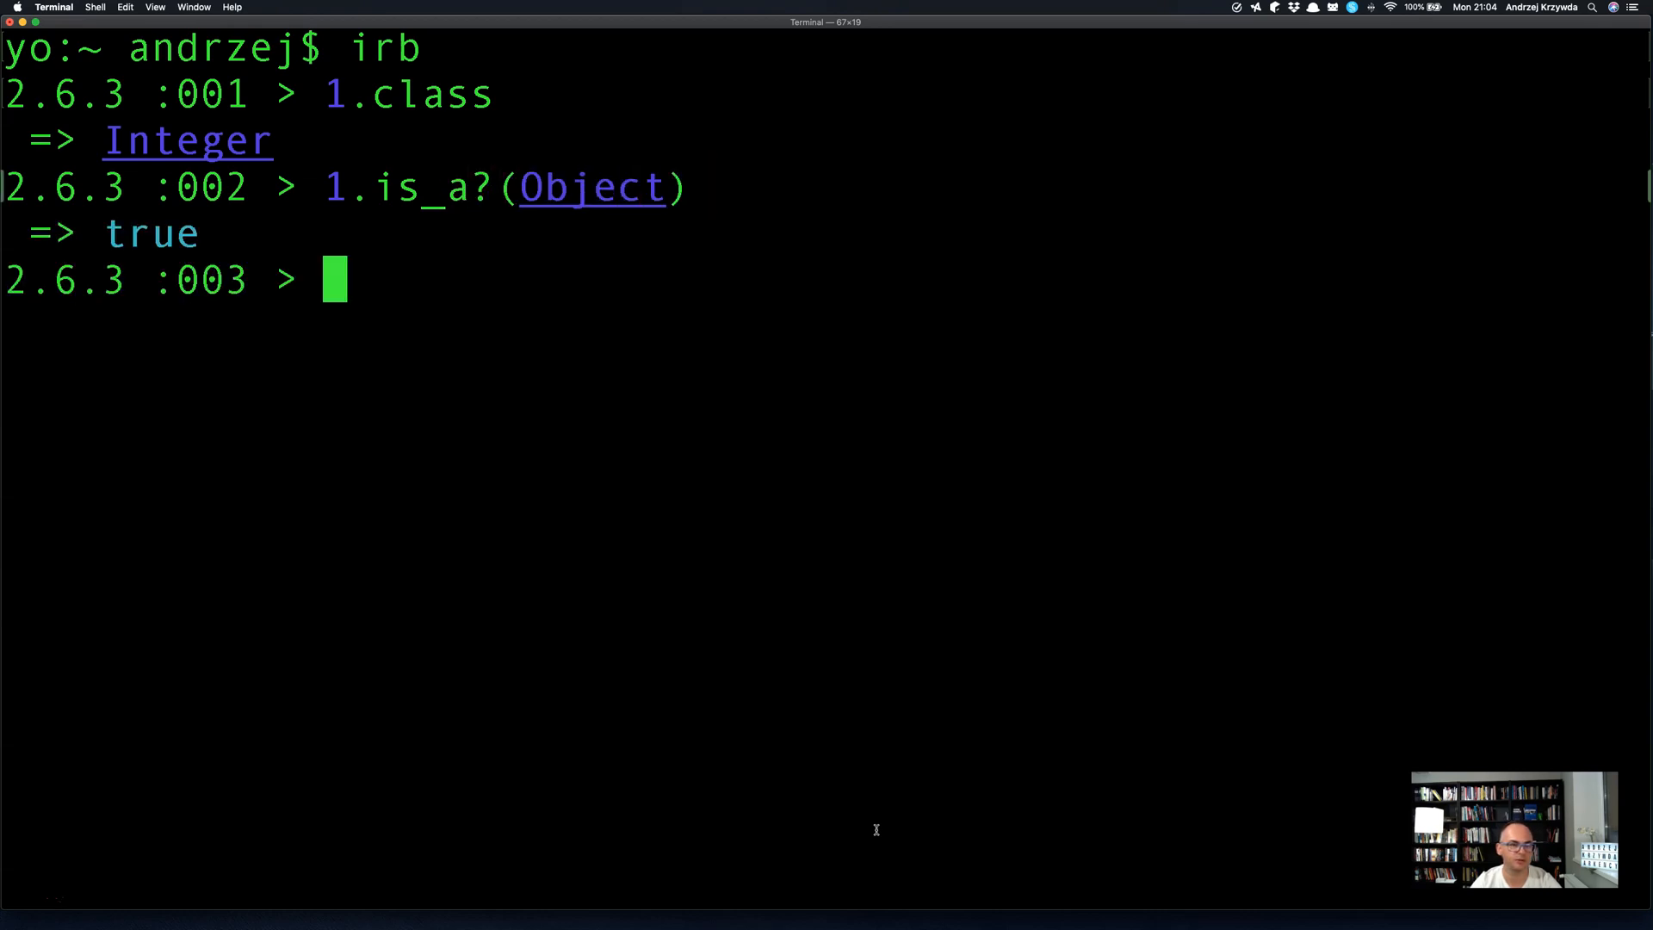
Confirm an empty string "" and a symbol are also Objects via is_a?(Object).
type("\"\".is_a?(Object)")
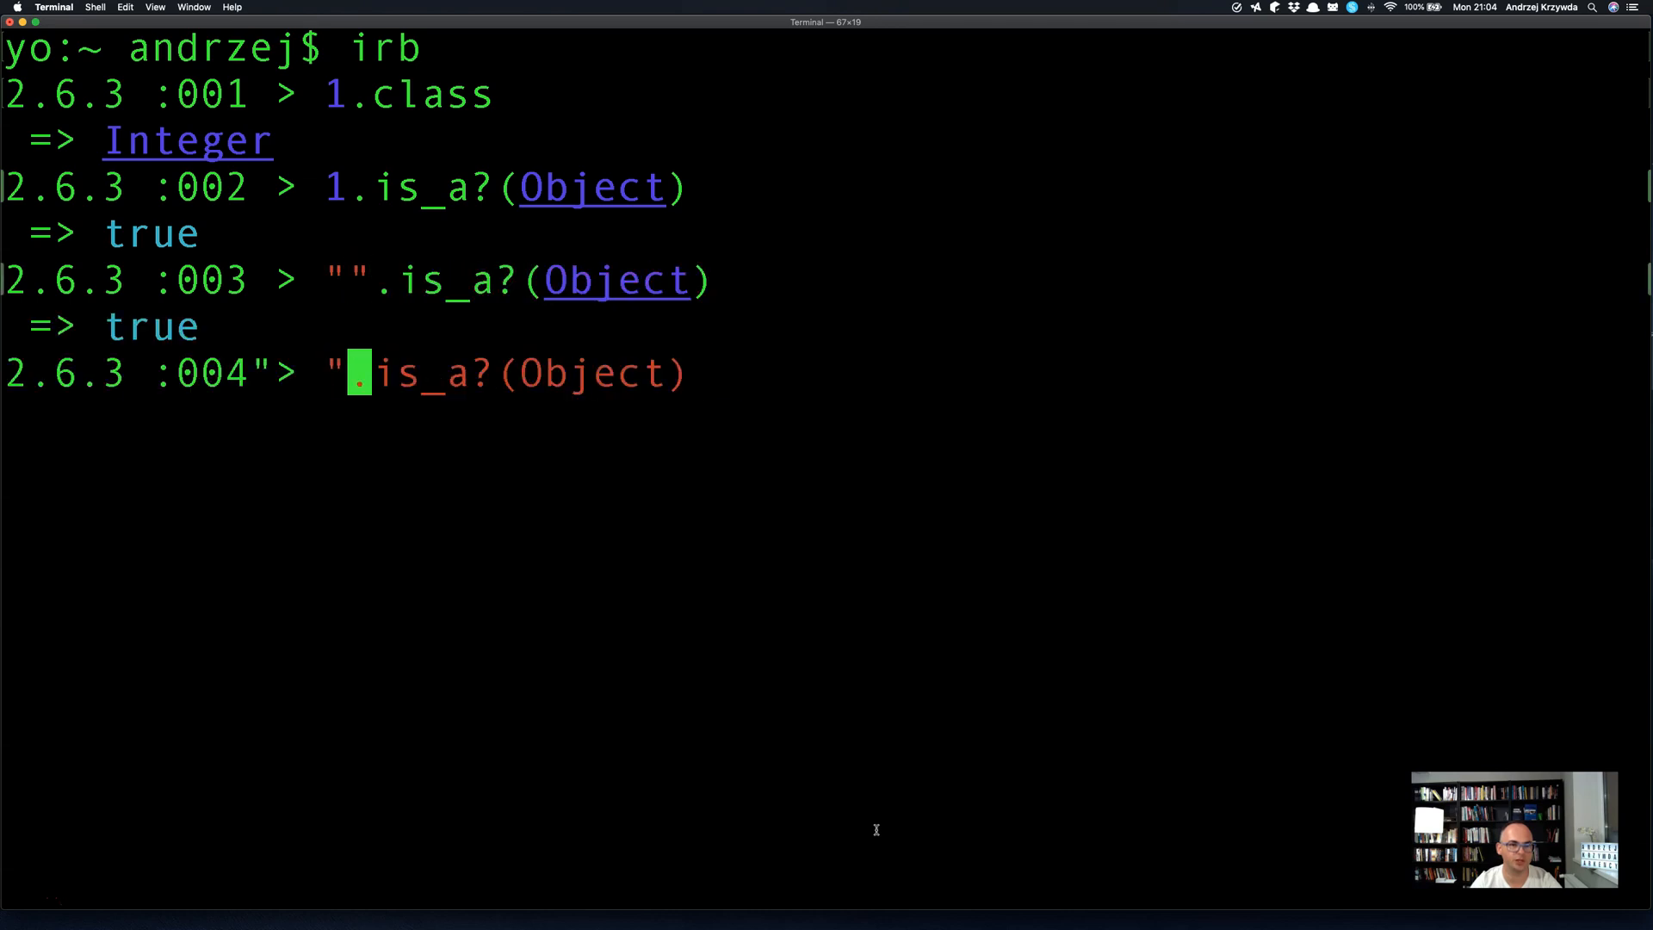
type(":a")
key("Return")
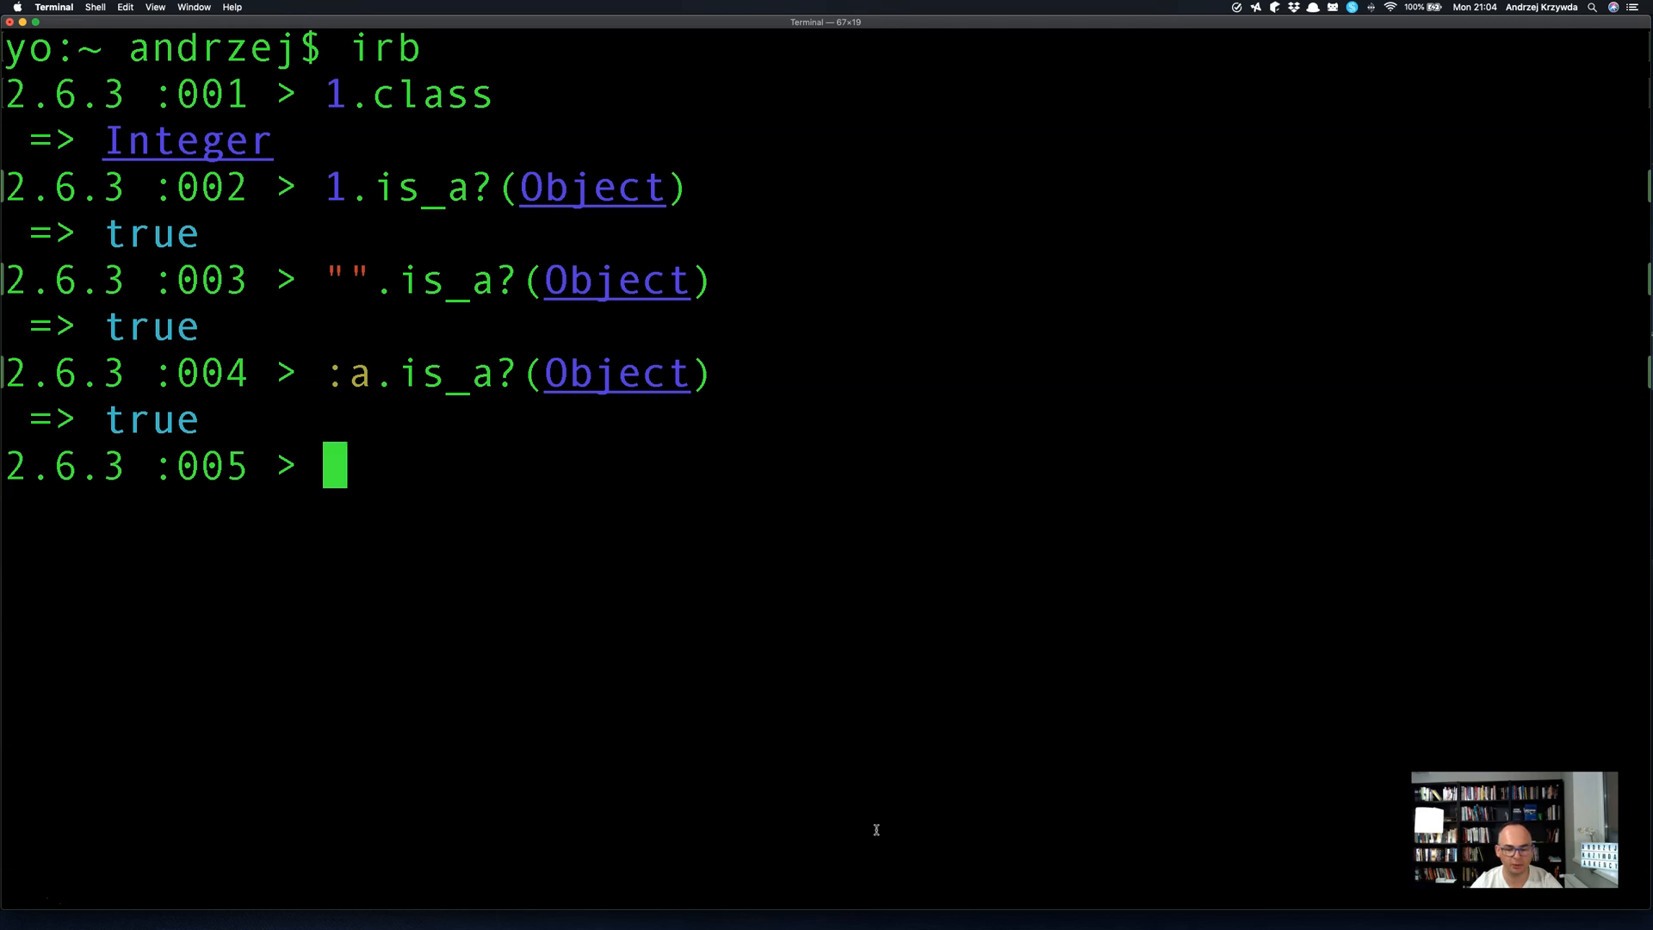
Create a plain object with duck = Object.new, leaving a blank prompt after.
type("duck = Ob")
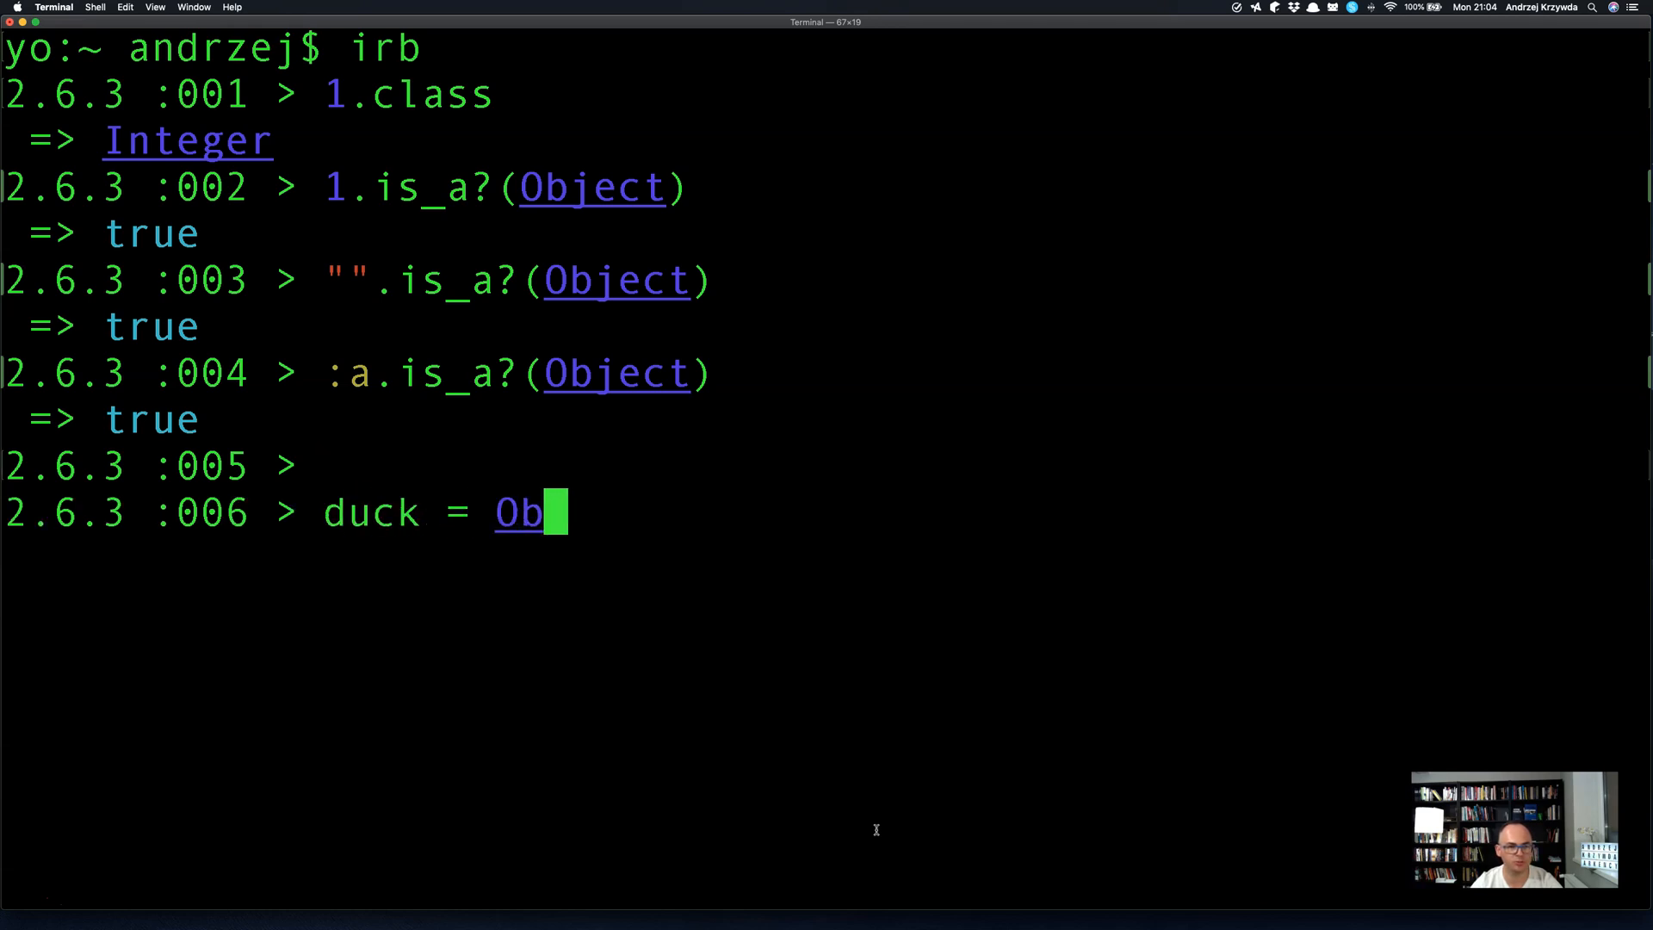
type("ject.new")
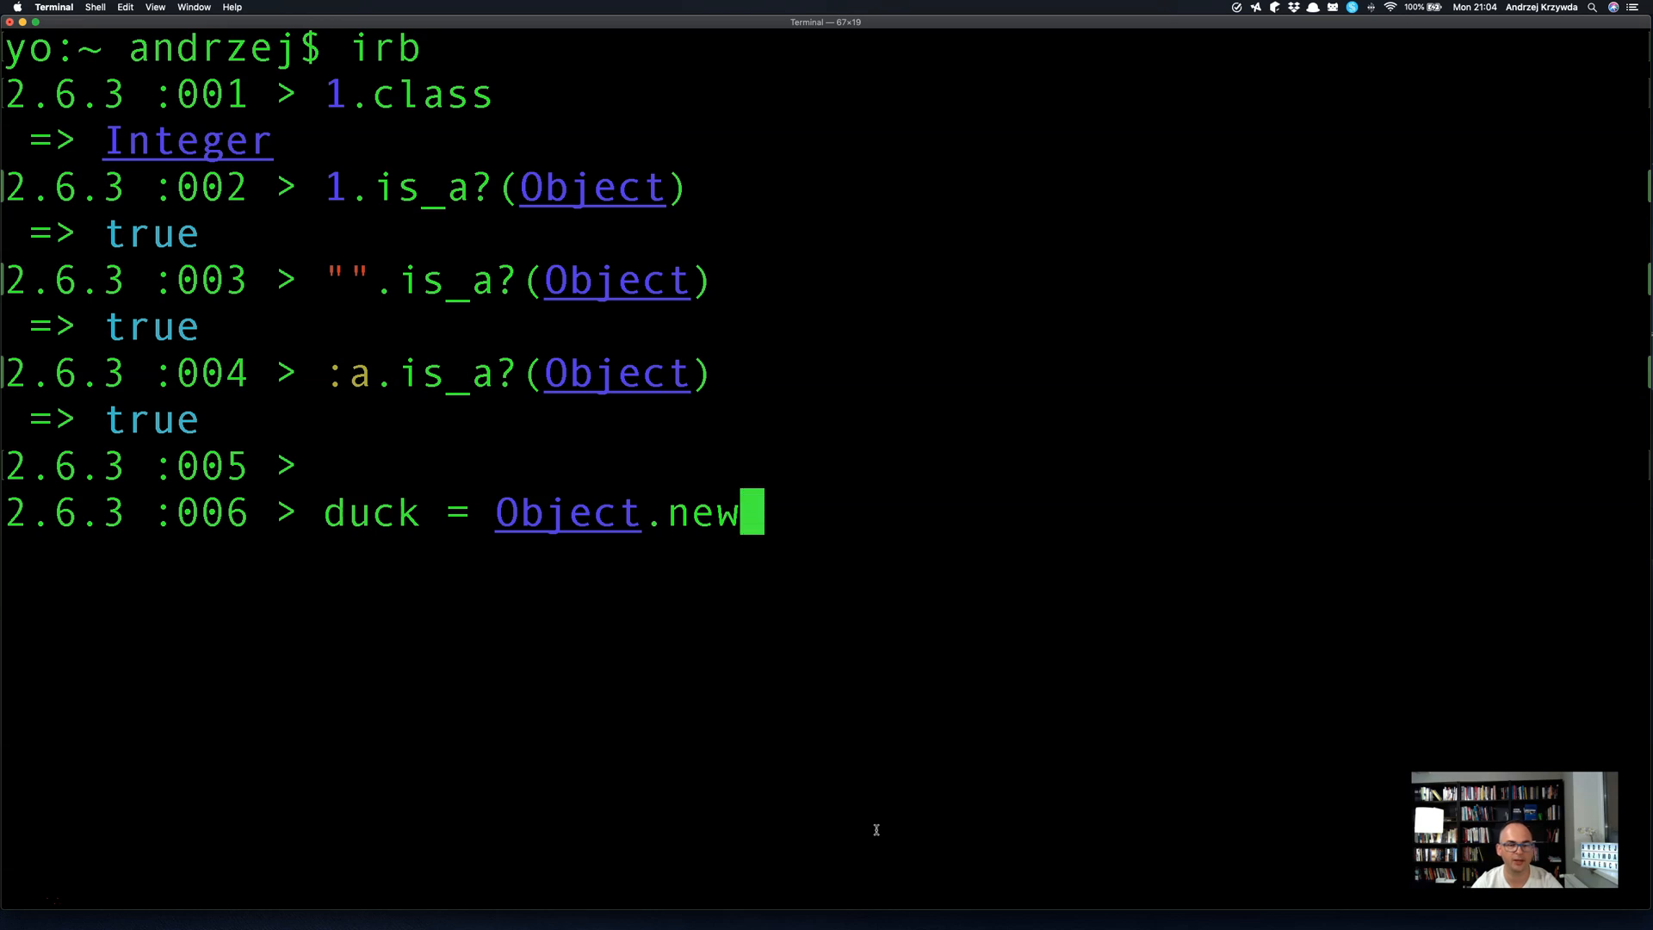
key("Return")
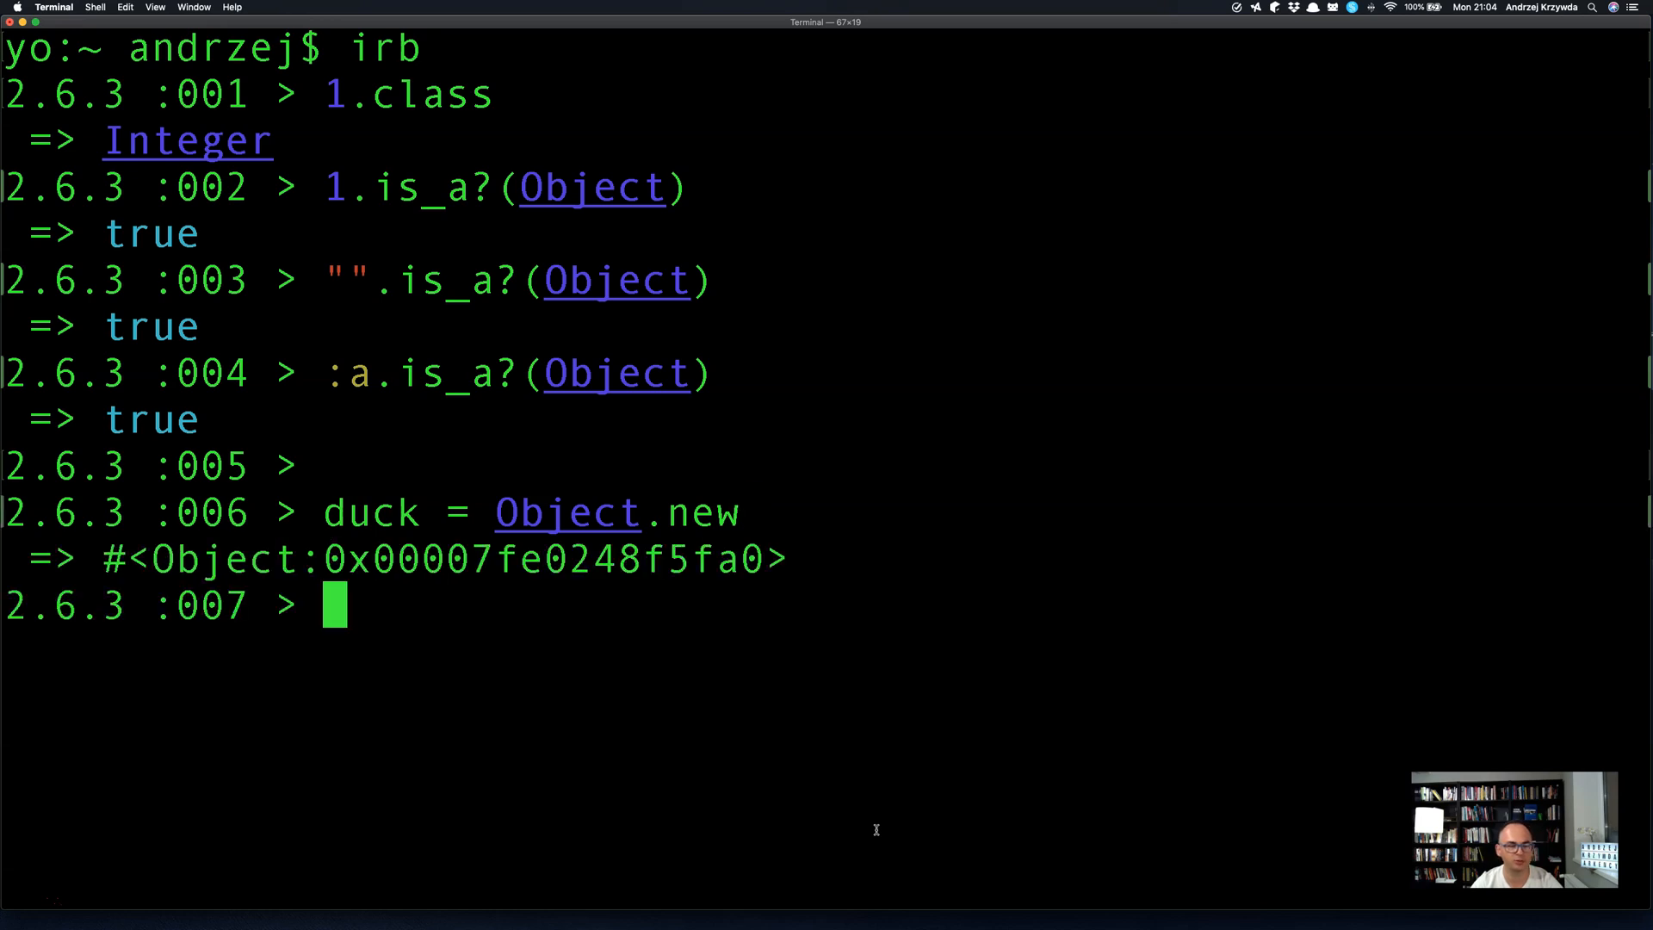
key("Return")
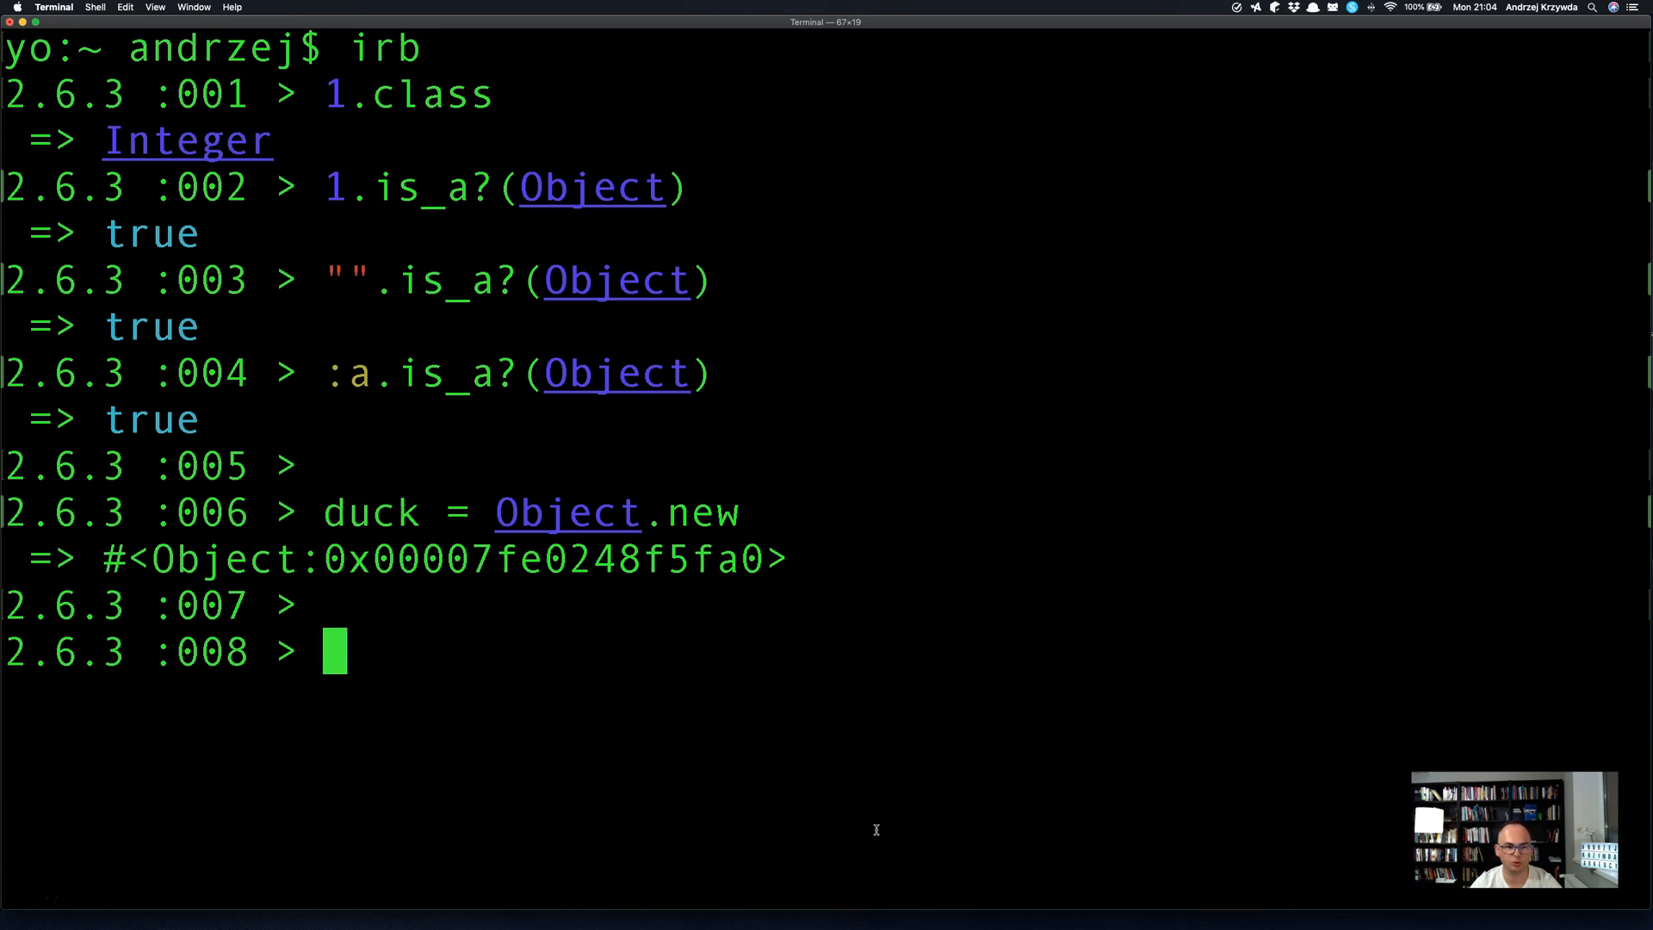
Define a singleton quack method on duck that puts "quack".
type("duck")
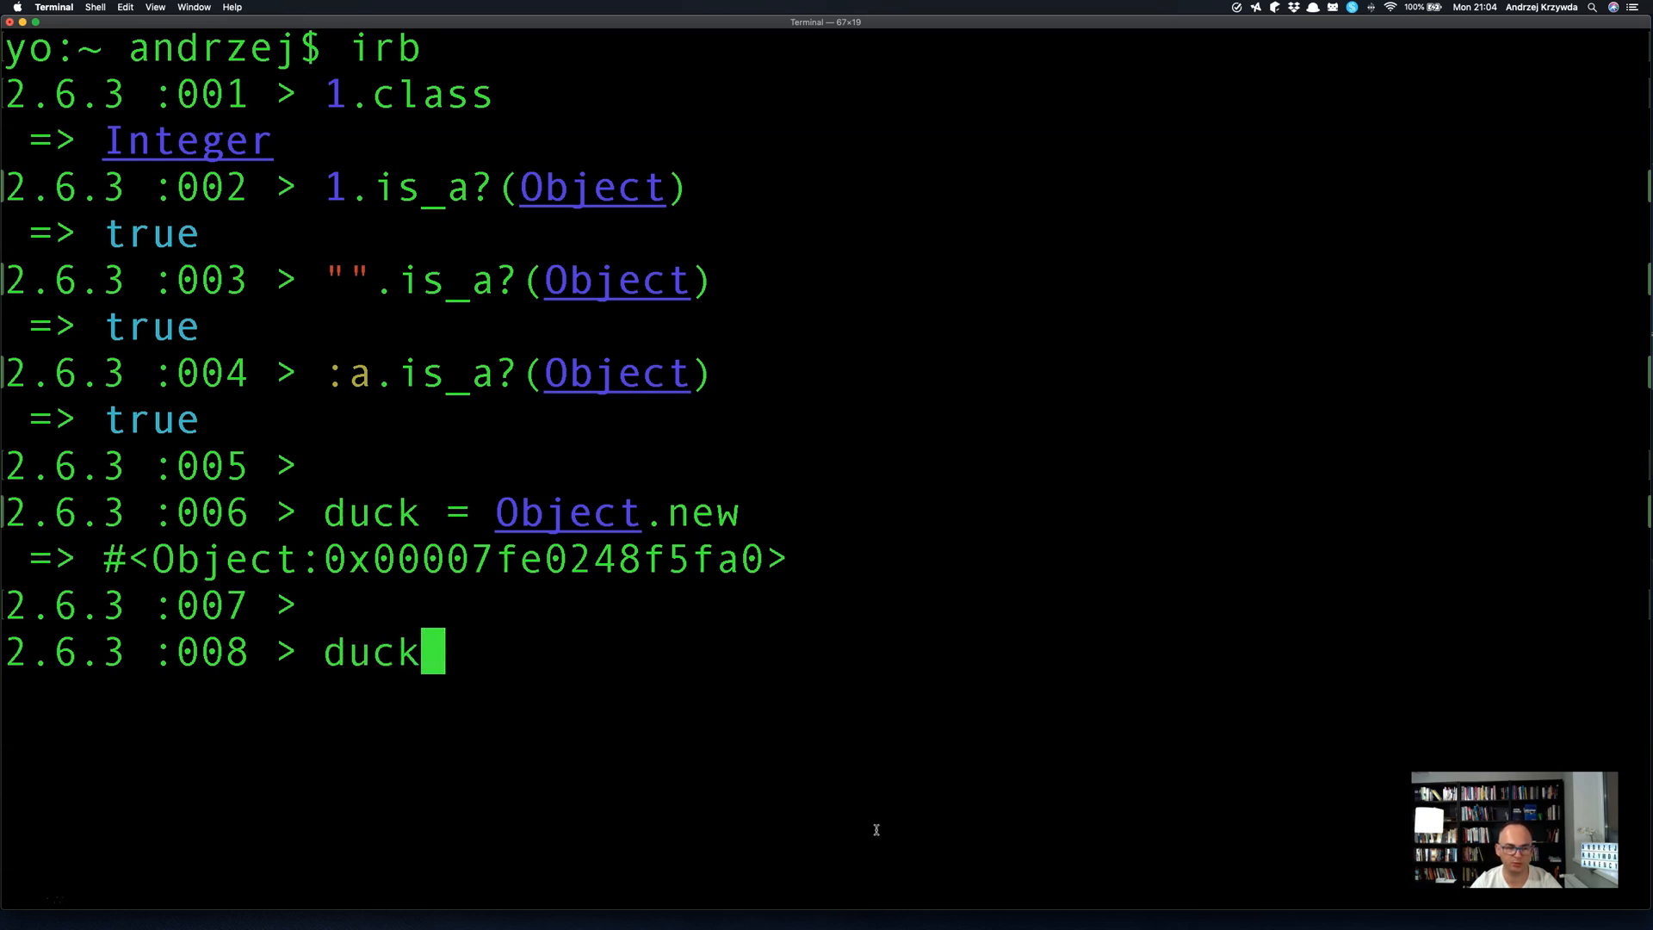
type(".defin")
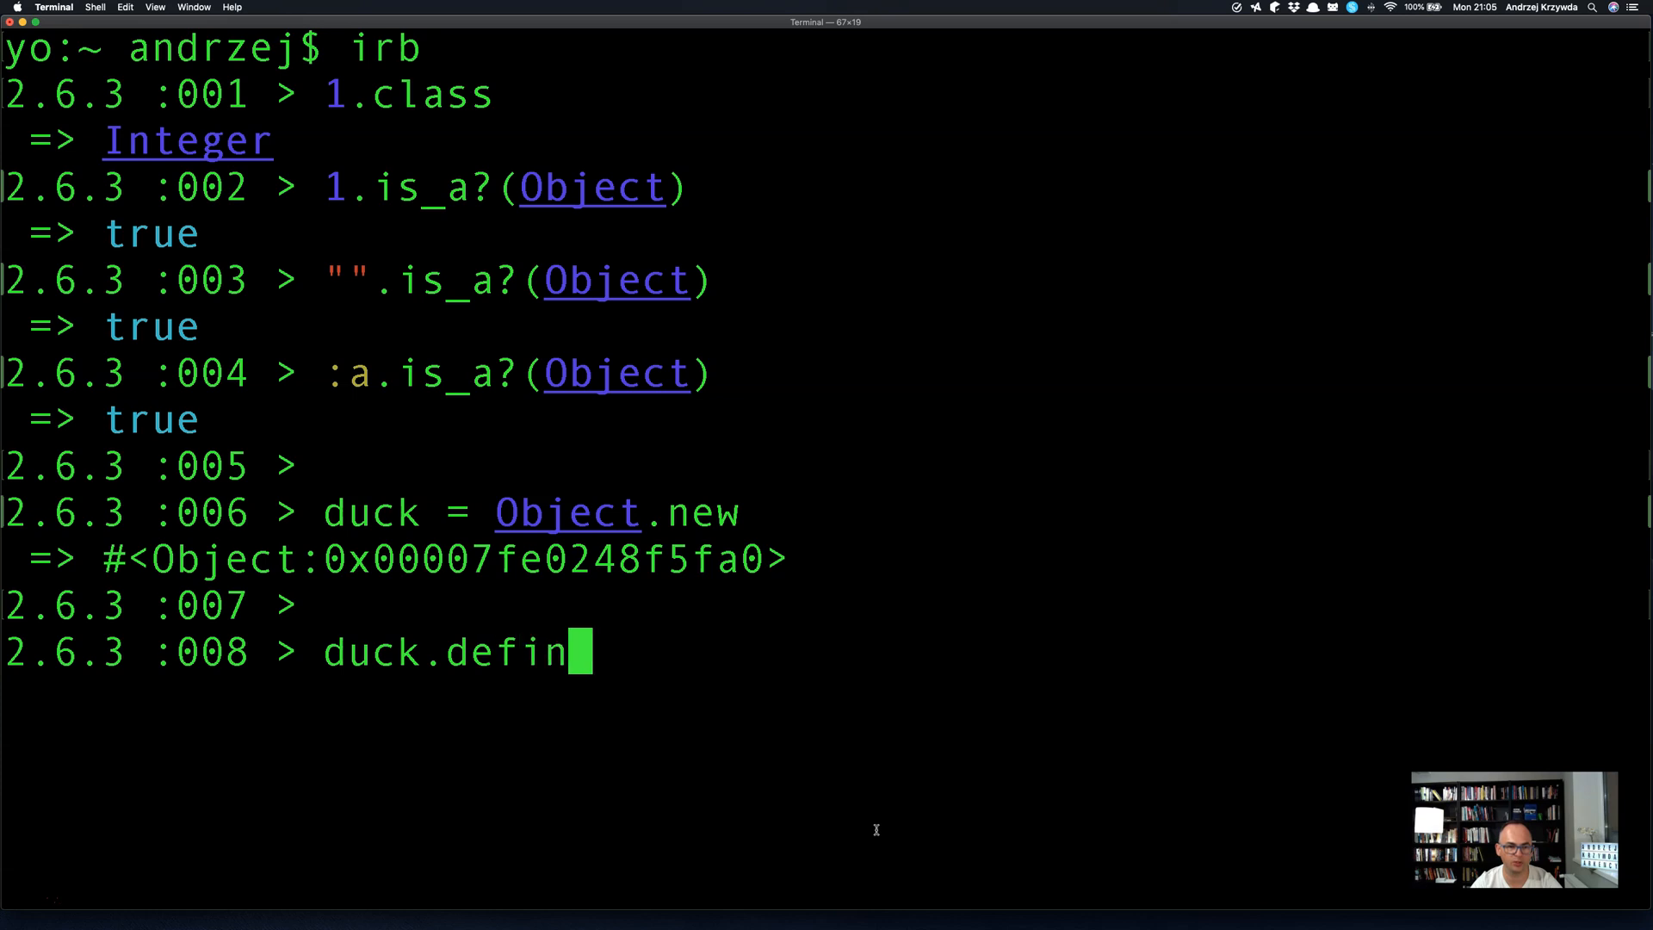
type("e_singleton_method")
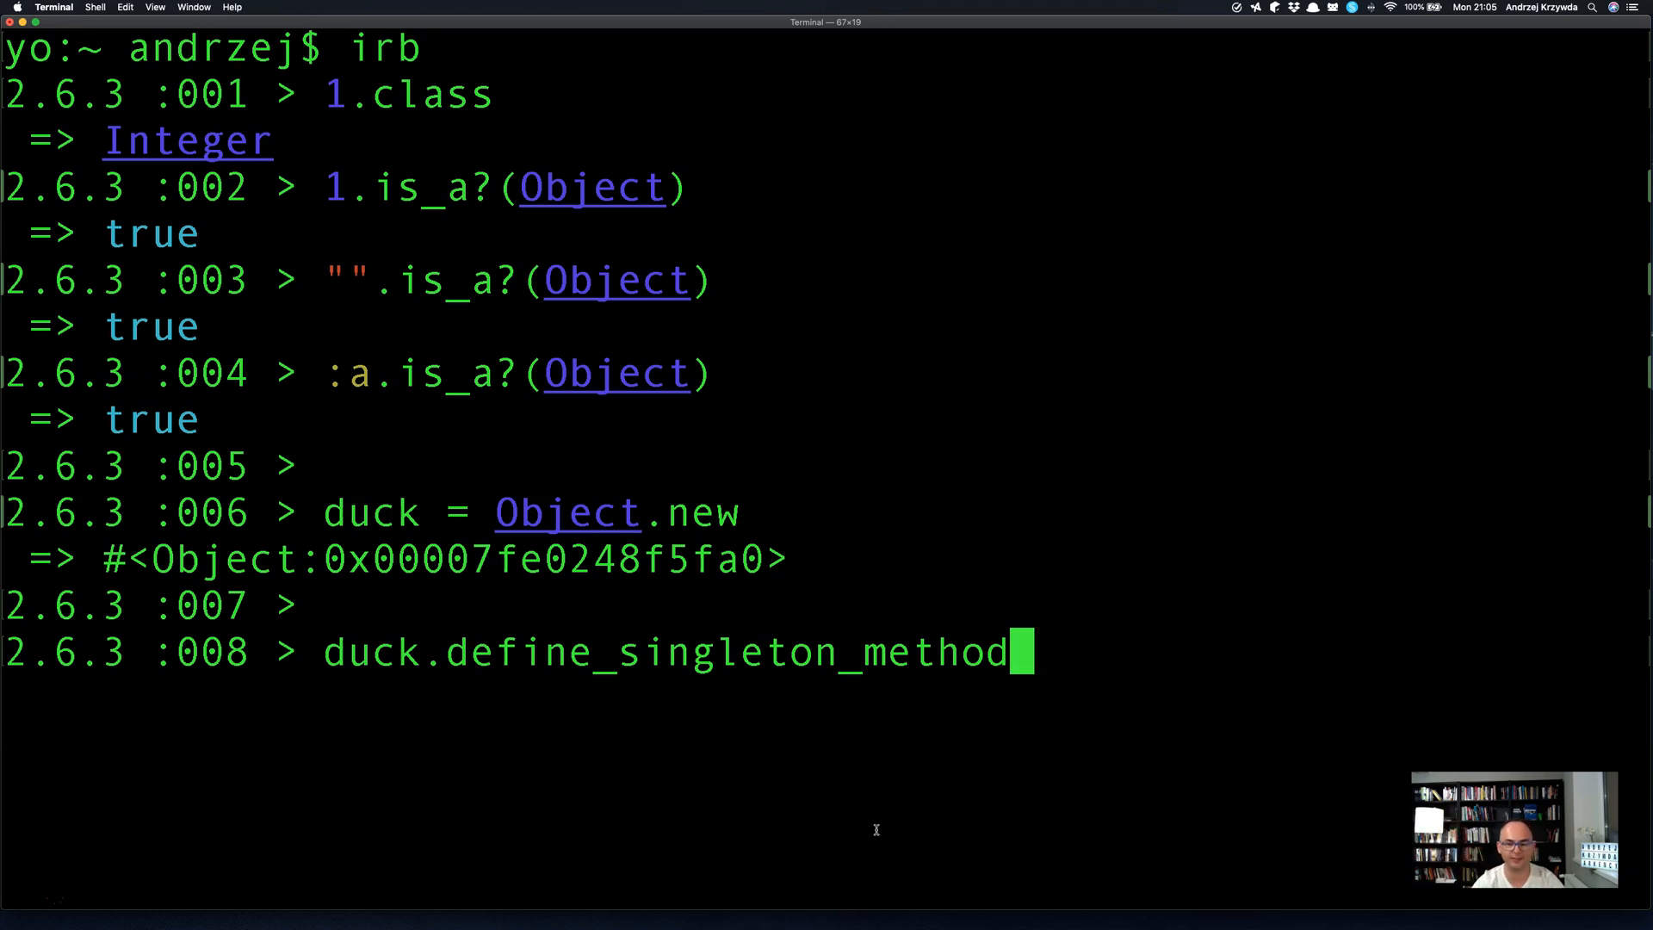
type("(:quack) do")
type("p")
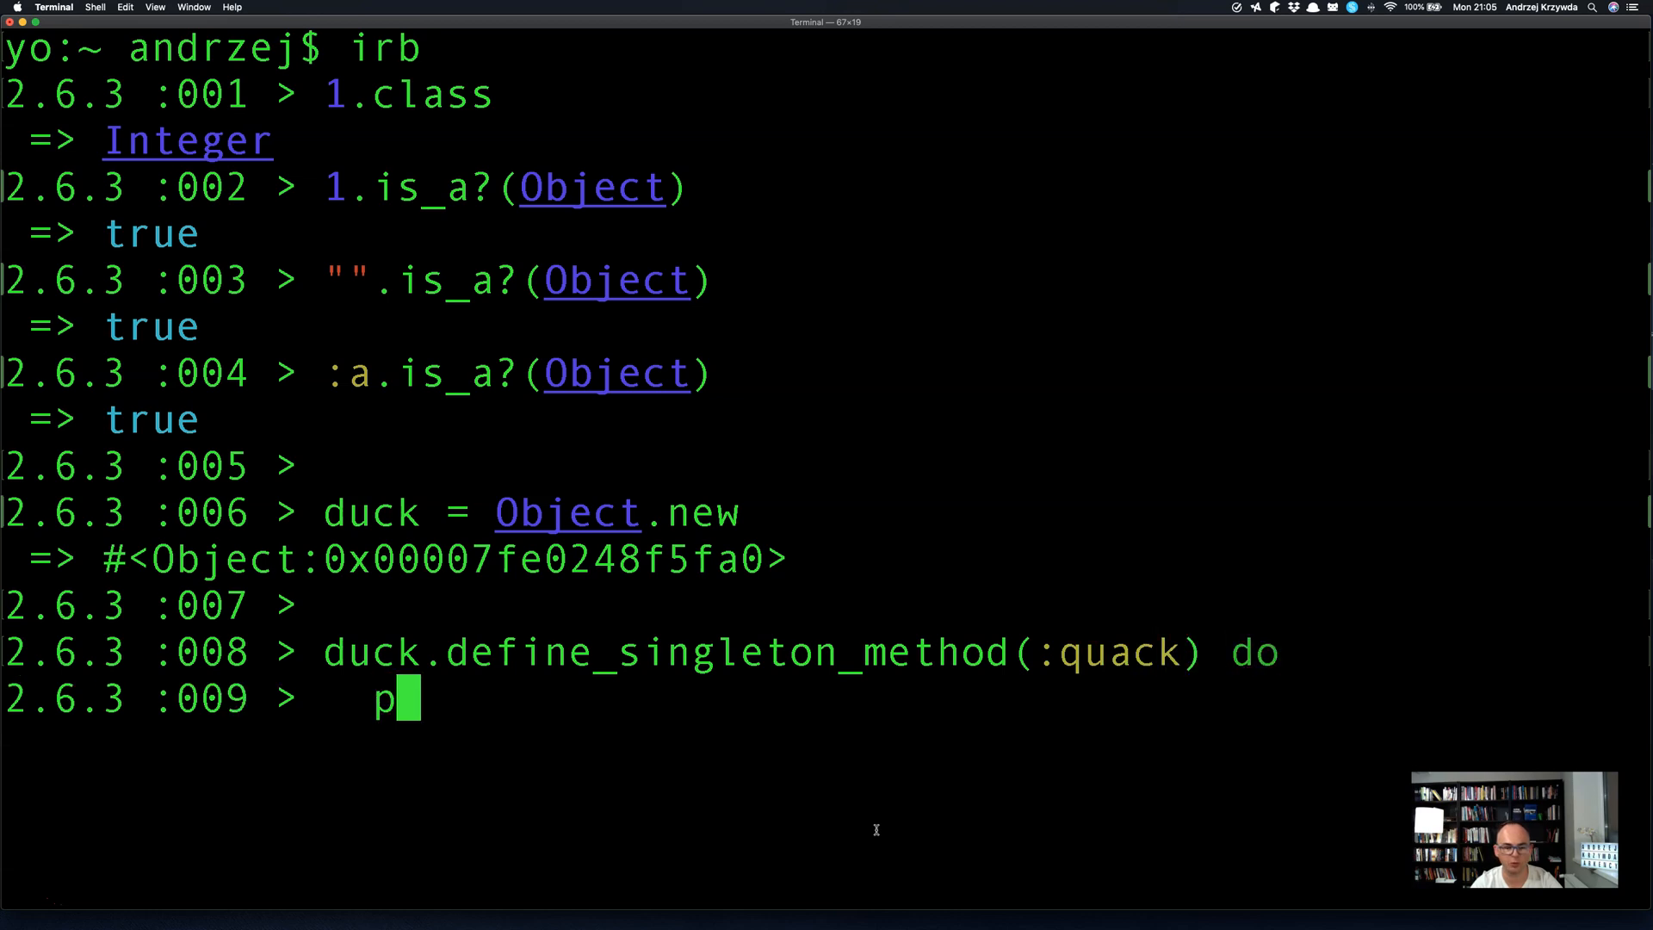
type("uts \"quack")
type("en")
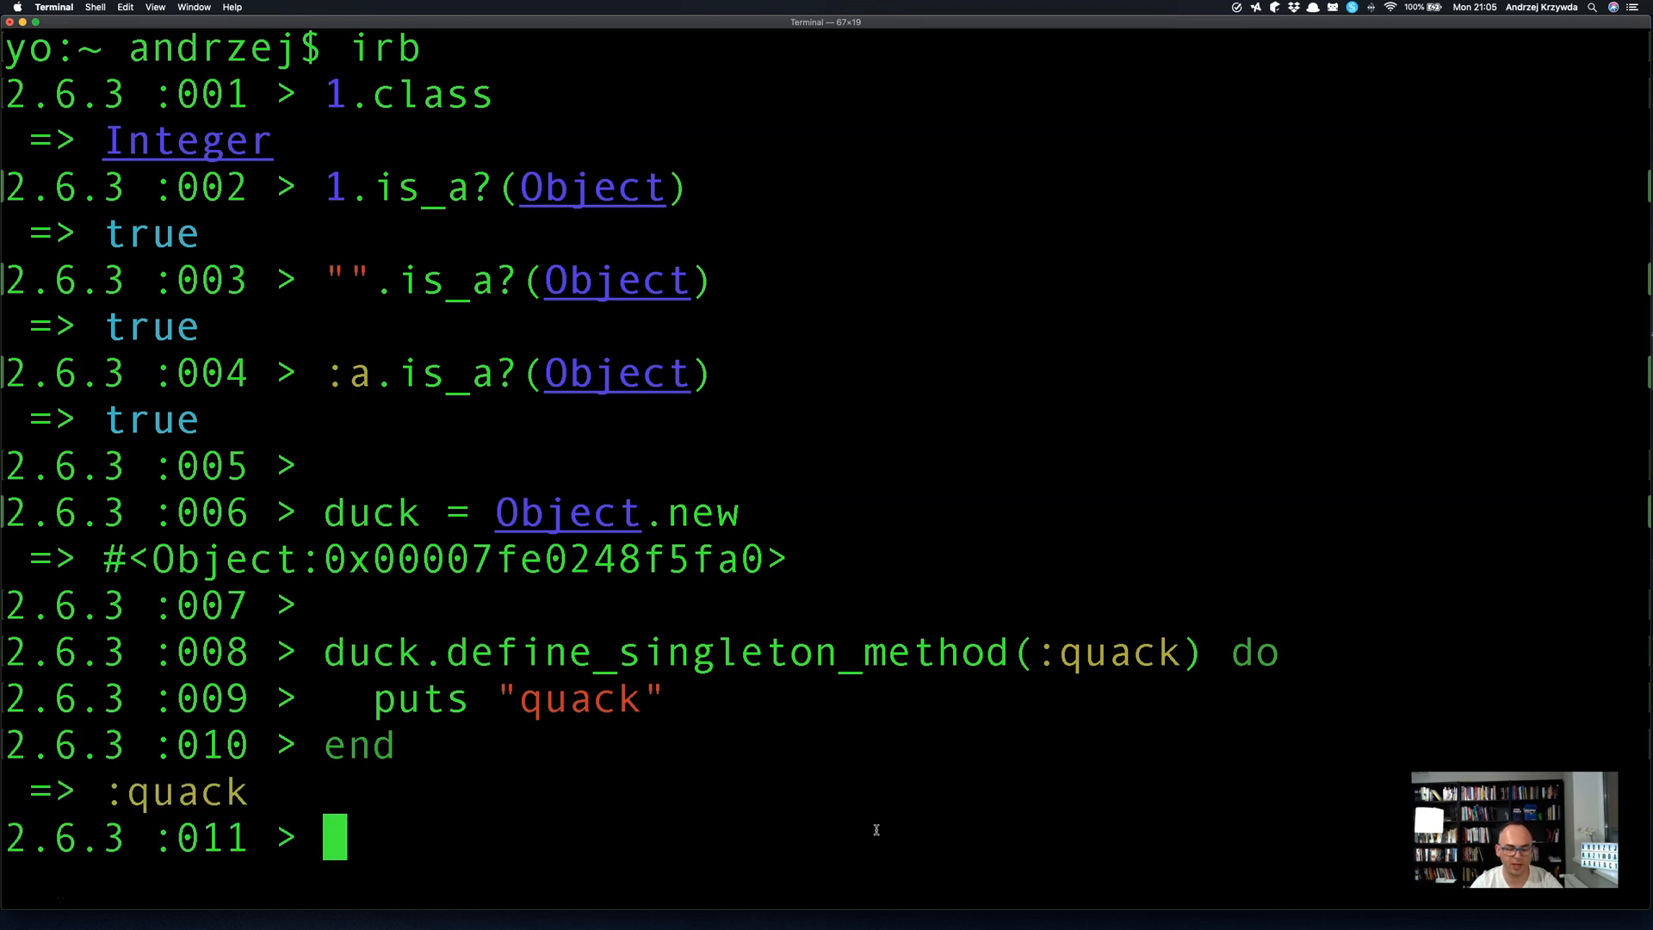
Call quack via duck.send(:quack) and then directly as duck.quack.
type("duck.")
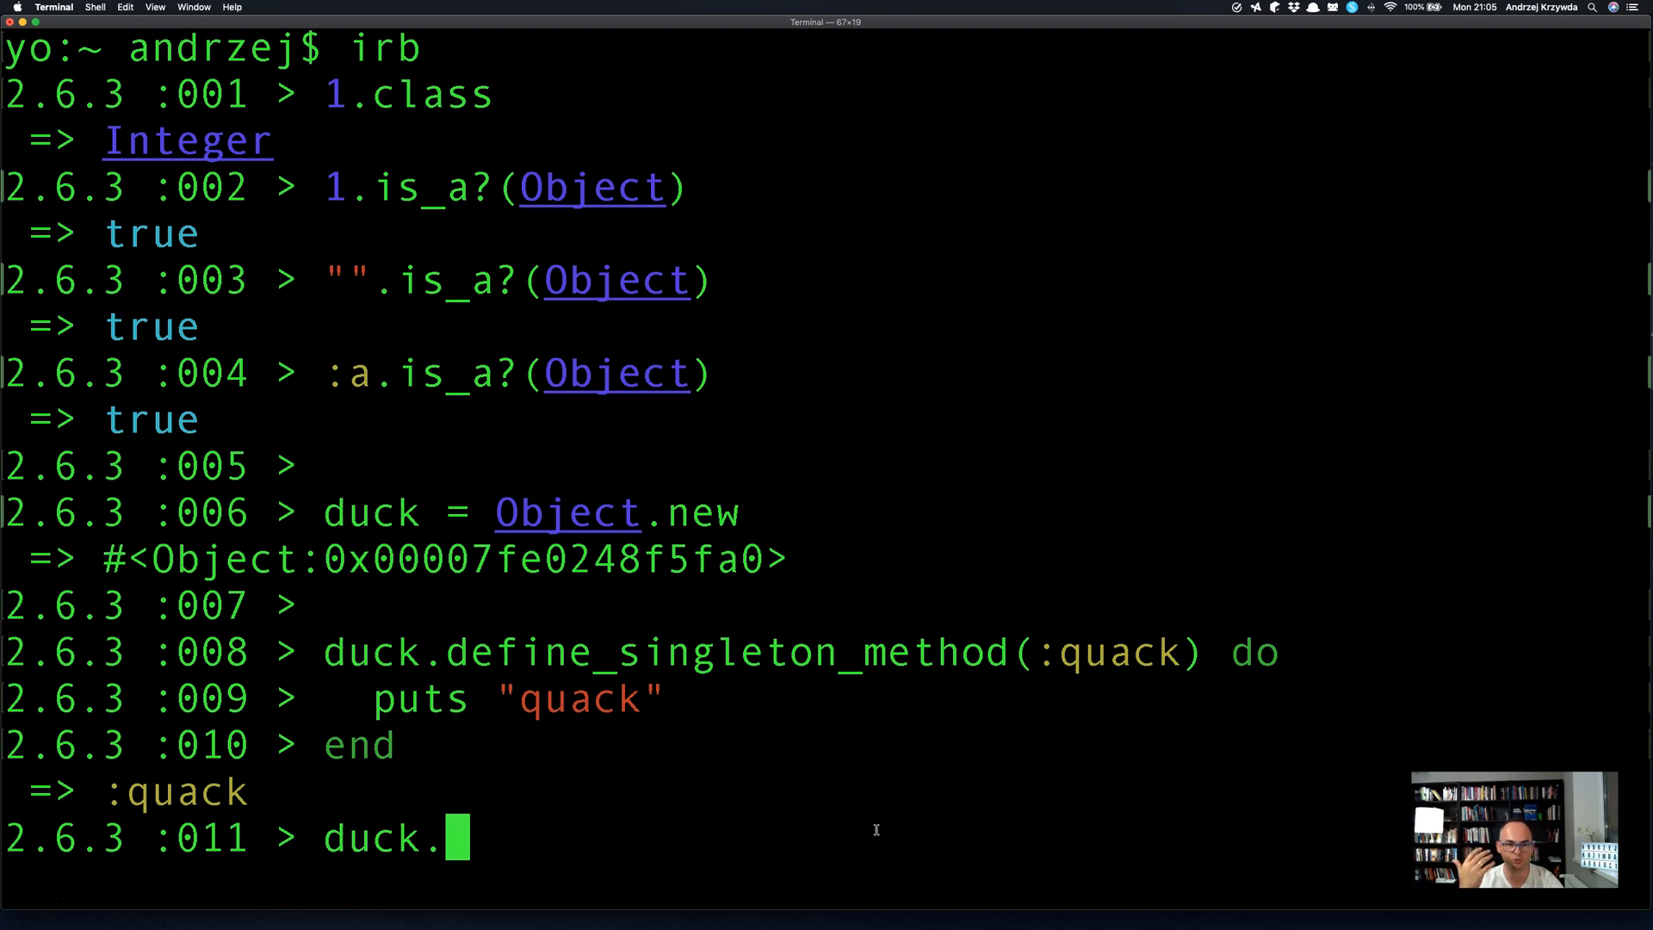
type("send(:")
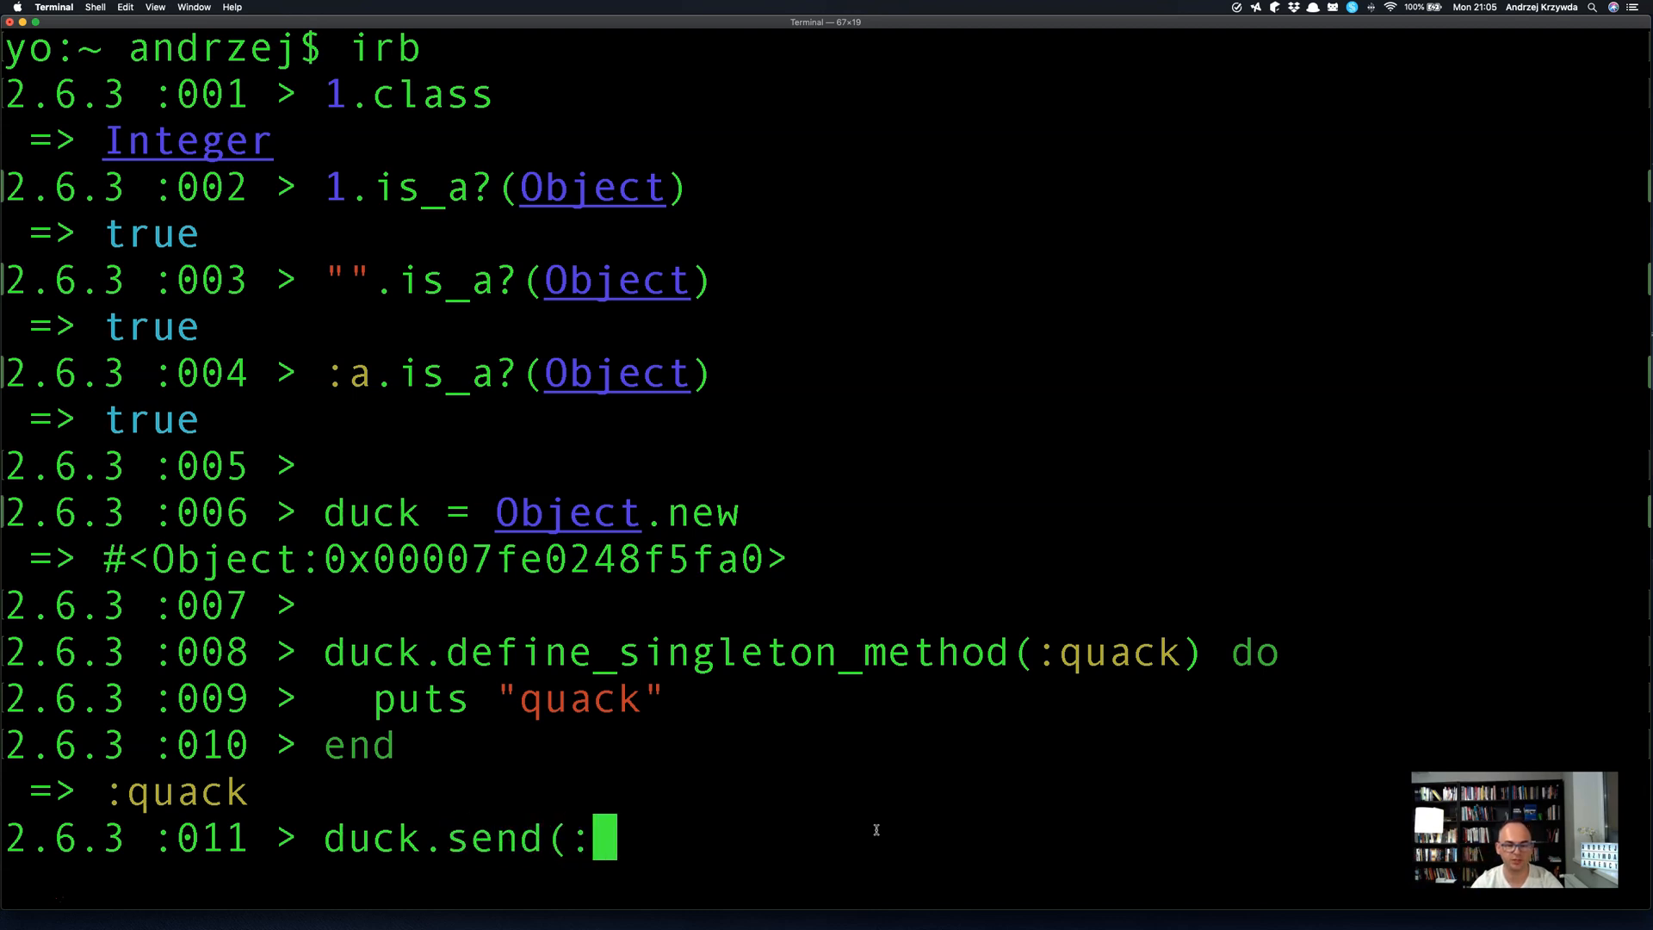
type("quack)")
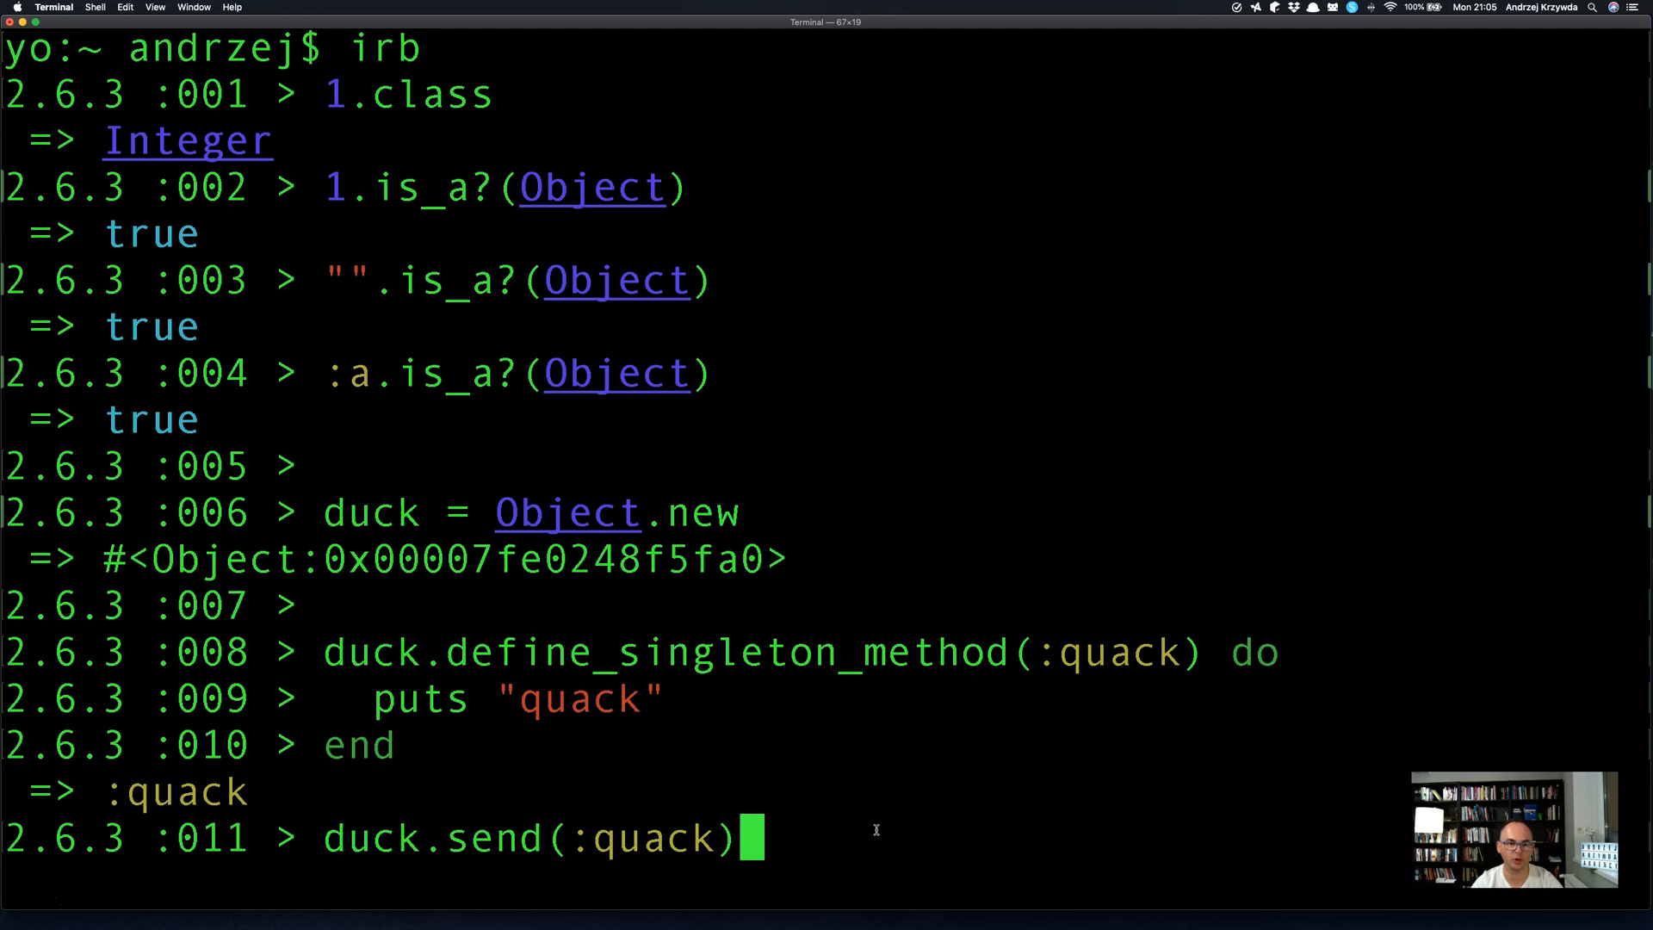
key("Return")
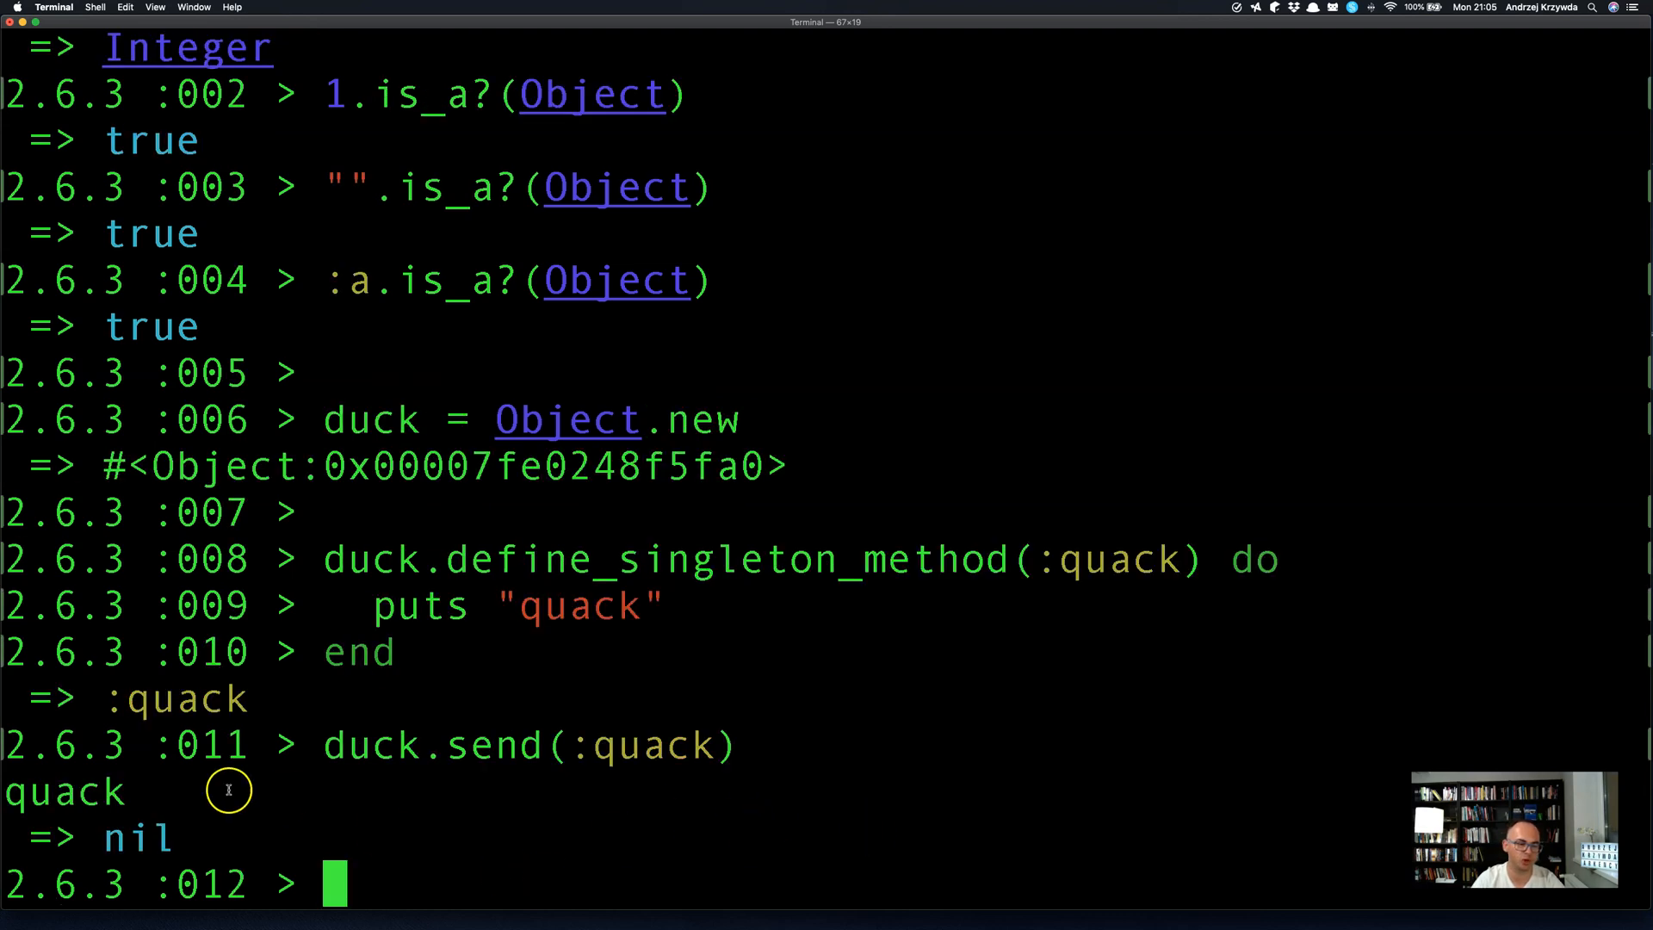
mouse_move(482, 811)
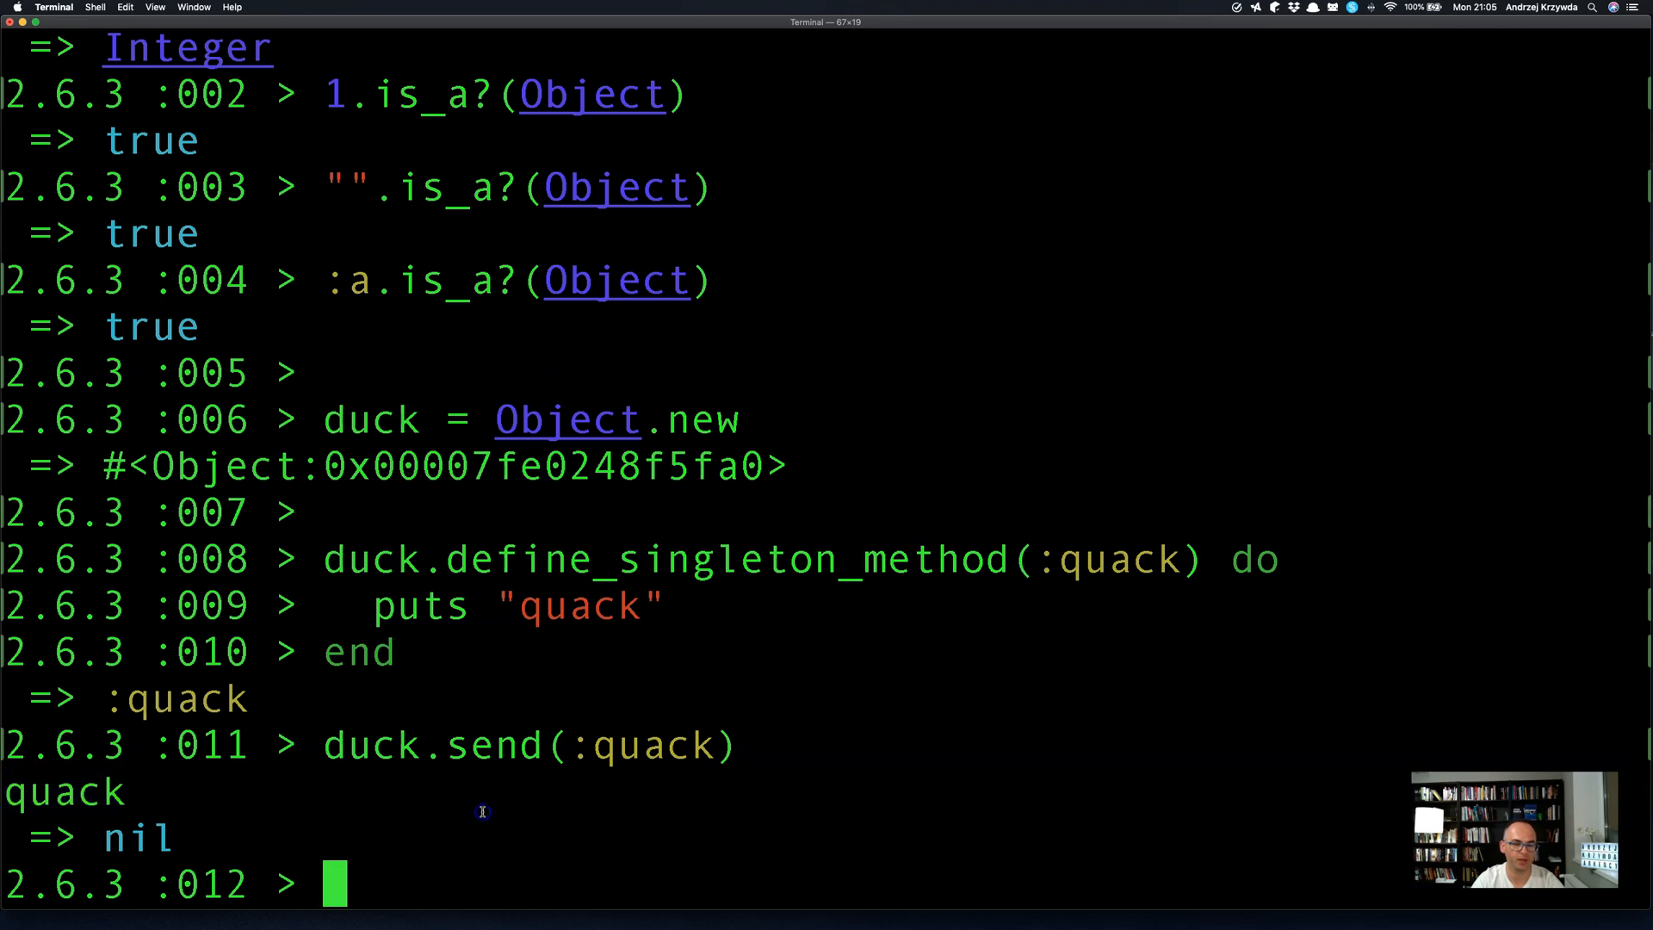
type("duck.quack")
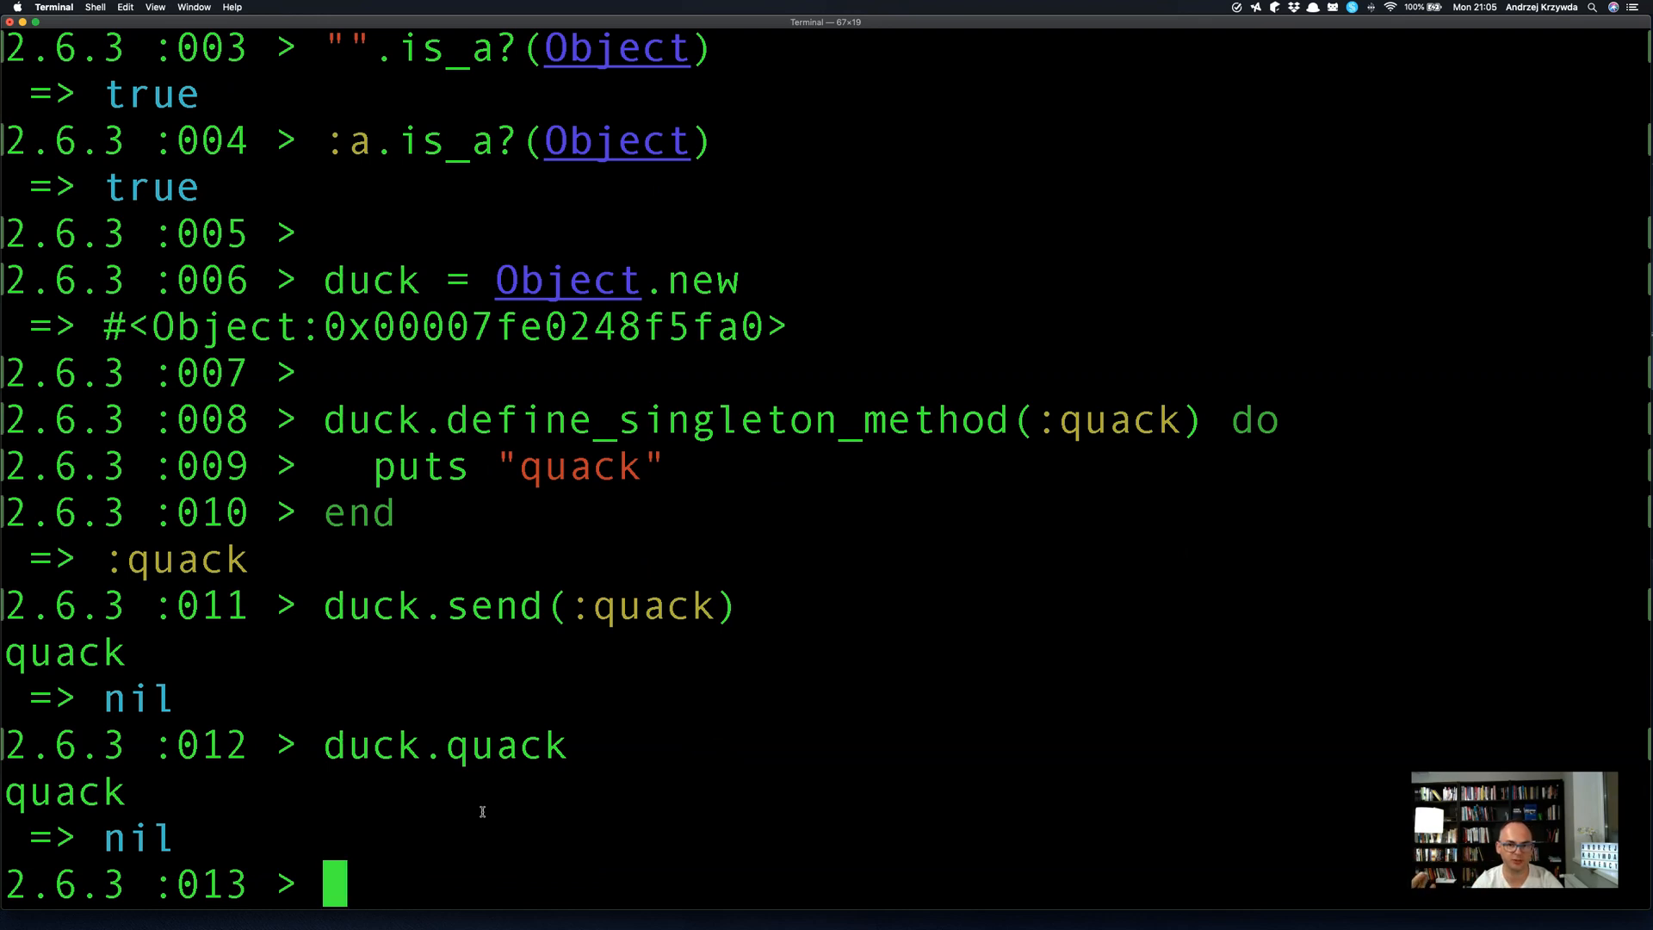
Define def duck.yo with a body that puts "yo".
type("de")
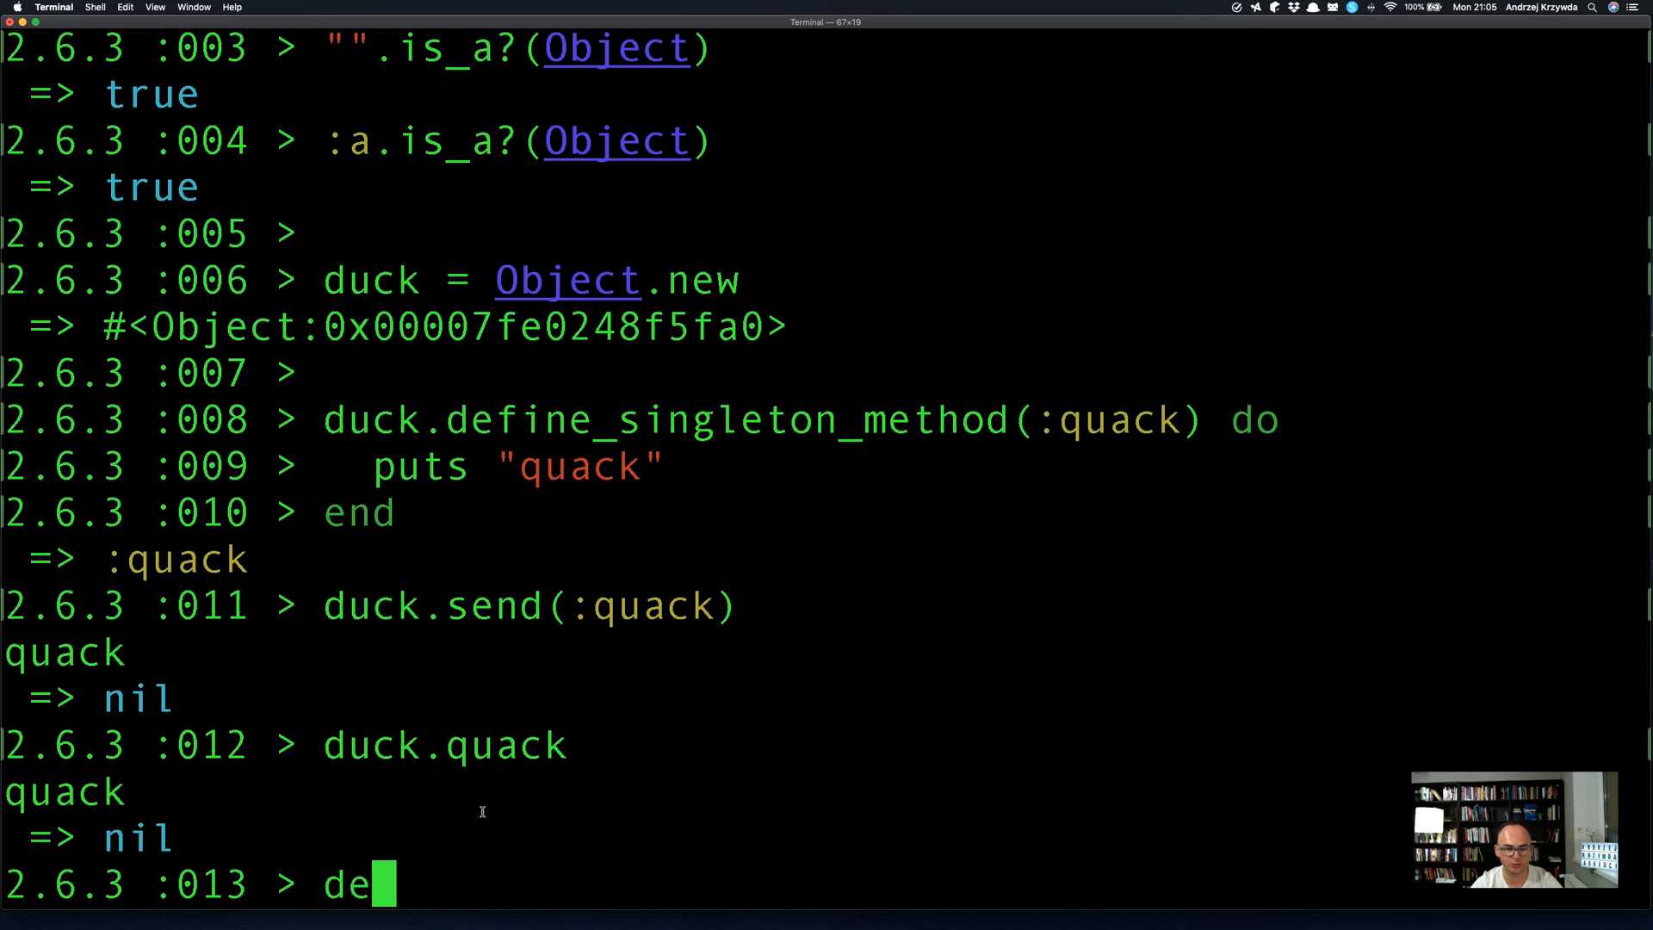
type("f duck")
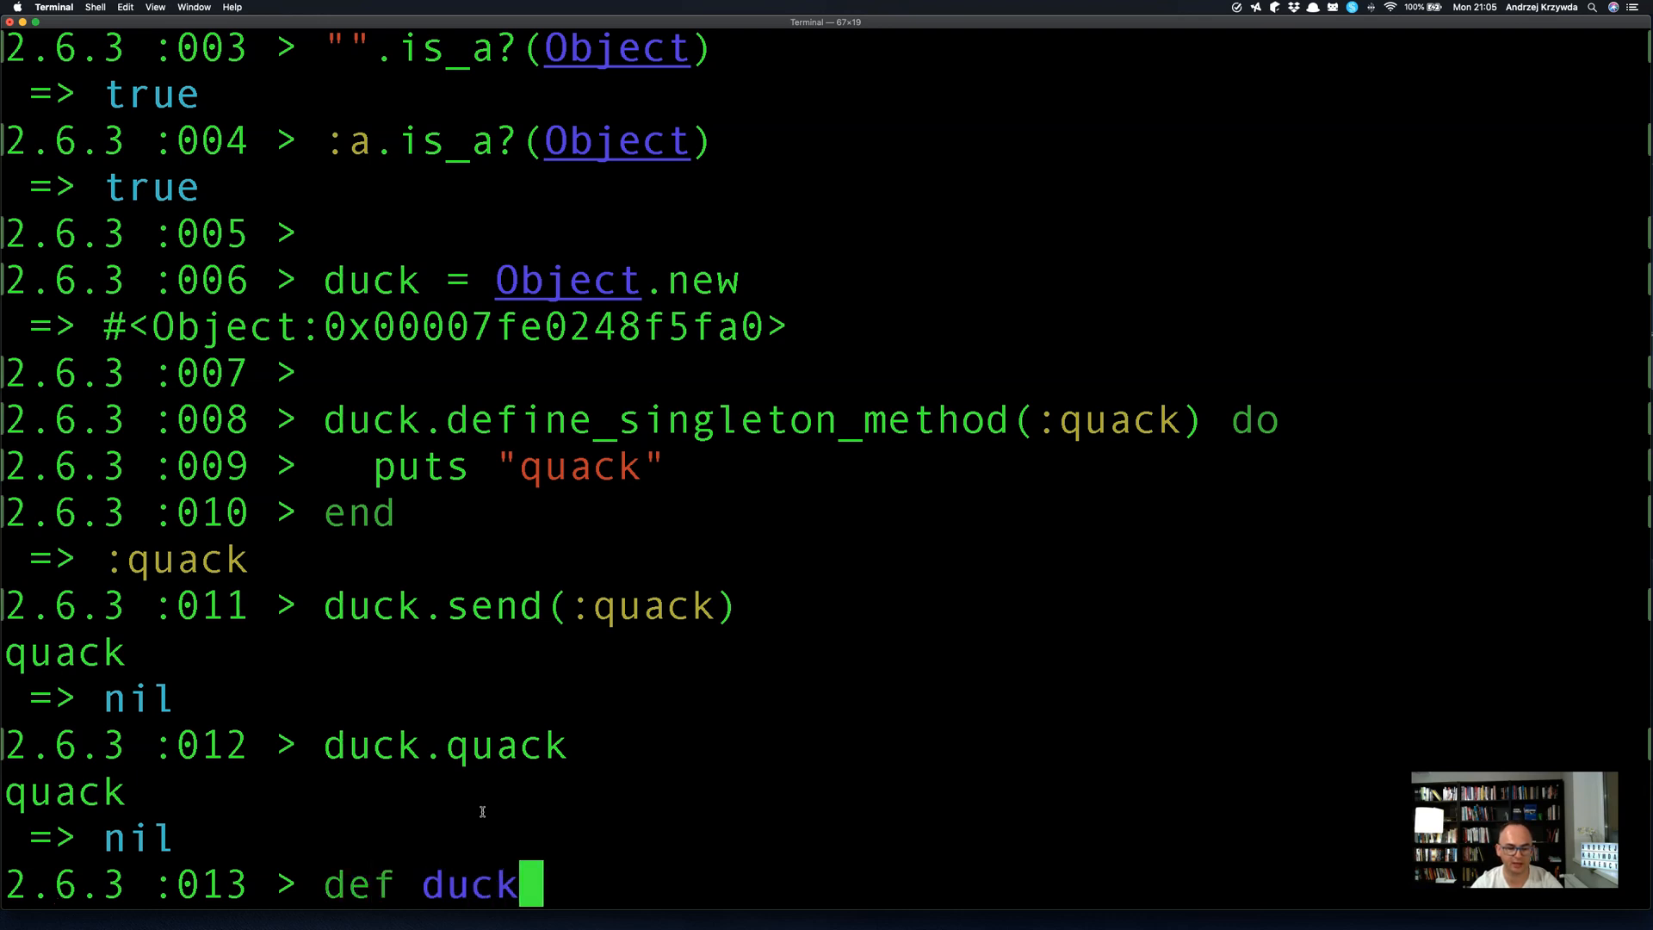
type(".u")
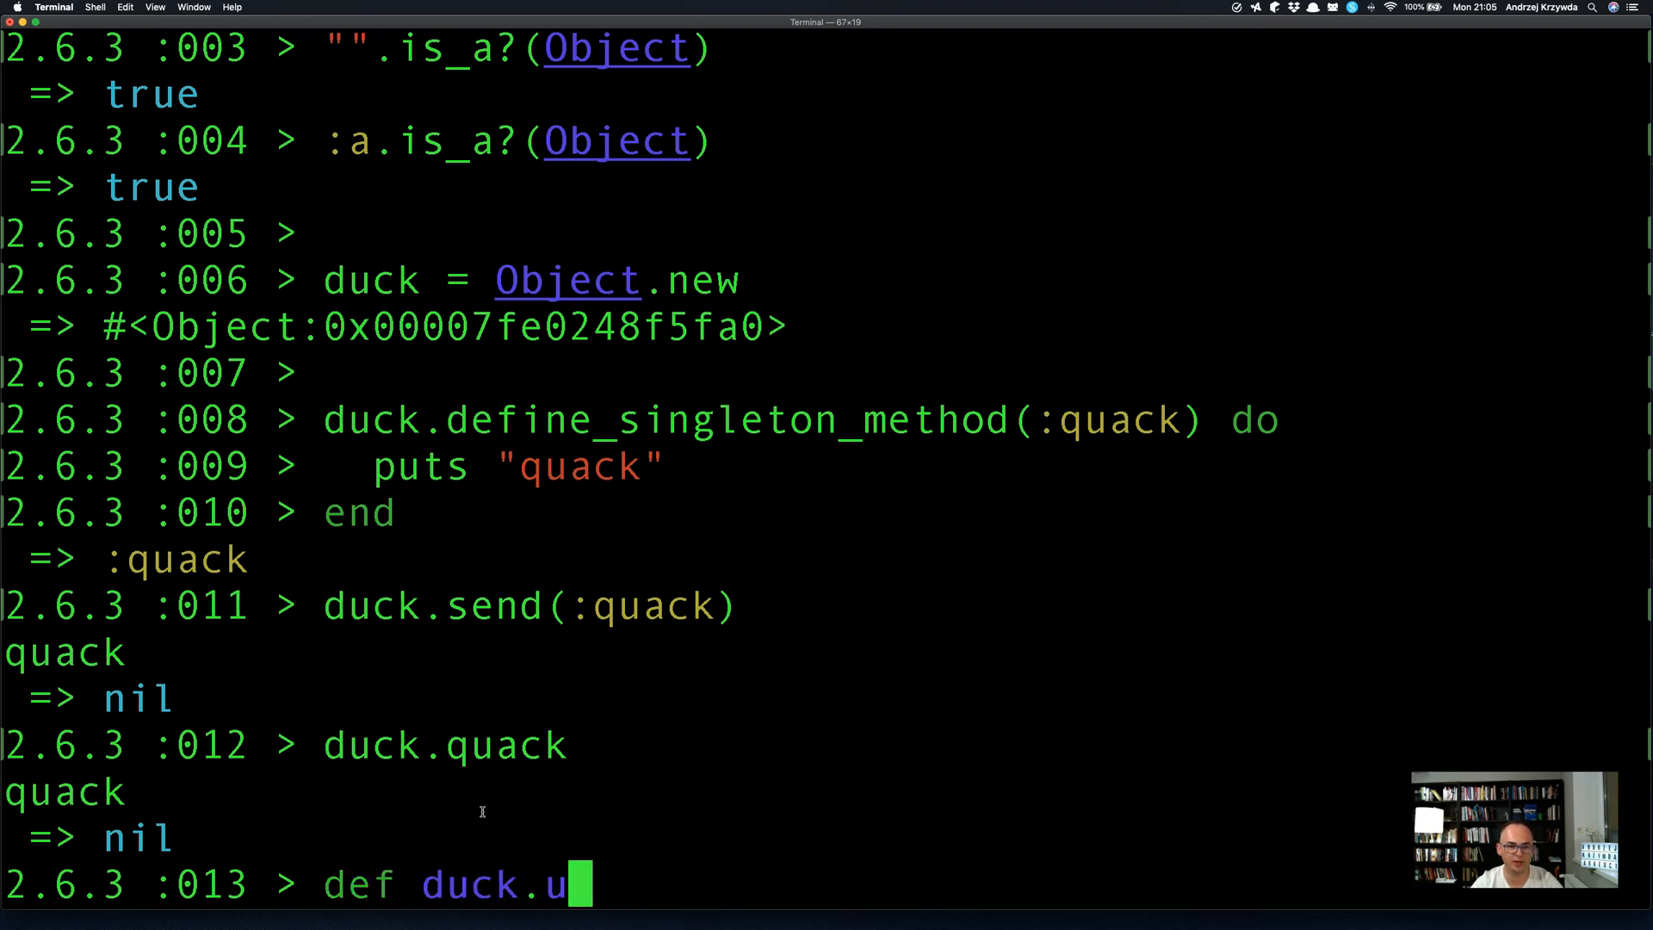
type("yo")
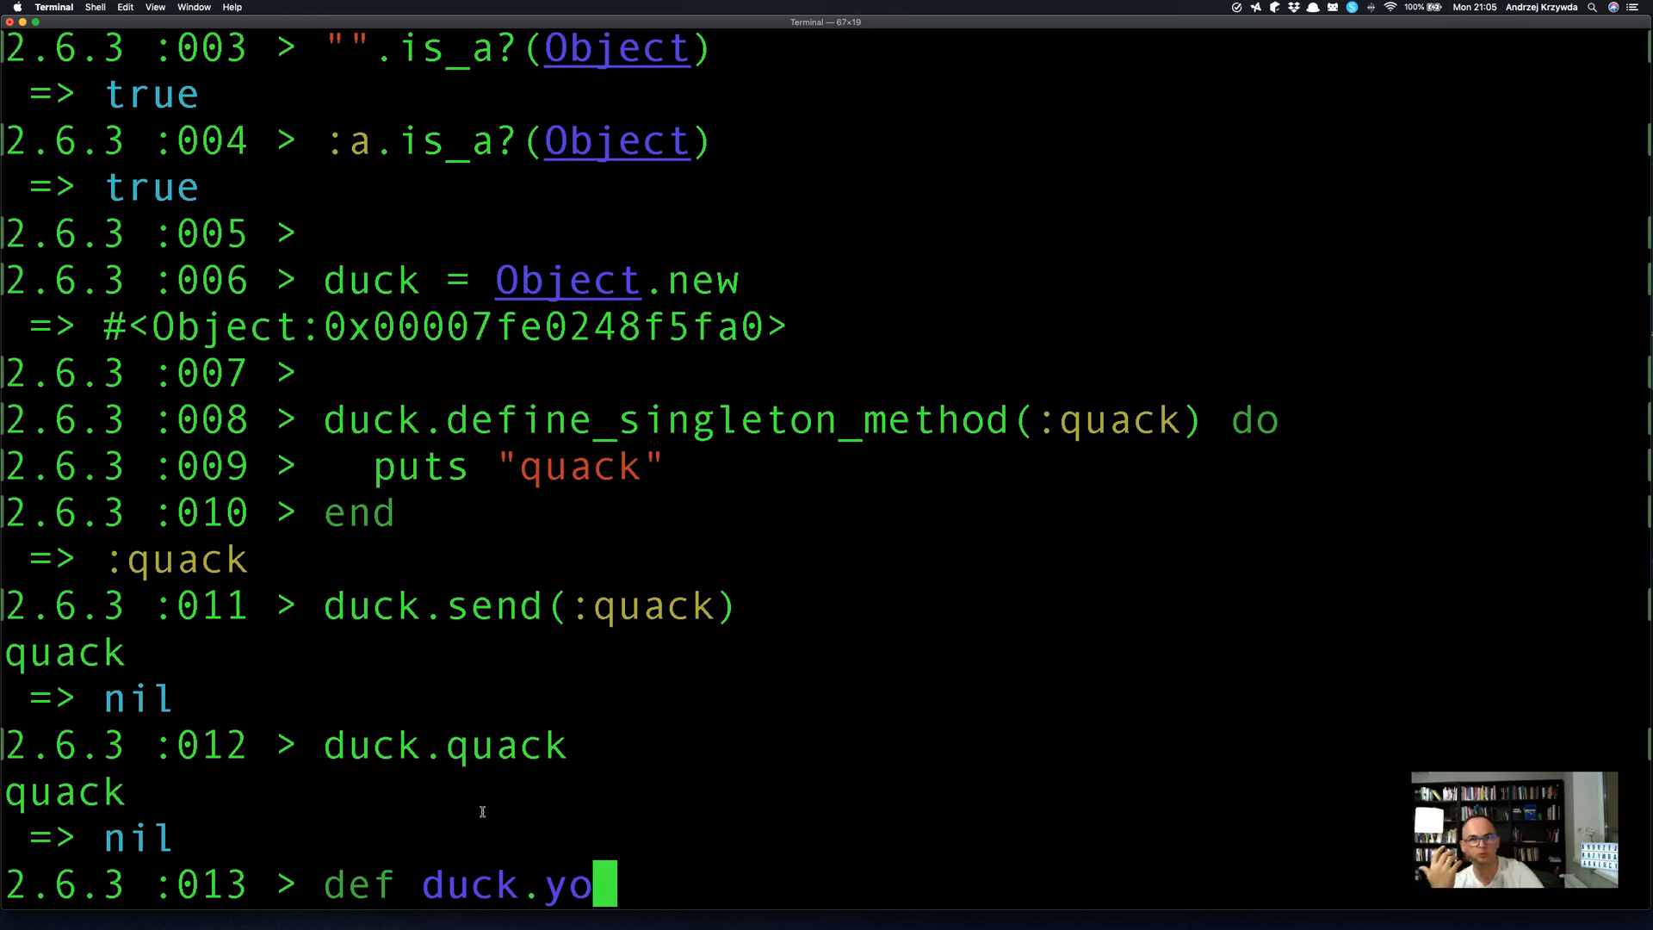
key("Return")
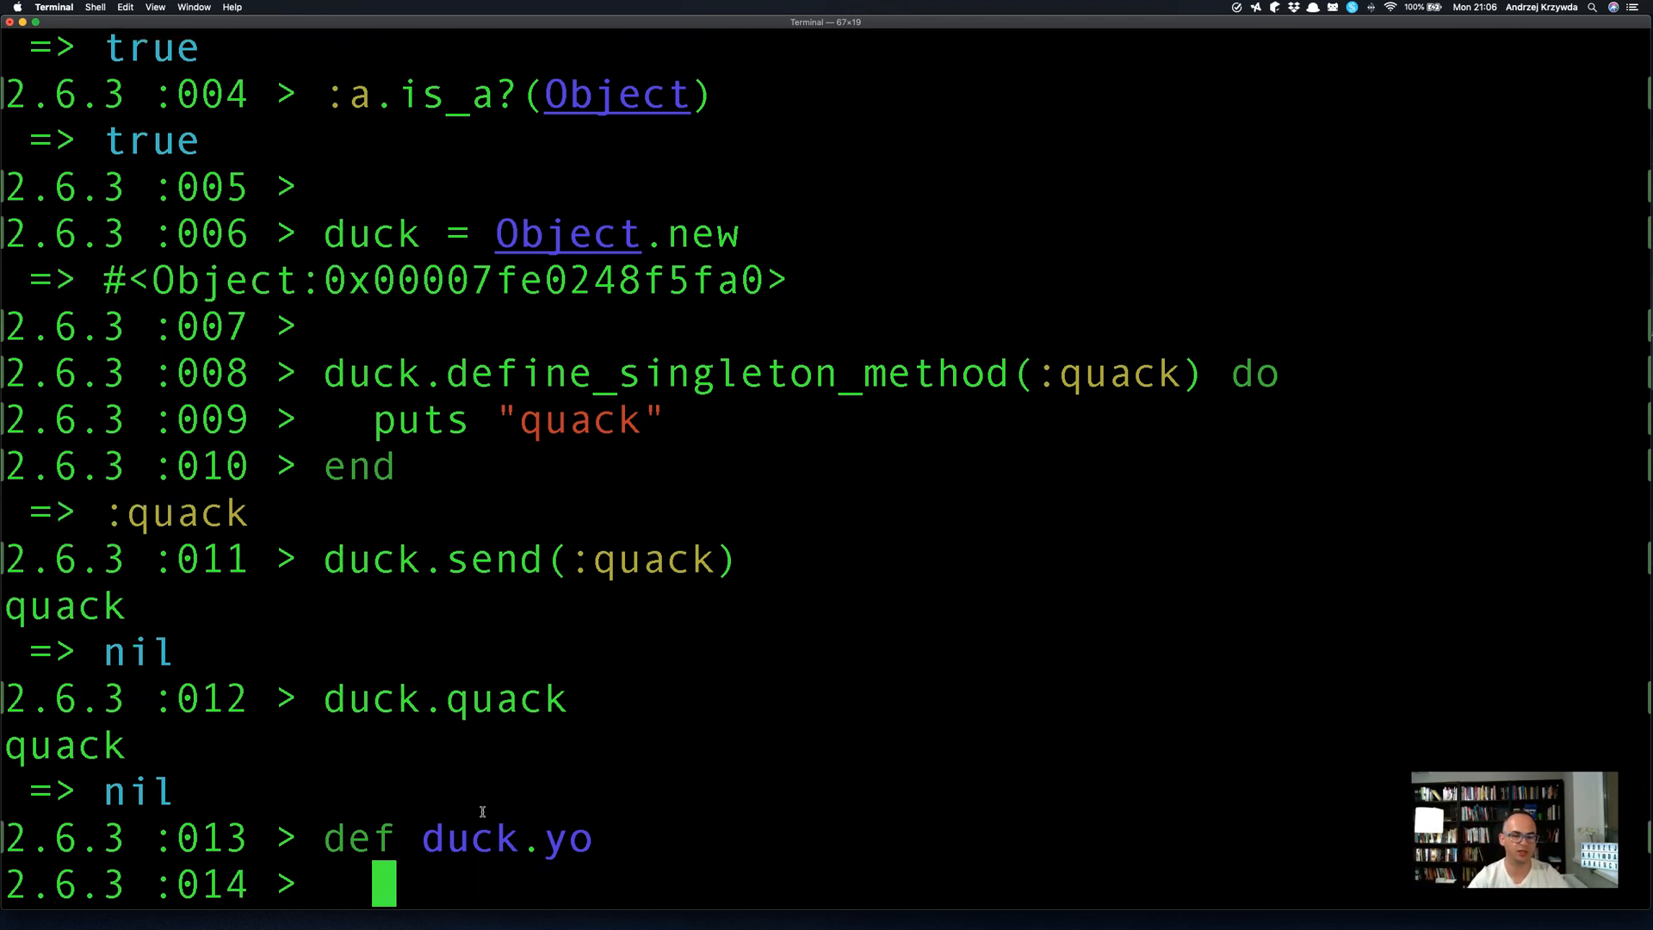
type("puts \"yo\"")
type("end")
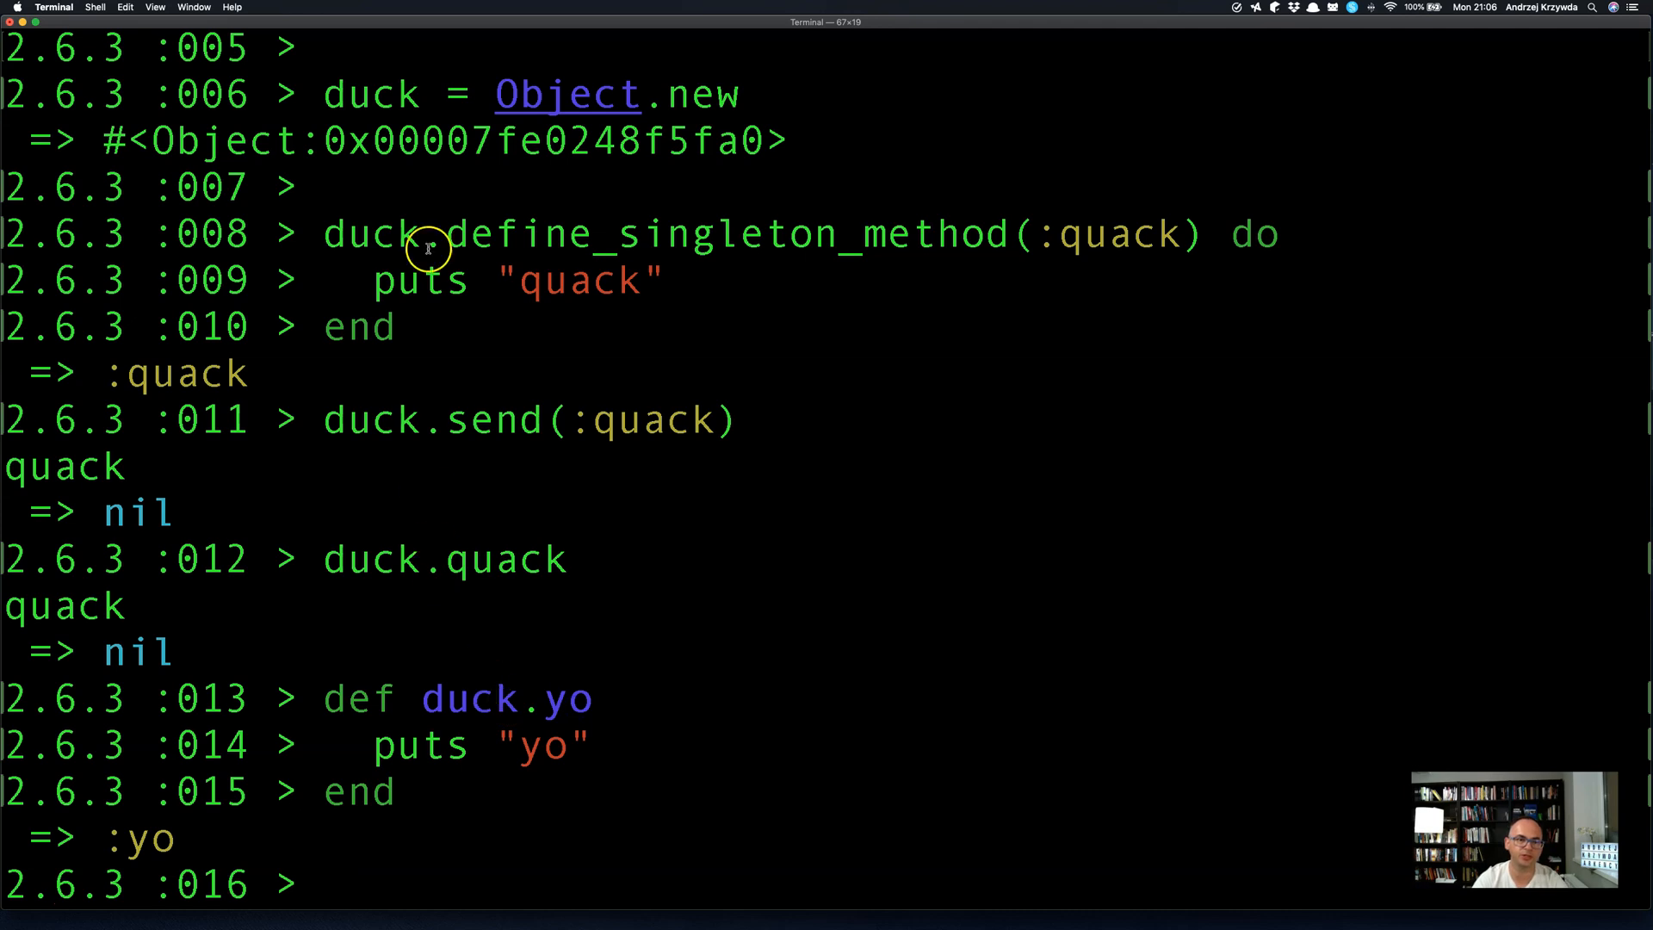
mouse_move(480, 807)
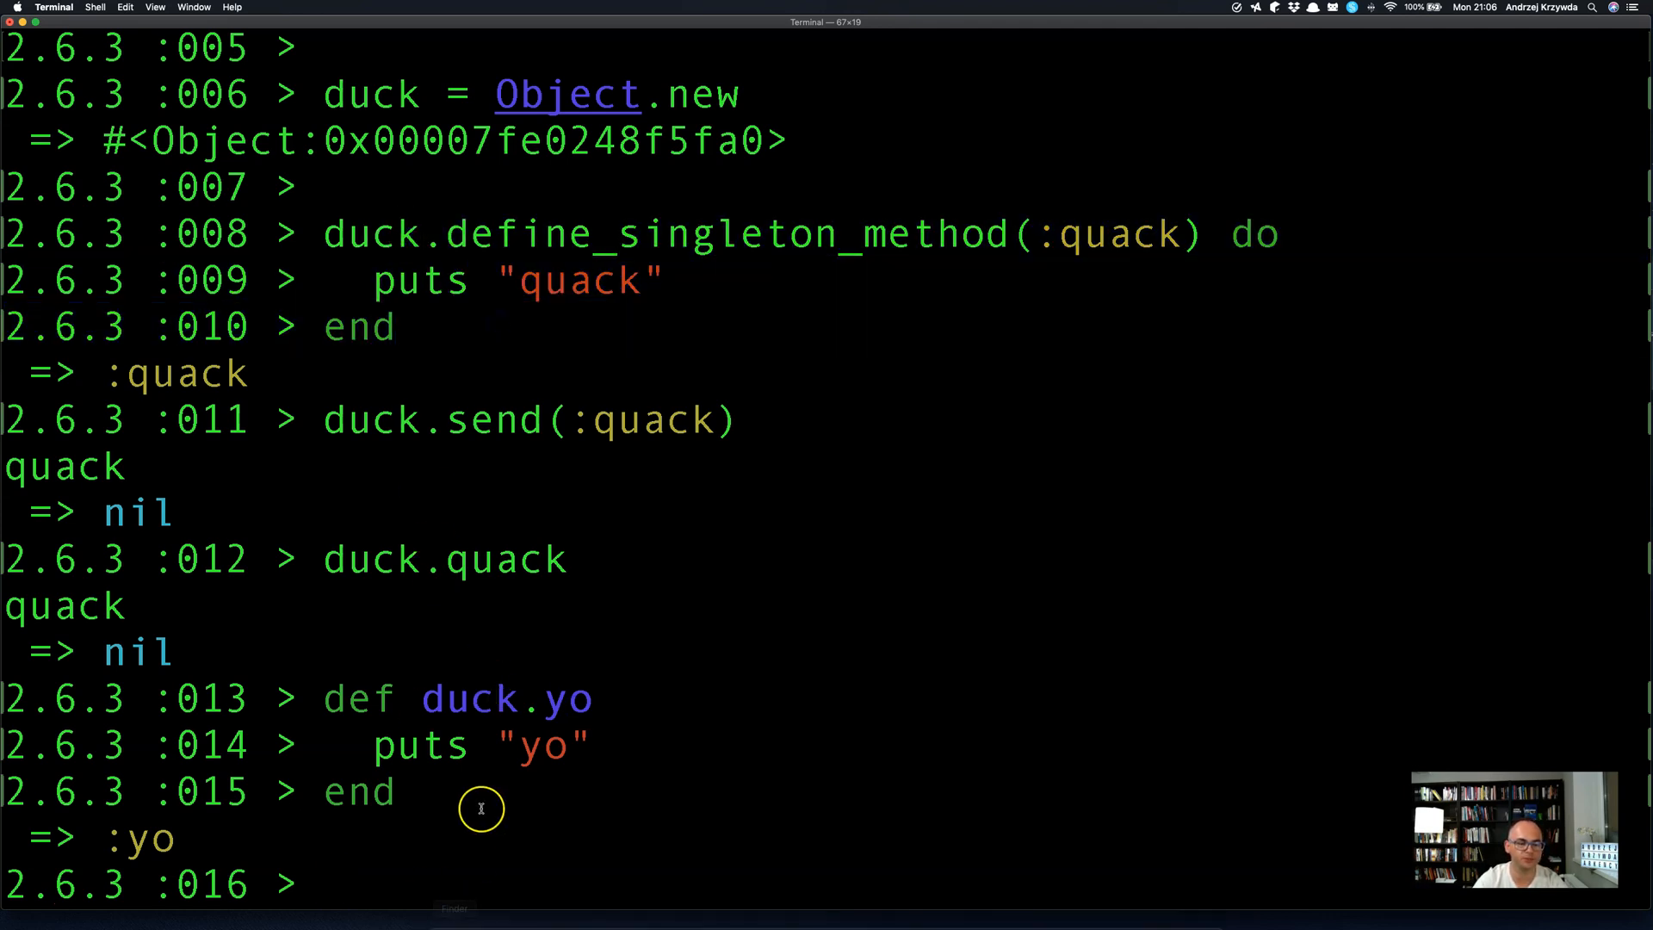
List duck's own methods with duck.methods(false), showing [:yo, :quack].
type("duck")
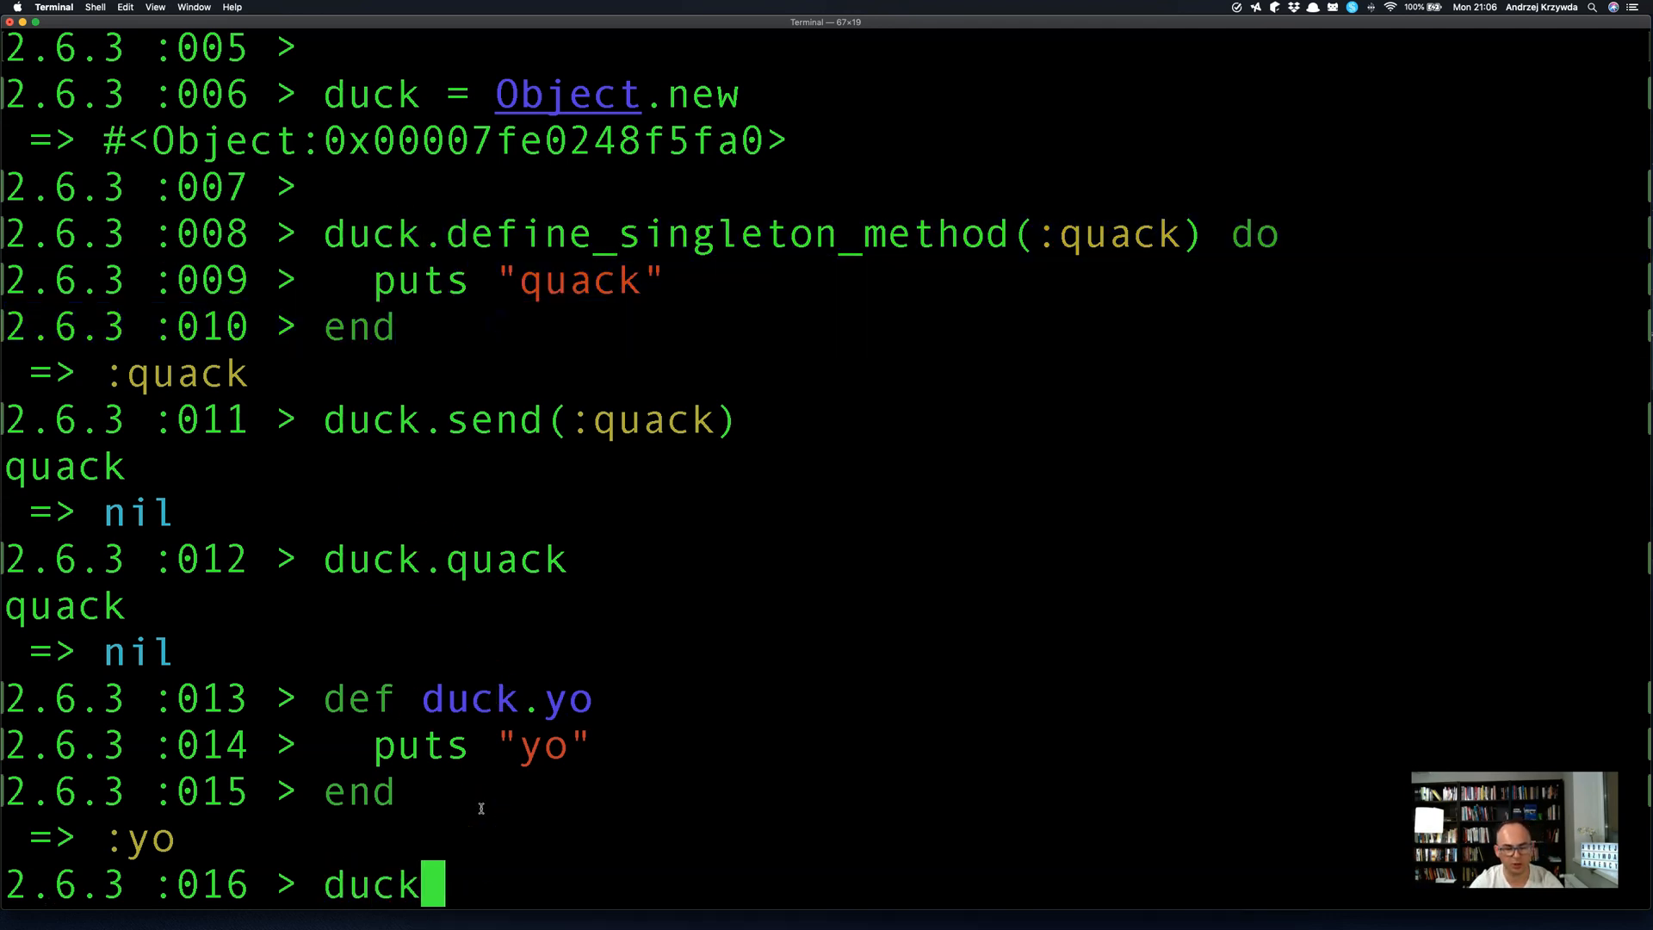
type(".methods(fal")
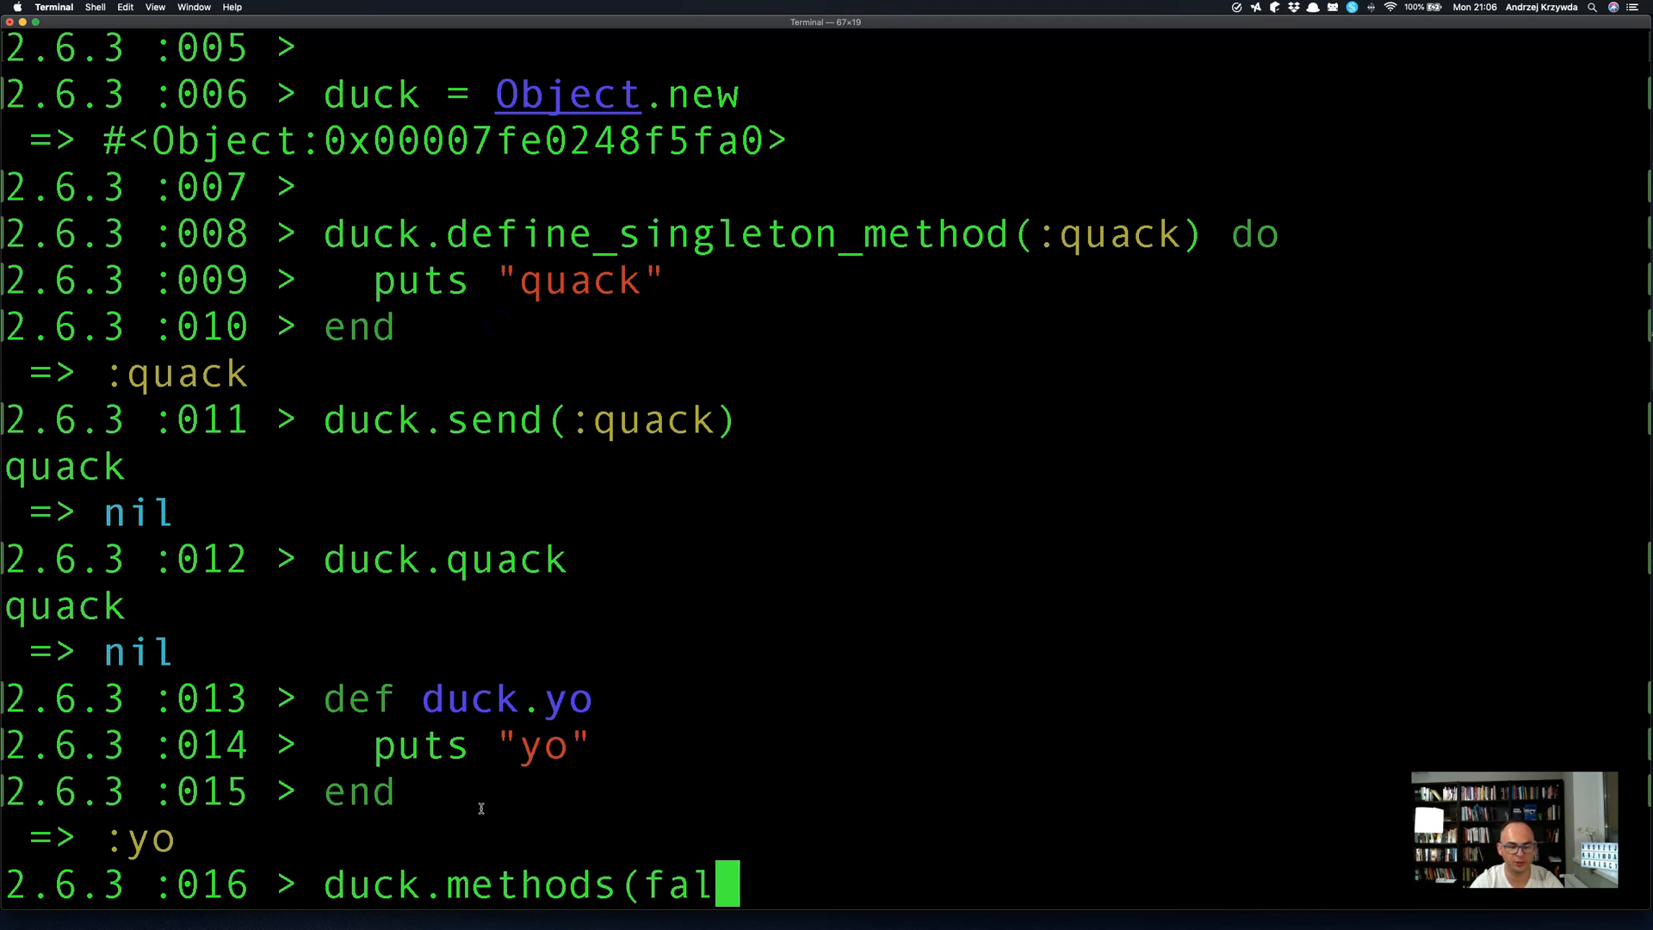
key("Return")
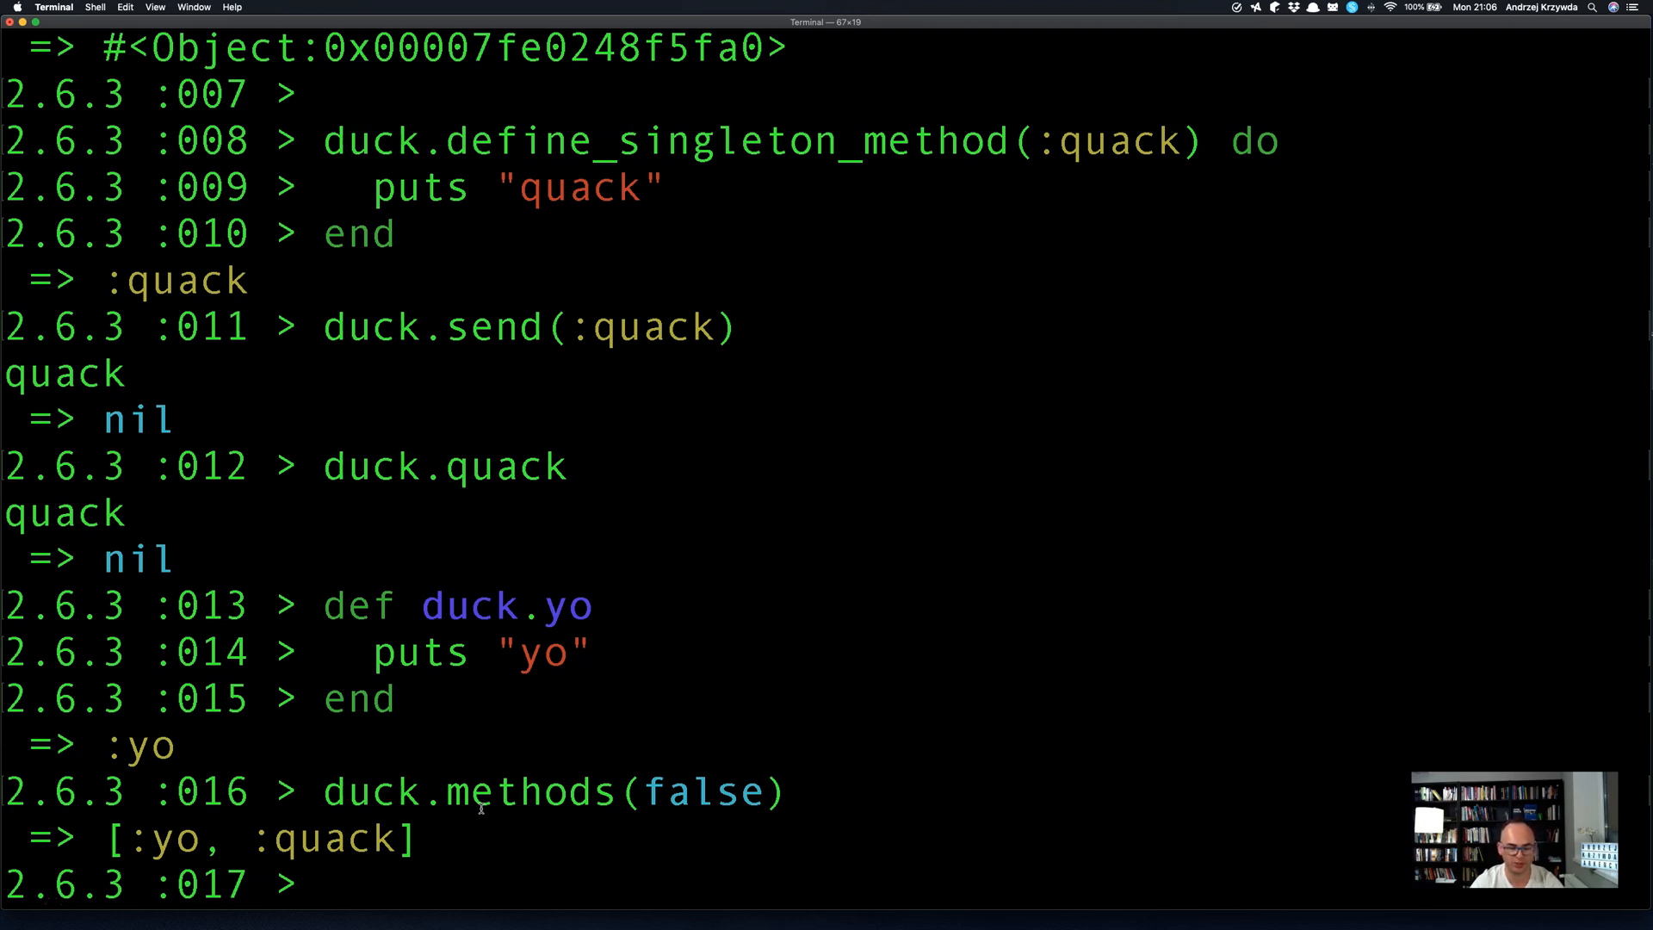
Remove yo via duck.singleton_class.send(:undef_method, :yo) after a failed :undef attempt.
type("d")
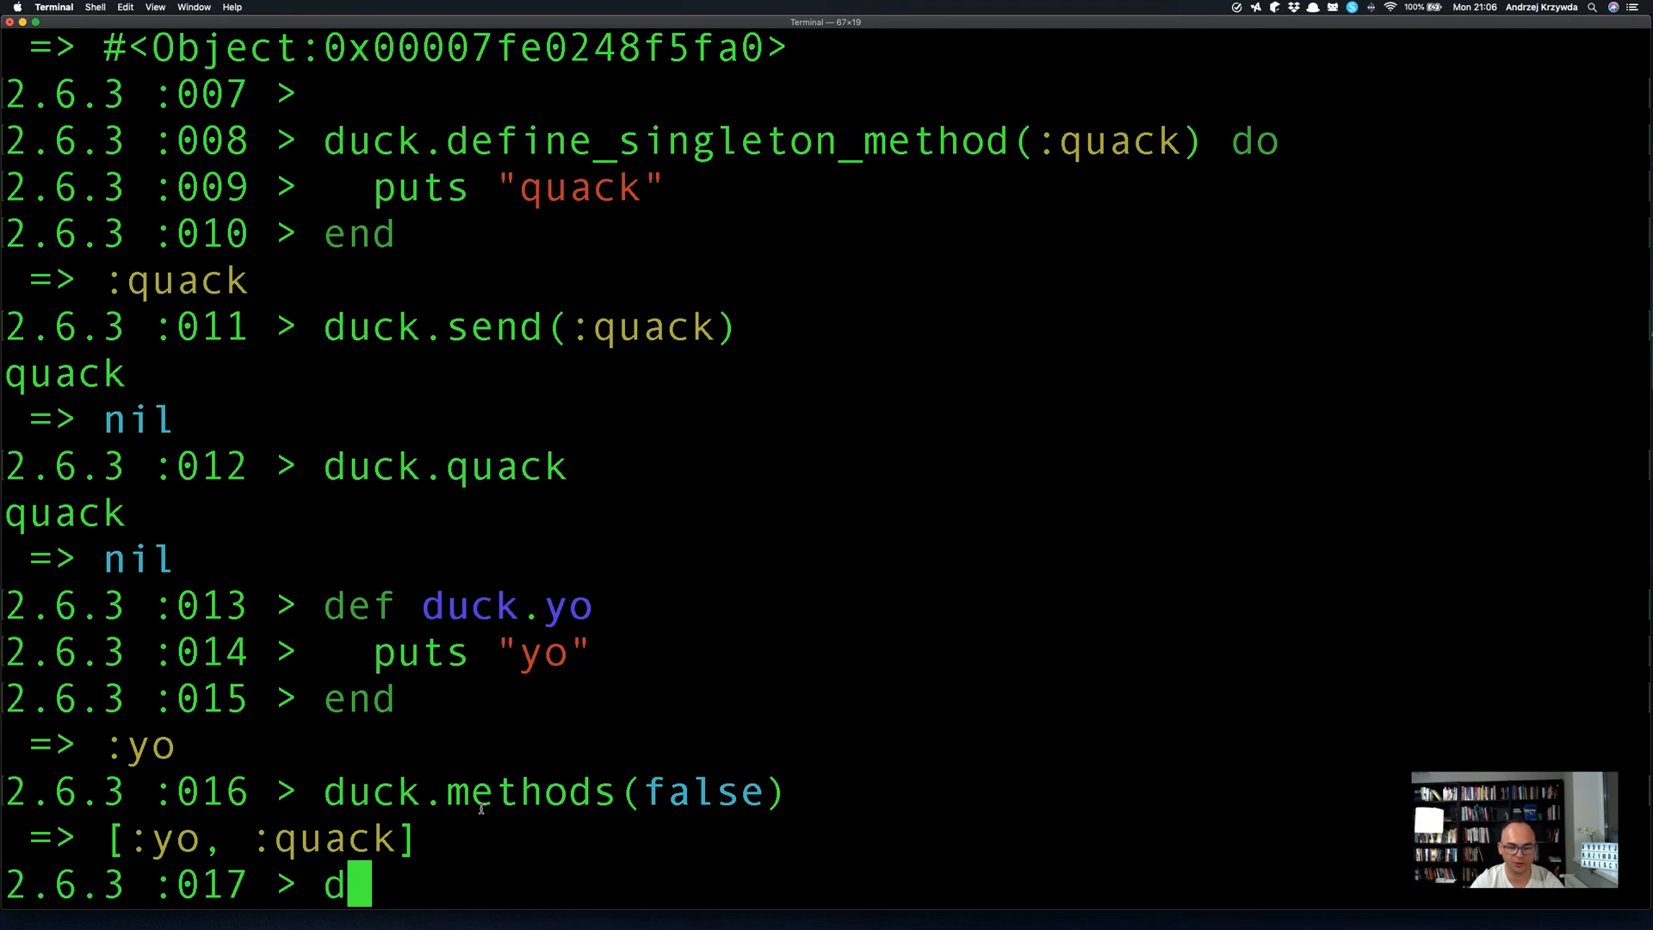
type("uck.unde")
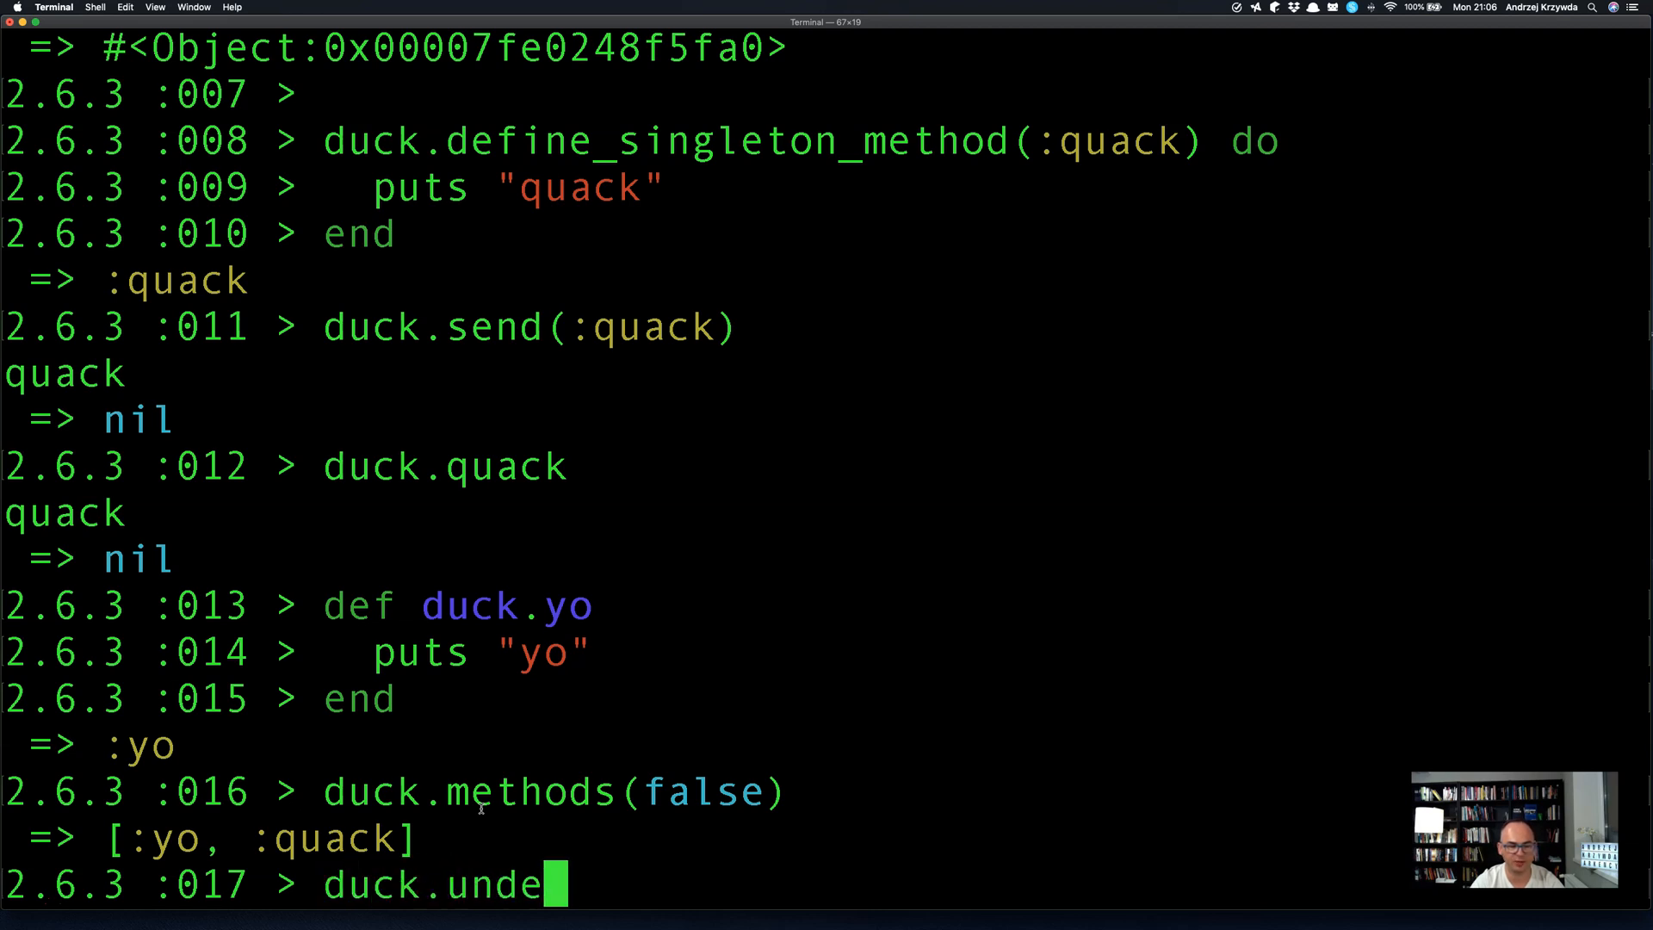
key("BackSpace")
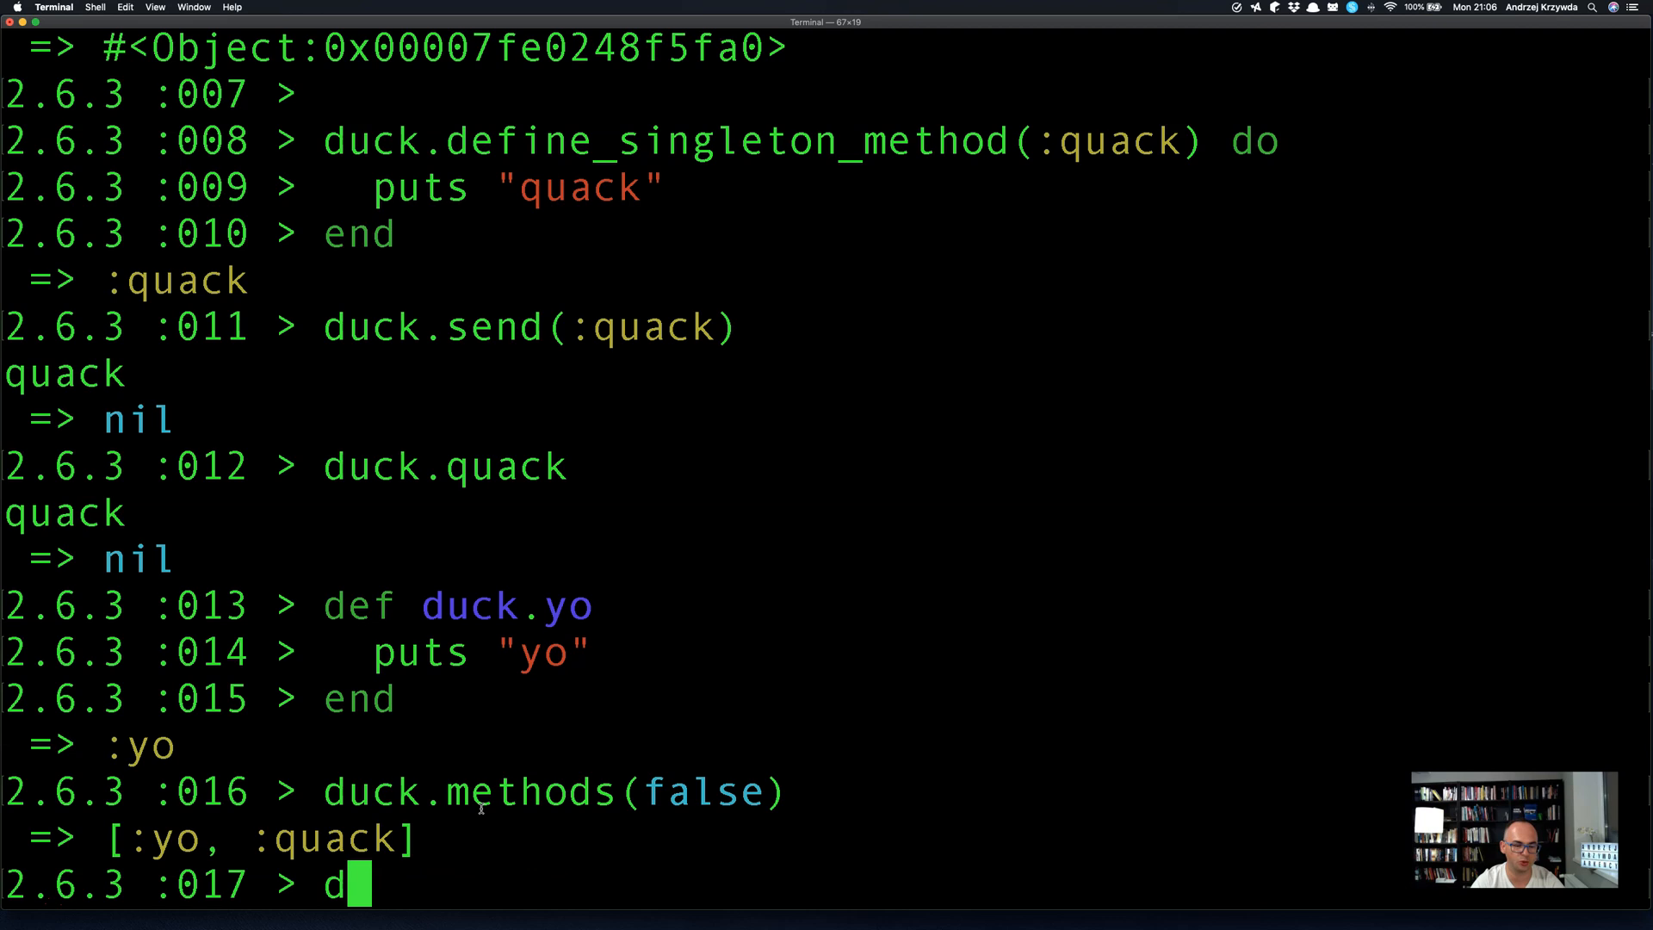
key("backspace")
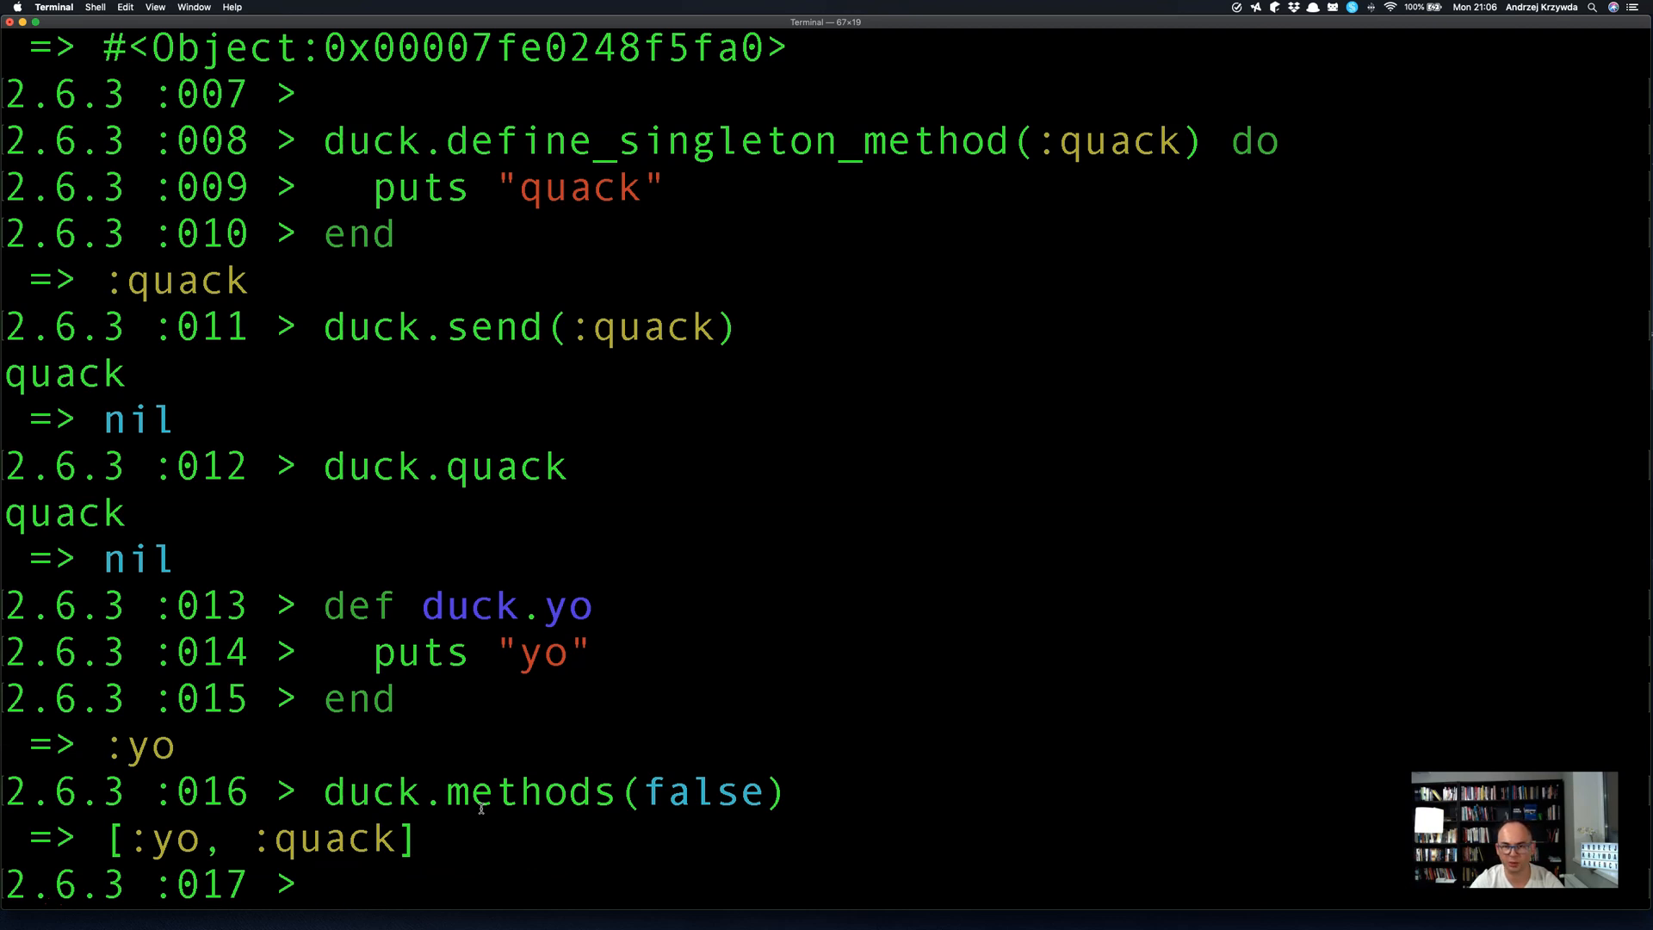
type("duck.cla")
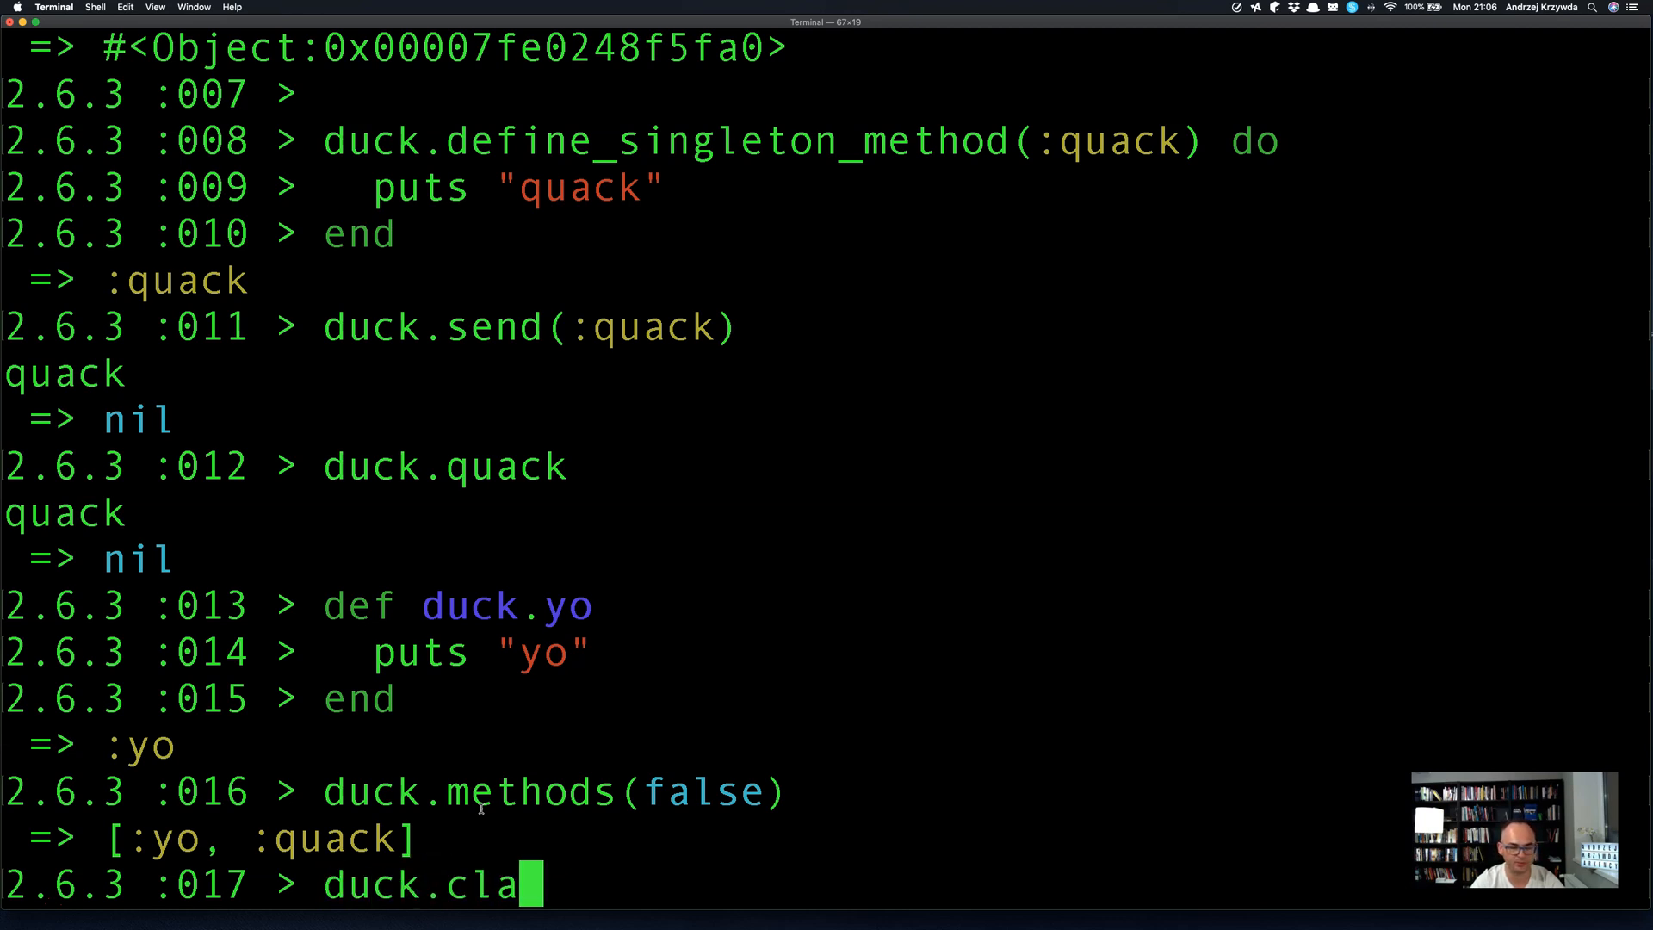
key("Backspace")
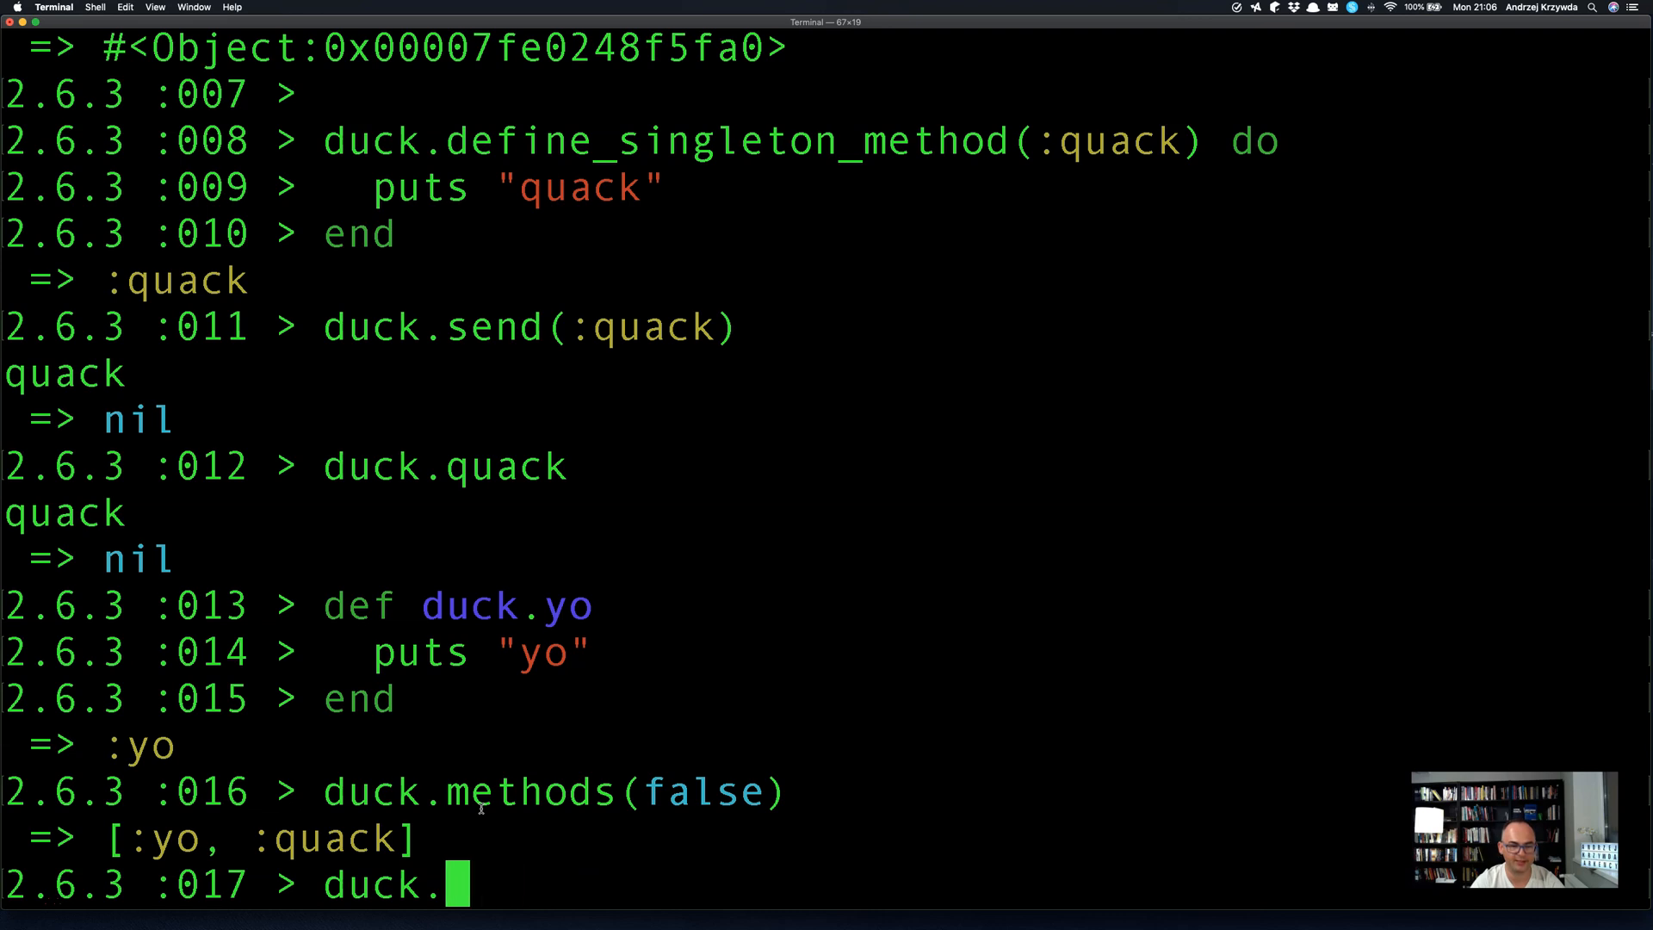
type("singleton_class")
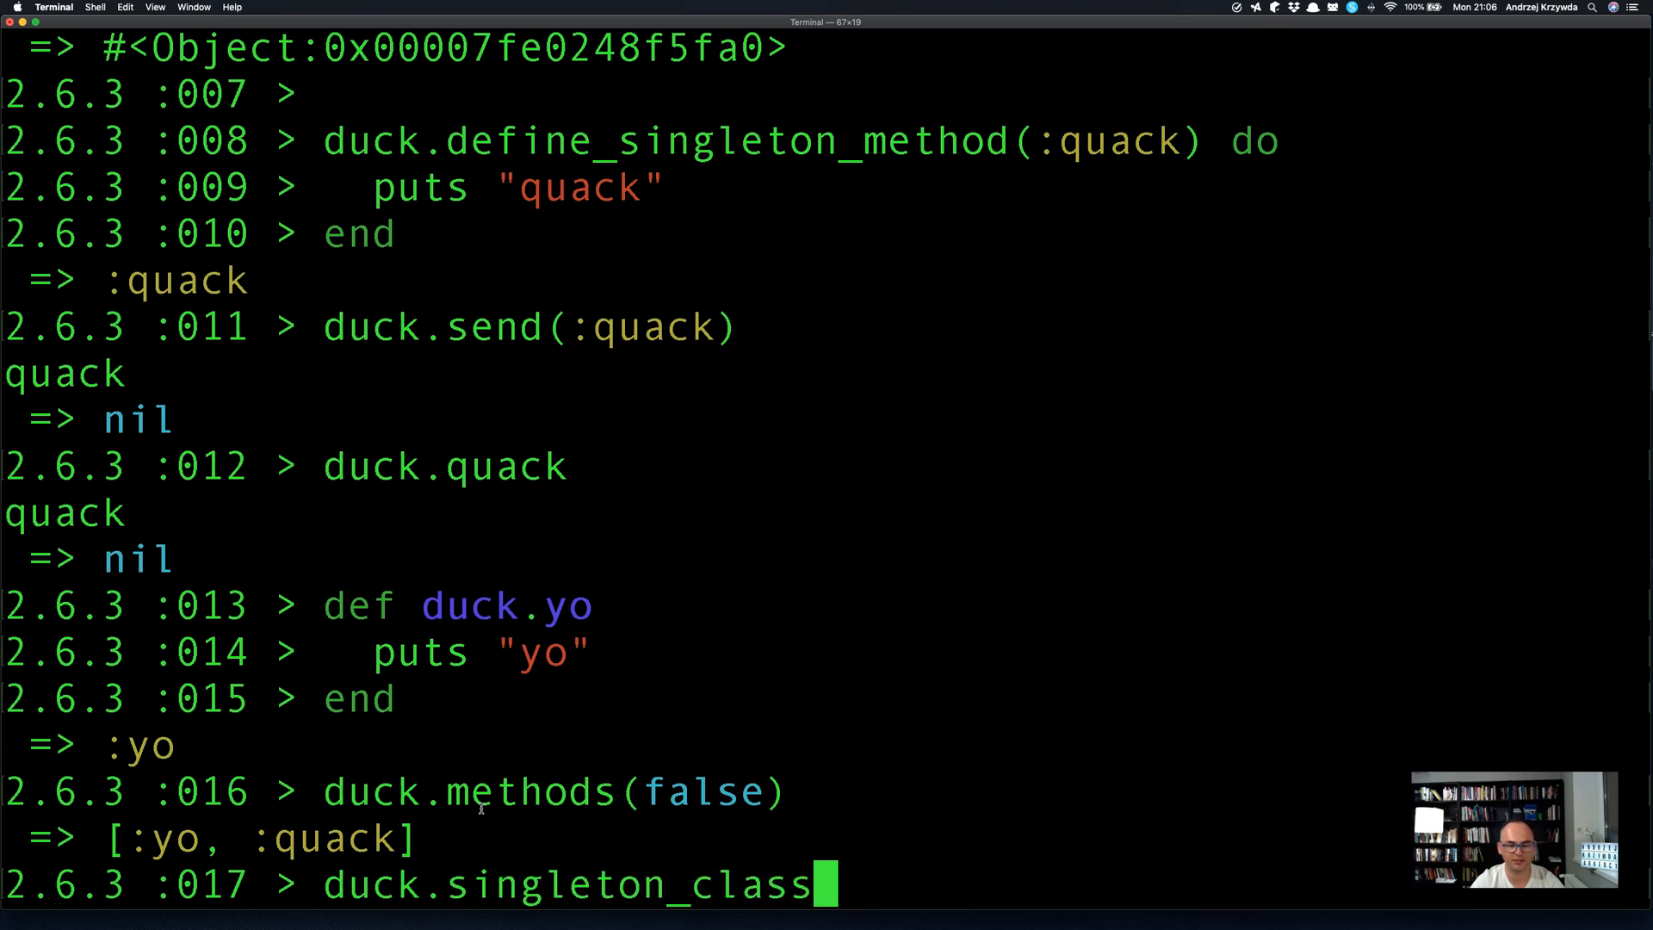
type(".s")
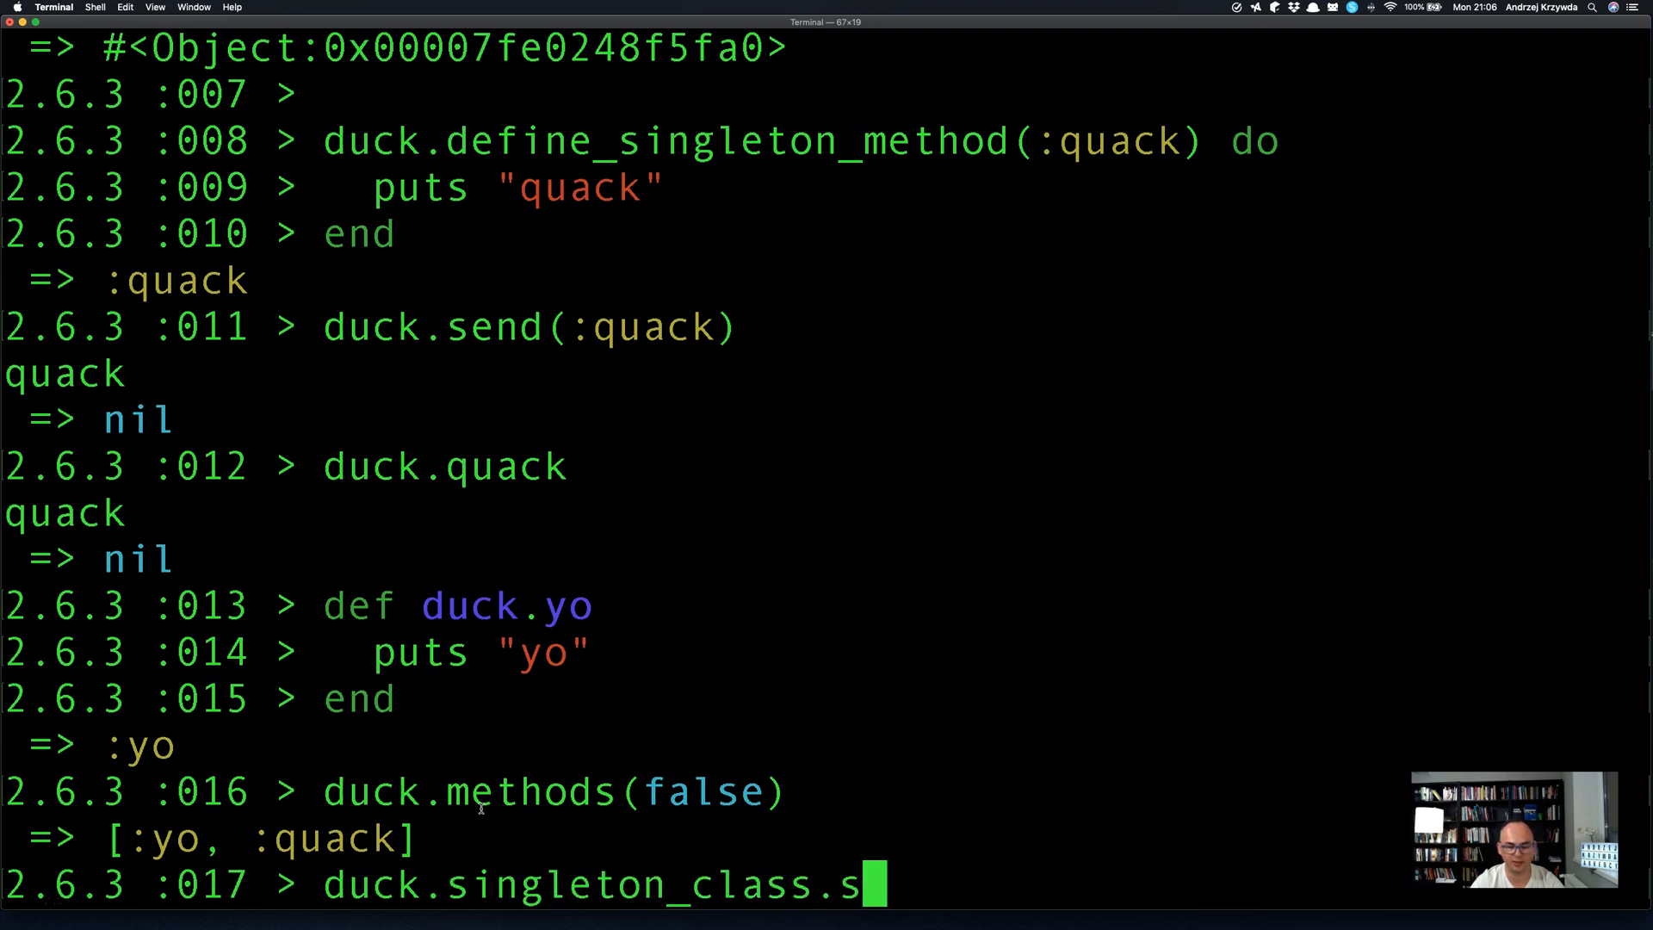
type("end(:undef,")
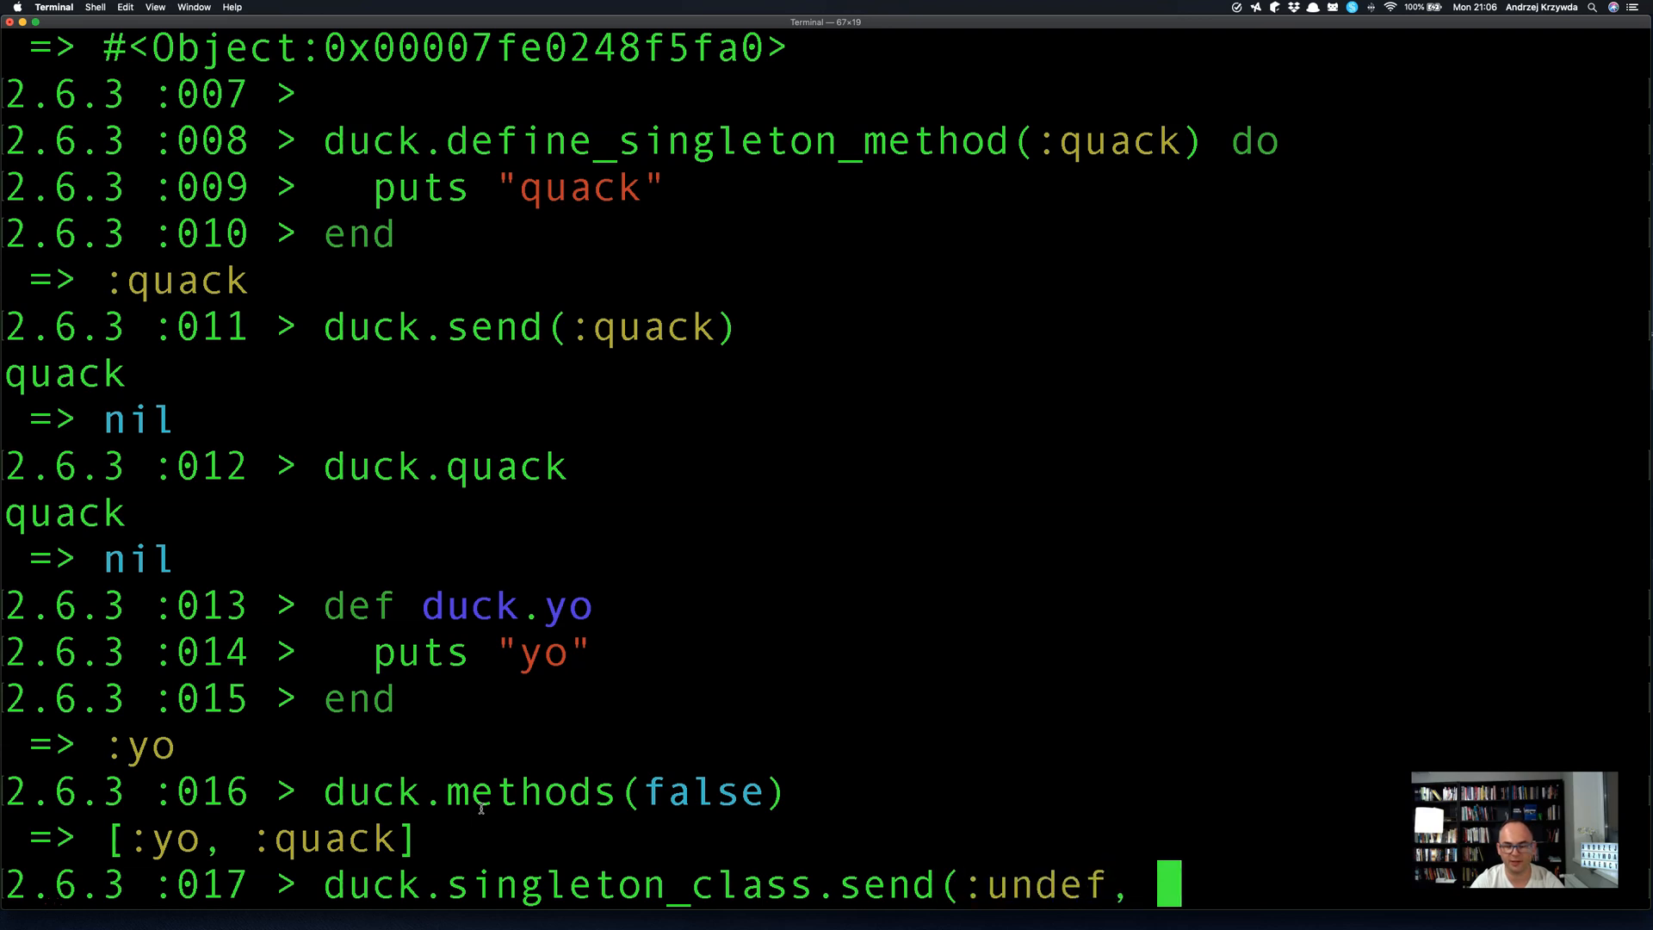
type(":yo")
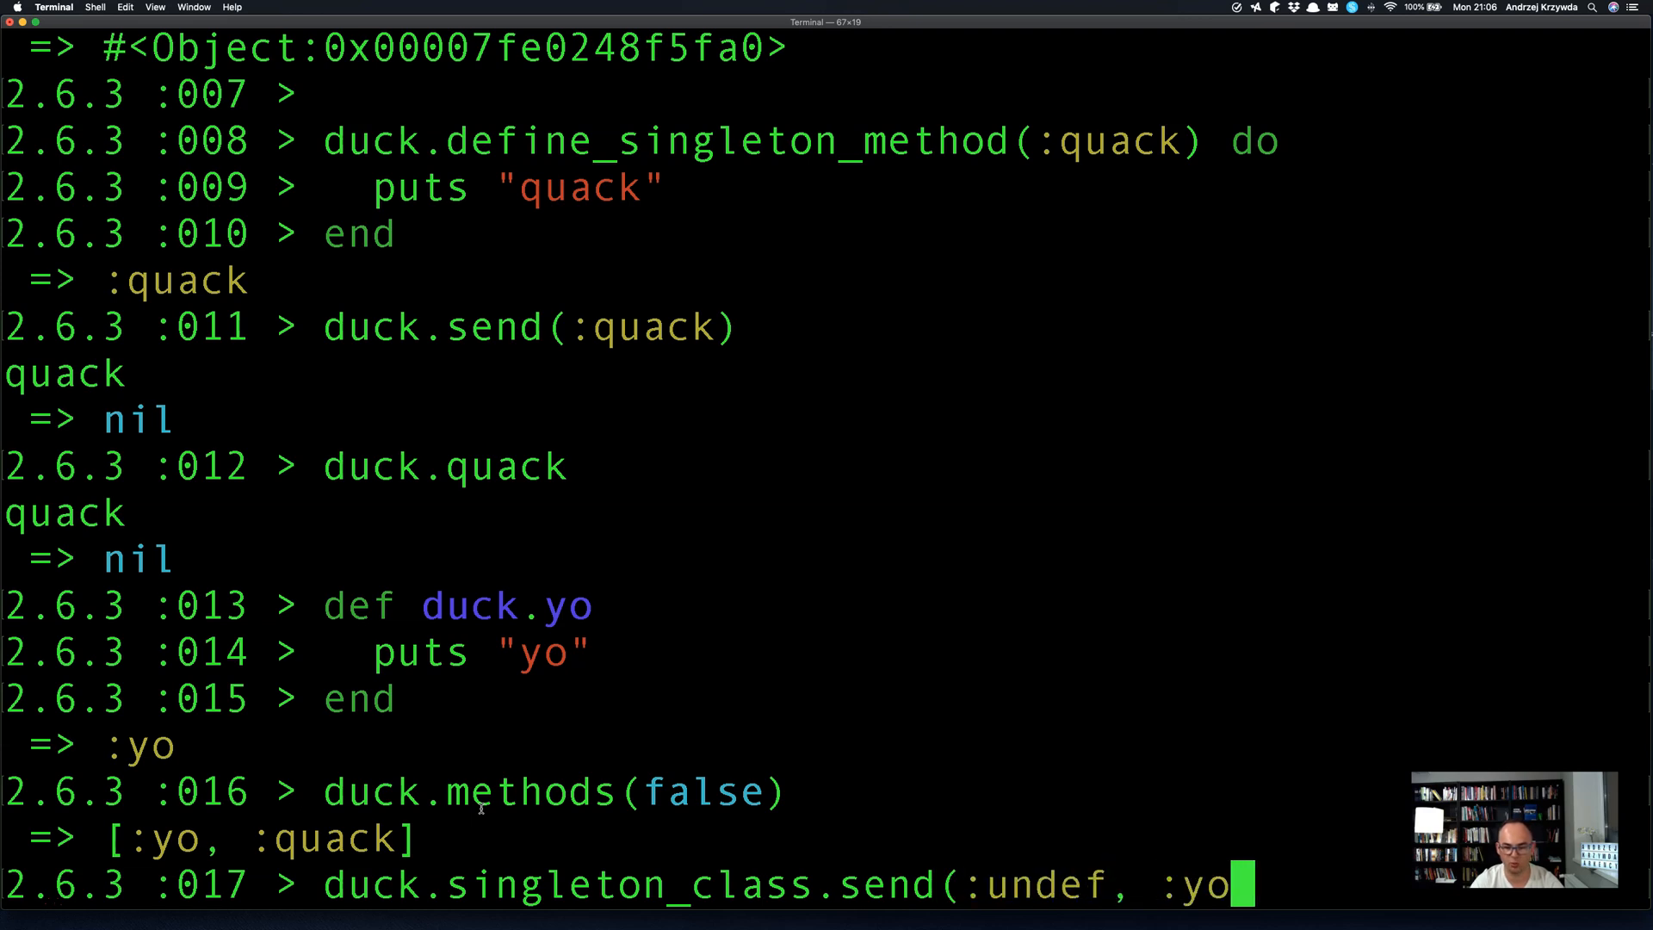
key("Return")
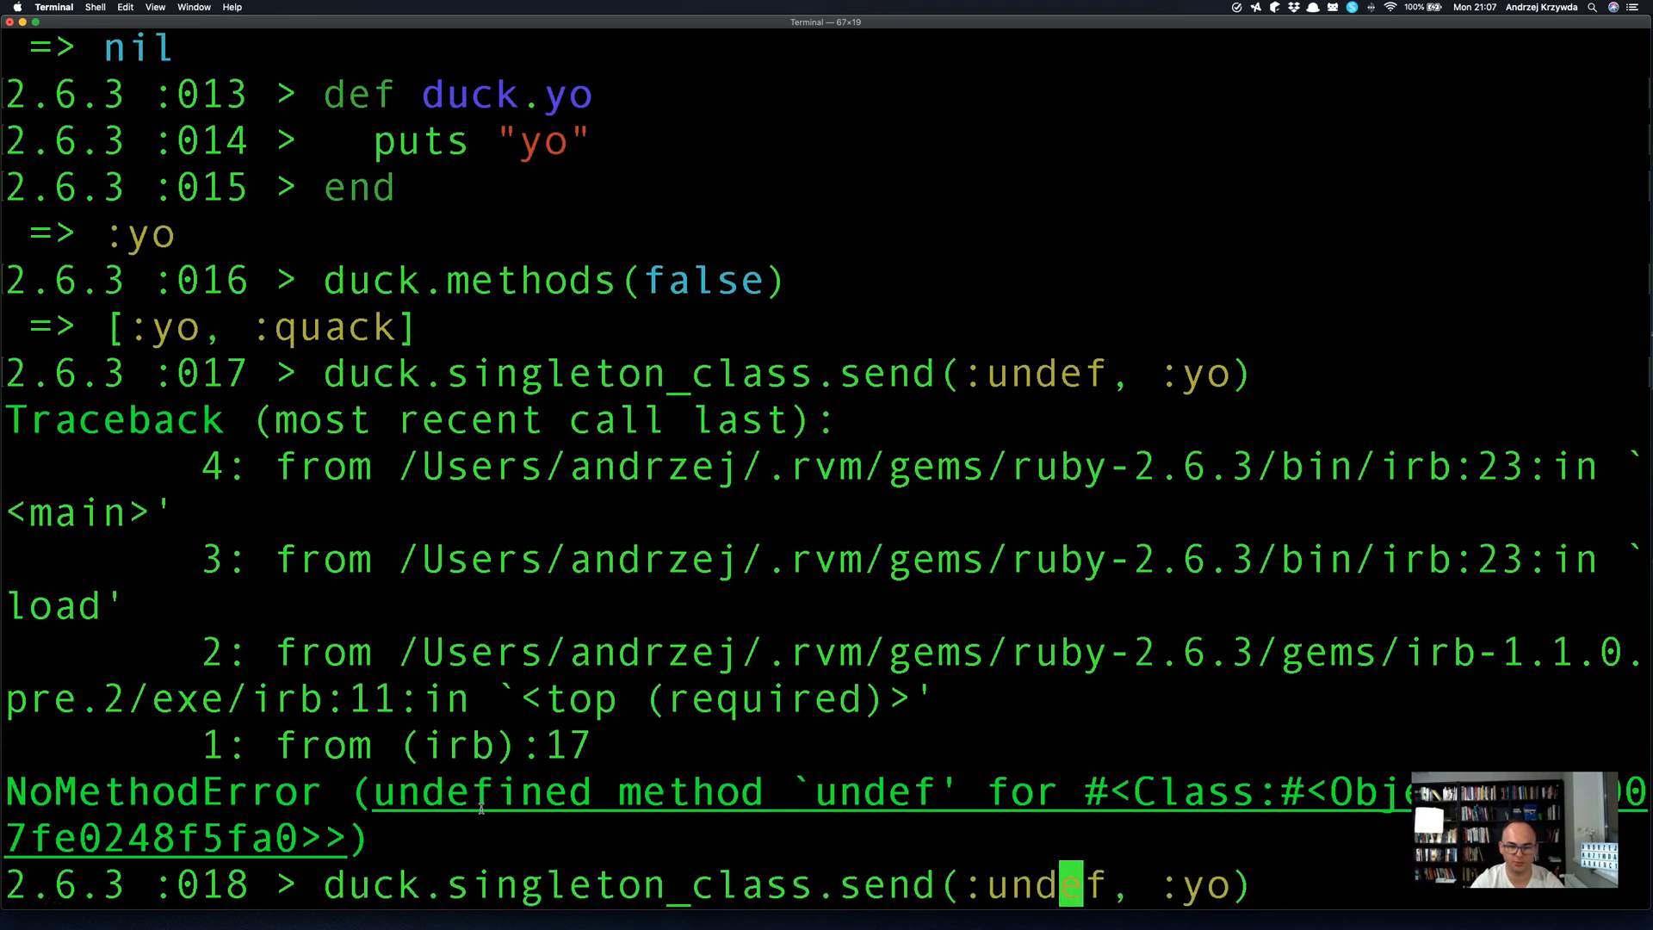
key("Return")
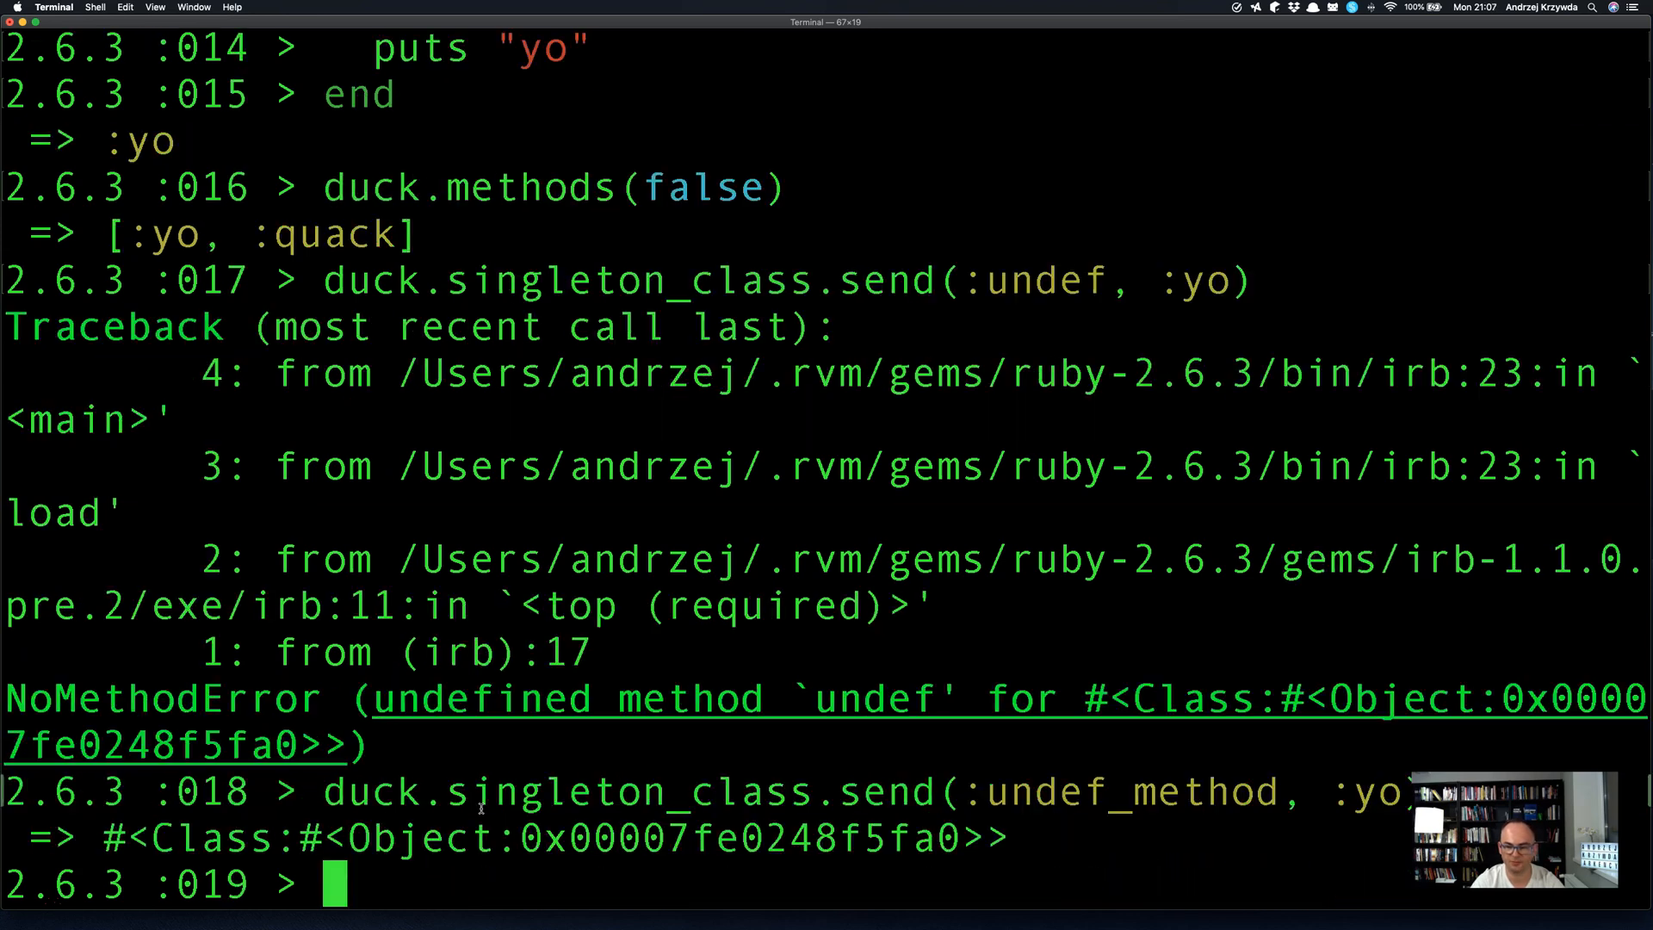
key("Return")
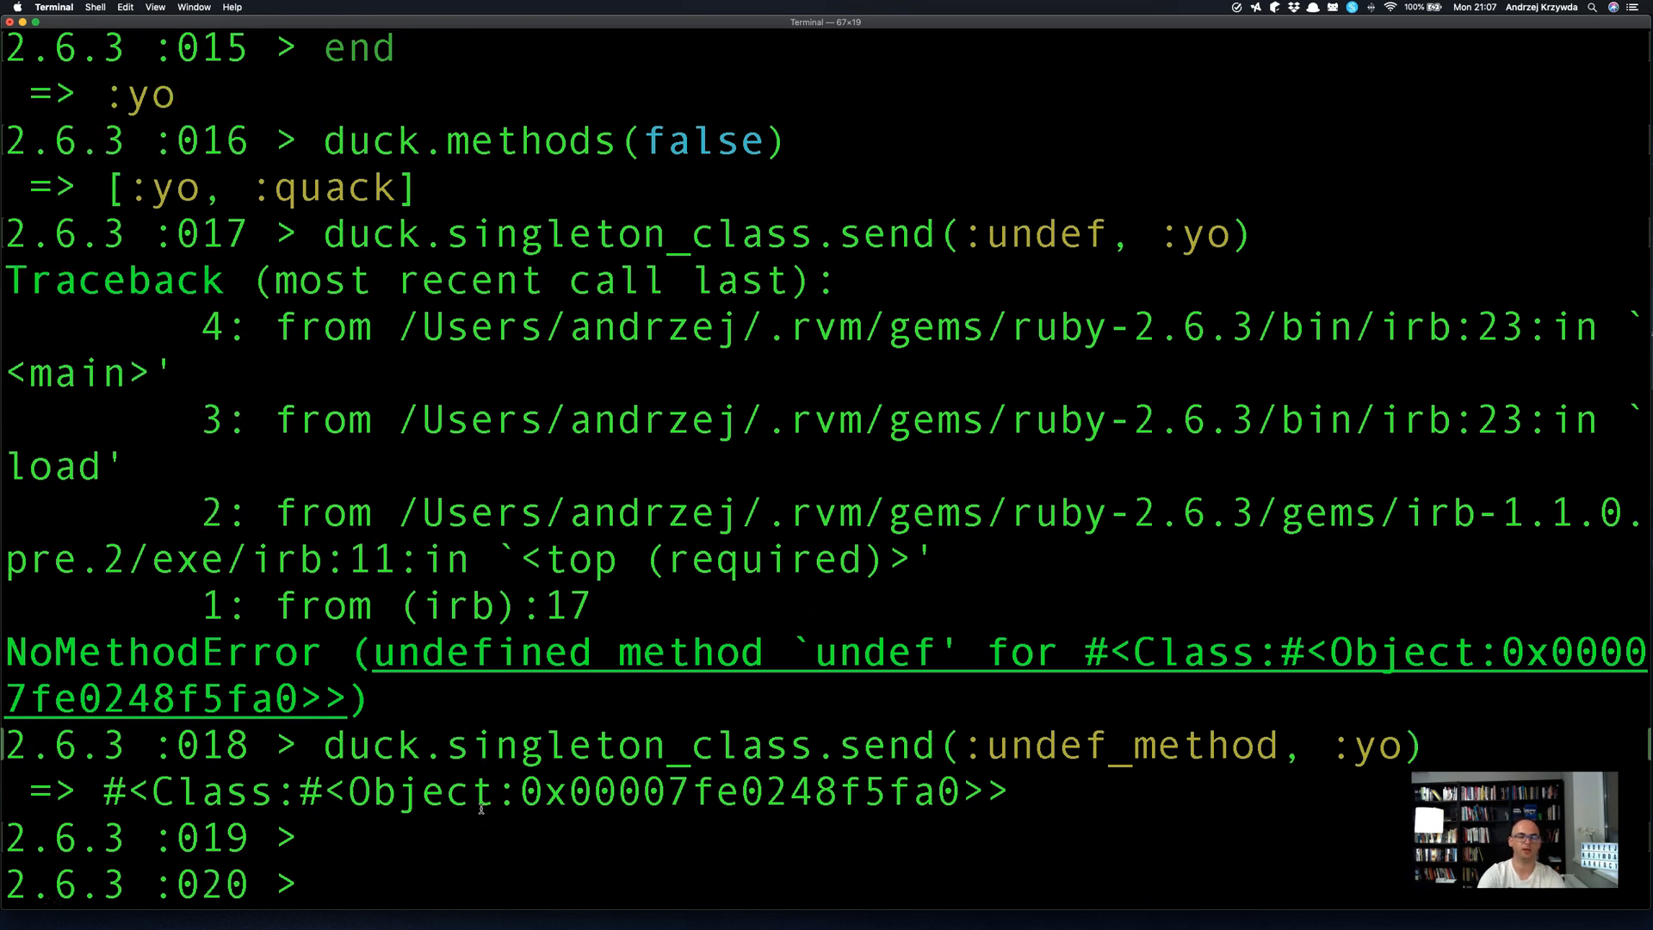
Verify duck.methods(false) returns [:quack] and duck.respond_to?(:yo) is false.
type("duck.methods")
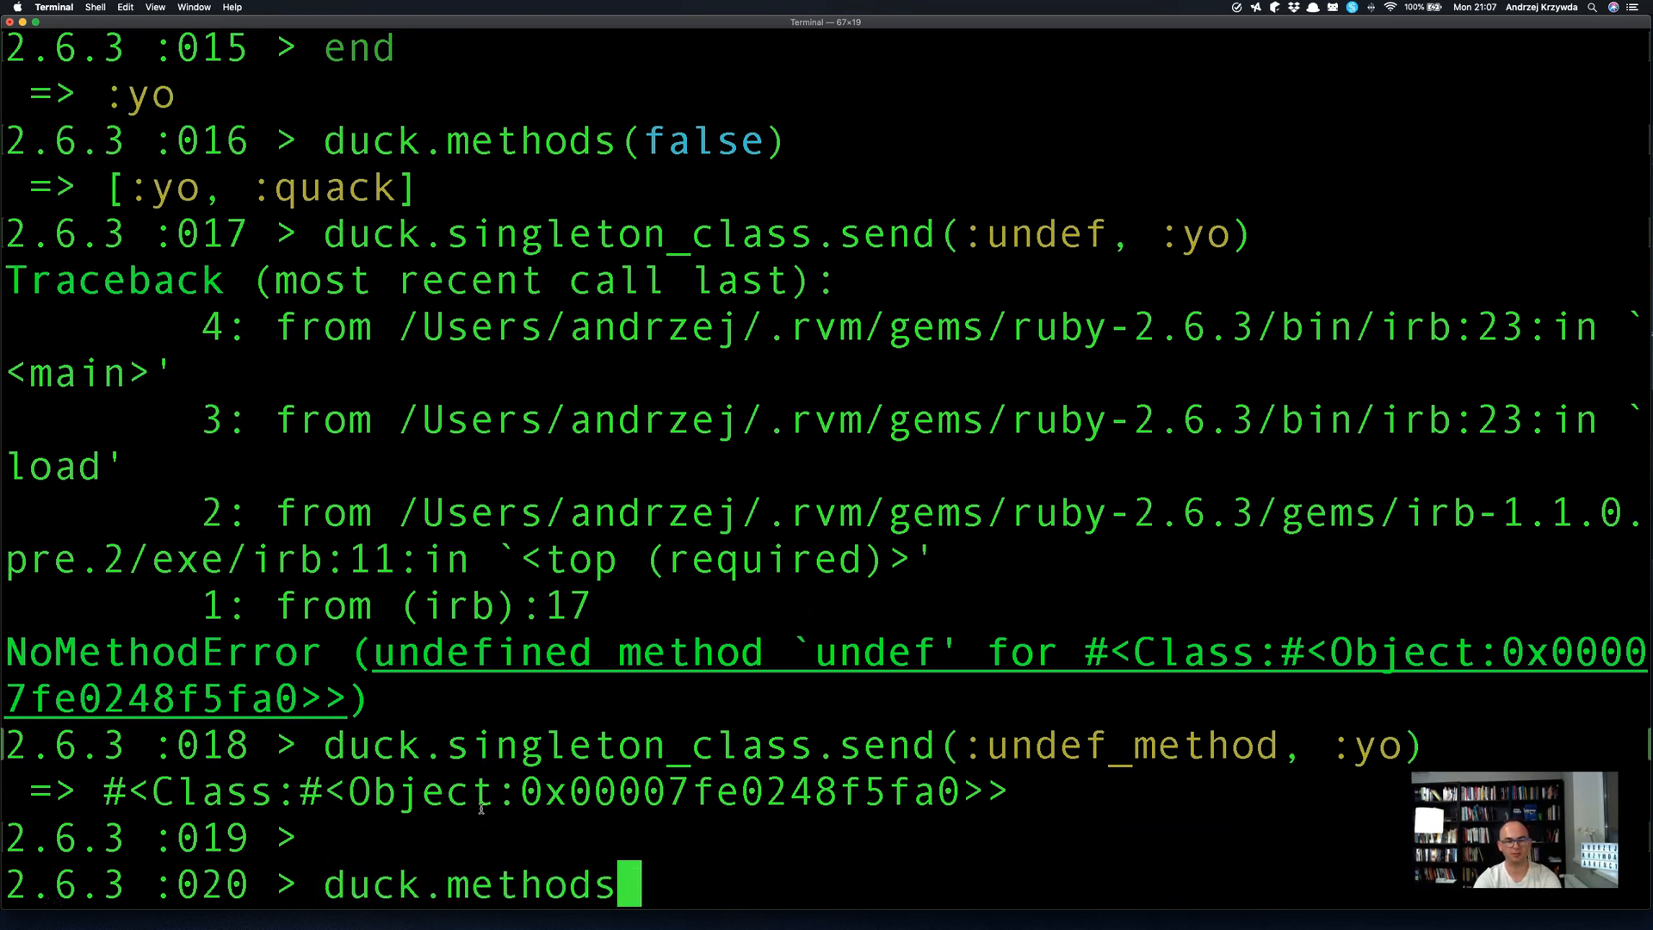
key("Return")
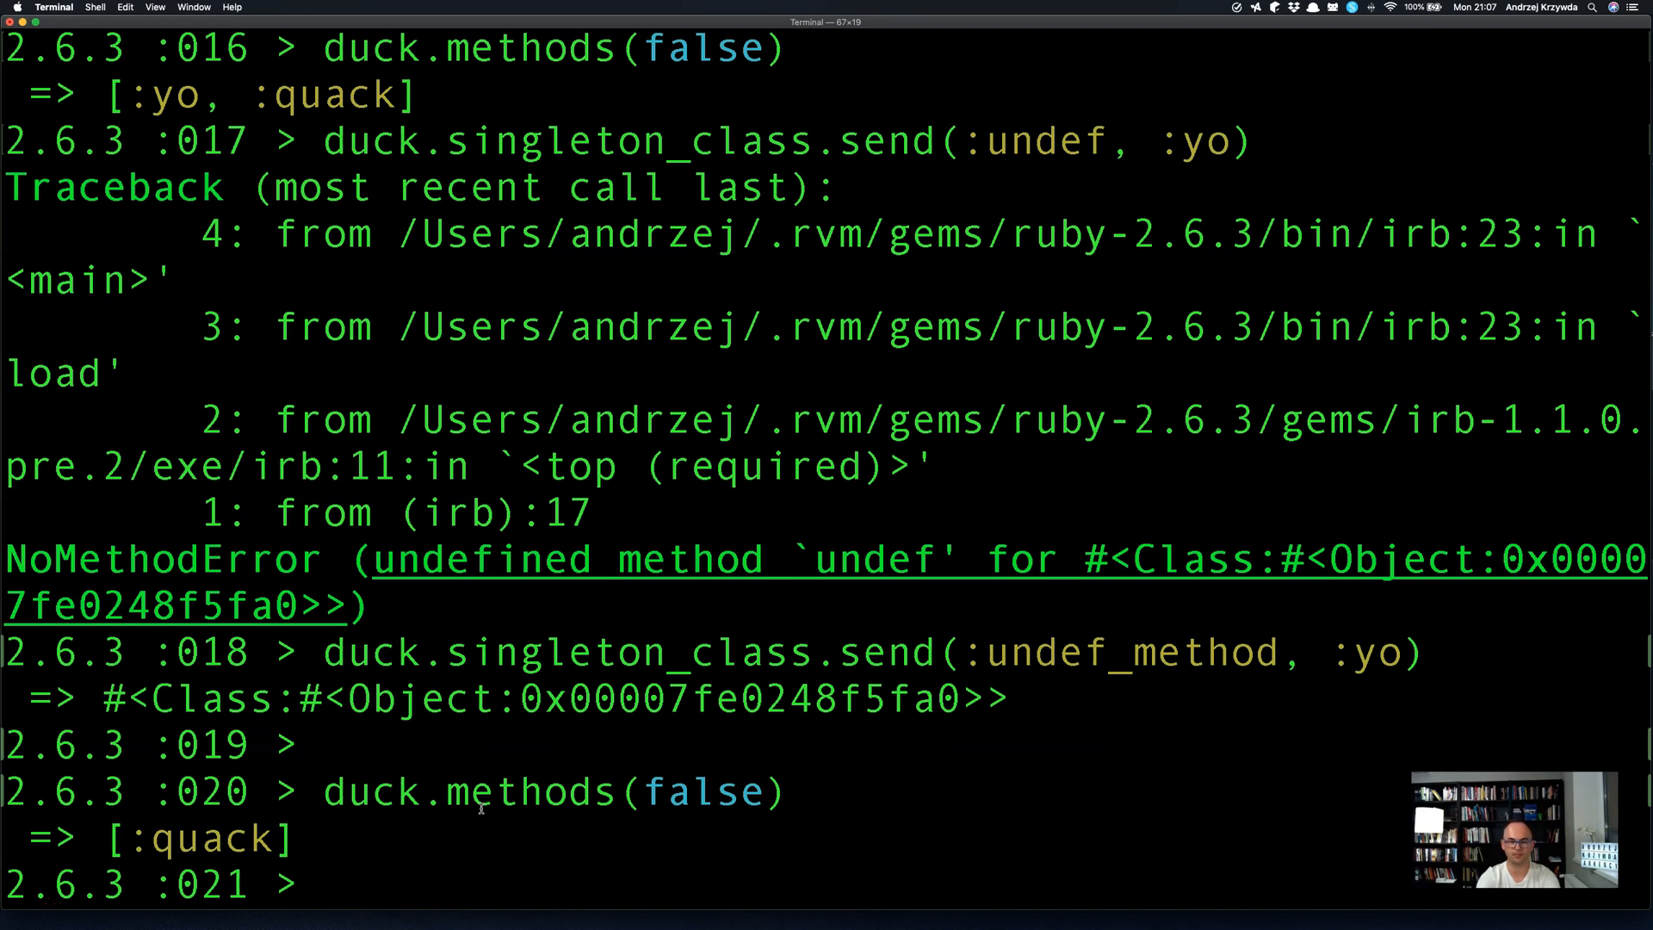
type("d")
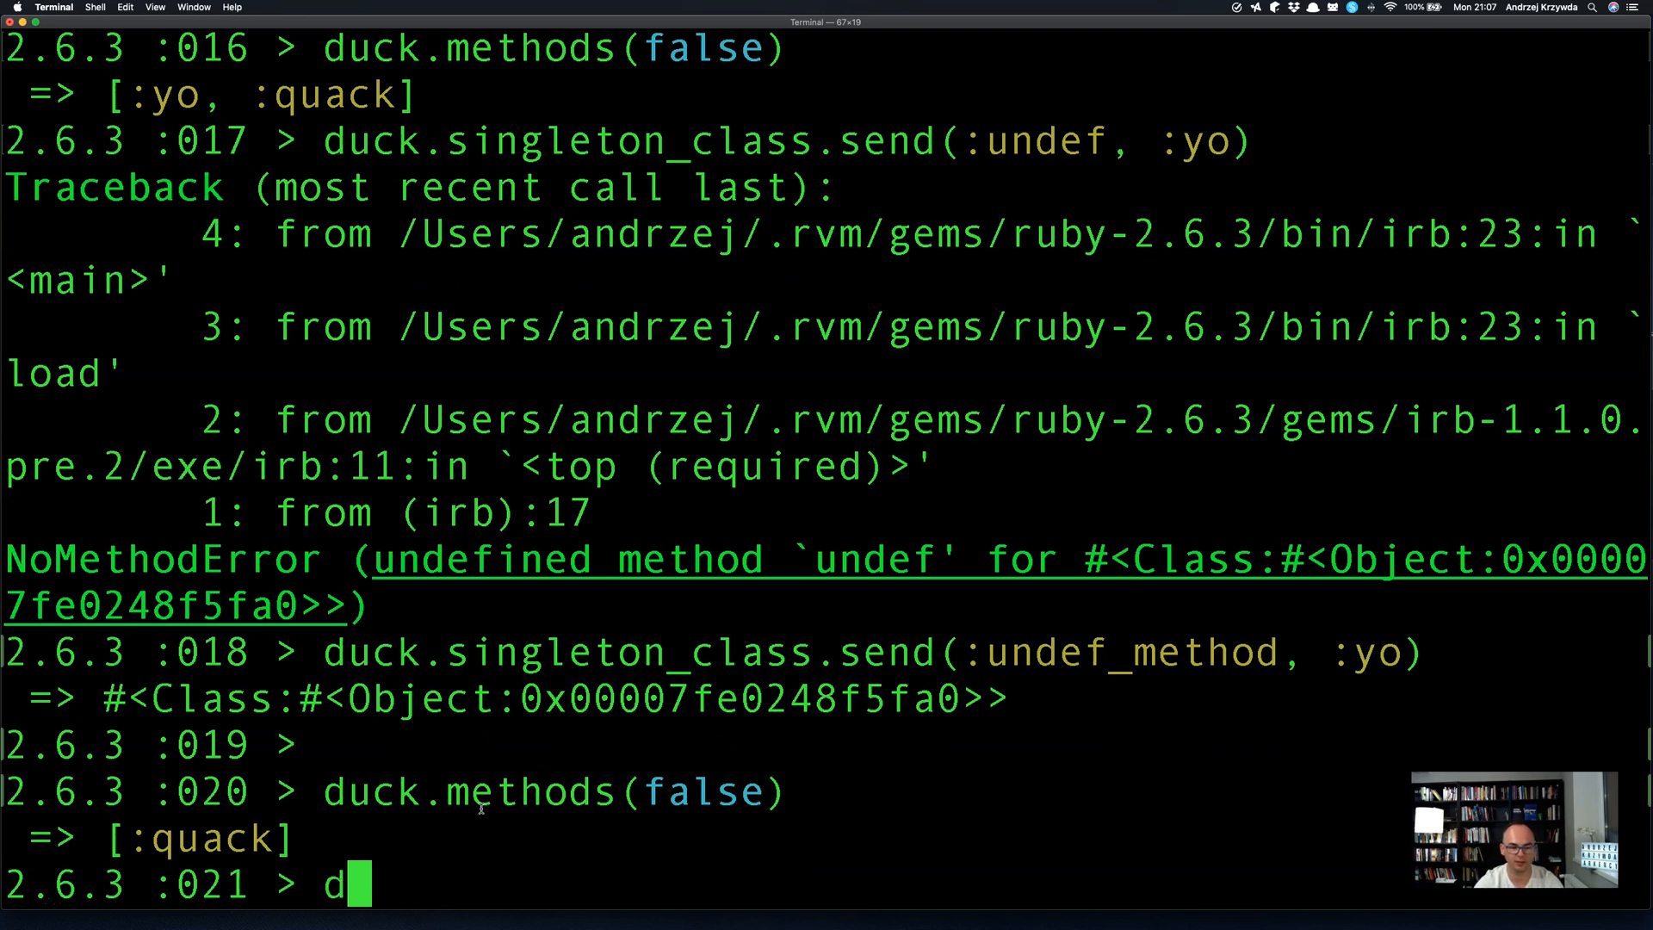
type("uck.respond_to?(:yo")
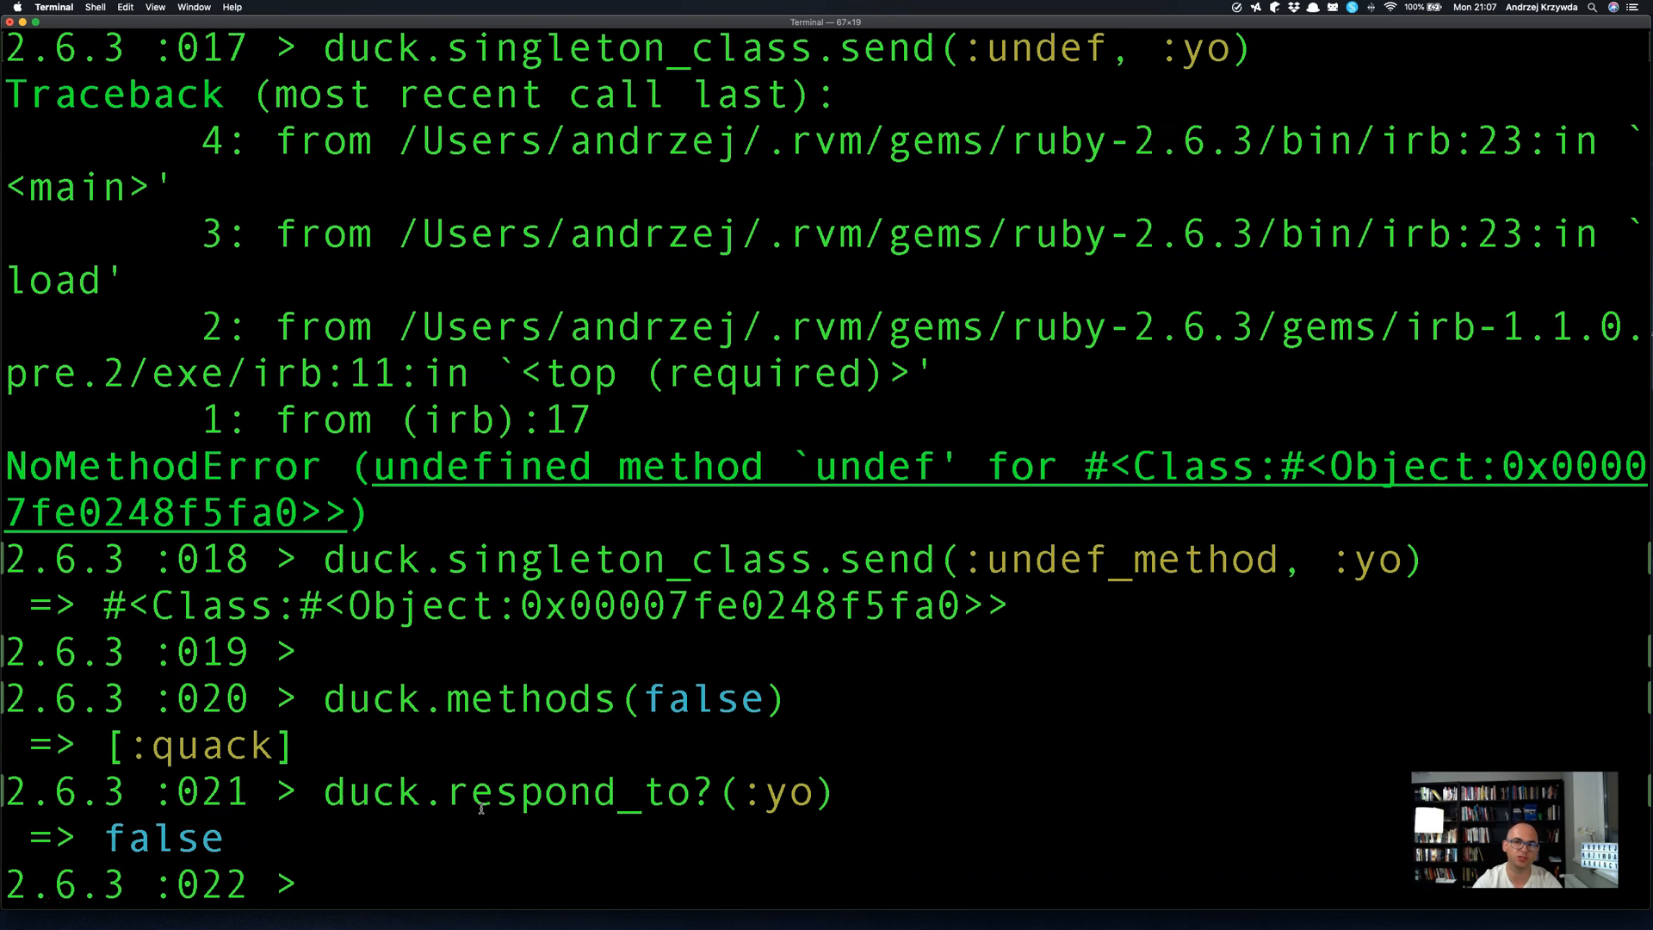
mouse_move(527, 579)
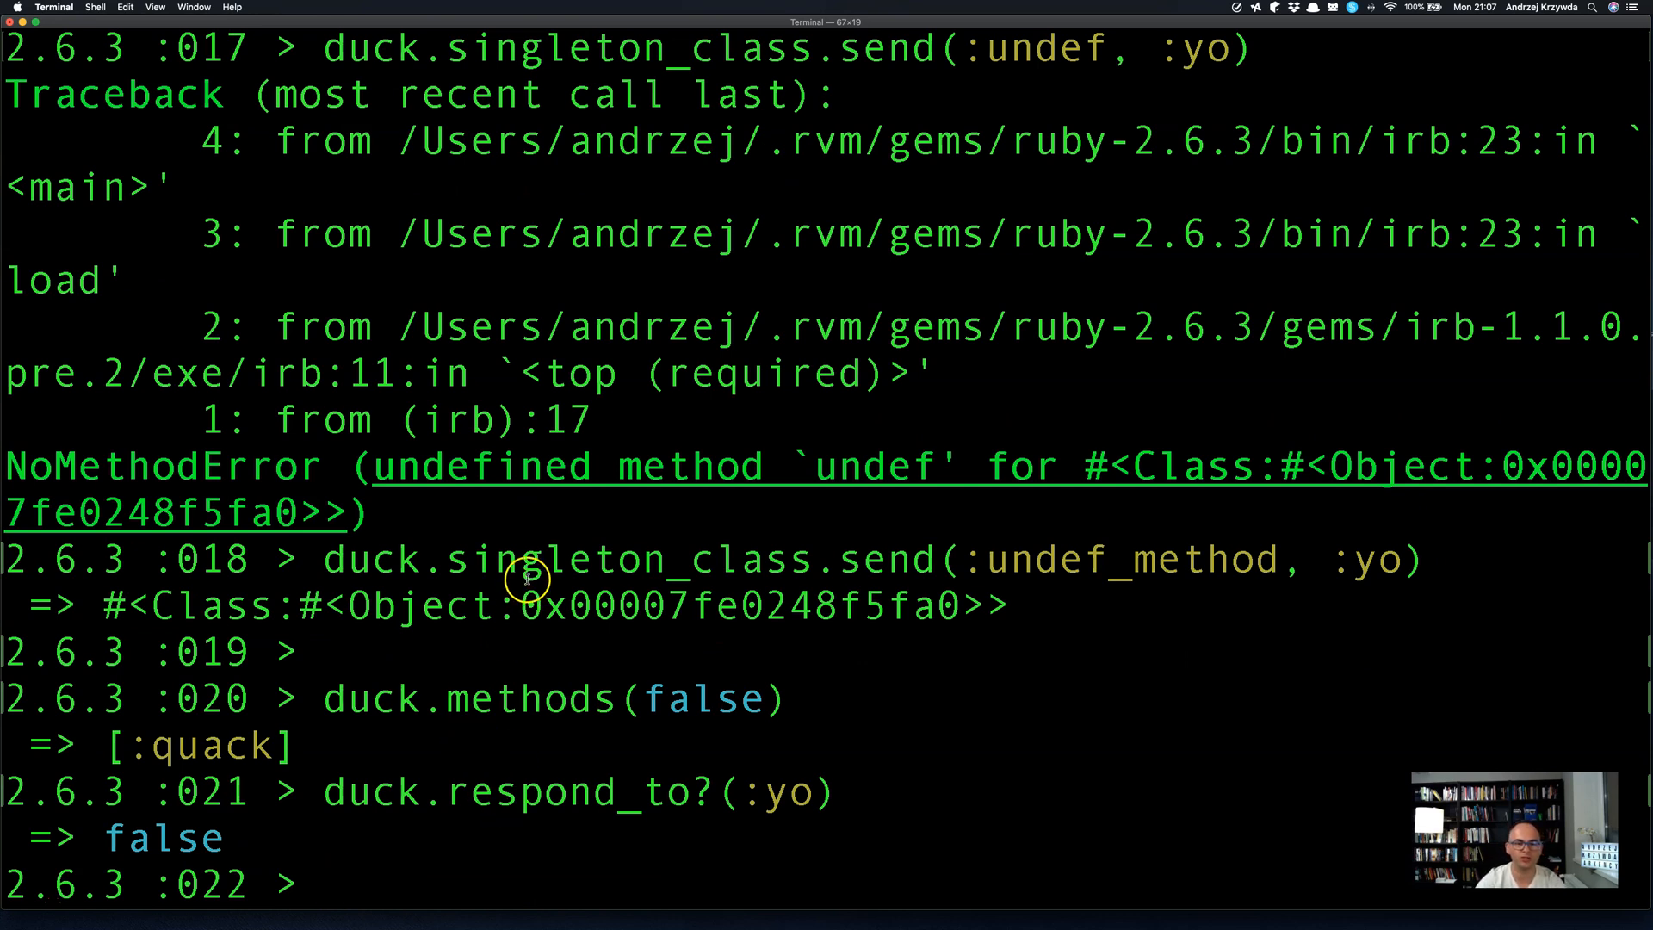
mouse_move(448, 557)
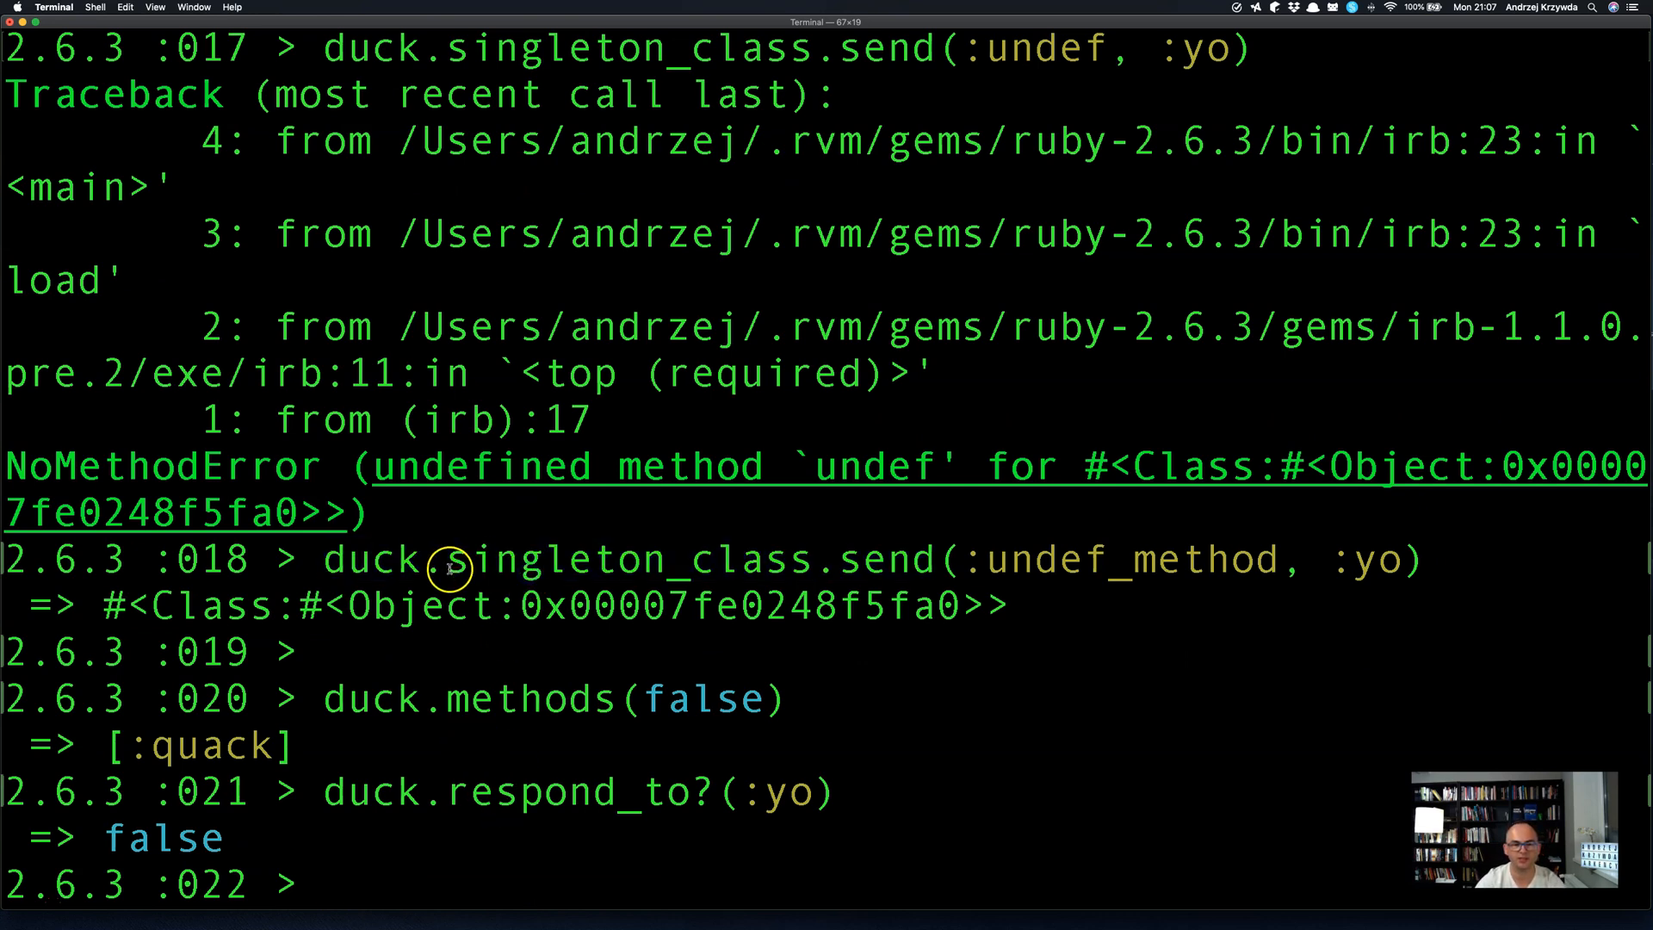
double_click(626, 558)
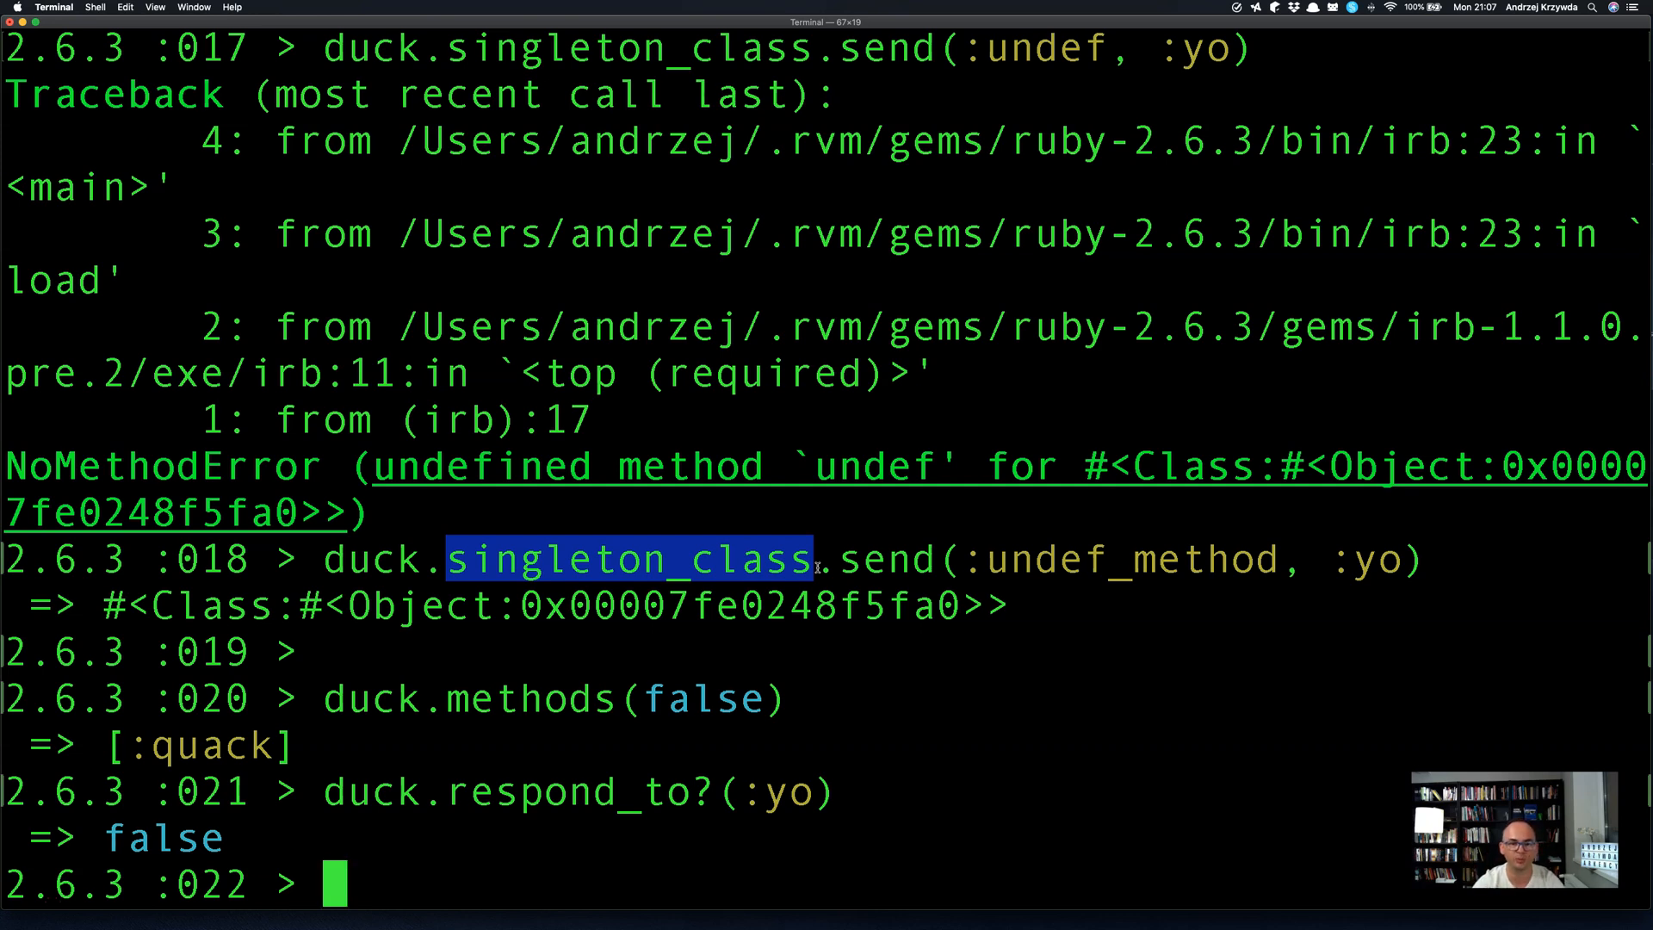
mouse_move(768, 567)
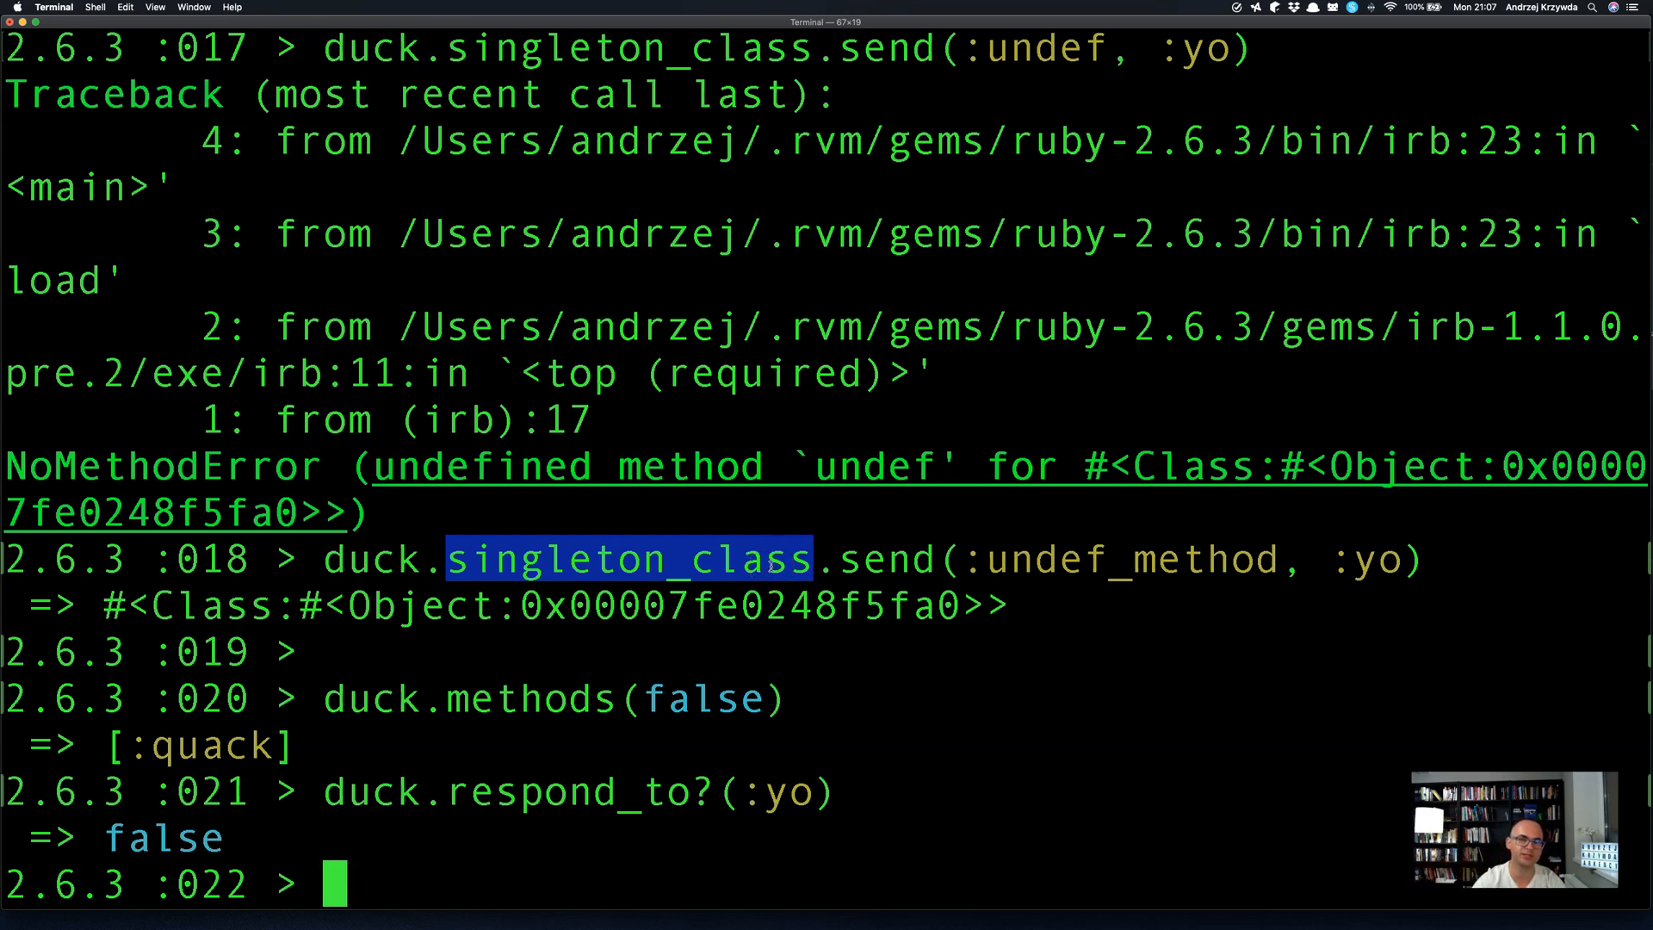
mouse_move(780, 620)
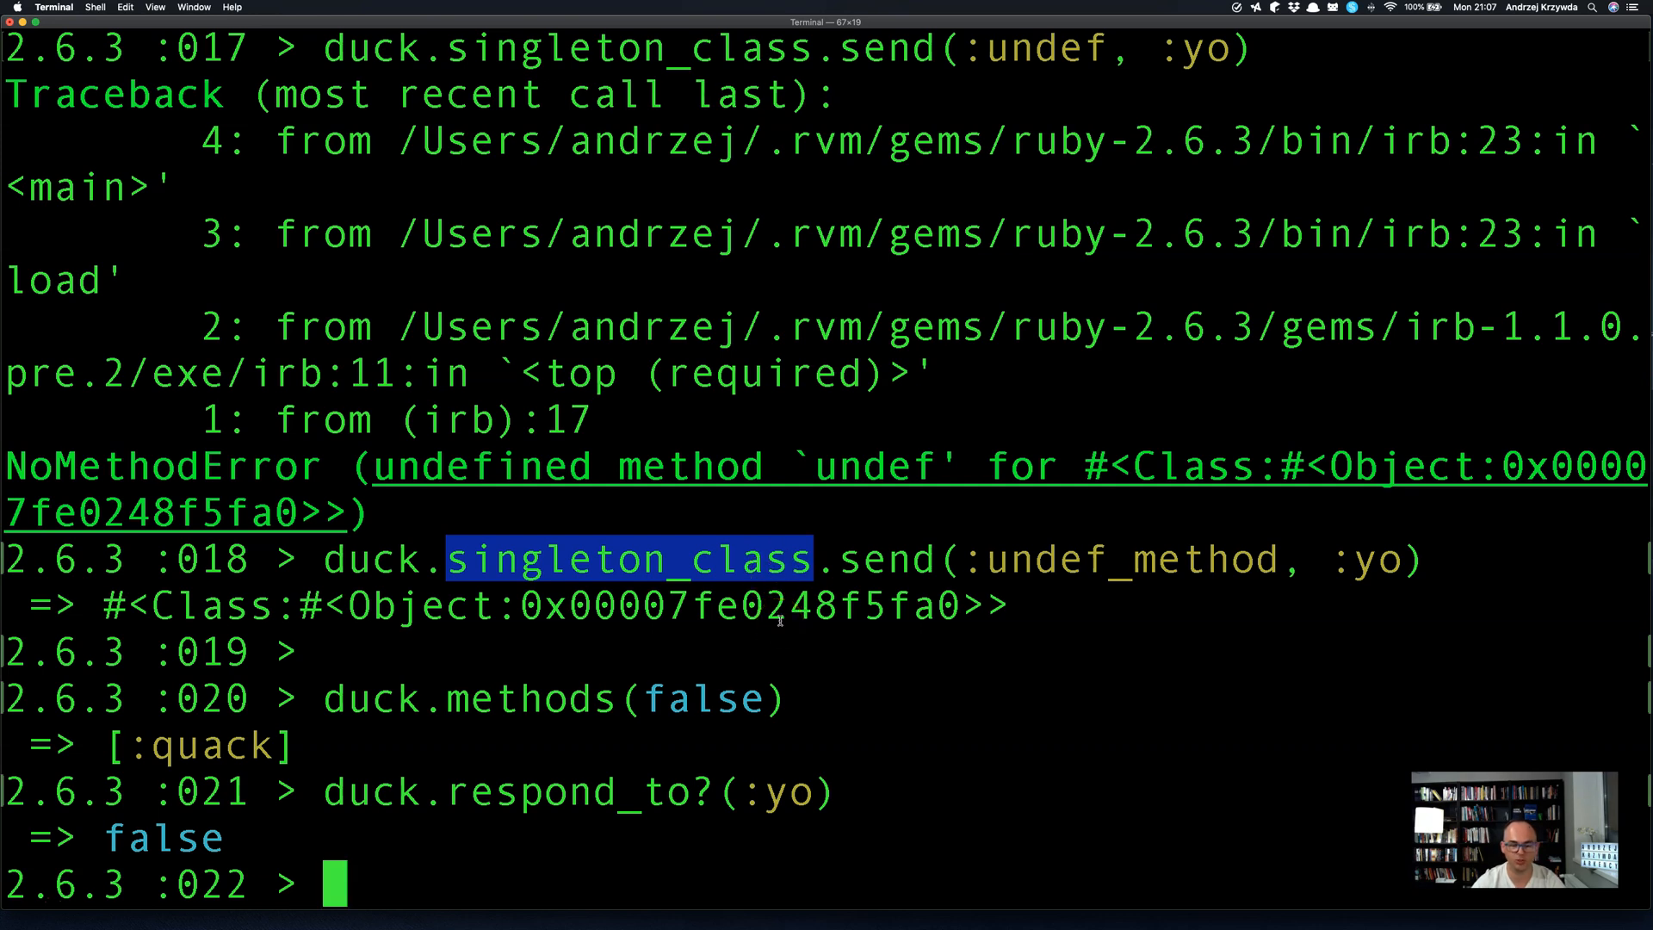
Create a = Object.new and show a.singleton_class returns its own Class.
type("a =")
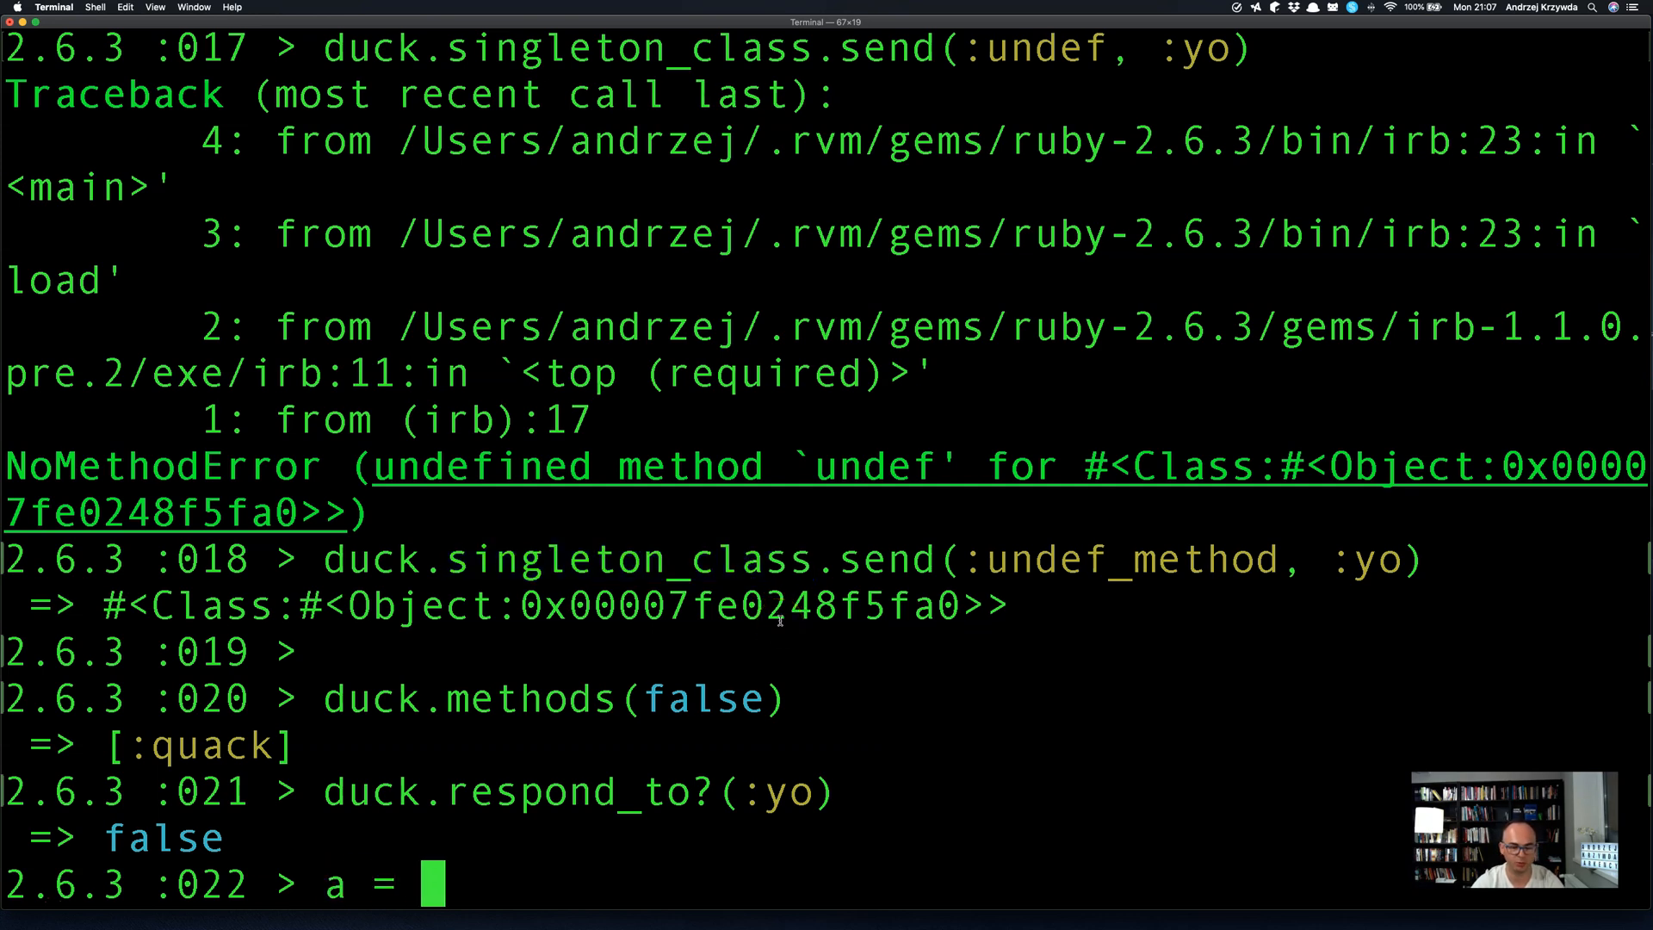
type("Object.new")
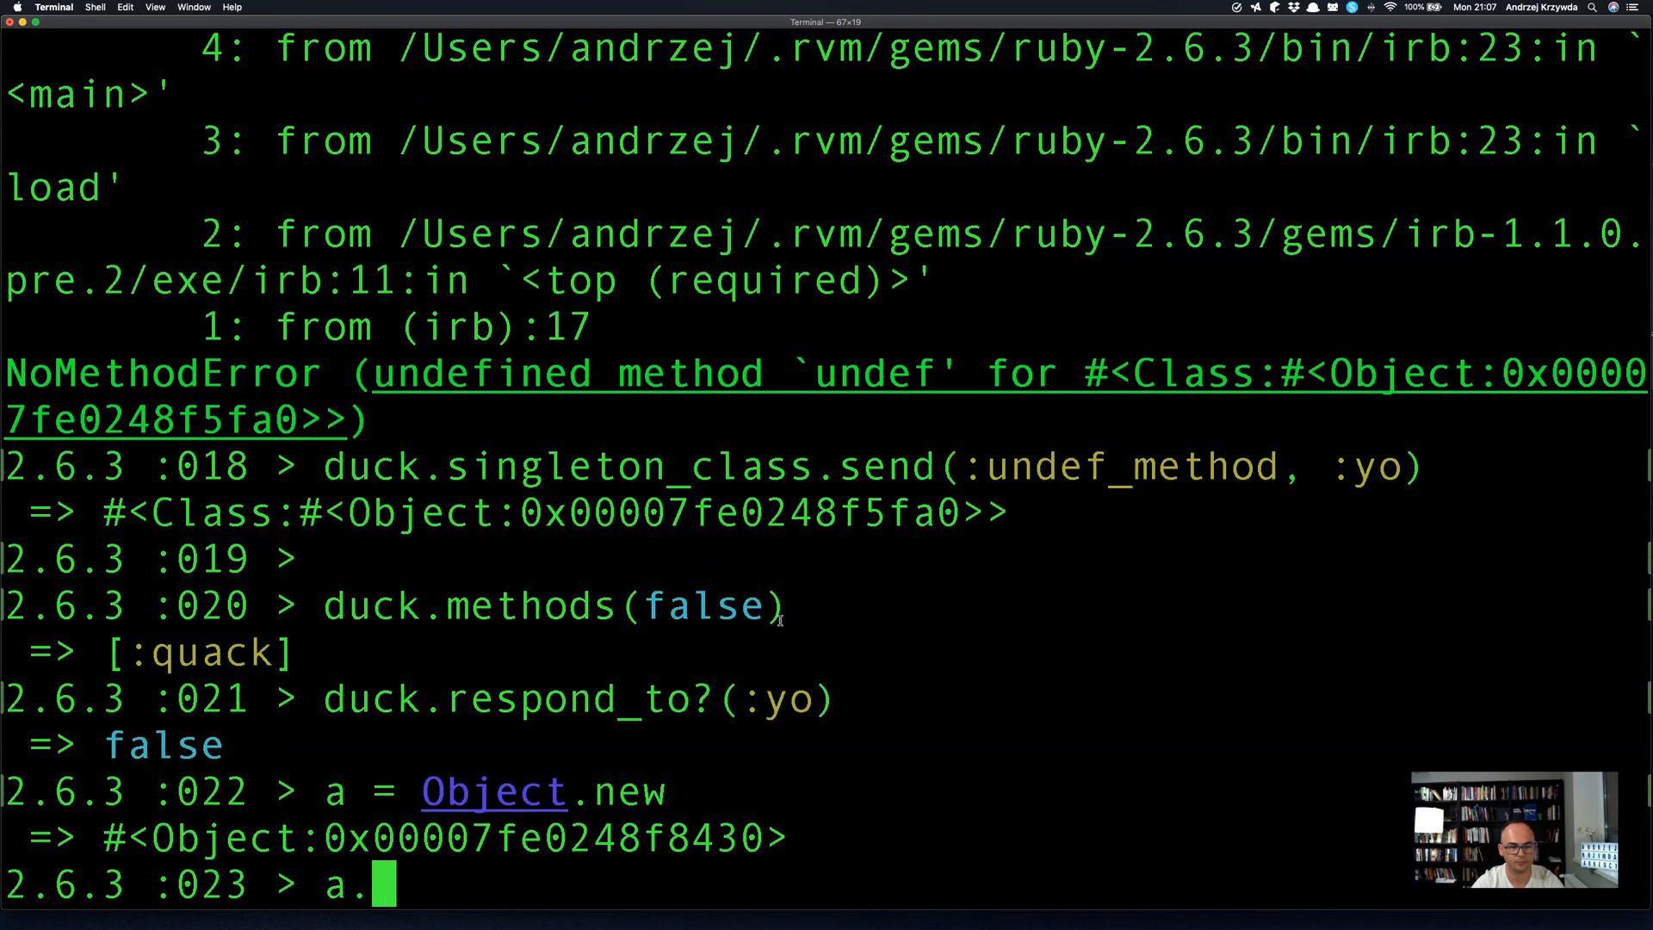
type("singleton_clas")
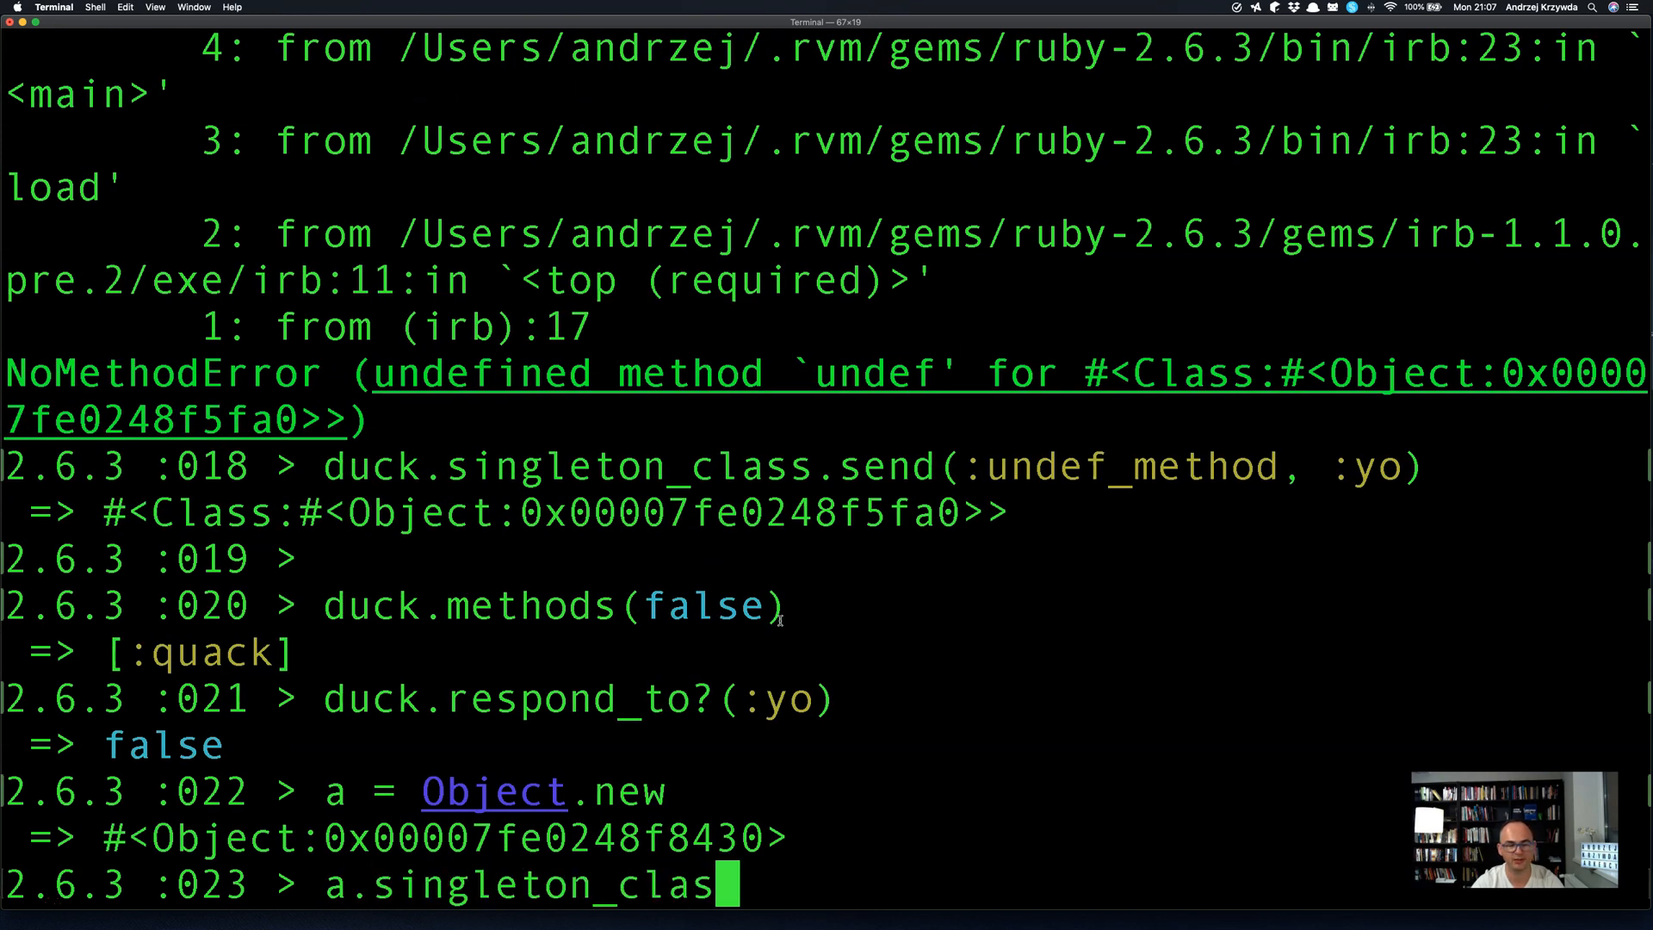
key("Return")
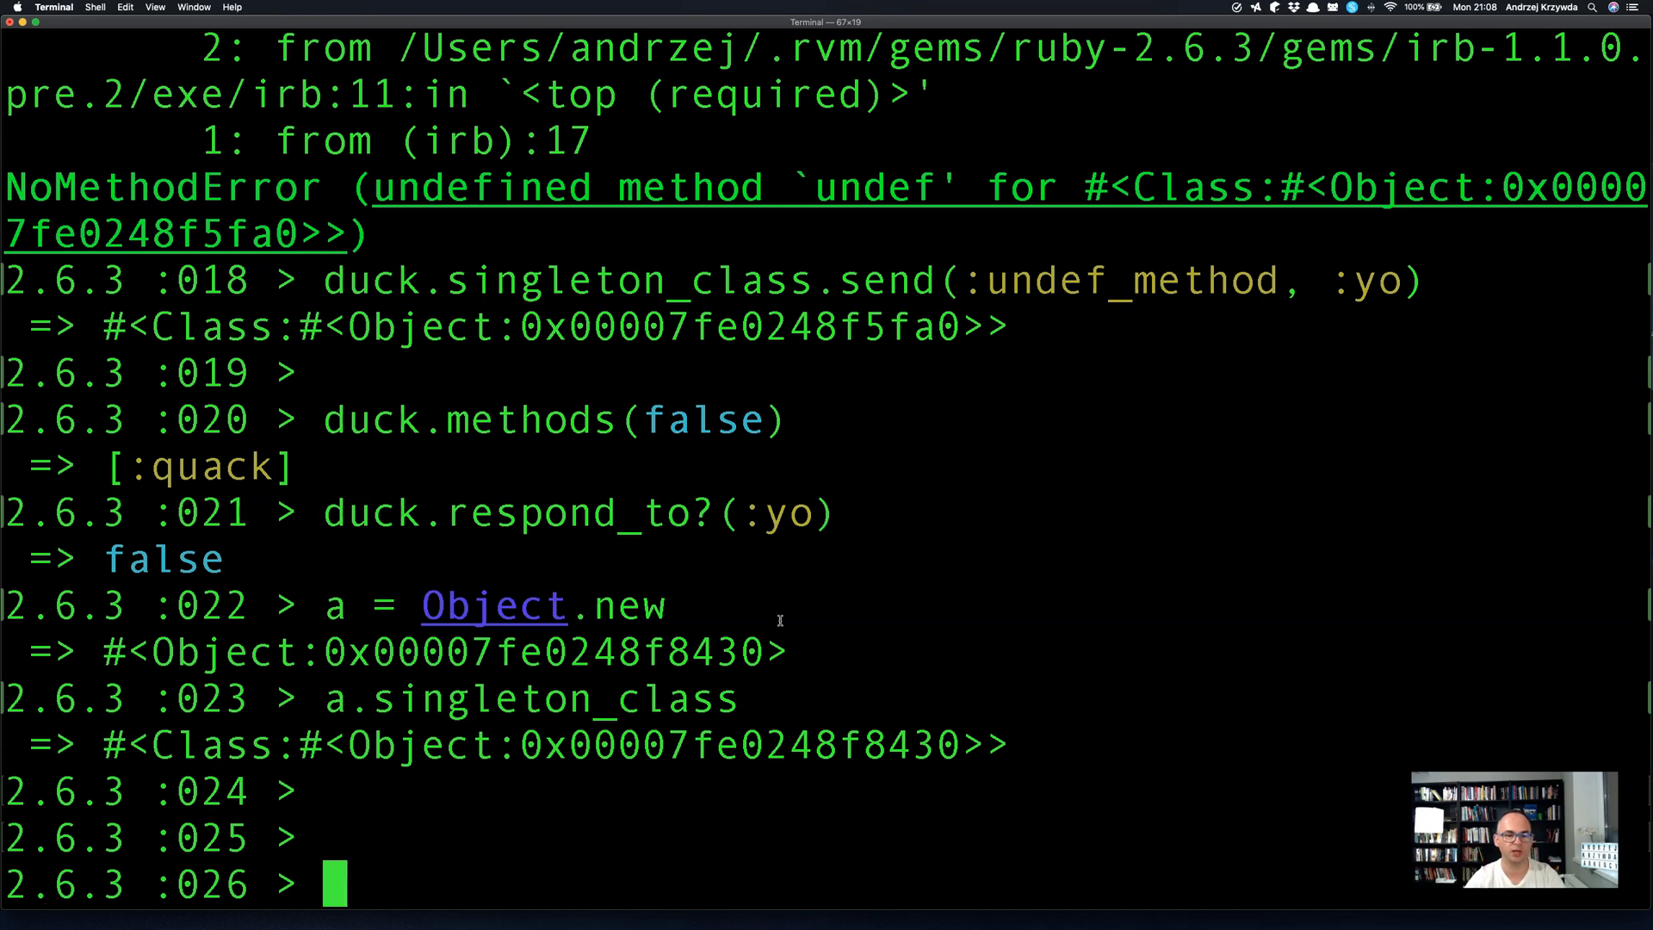
Start a follow-up a.singleton_class call and discard it with ctrl+u.
type("a.s")
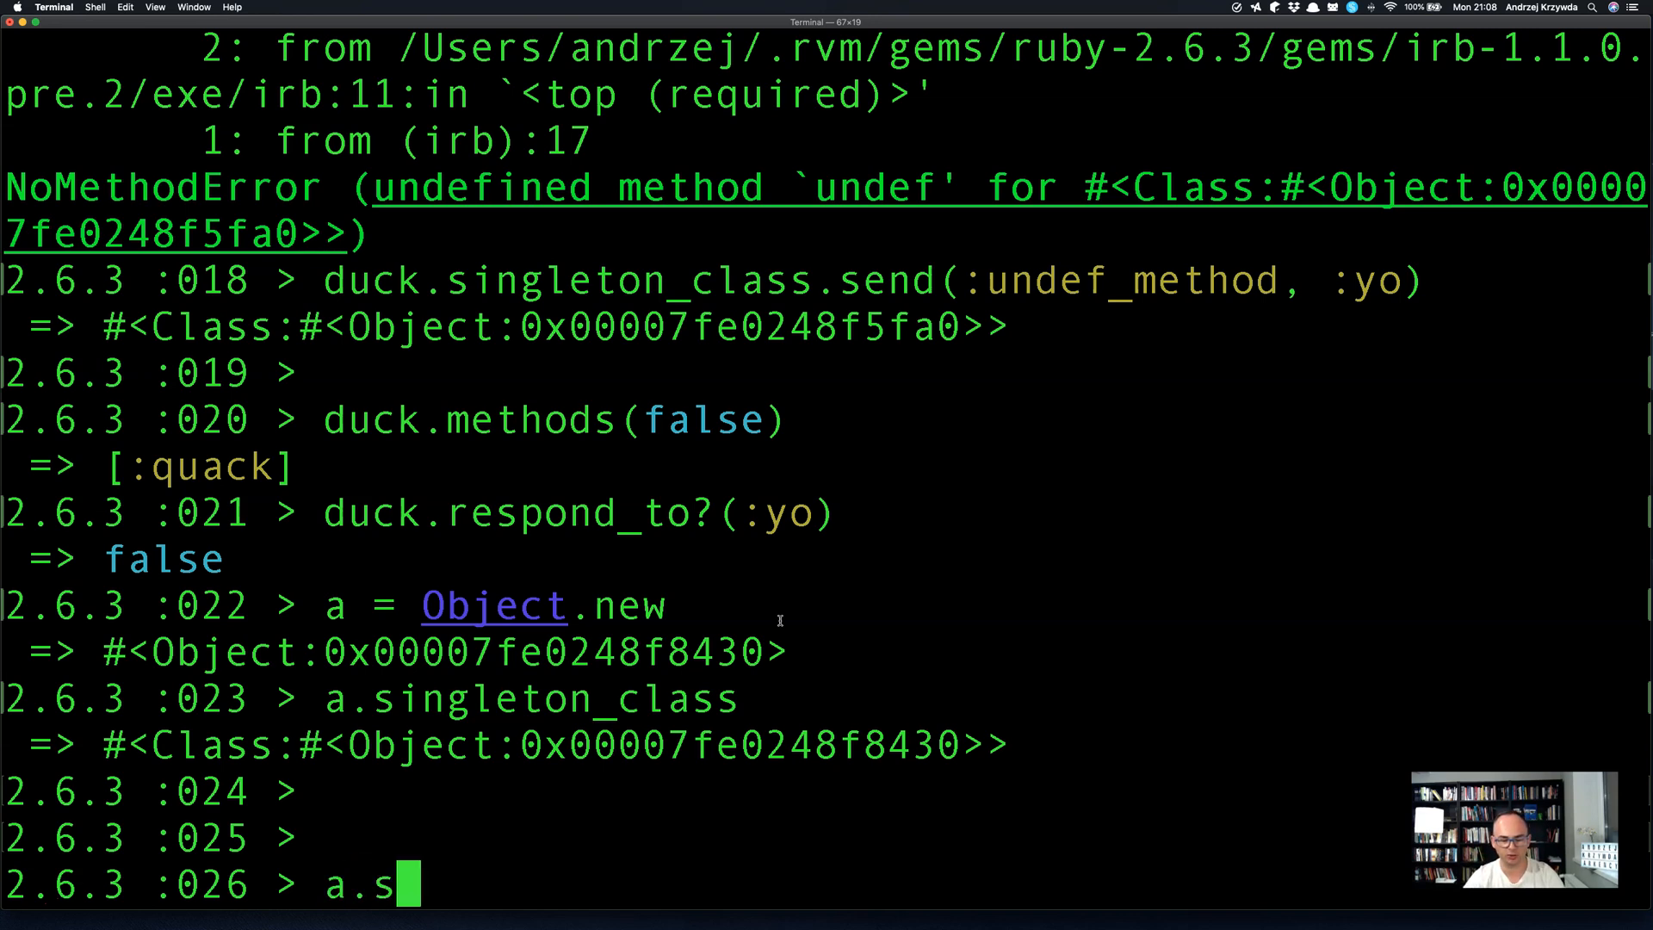
type("ingleton_class.")
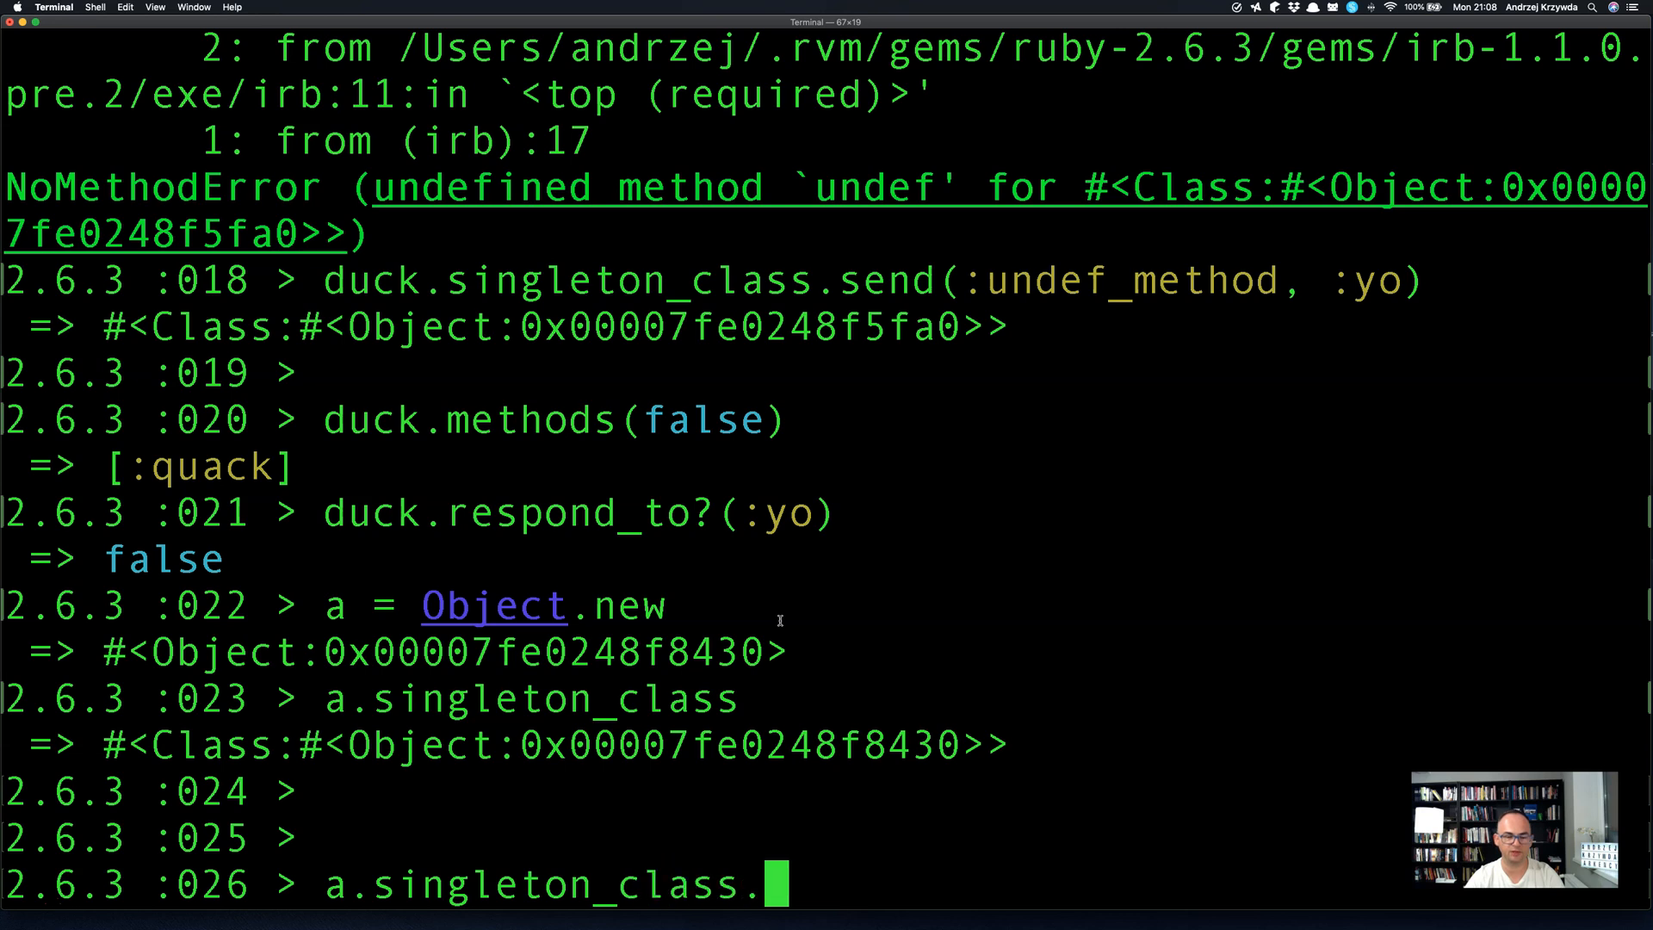
key("ctrl+u")
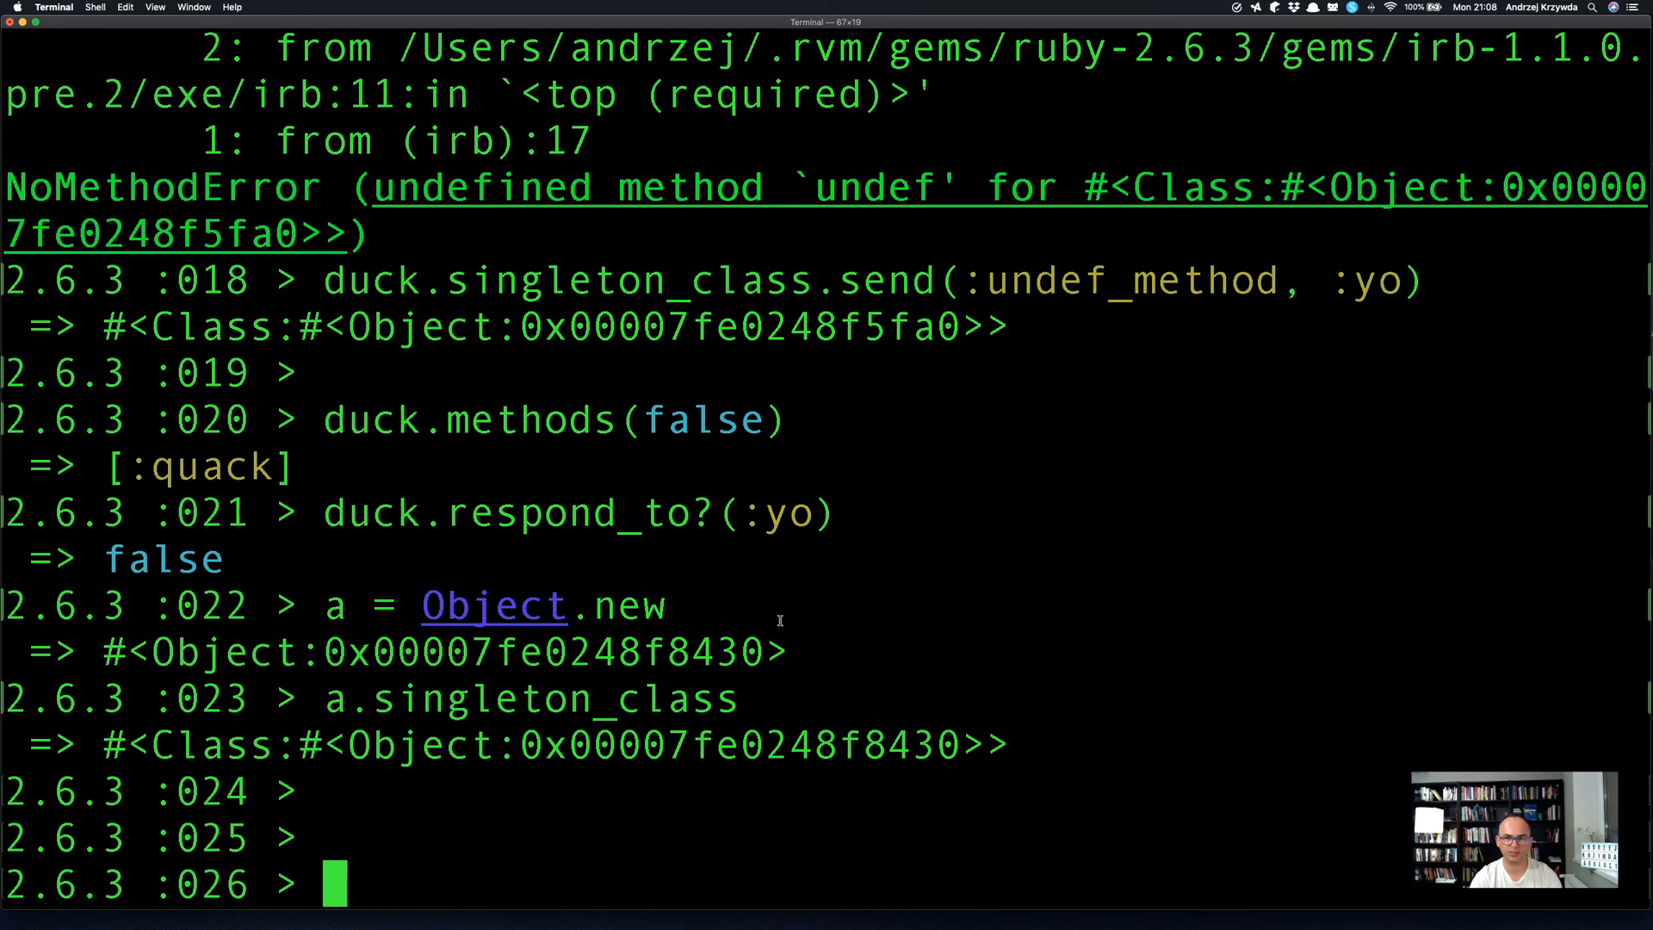
Define new_duck returning an Object with a singleton quack method that puts "quack".
type("def new_du")
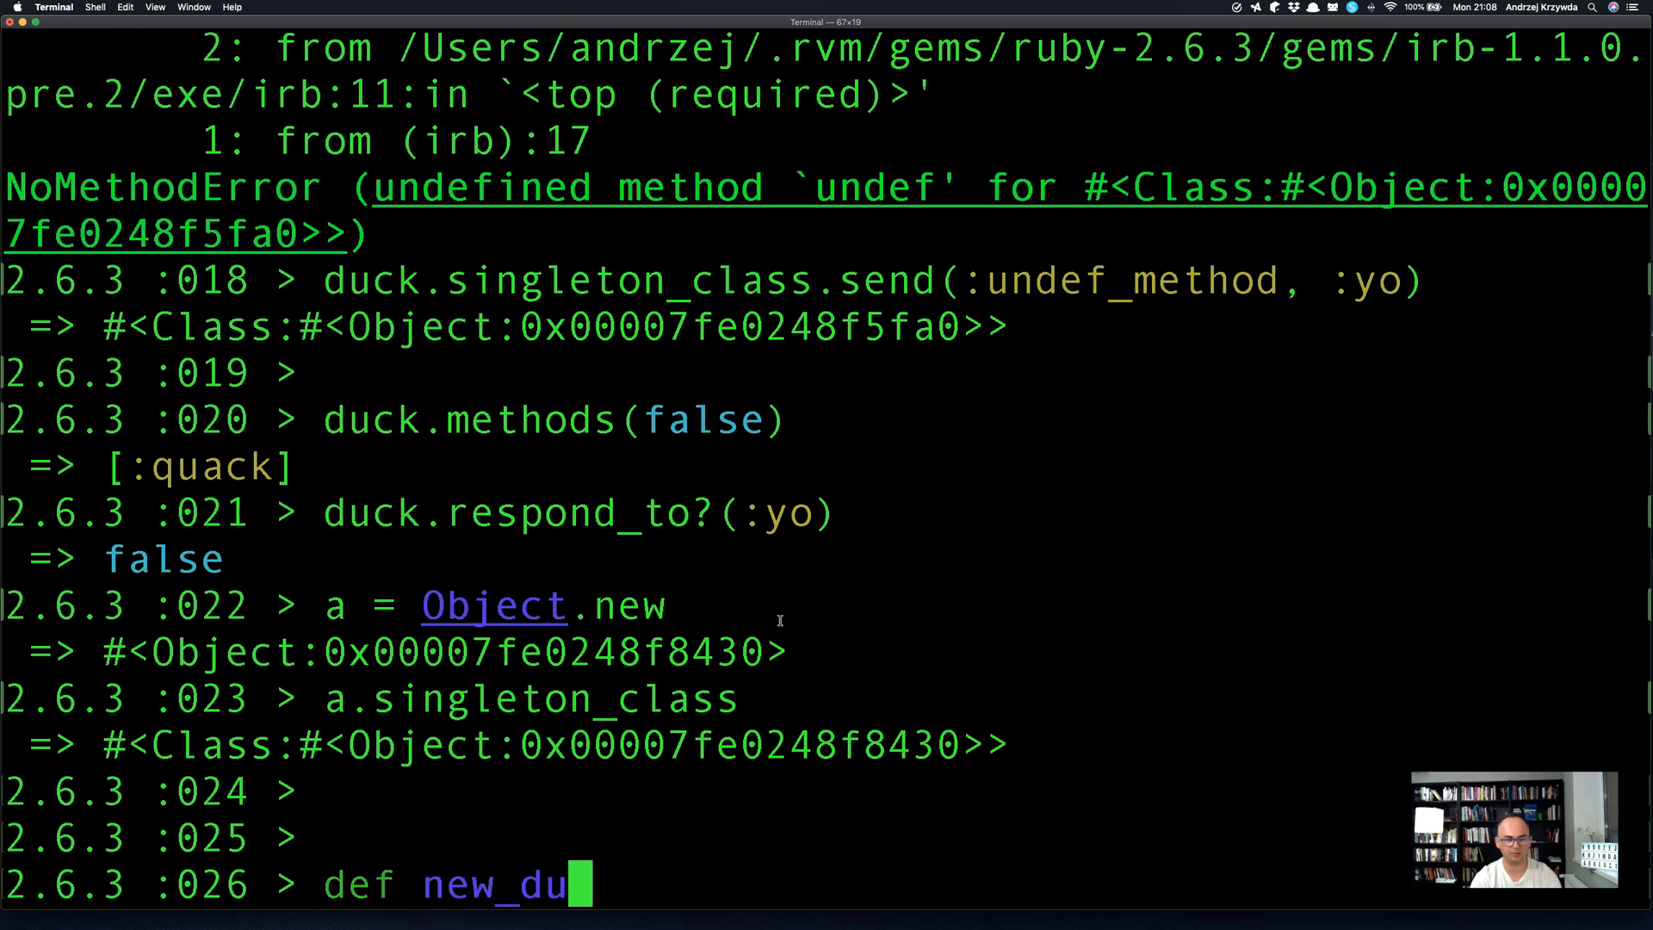
key("Return")
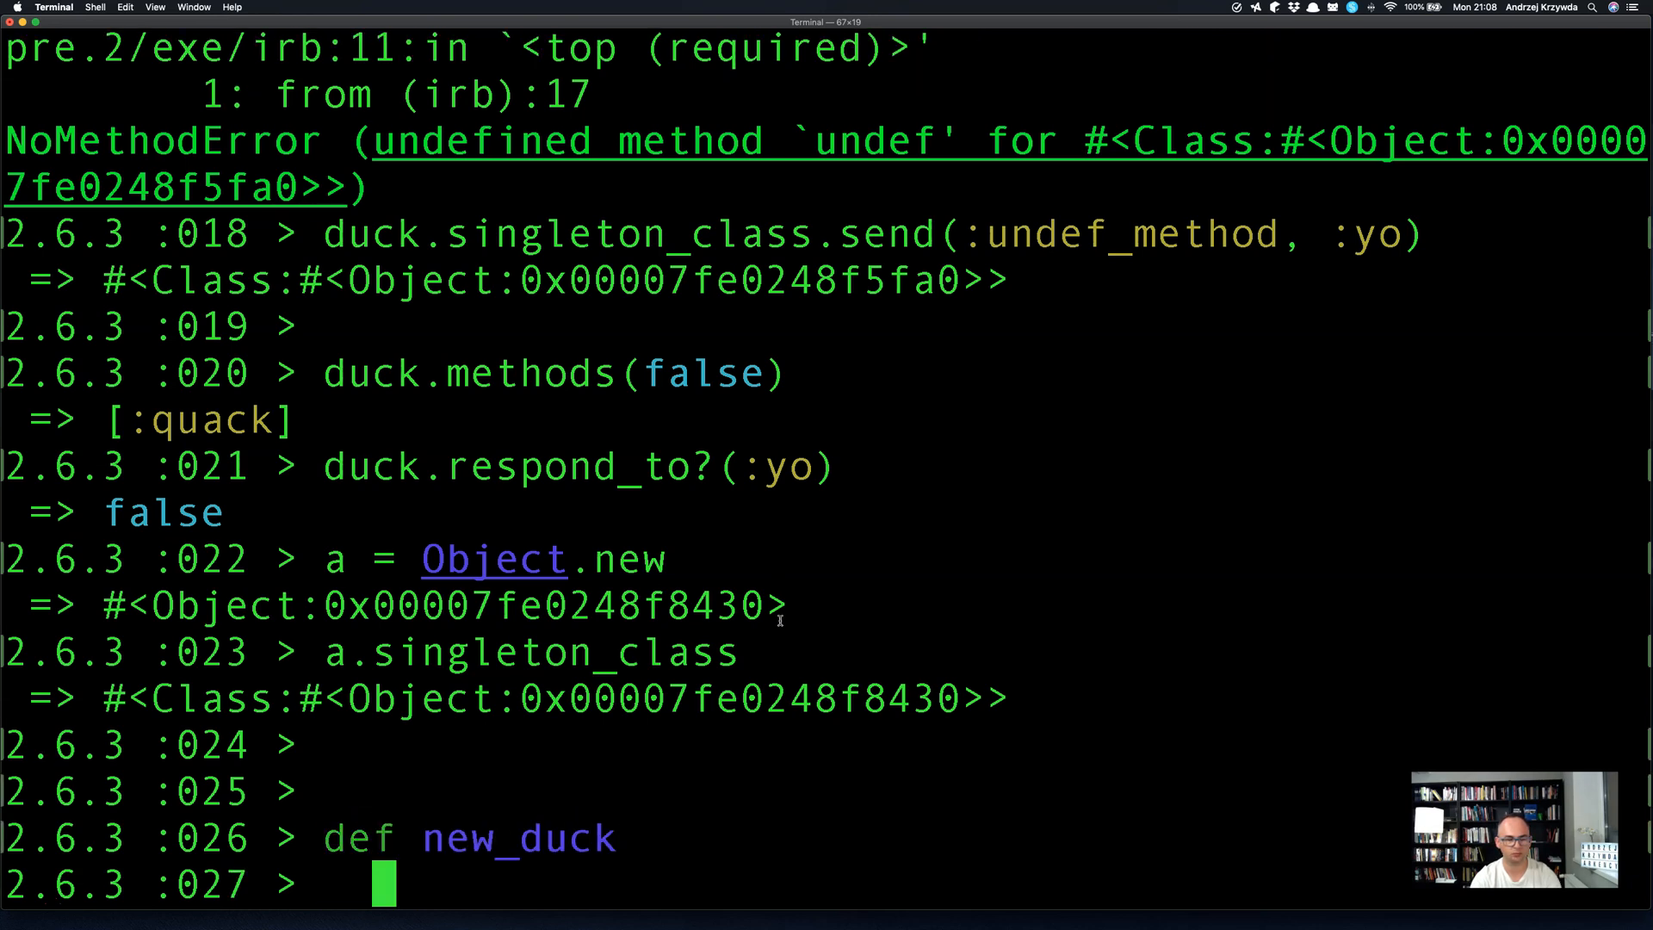
type("duck")
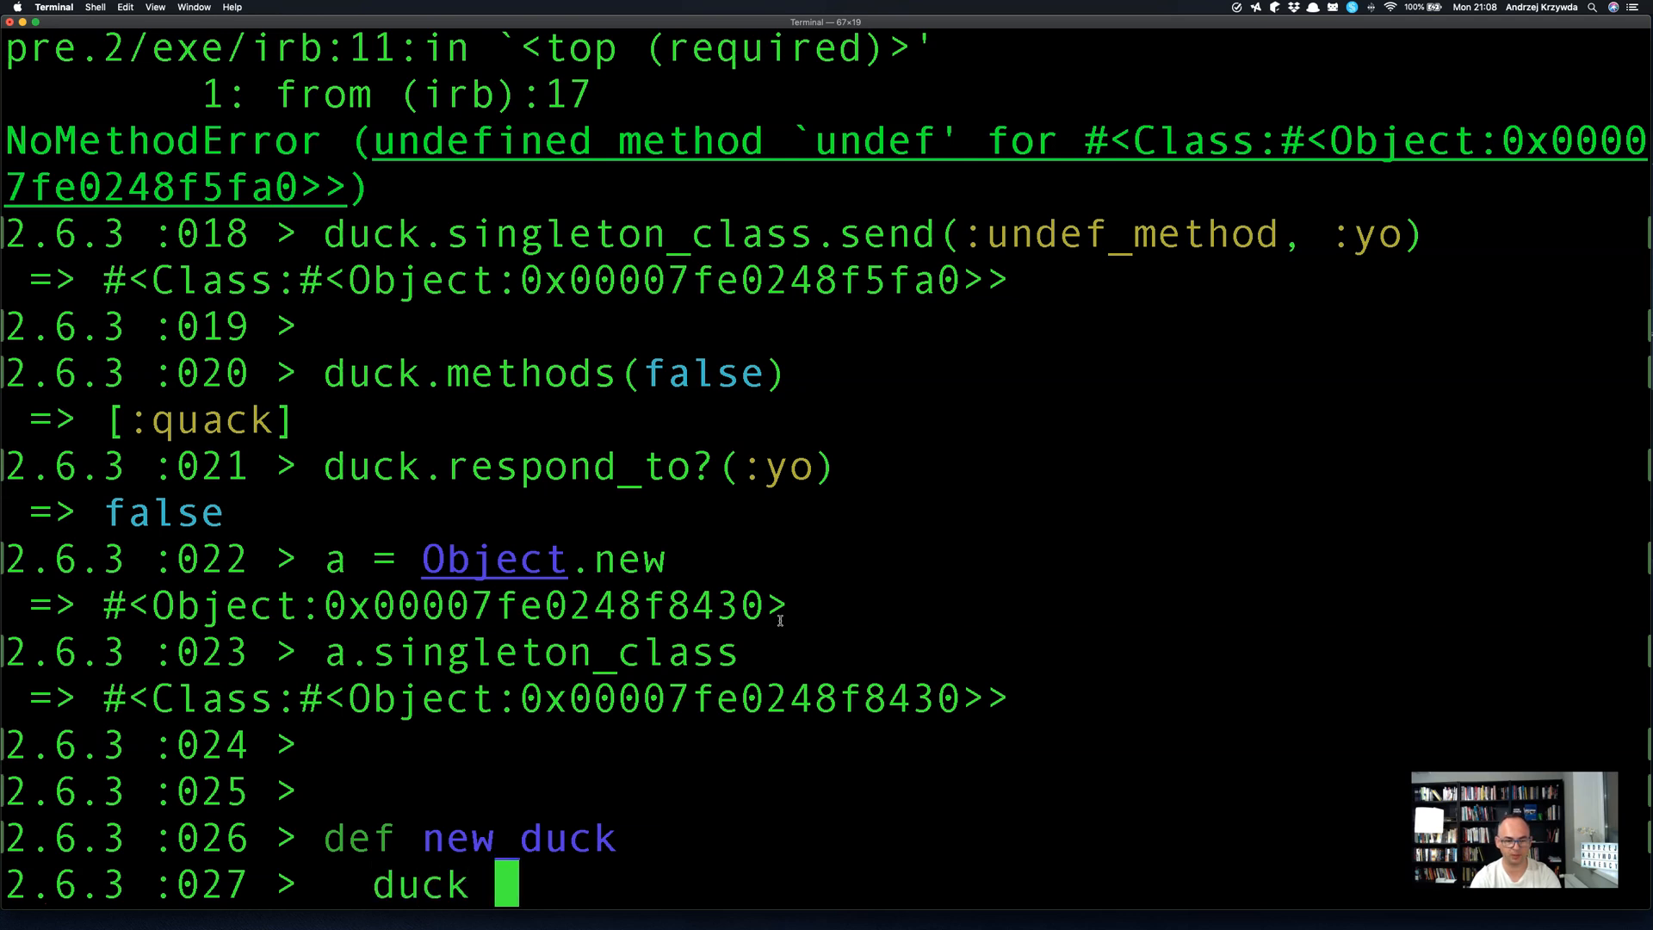
type("= Object.new")
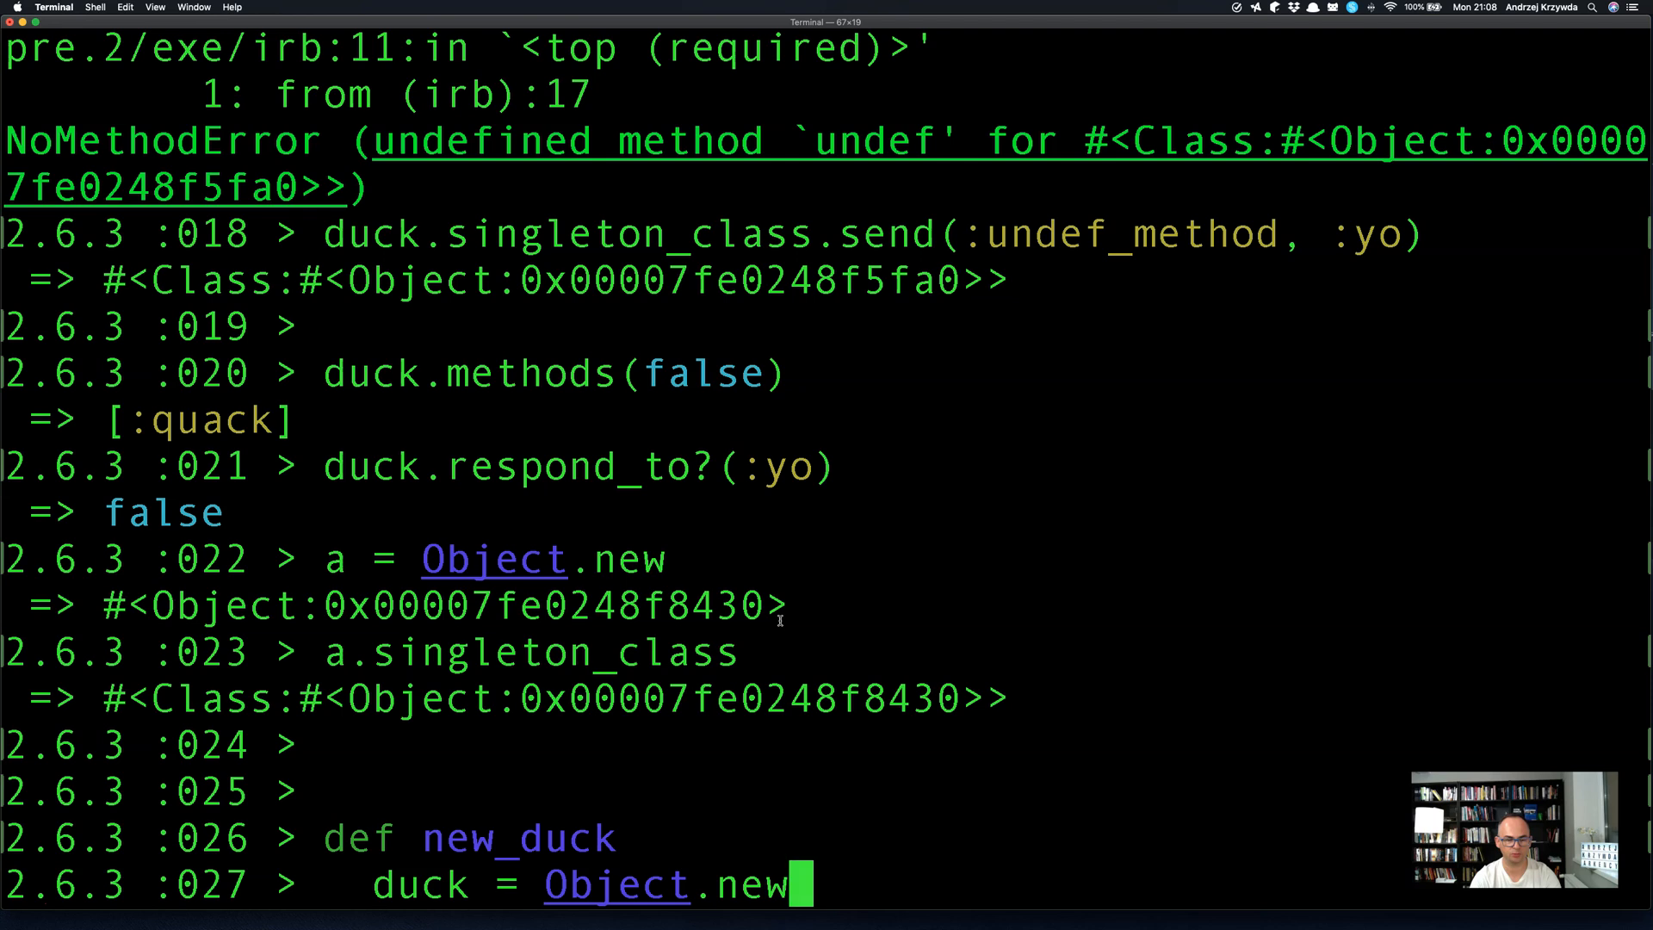
type("d")
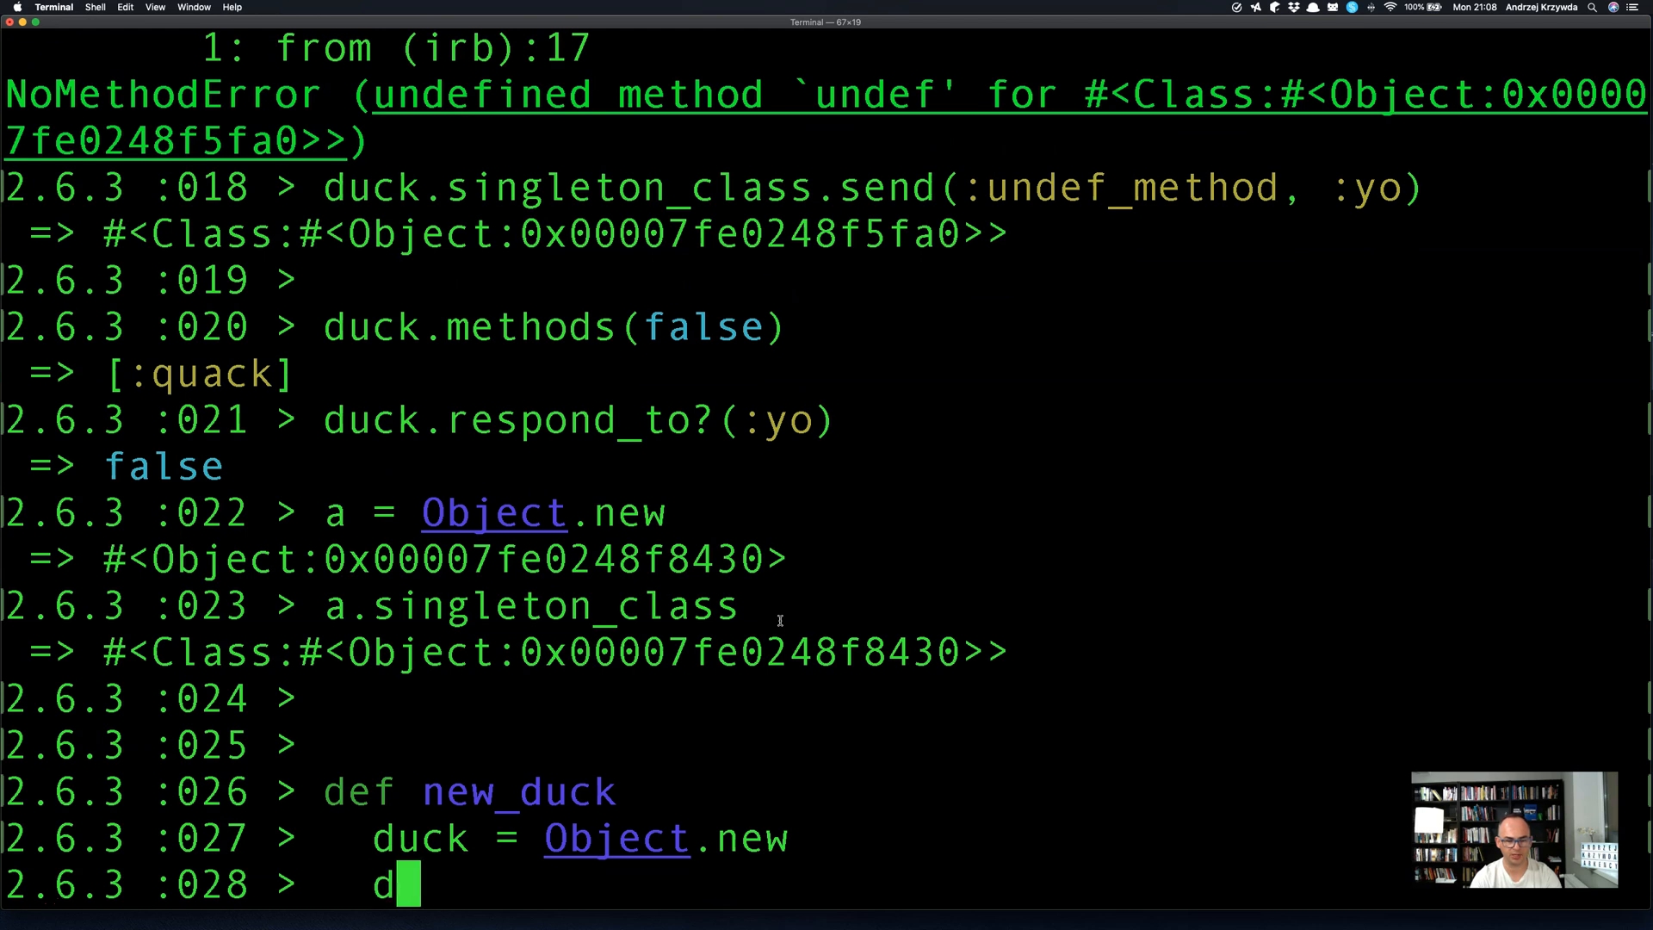
type("uck.define_singleton_method")
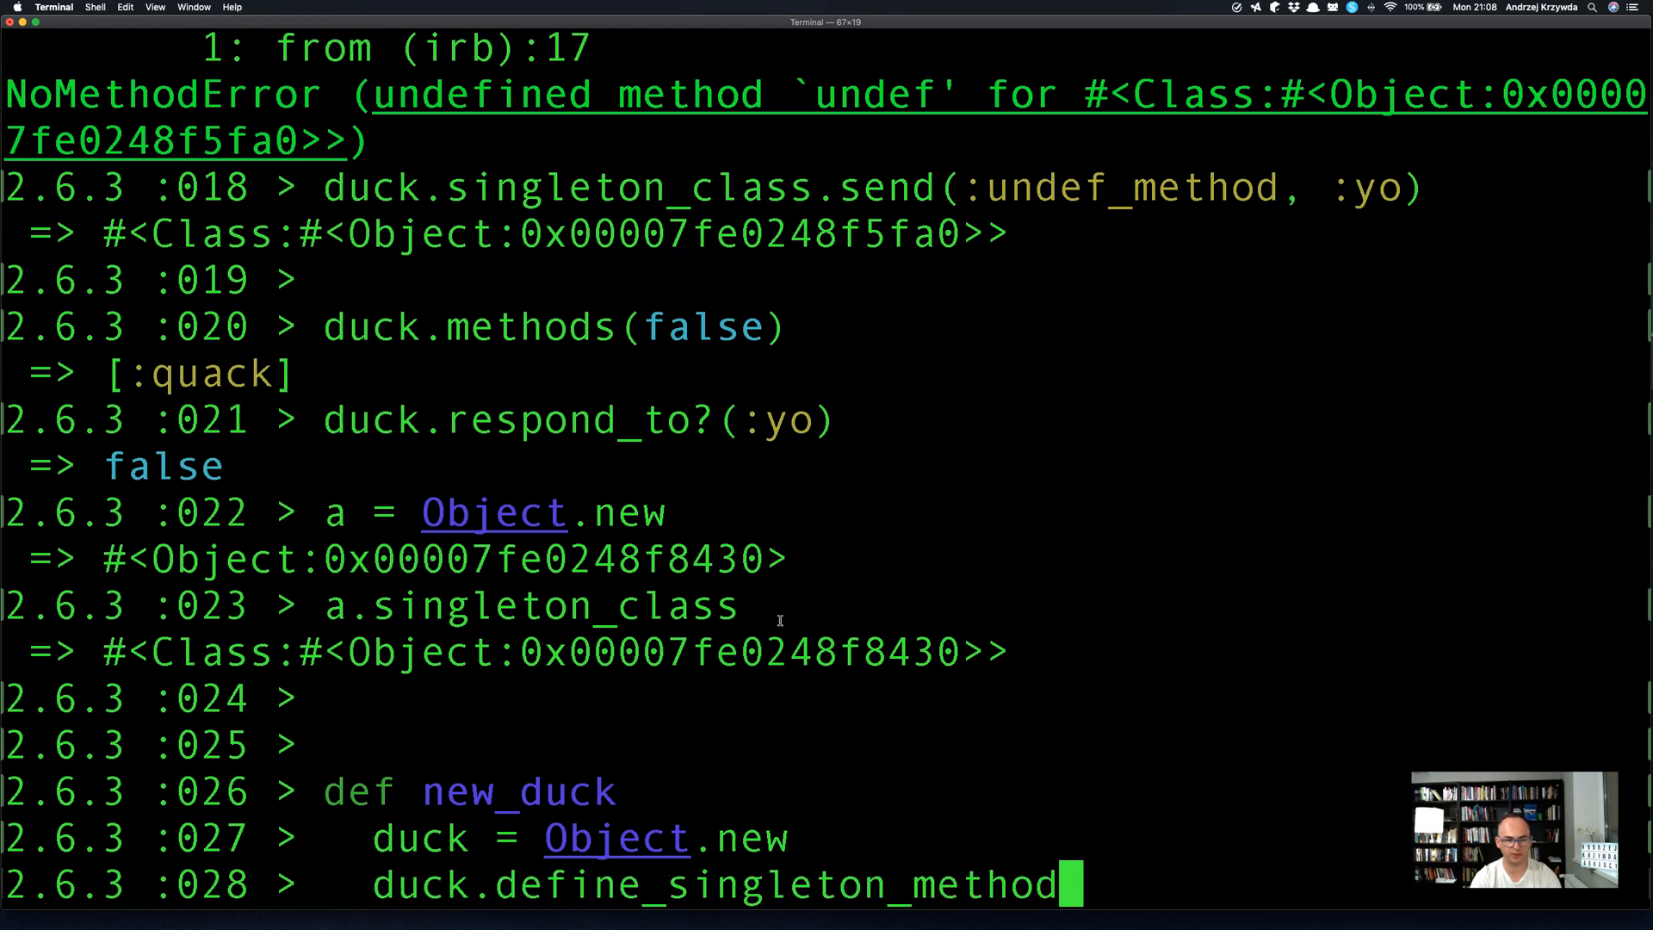
type("(:quack) do")
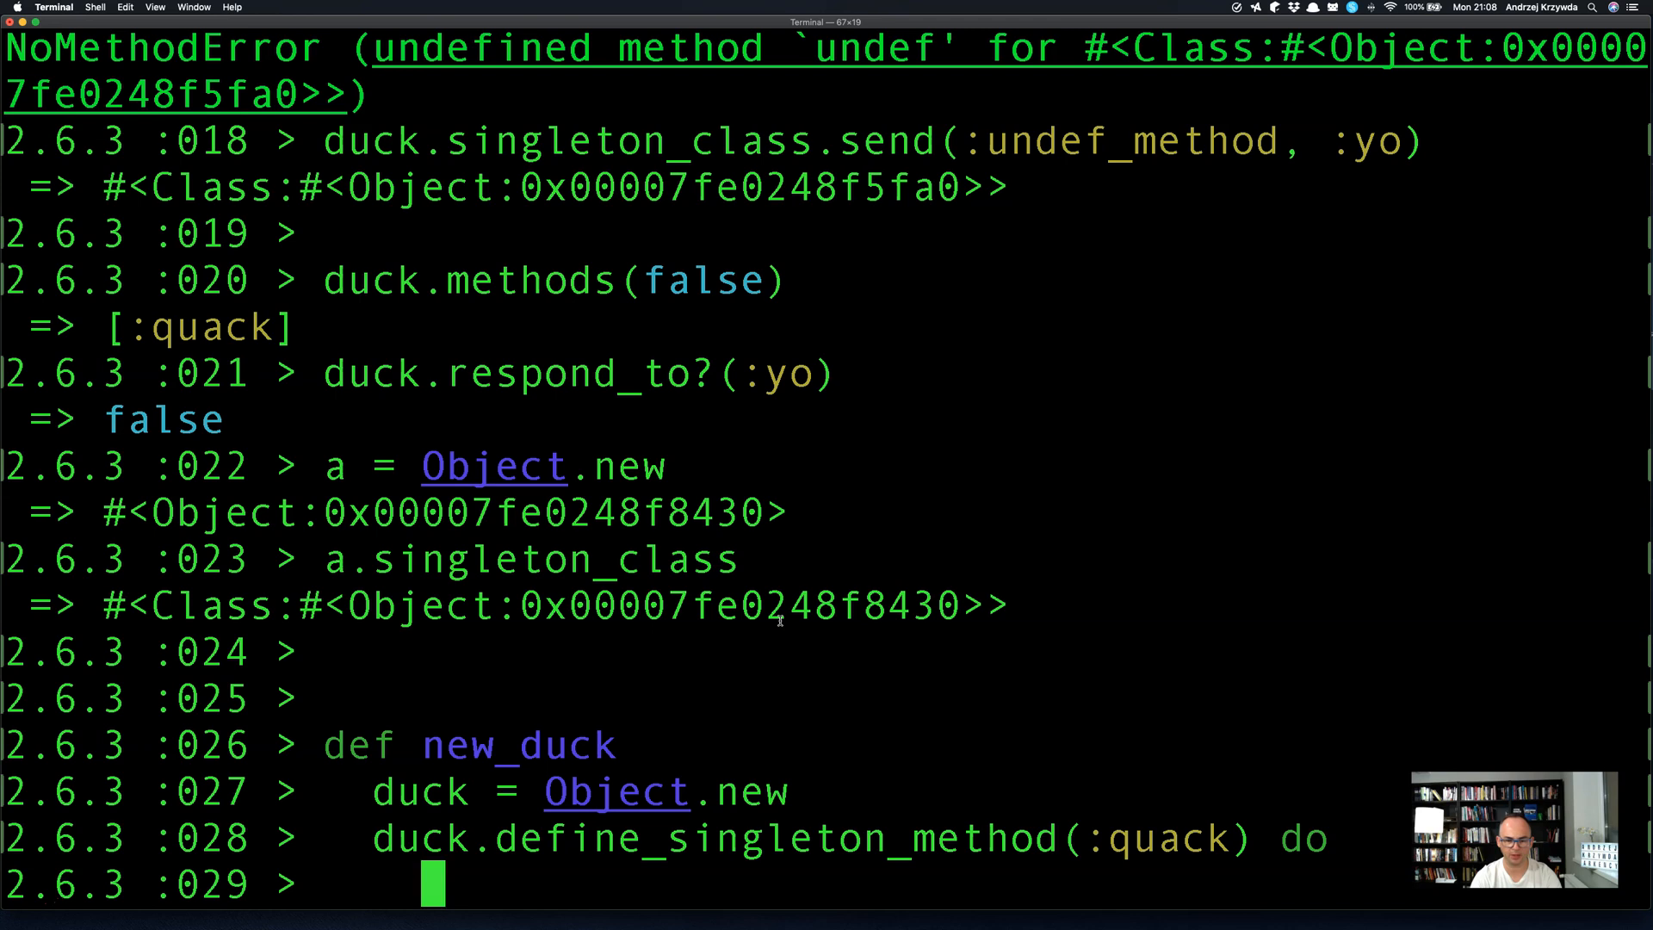
type("puts \"")
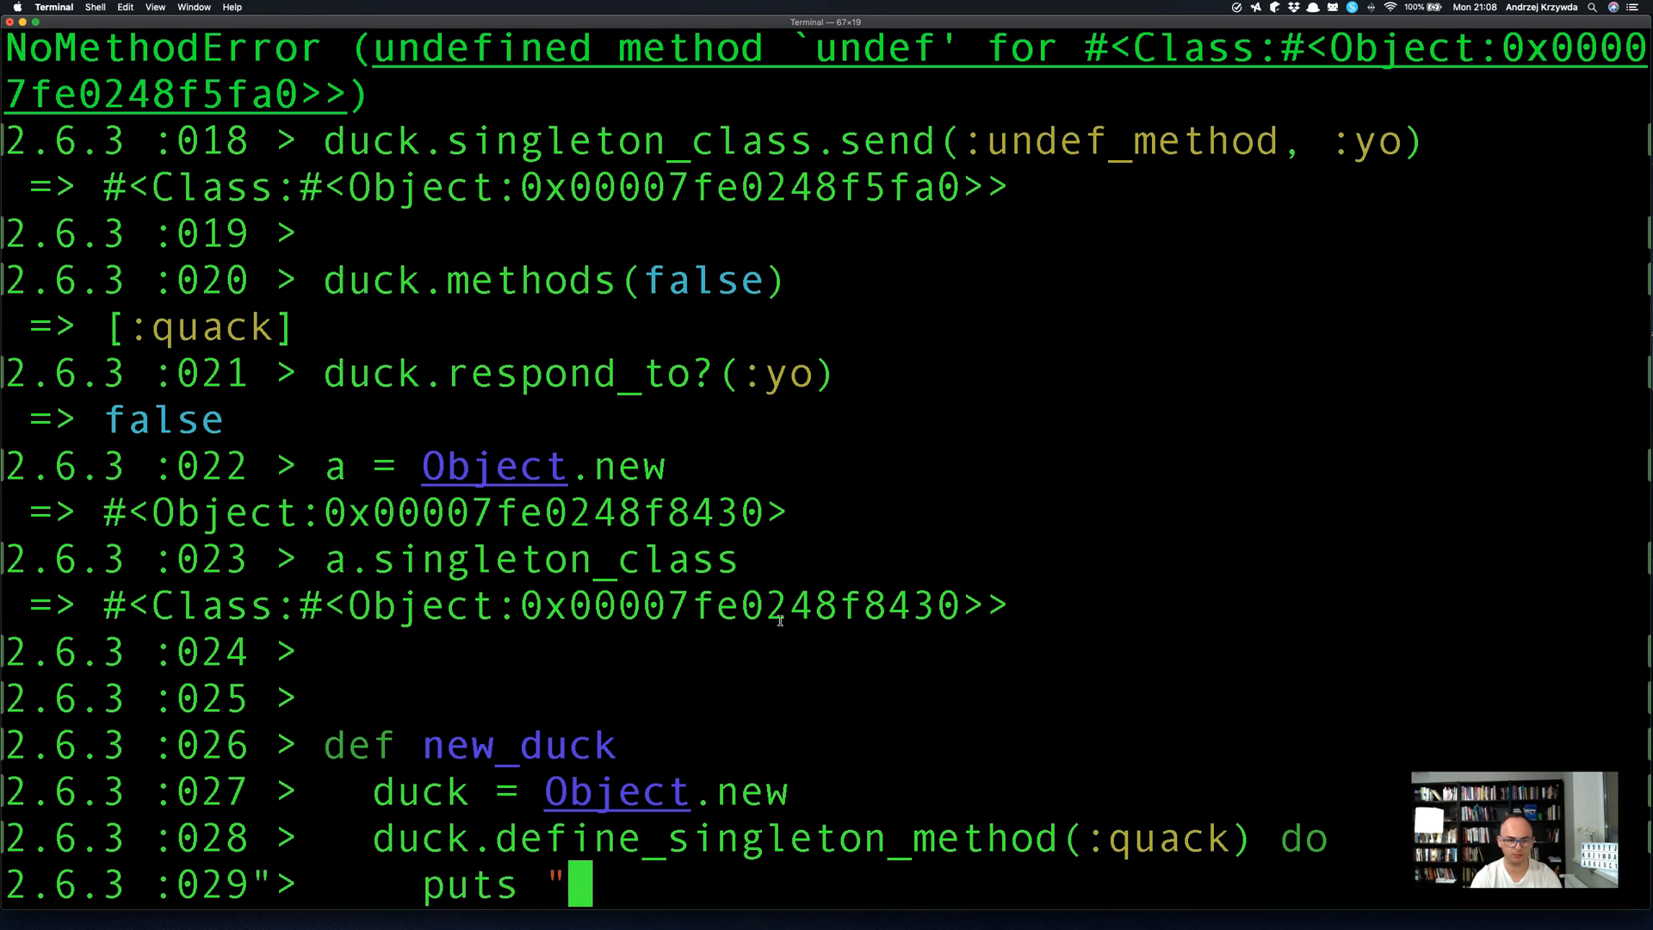
type("quack\"")
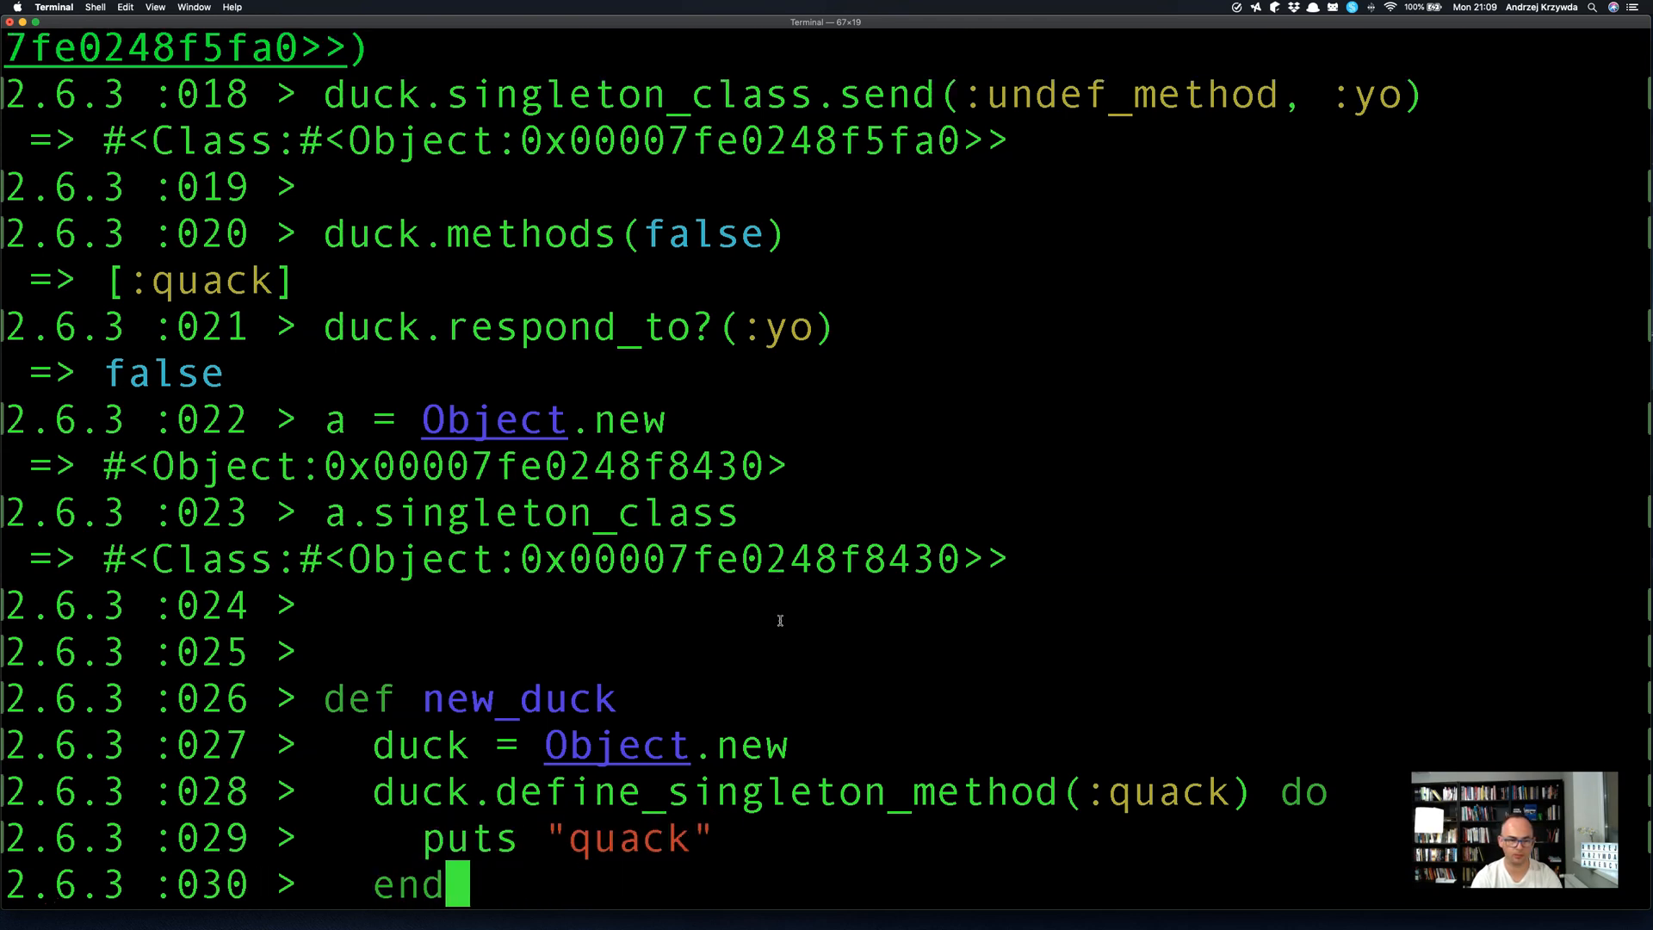
type("return")
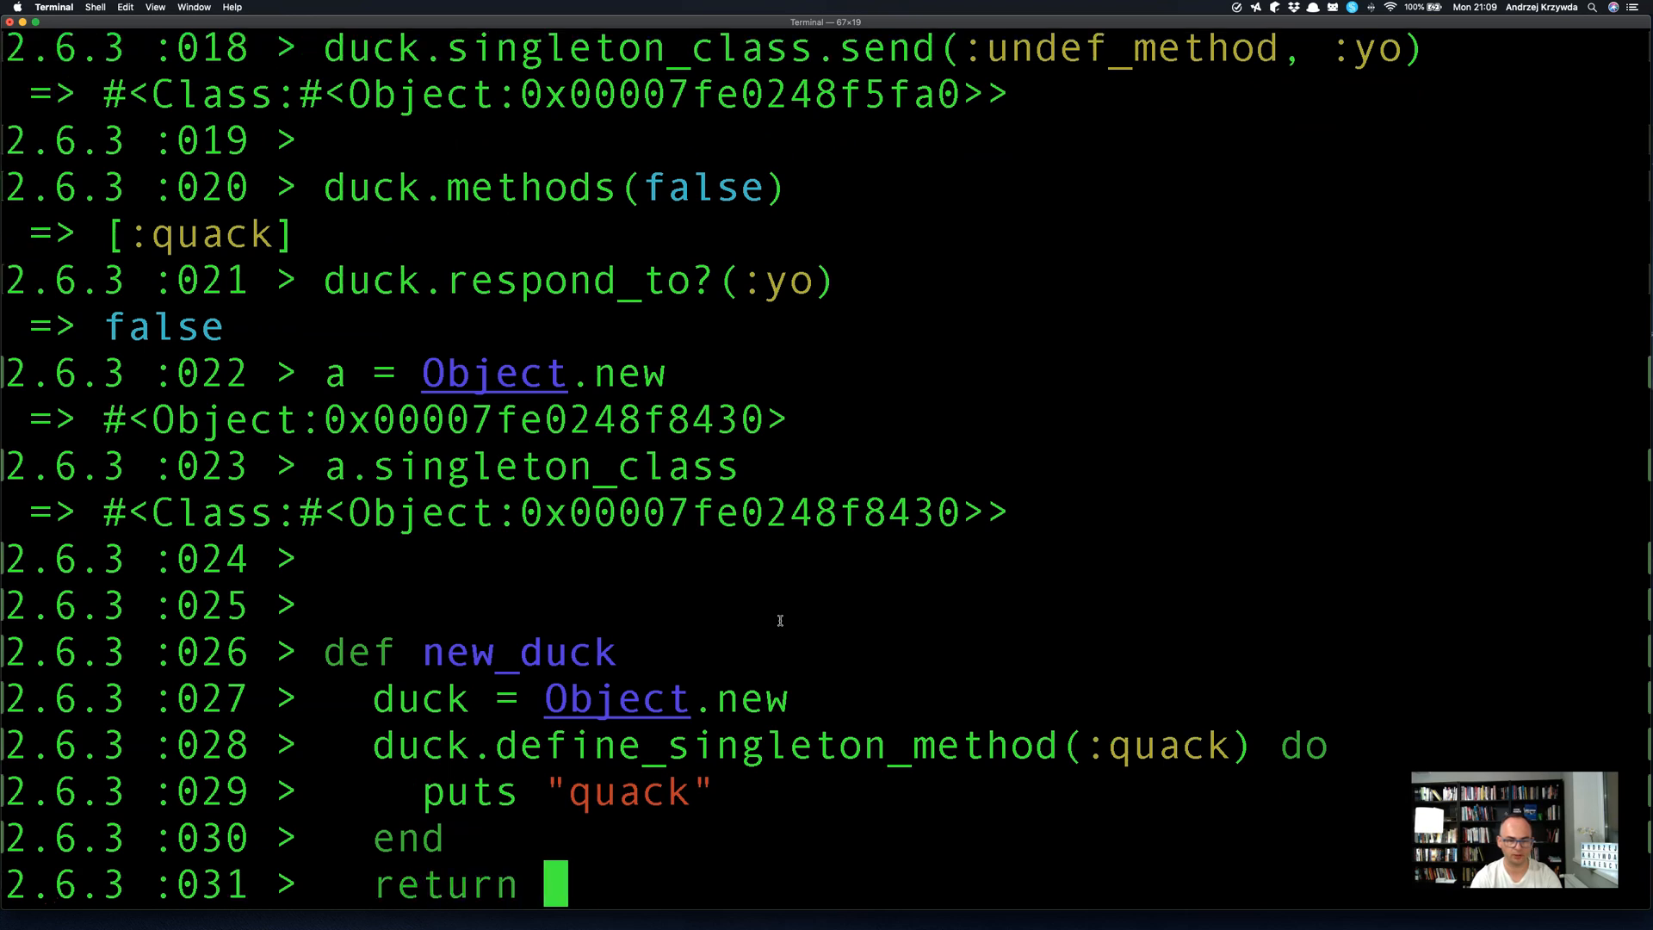
type("duck")
type("en")
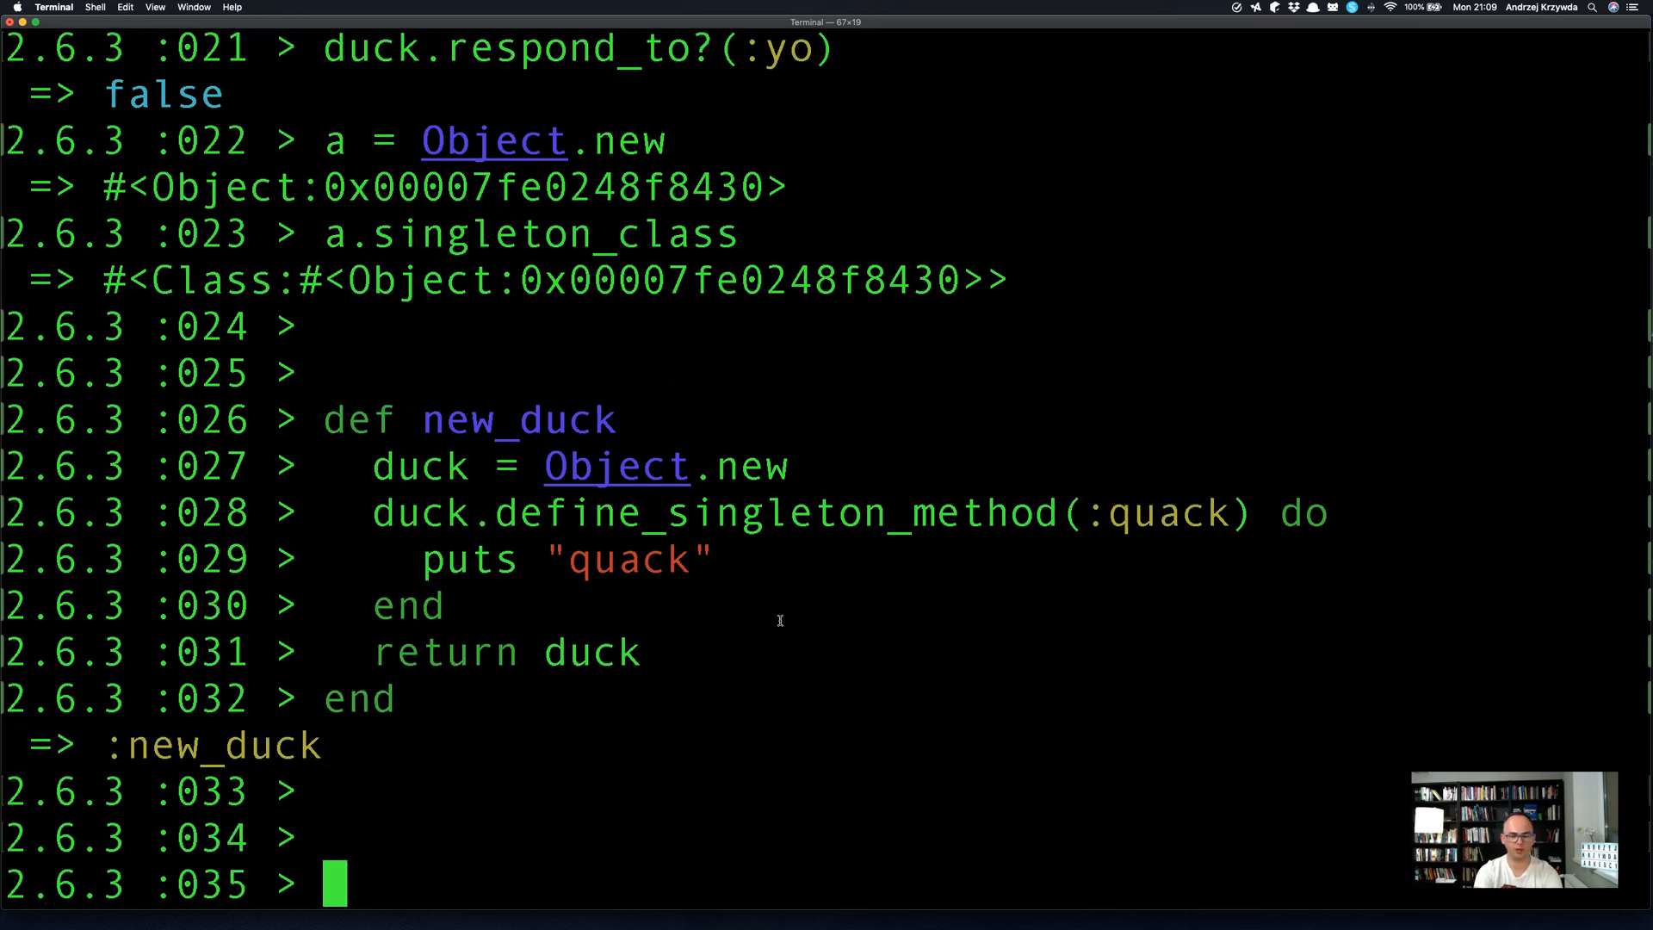
Create duck_1 = new_duck and list duck_1.methods(false), showing [:quack].
type("duck_1 = new")
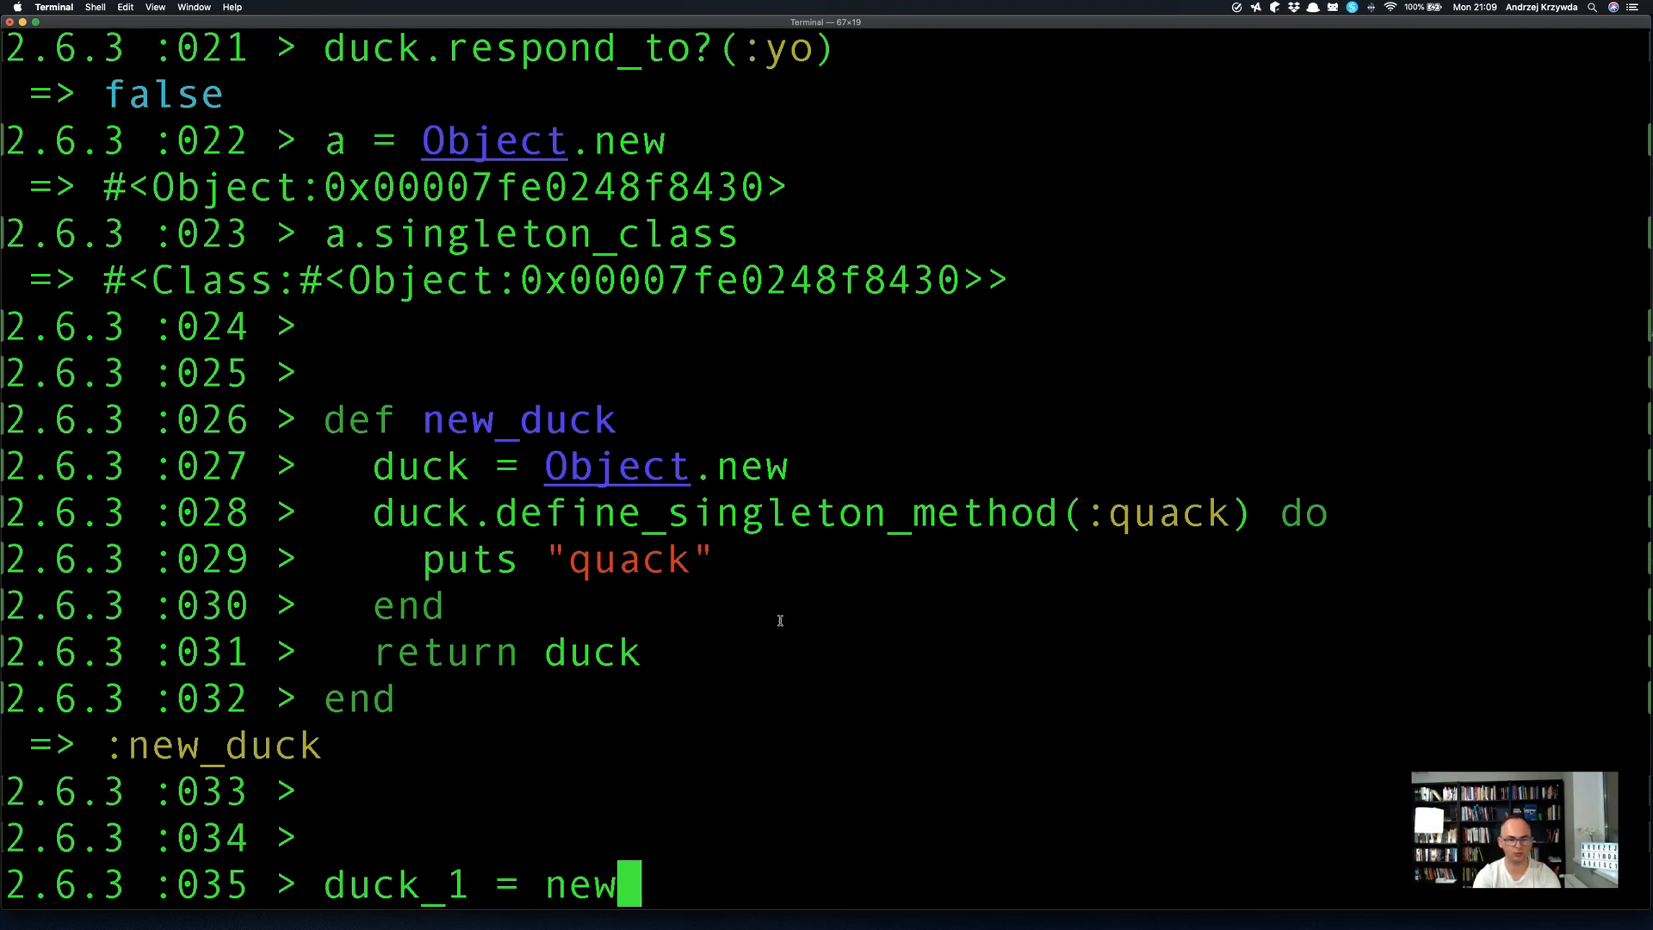
key("Return")
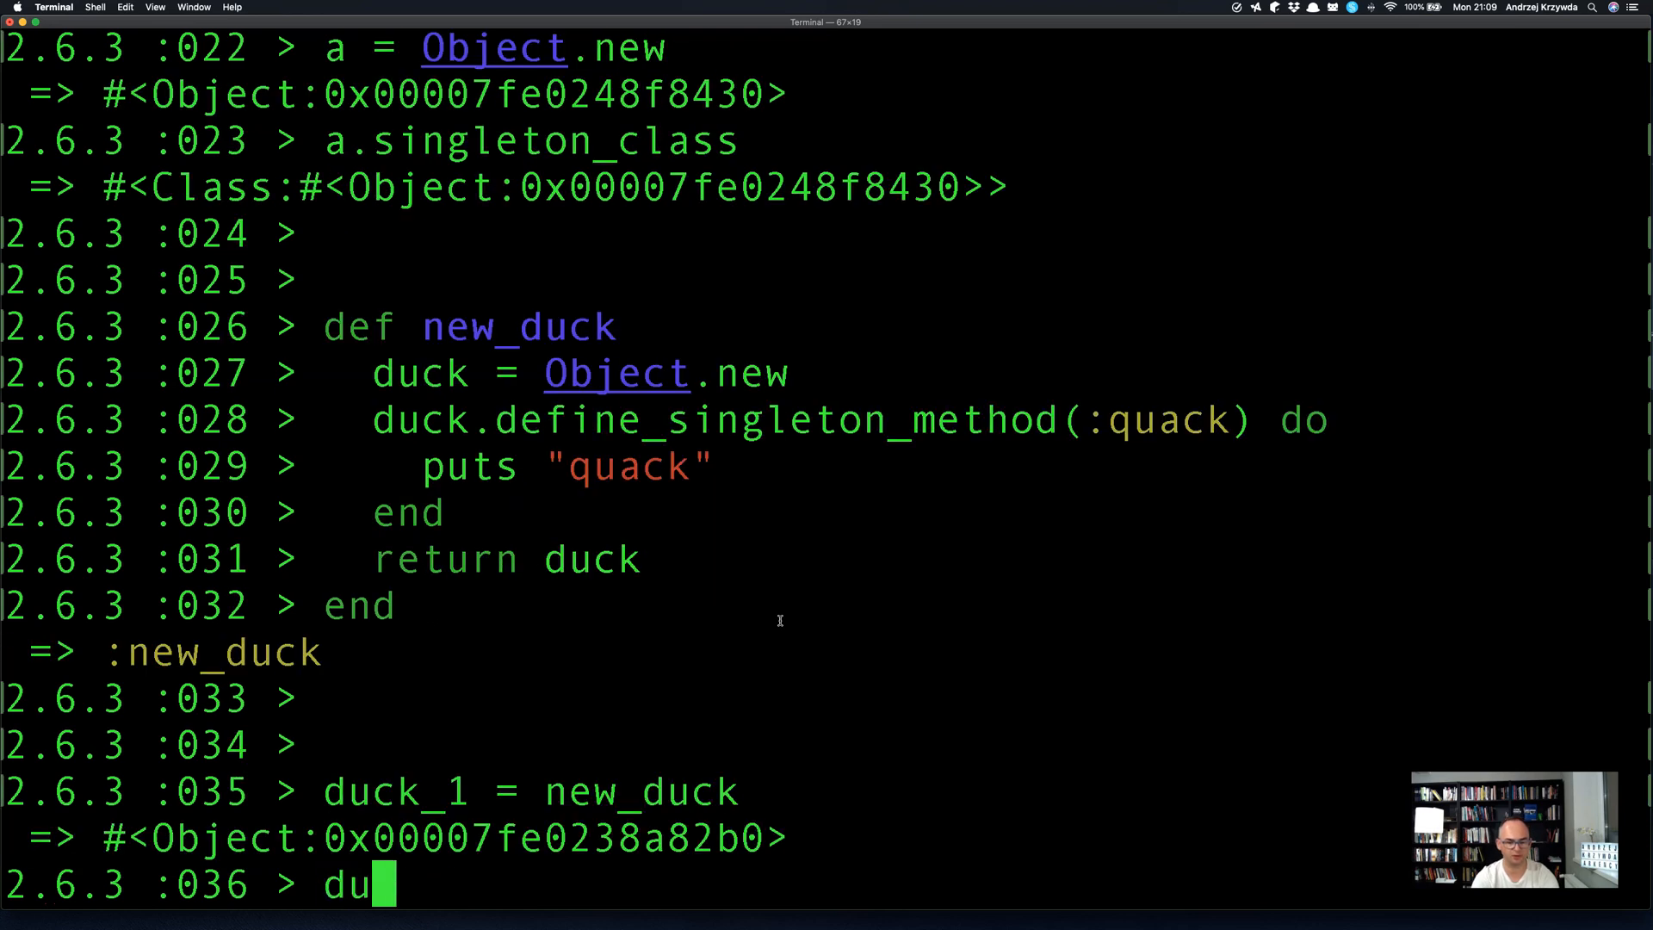
type("ck_1.")
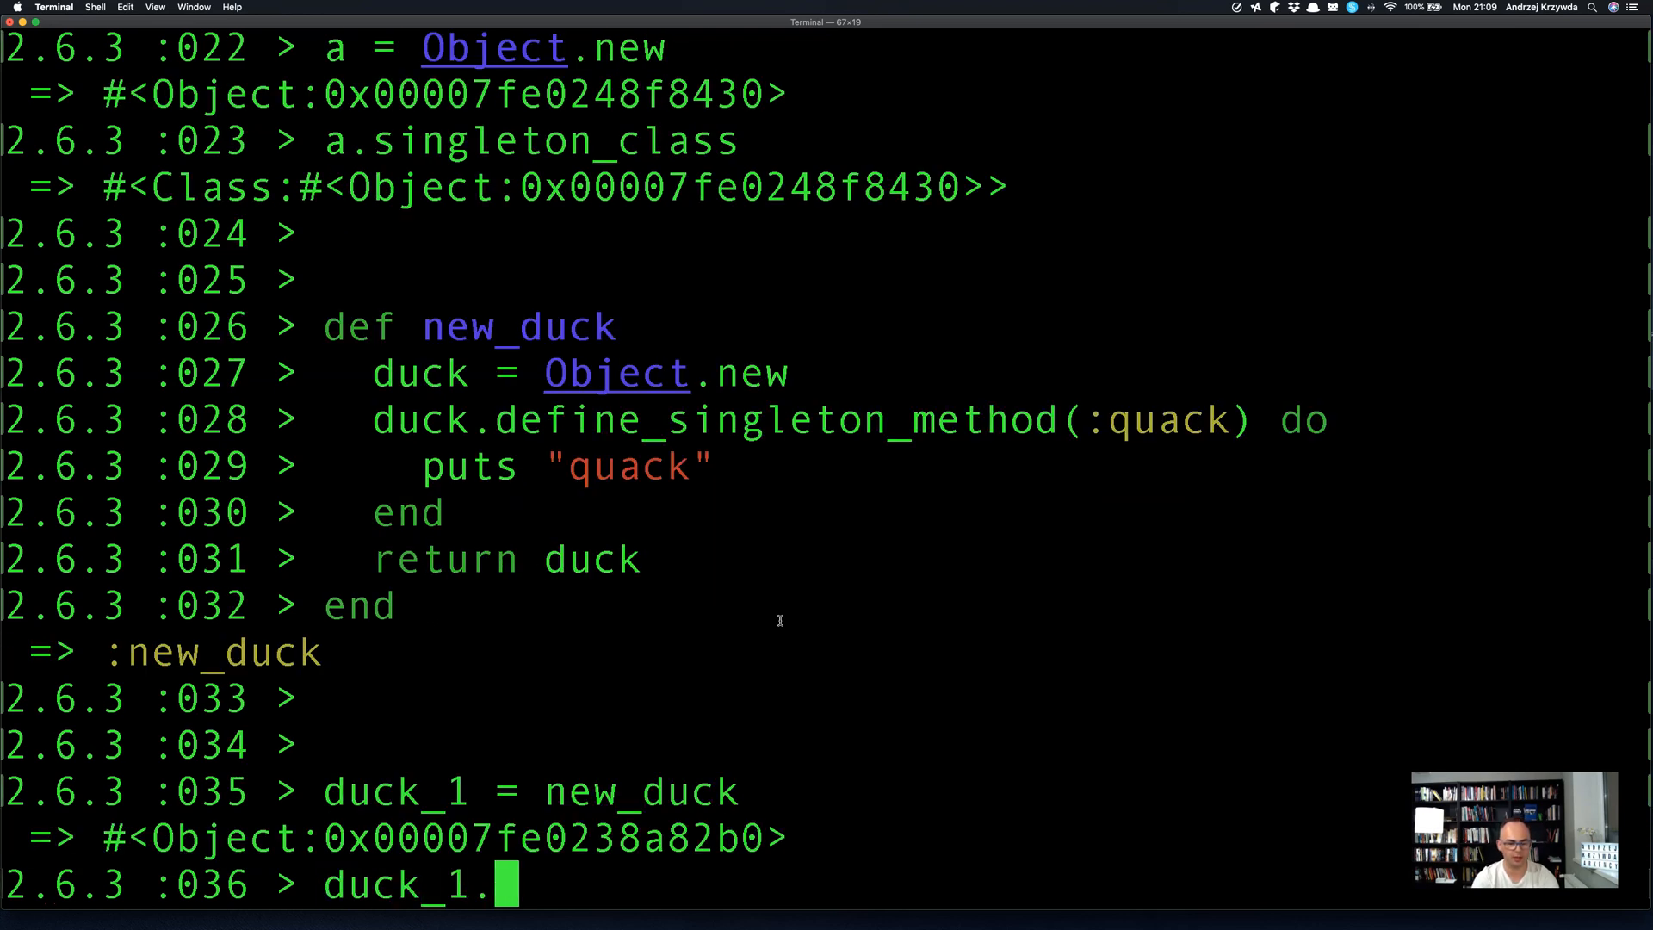
type("method(s")
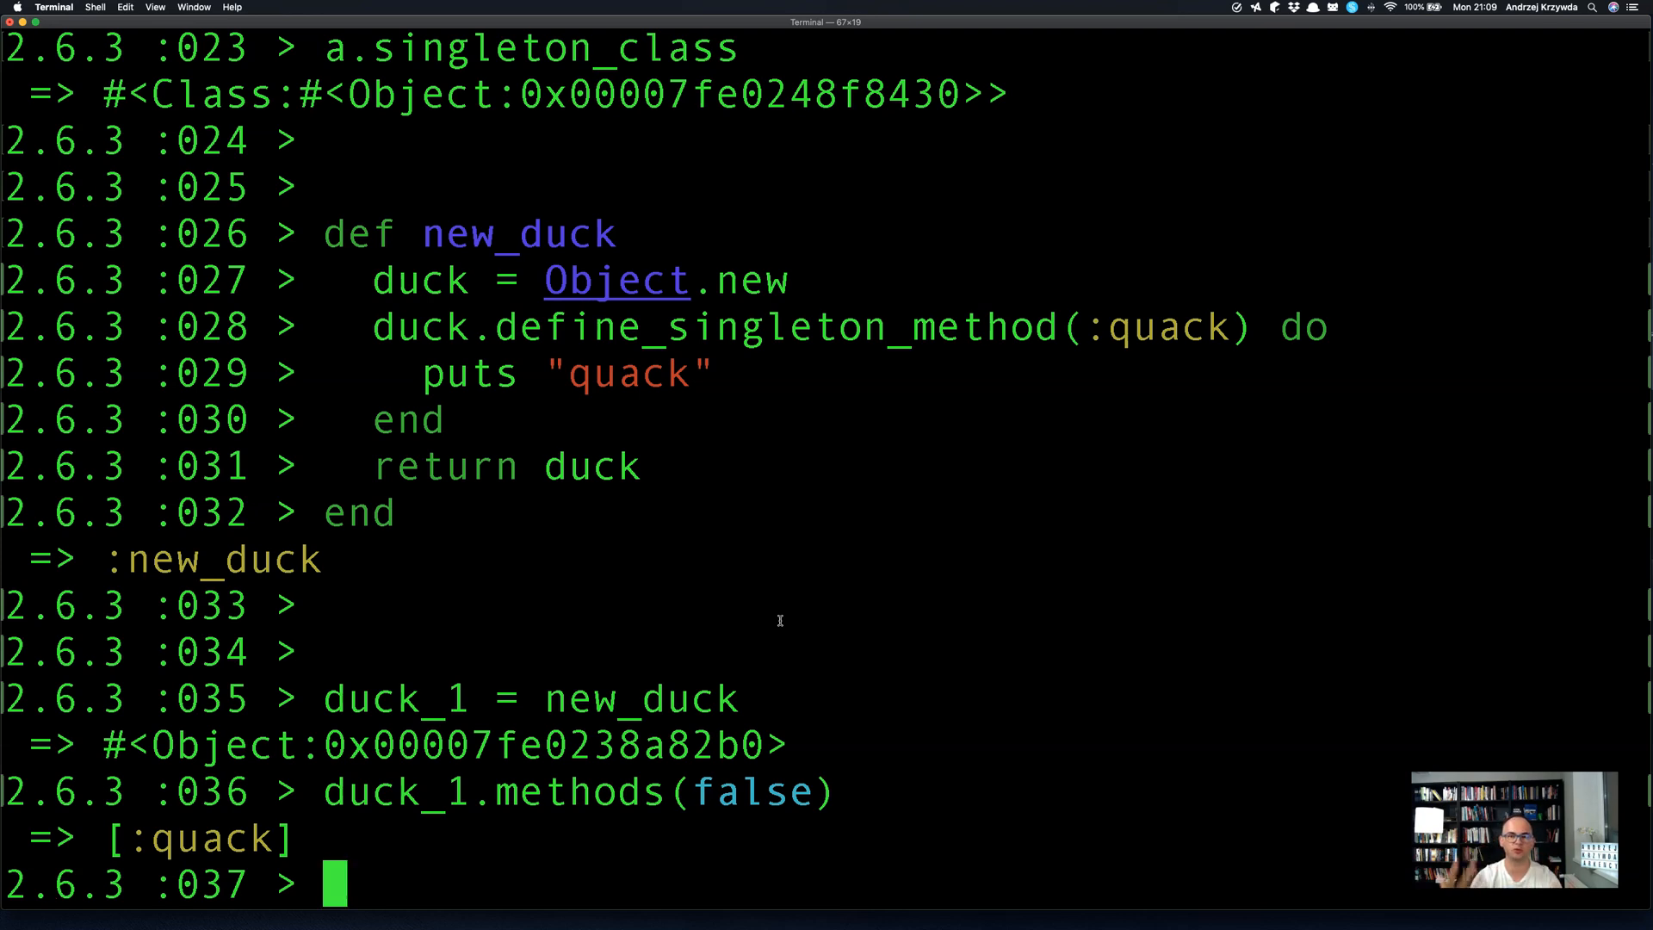
Define class Duck with an instance quack method and create duck_2 = Duck.new.
type("c")
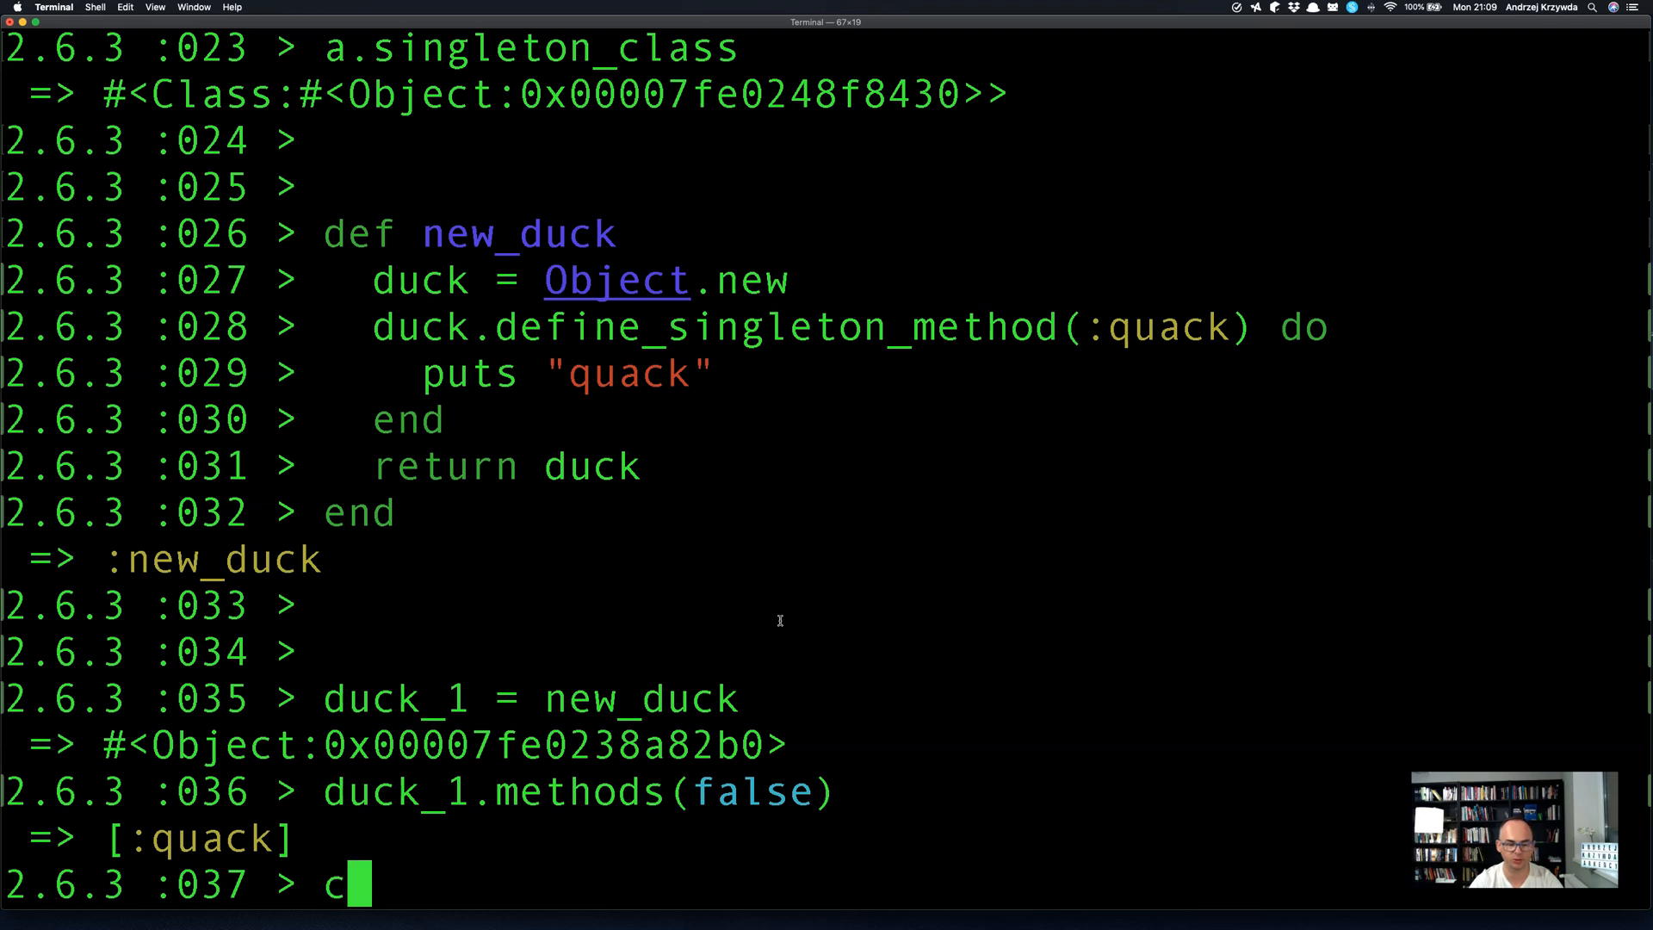
type("lass Duck")
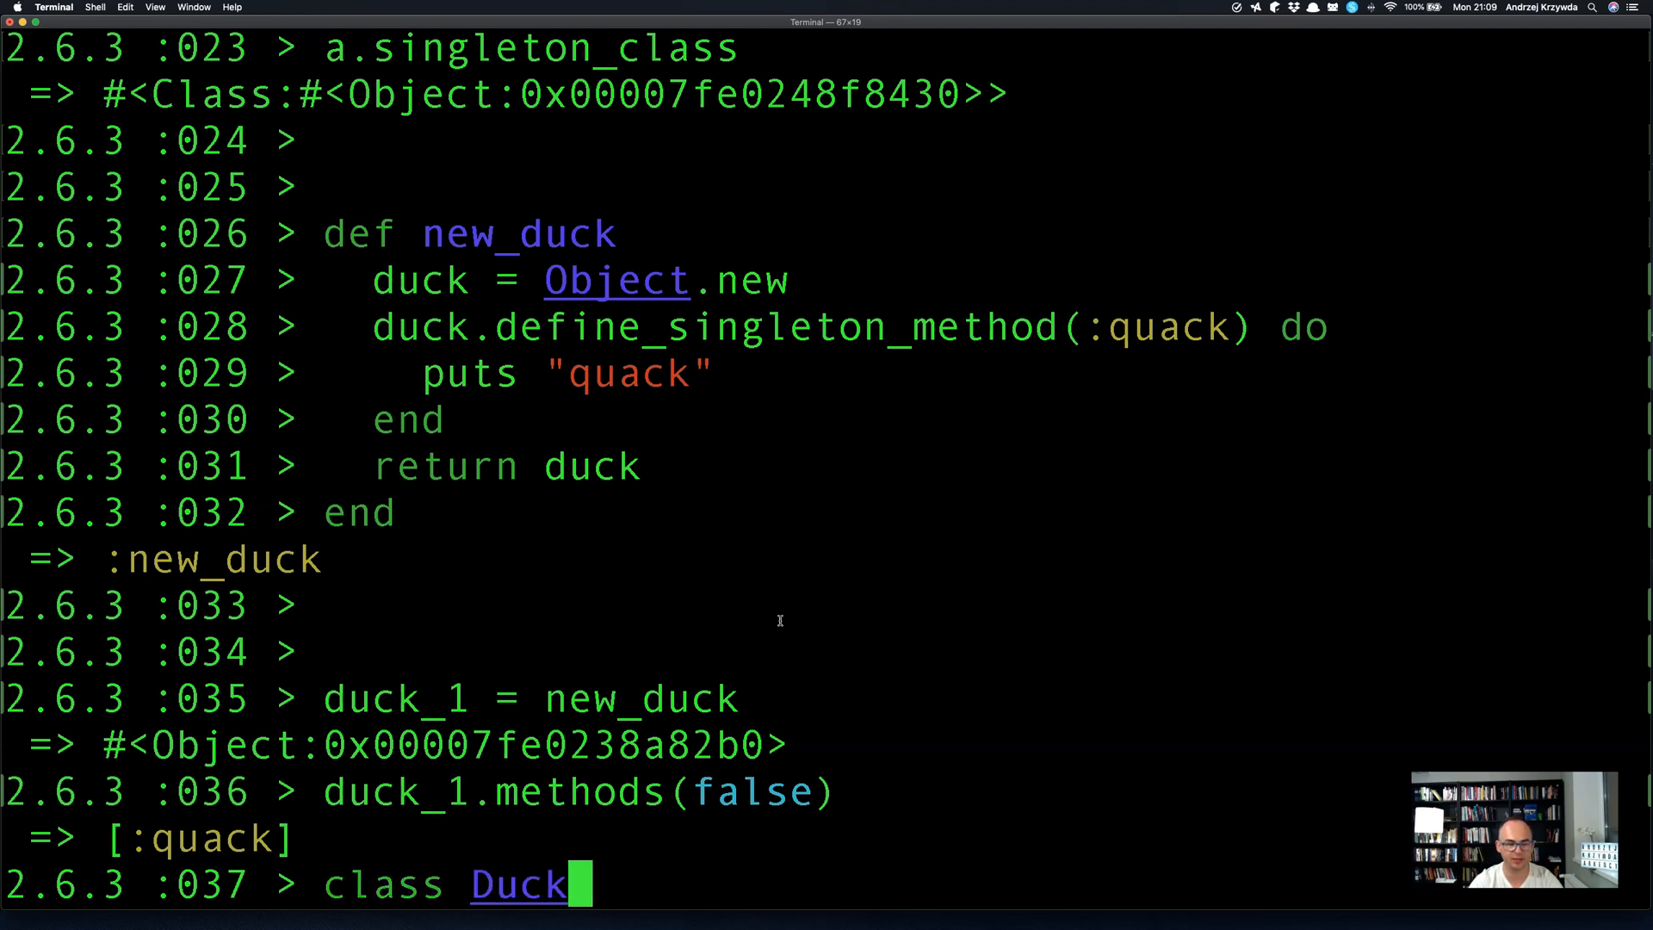
type("def quack")
type("duc")
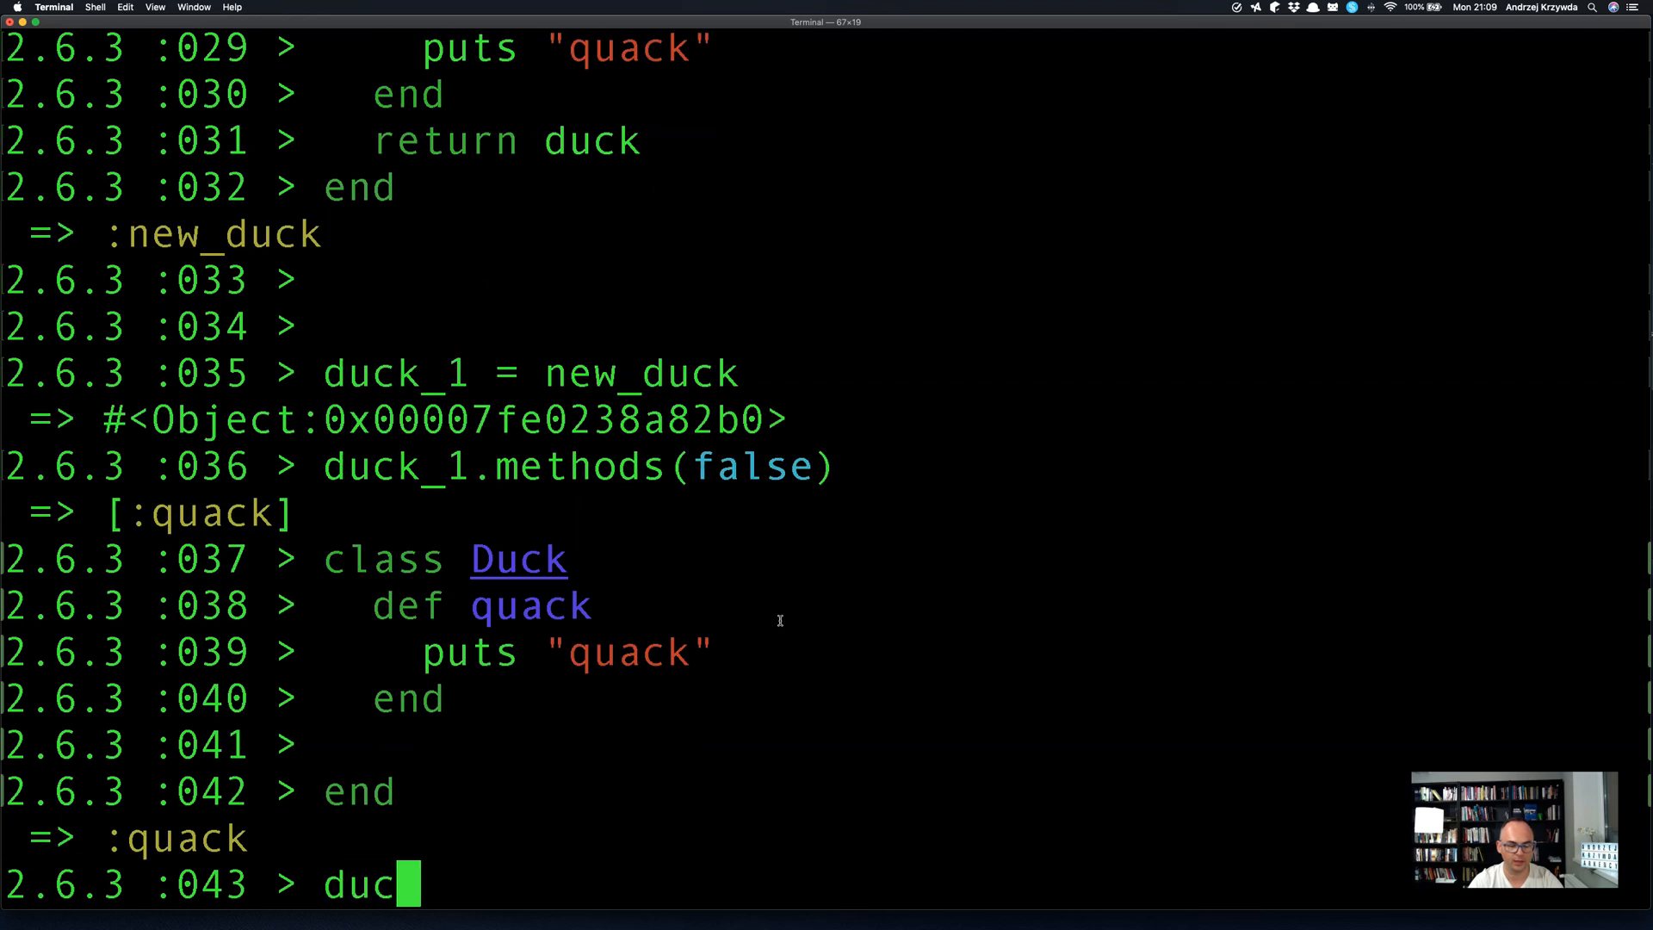
type("k_2 = Duck.new")
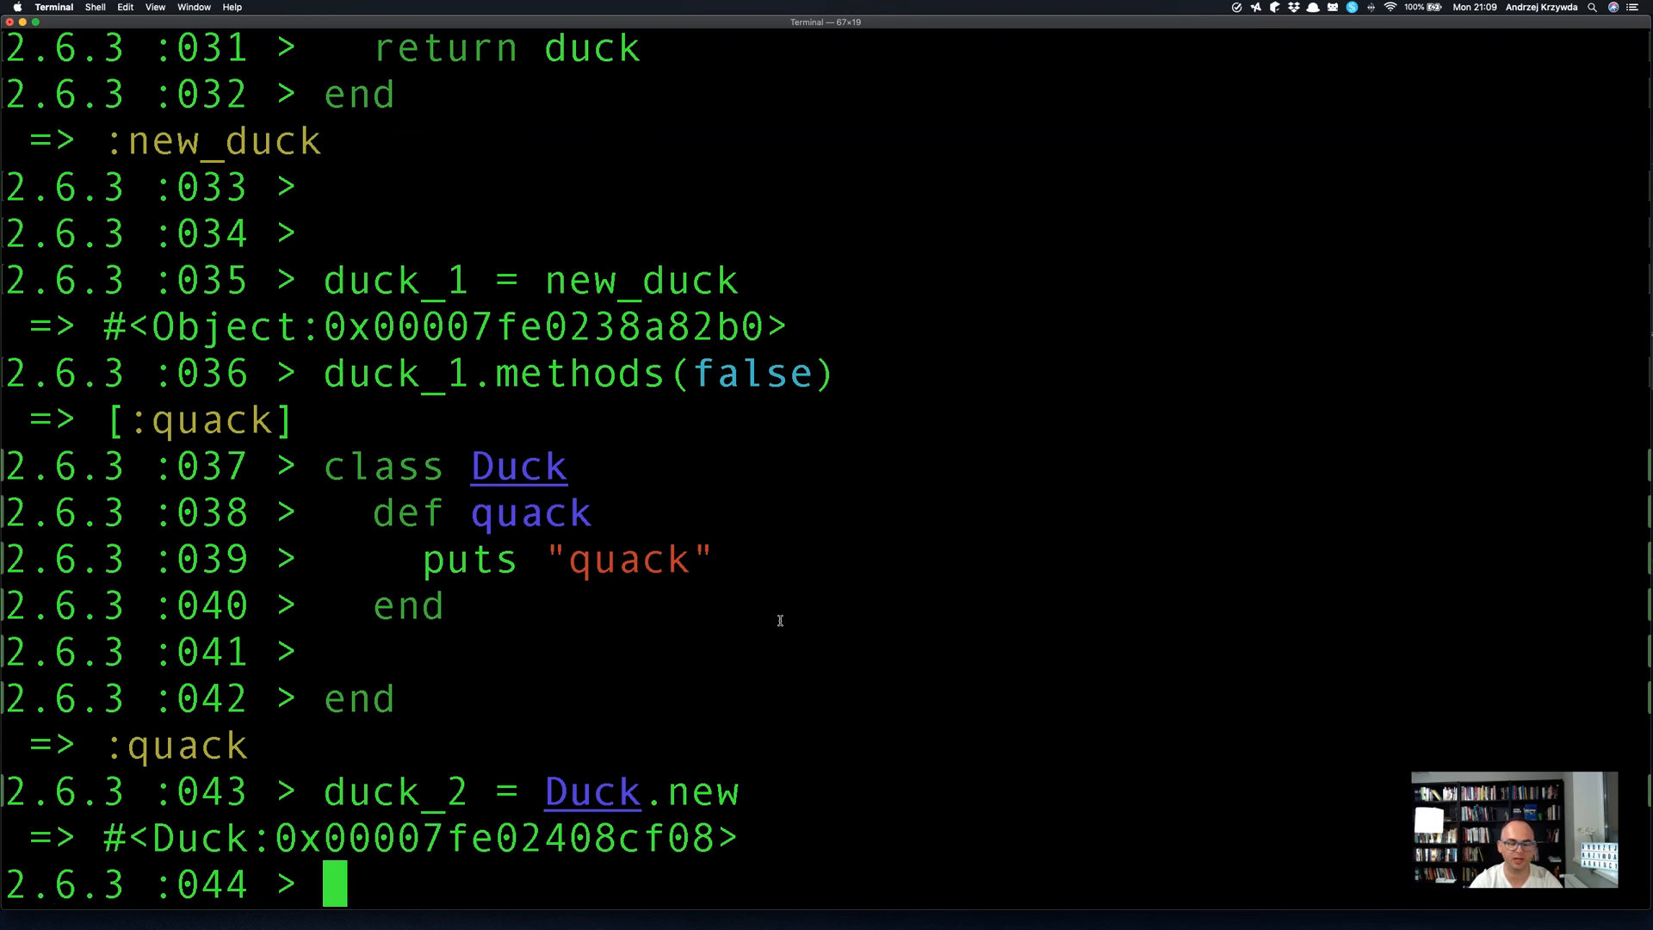
Check duck_2.class returns Duck and duck_1.class returns Object.
type("duck")
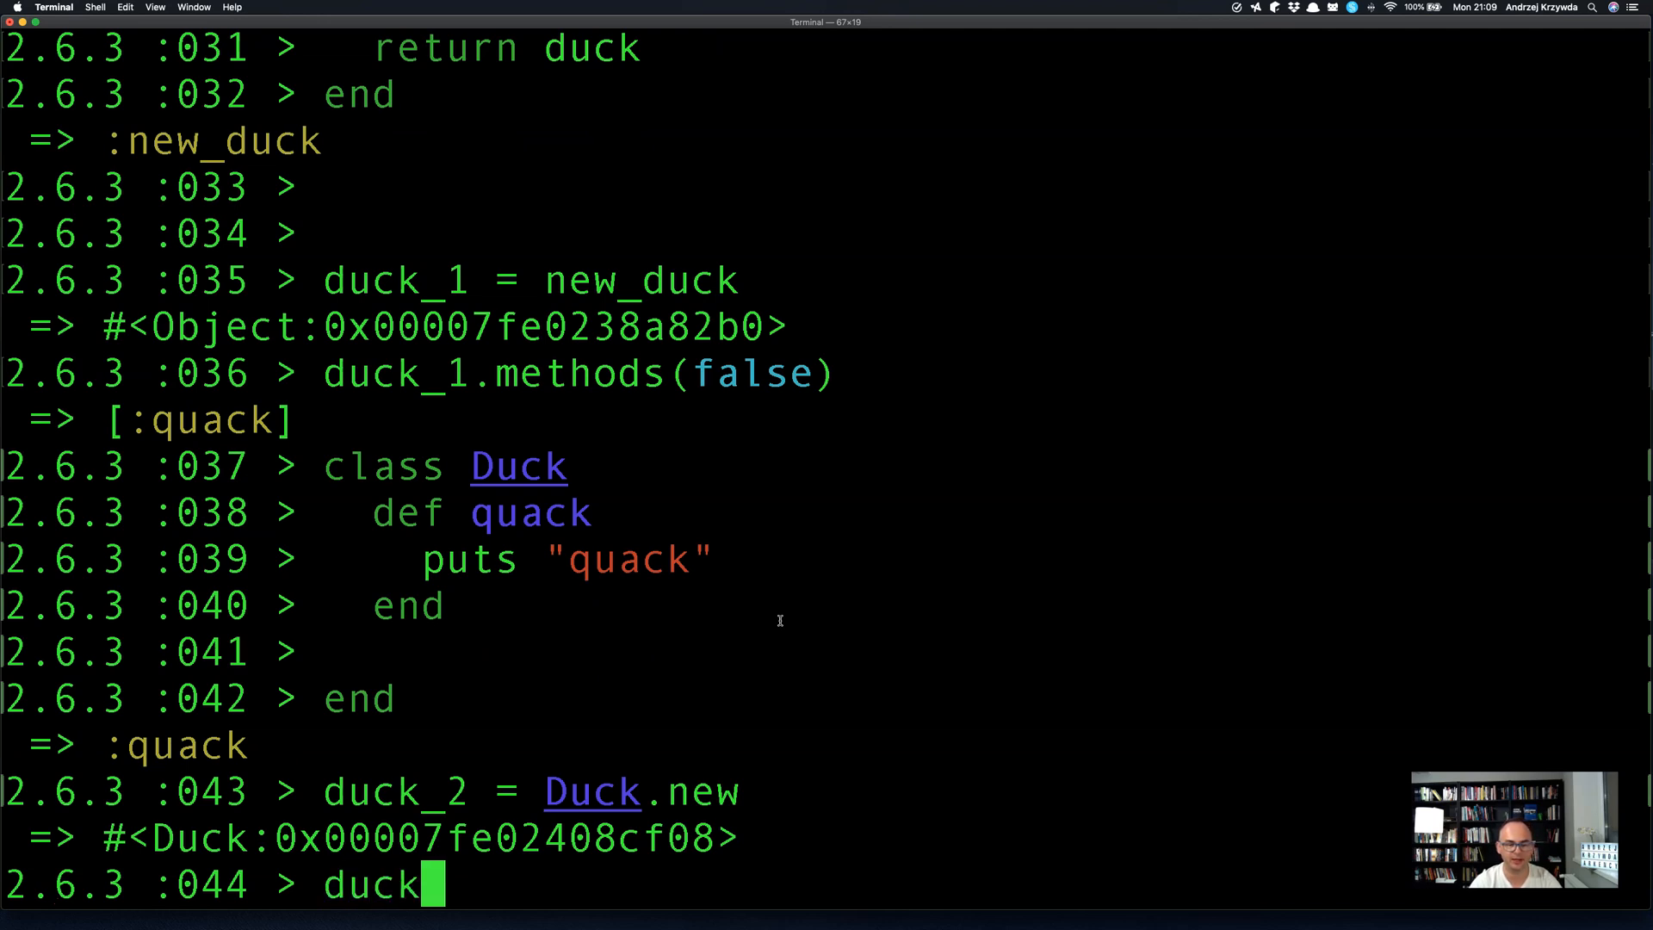
type("_2.class")
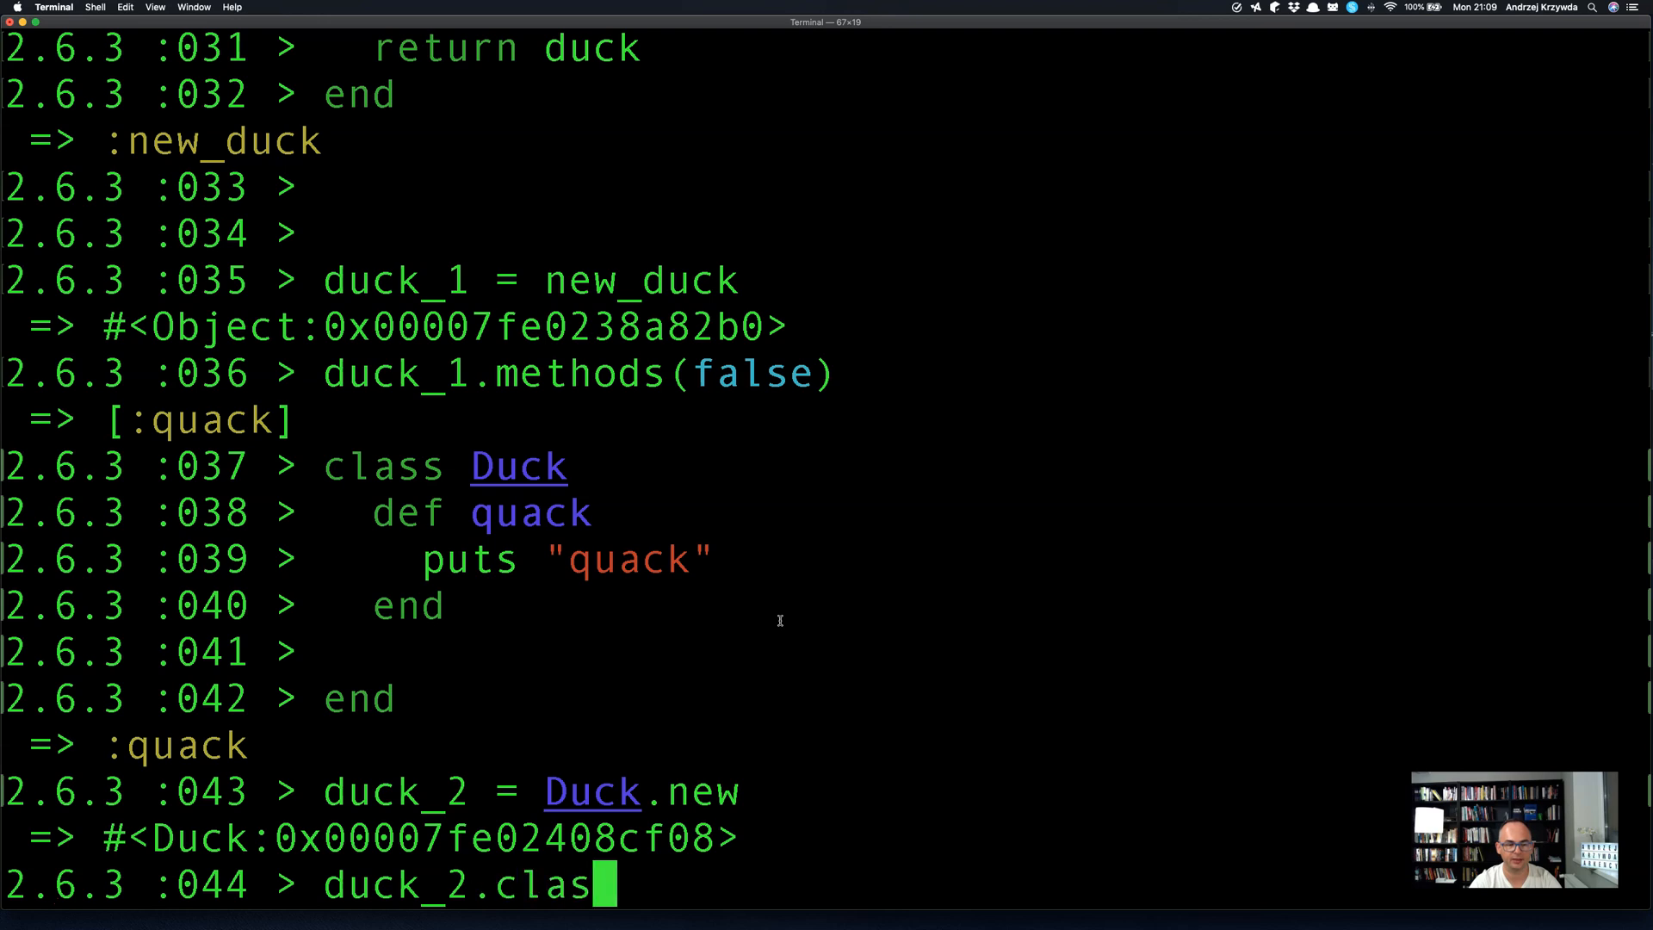
key("Return")
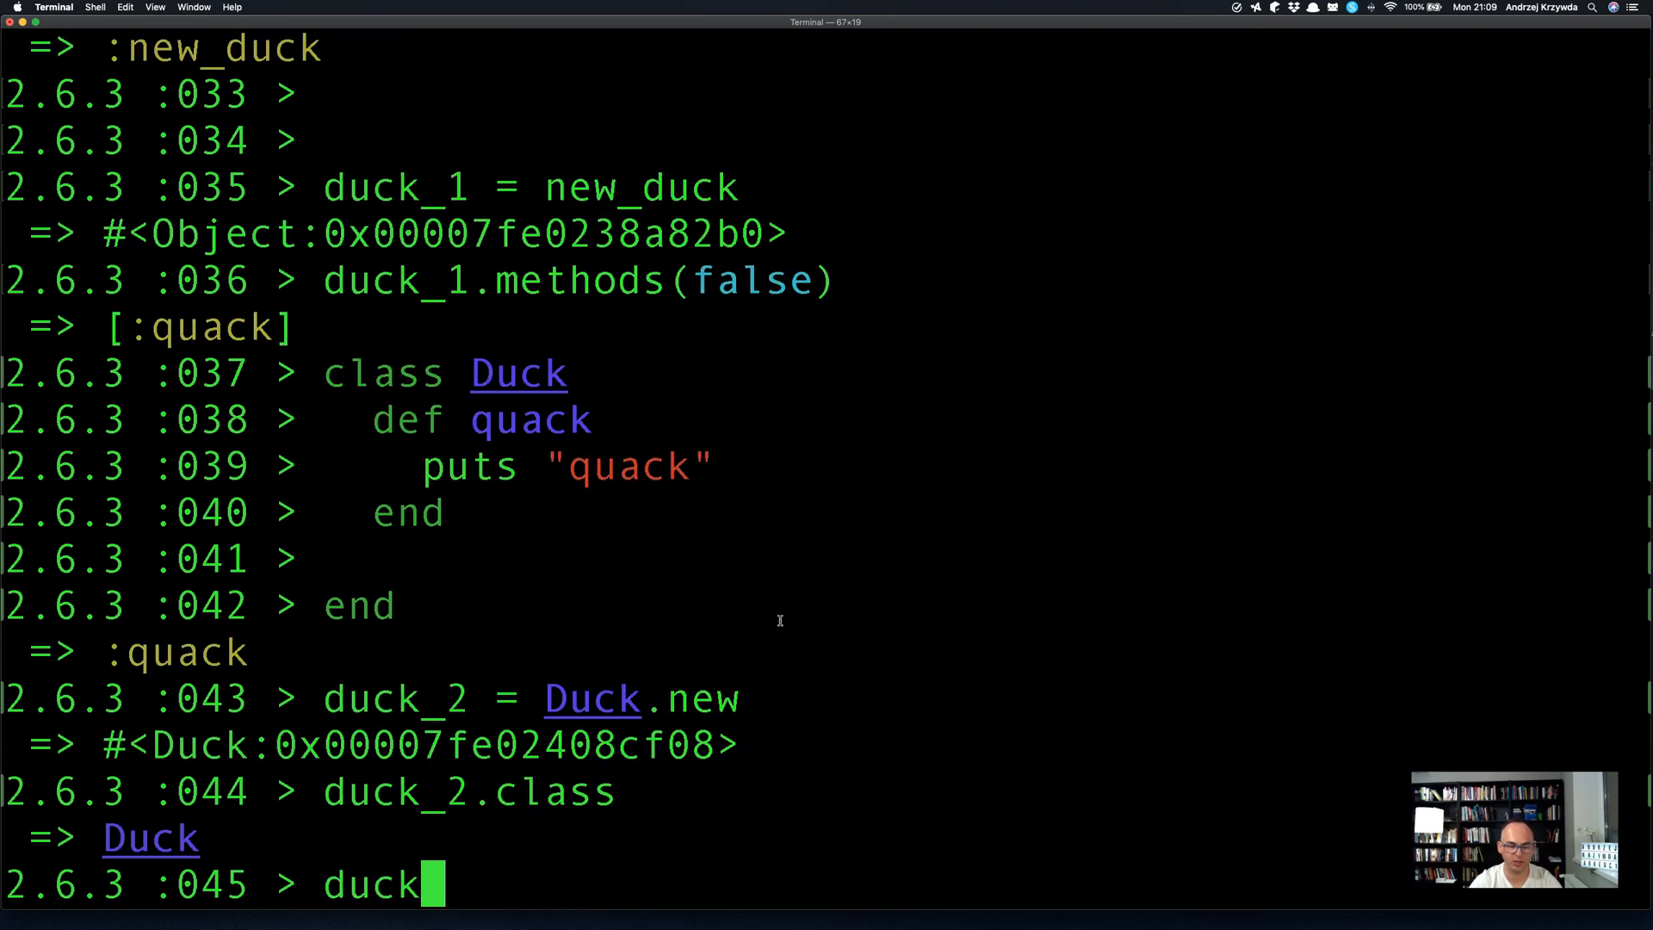
type("_1.class")
key("Return")
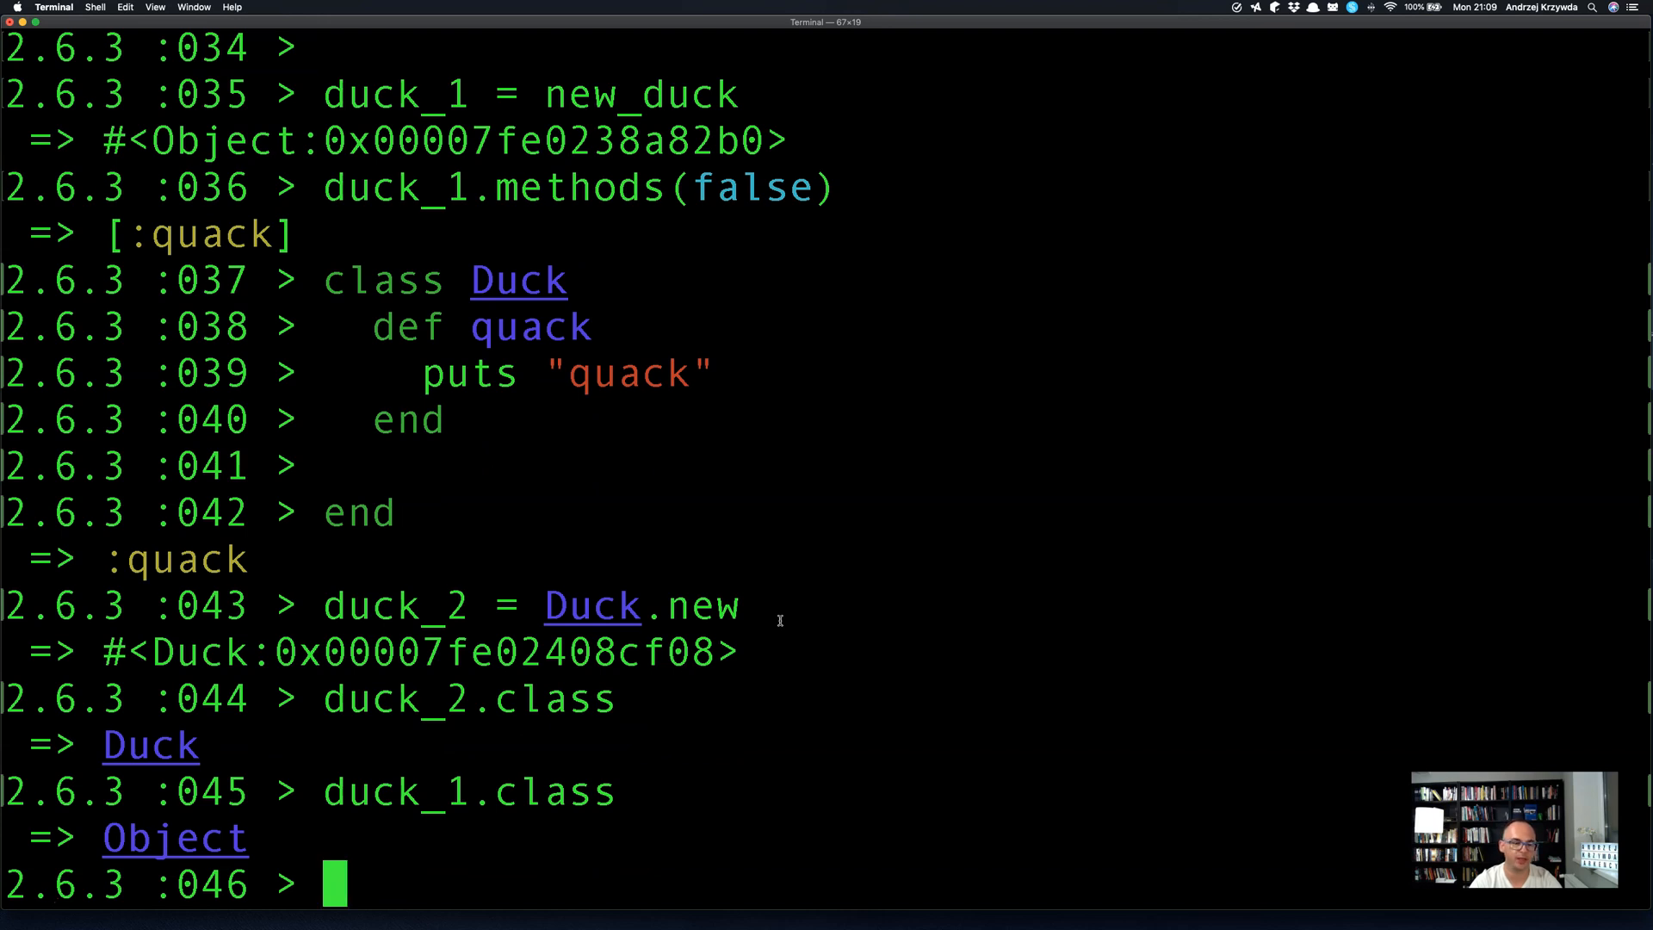
Show the singleton classes of duck_2 and duck_1.
type("duck_")
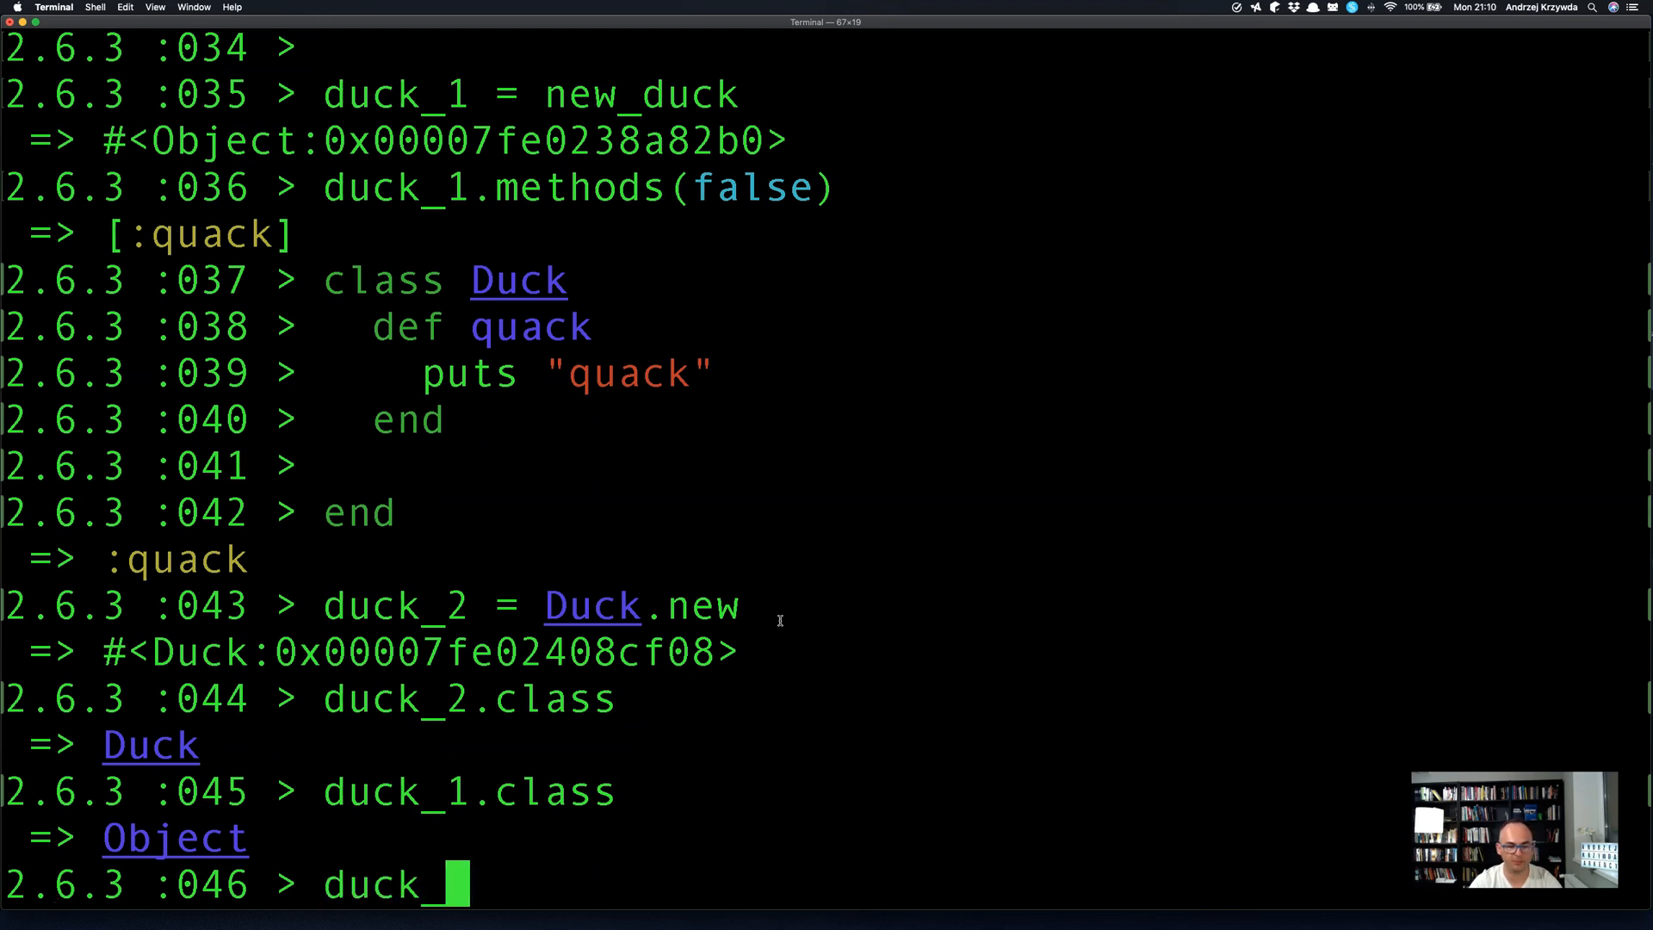
type("2.singleton_class")
type("d")
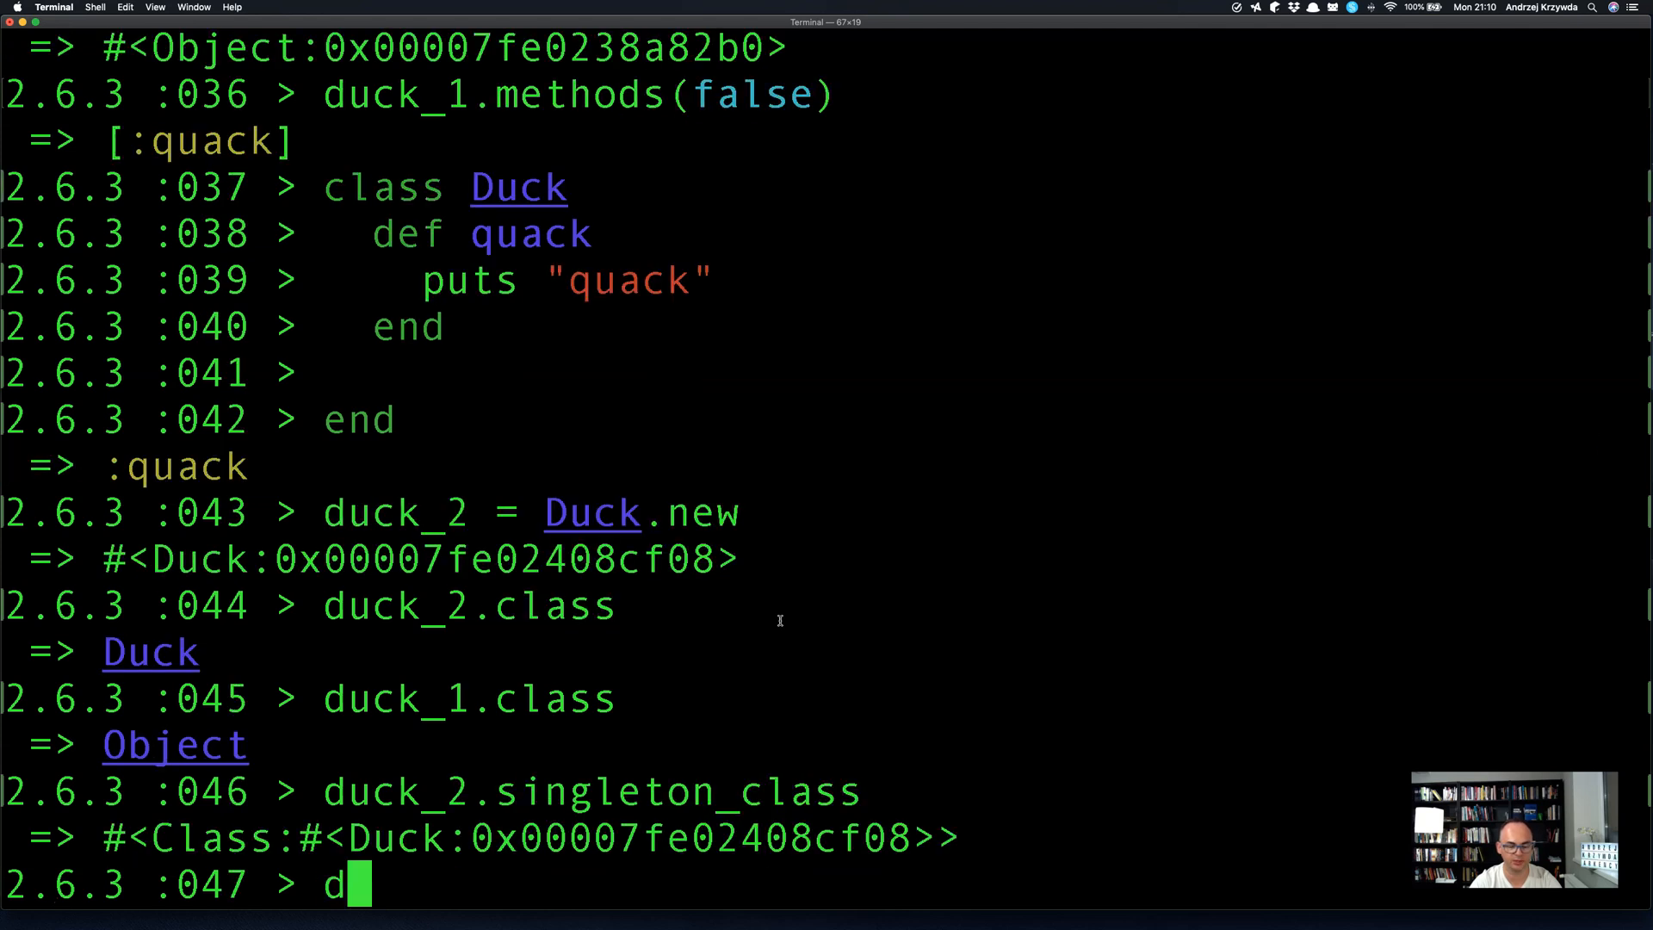
type("uck_1.singleton_")
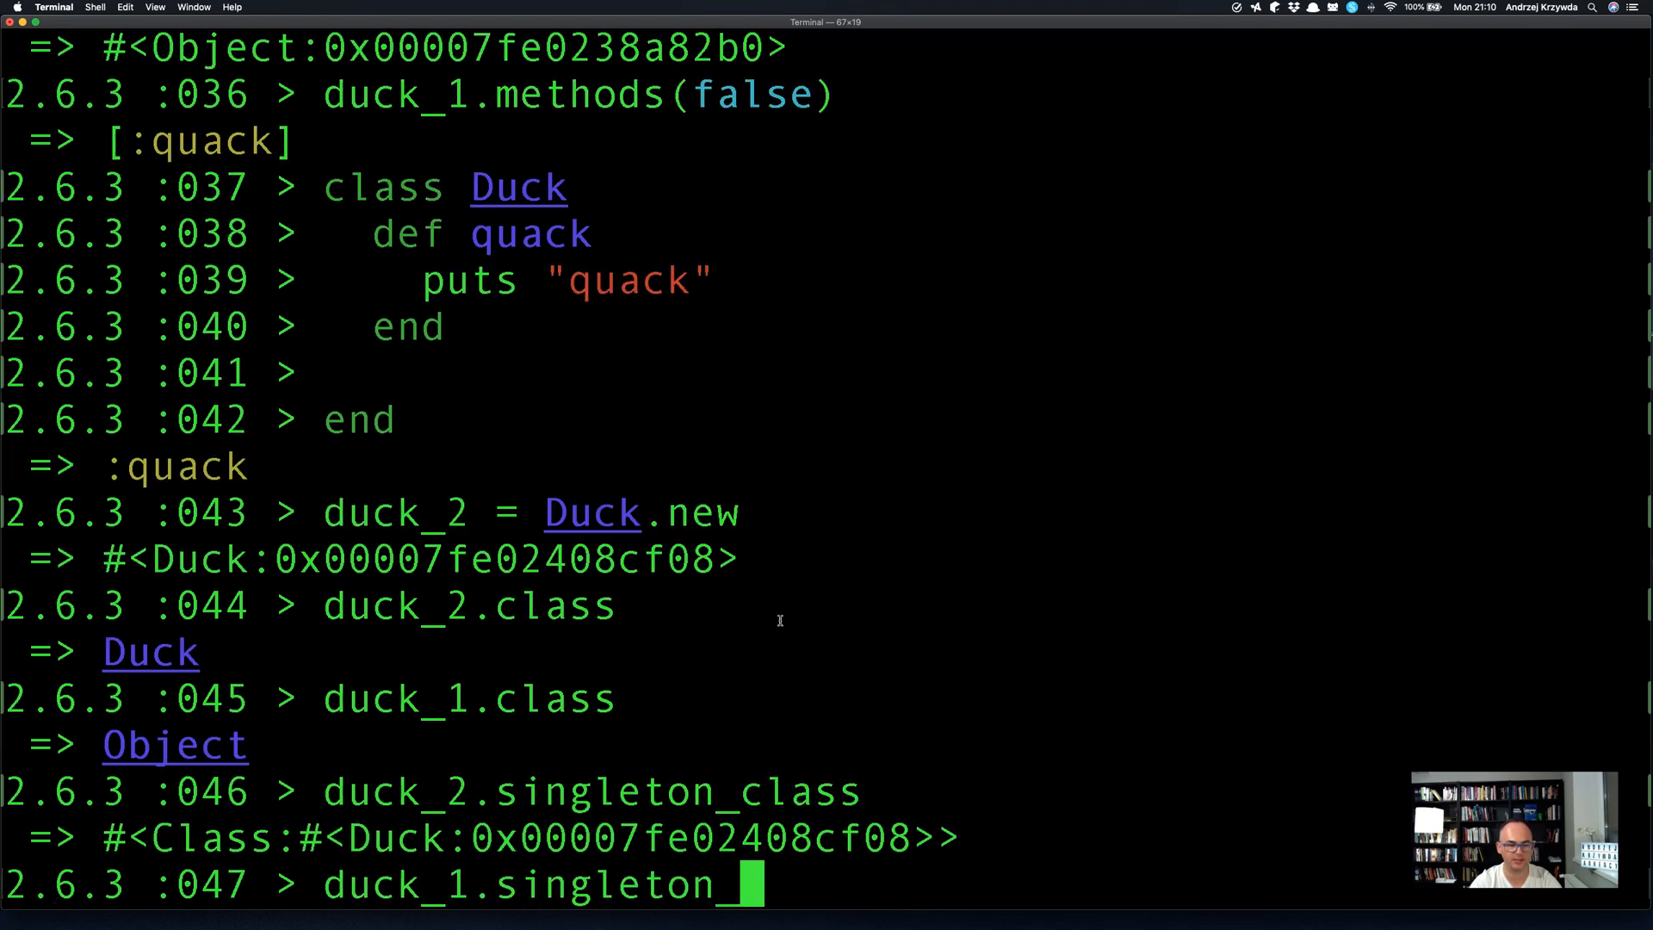
key("Return")
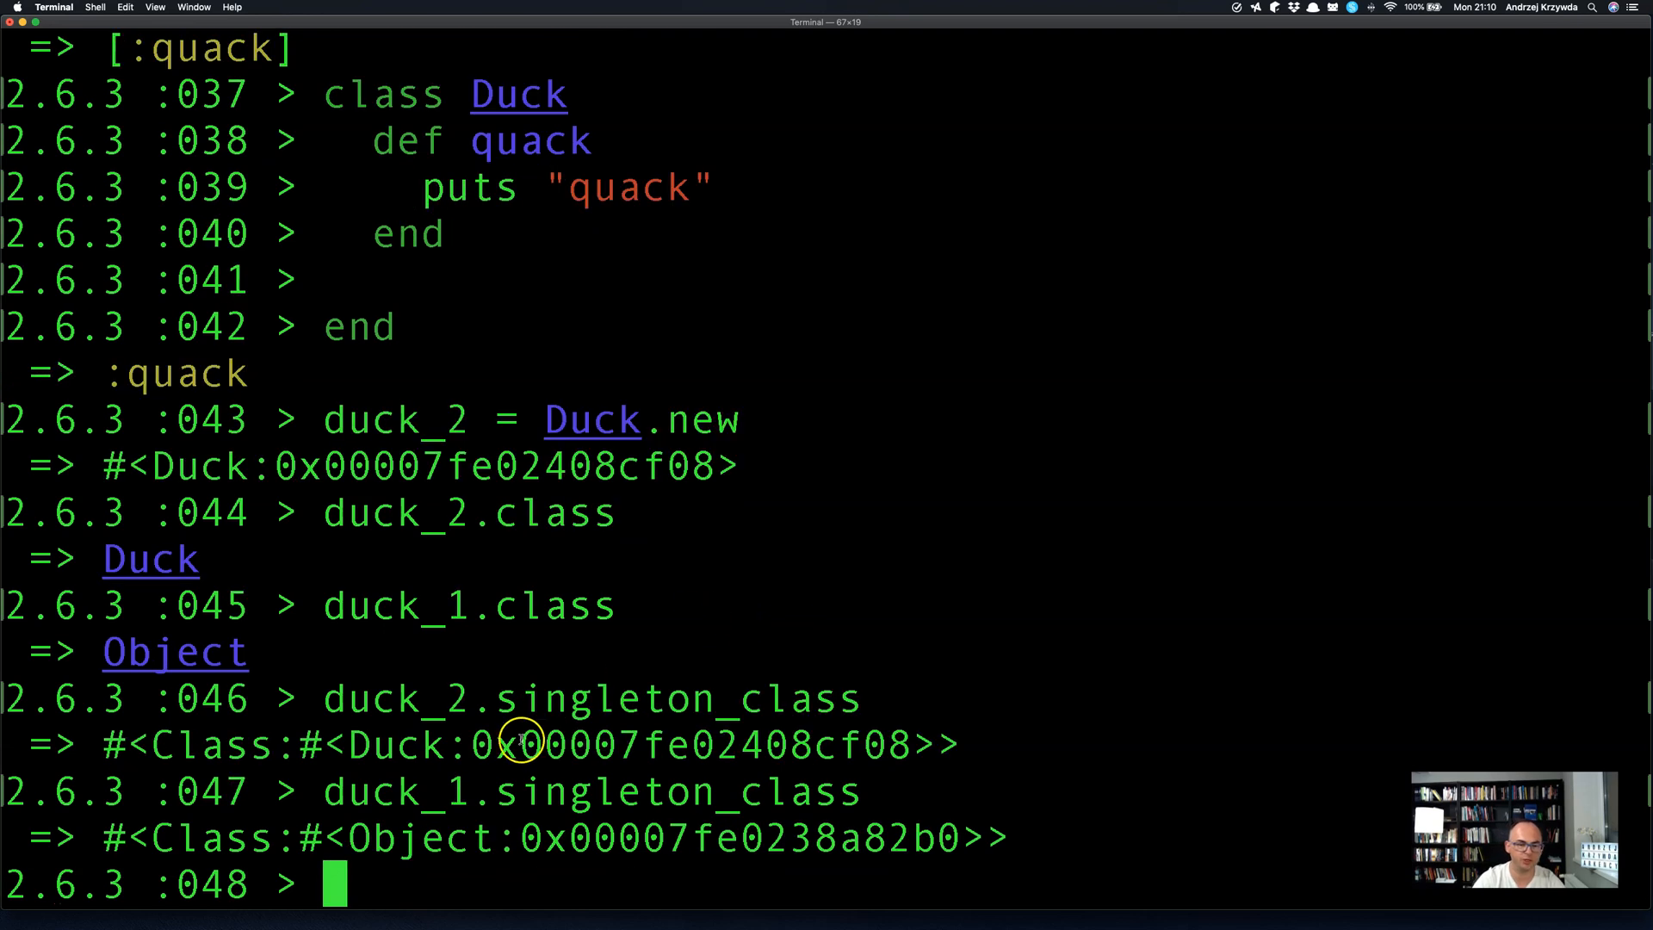
mouse_move(880, 844)
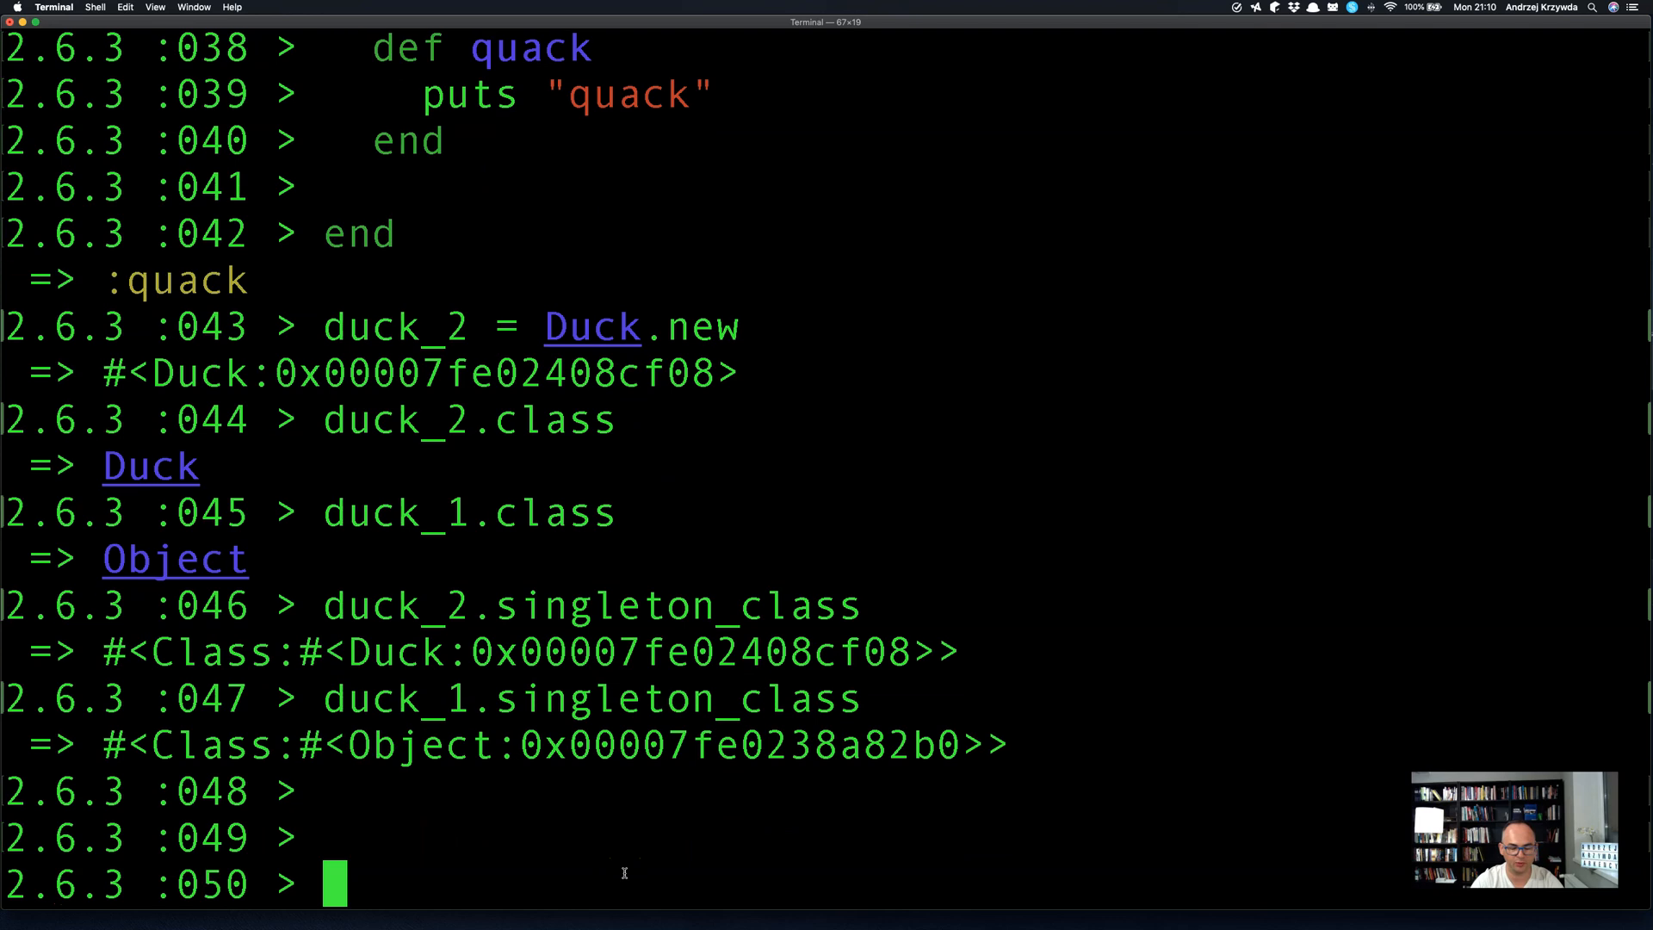
Create duck_3 = Duck.new and show its singleton class.
type("duck_3 = Duck.new")
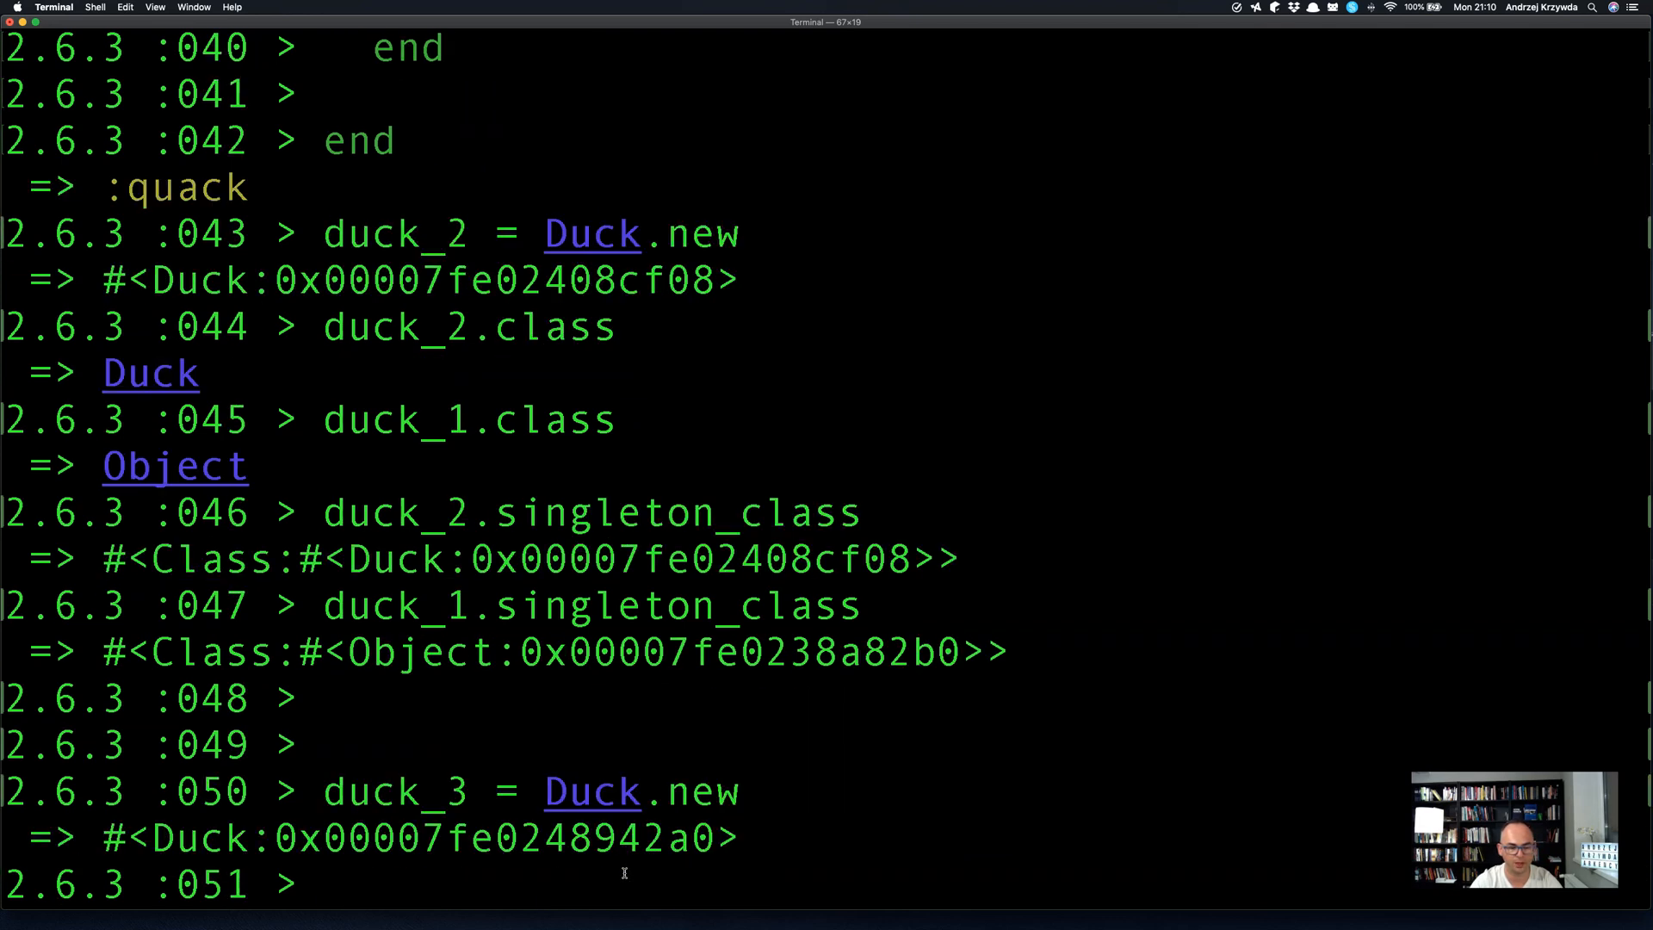
type("duck_3.")
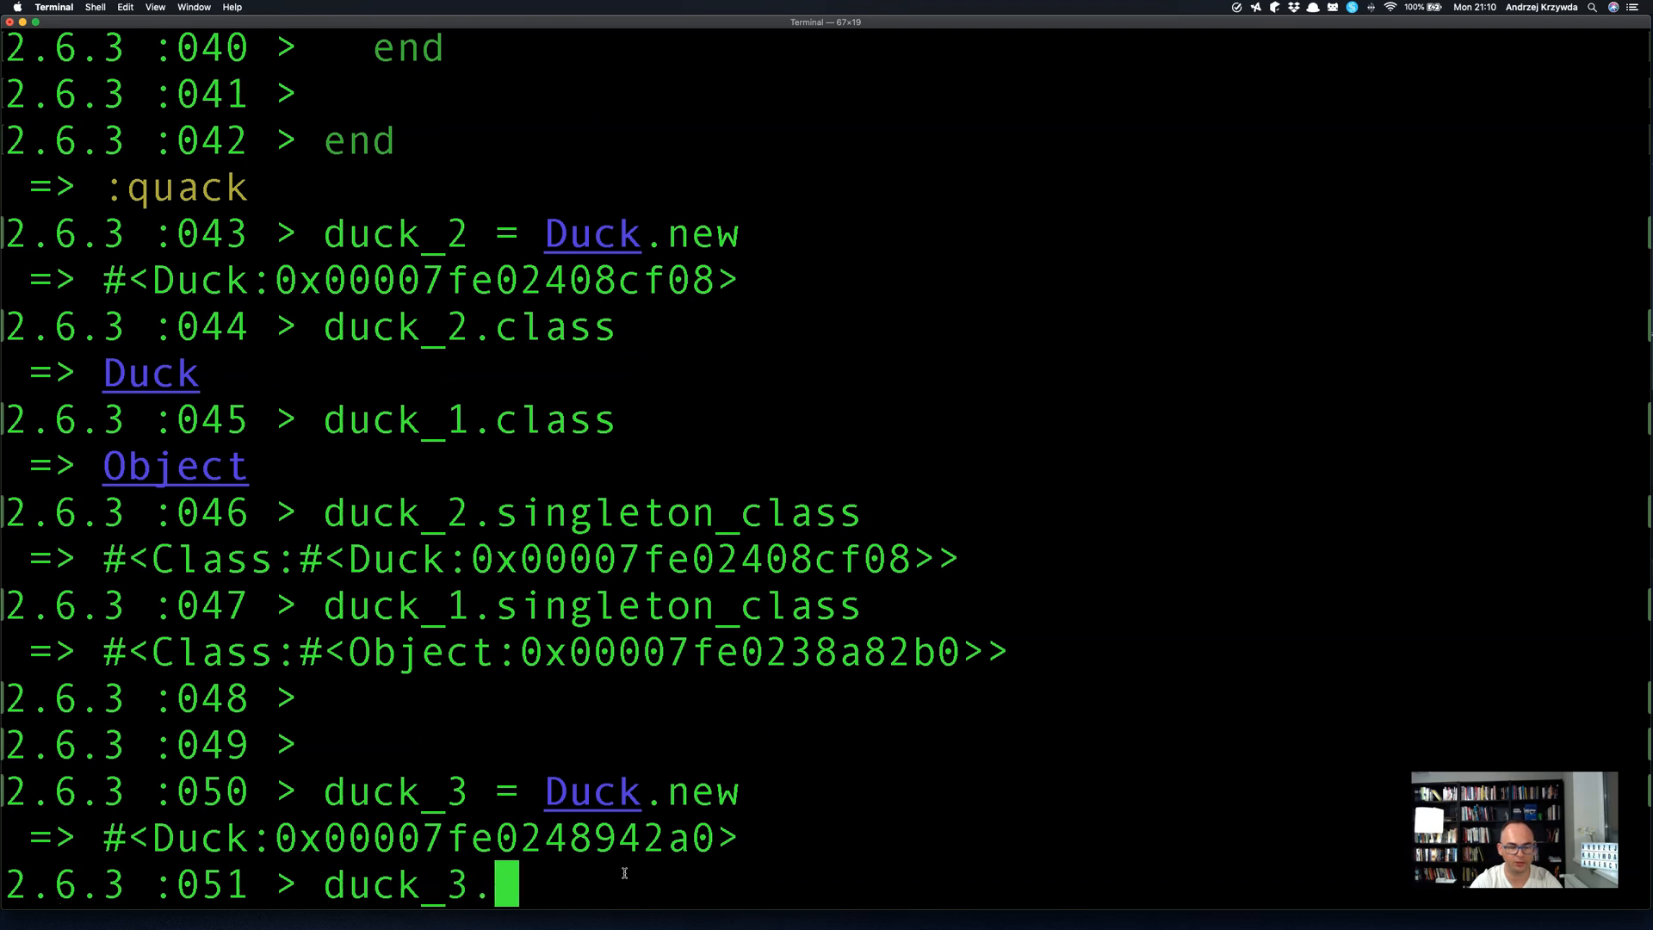
type("singleton_")
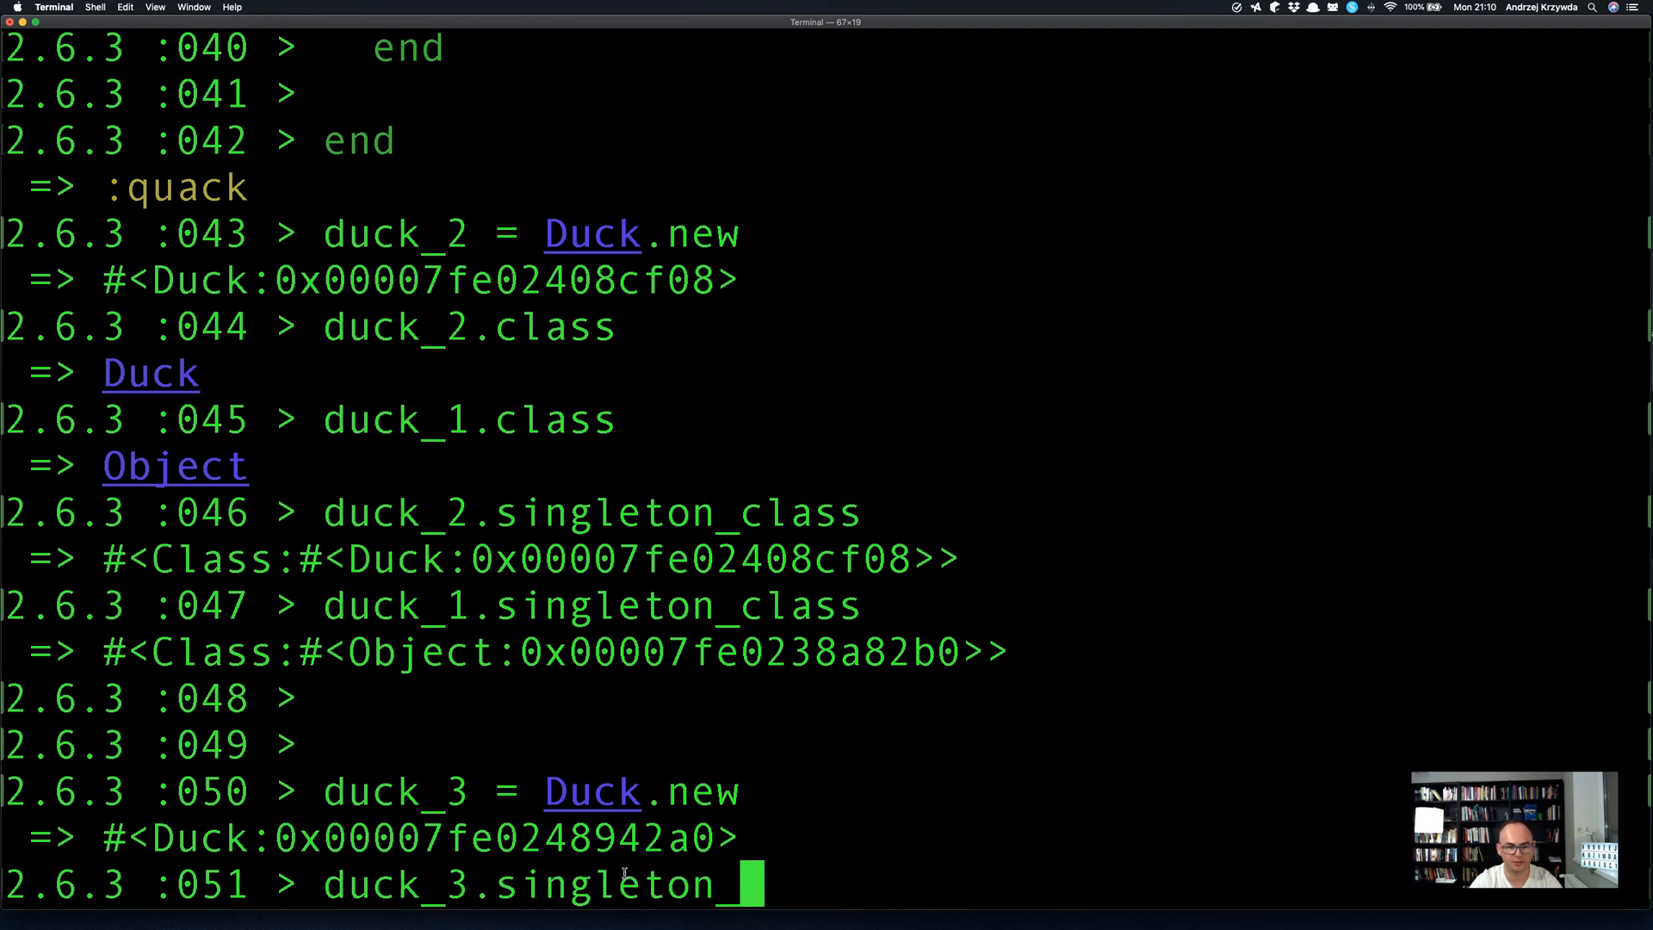
key("Return")
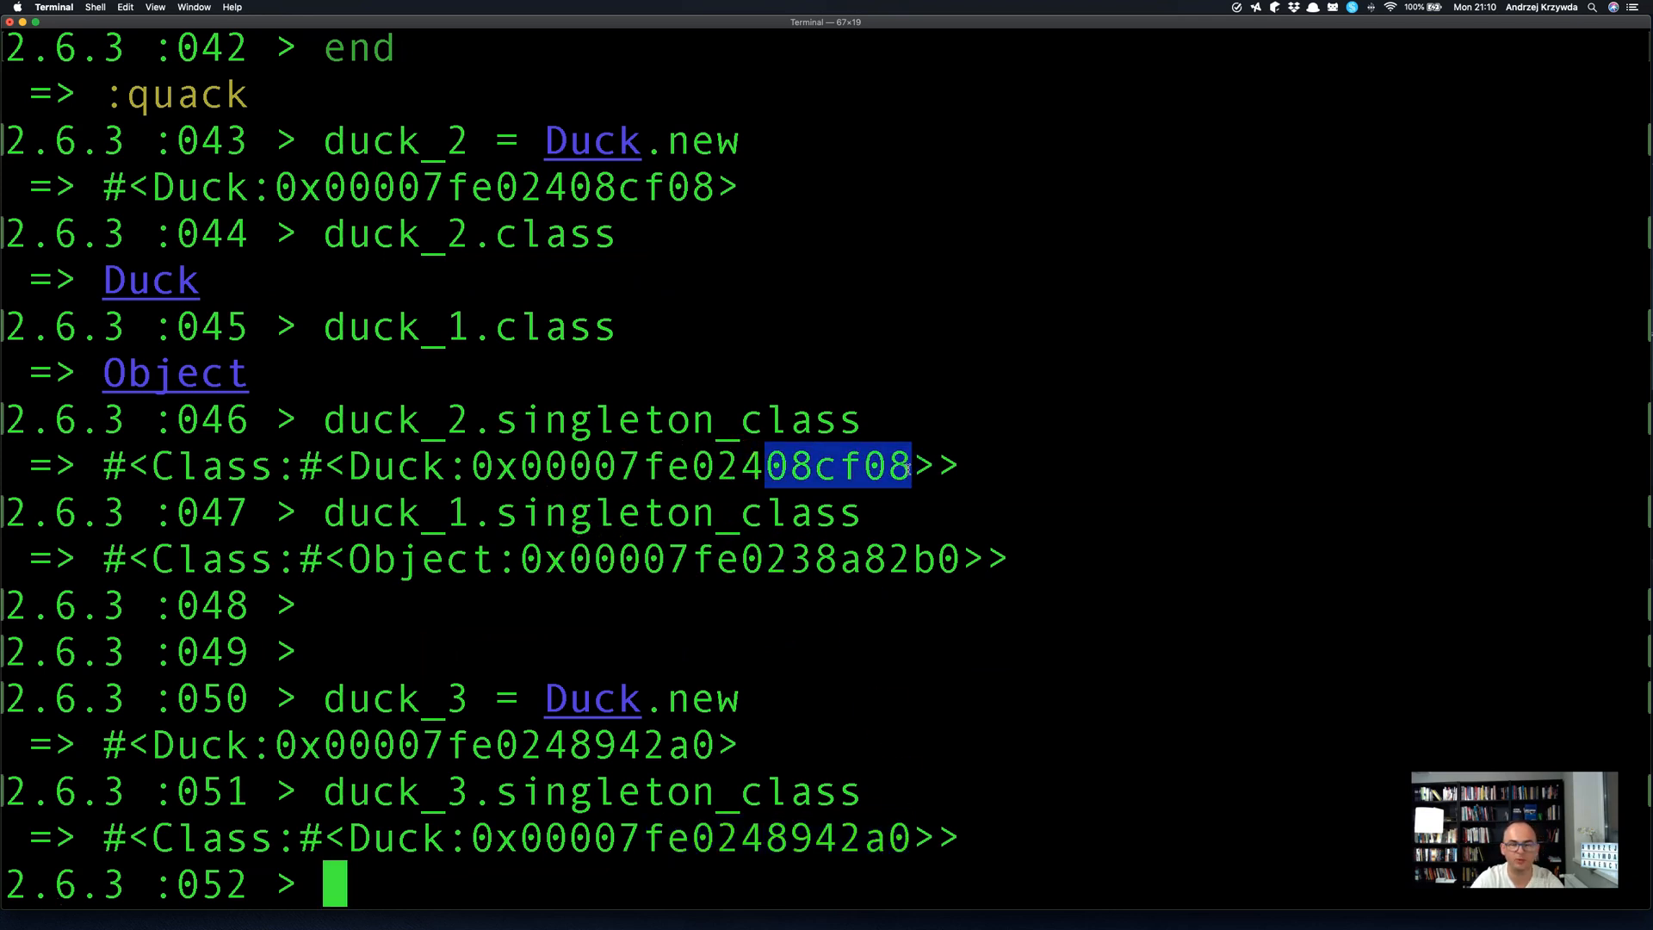
Confirm duck_2 and duck_3 are of class Duck, then define empty class Foo.
type("duck")
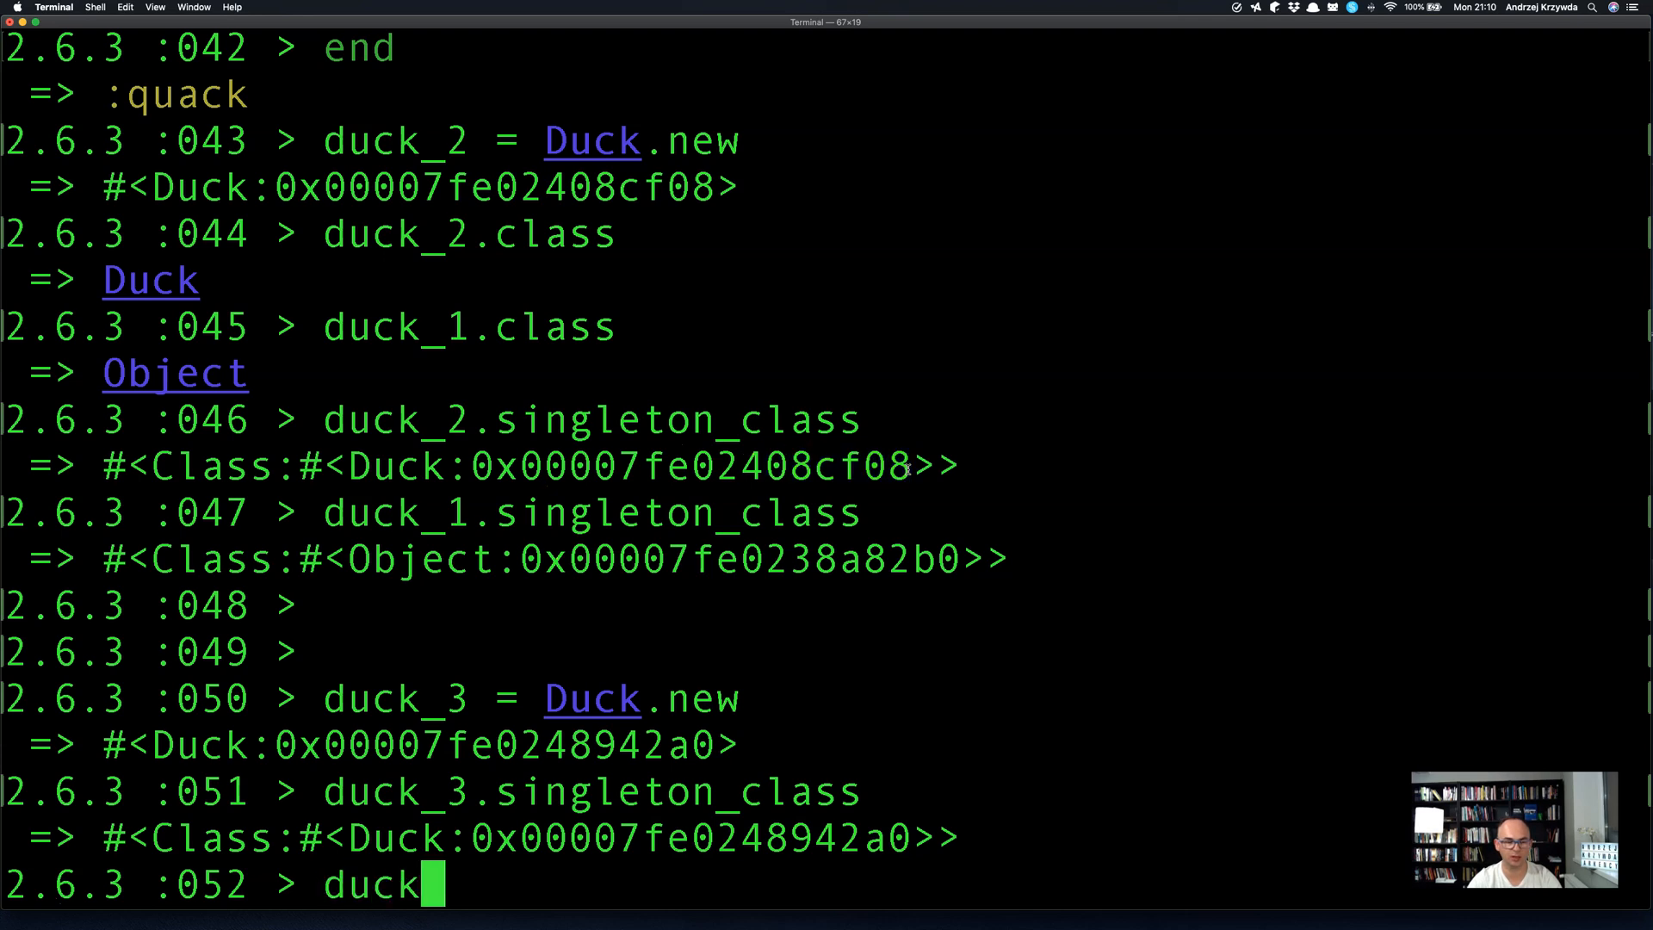
type("_2.class")
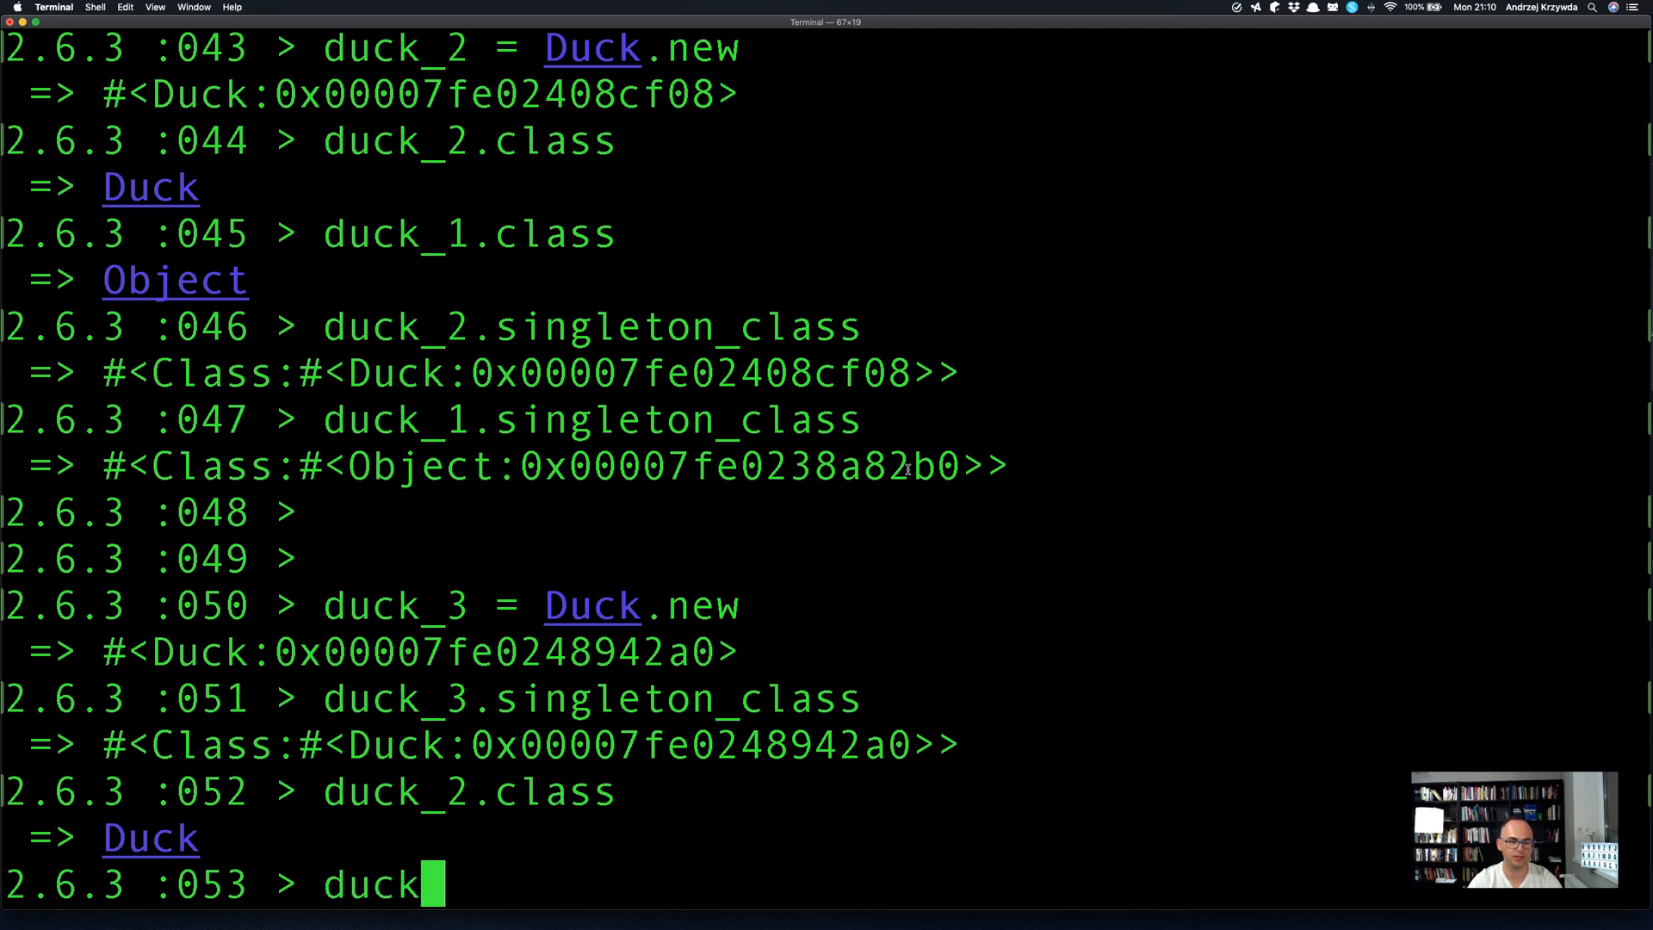
key("Return")
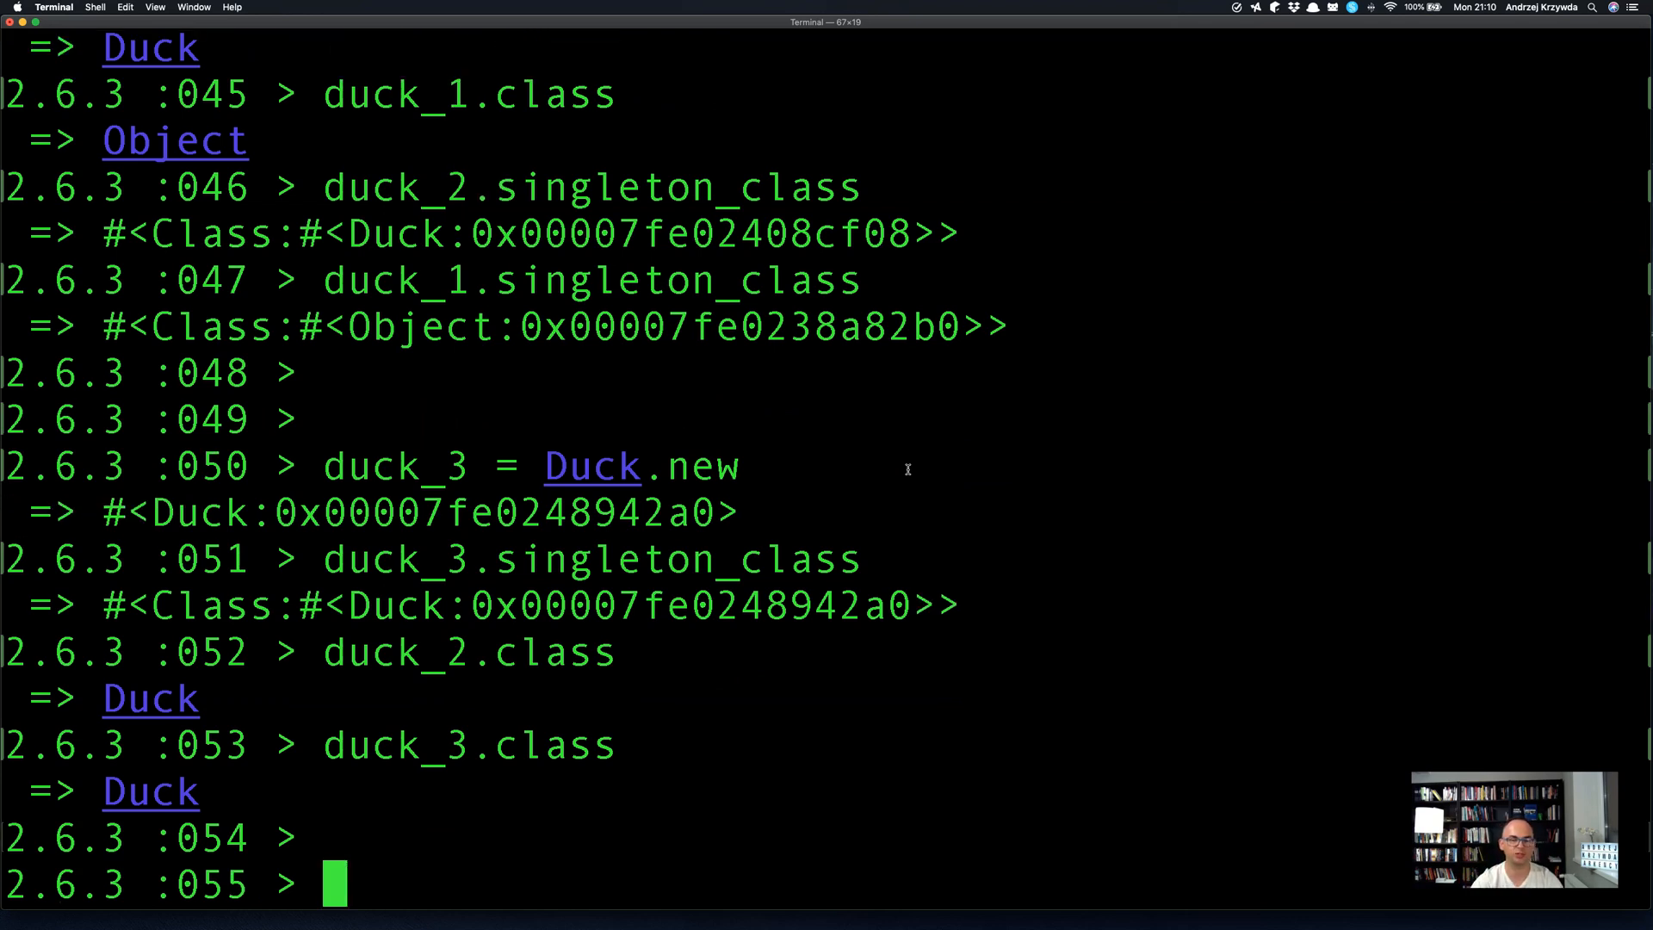
type("class Foo")
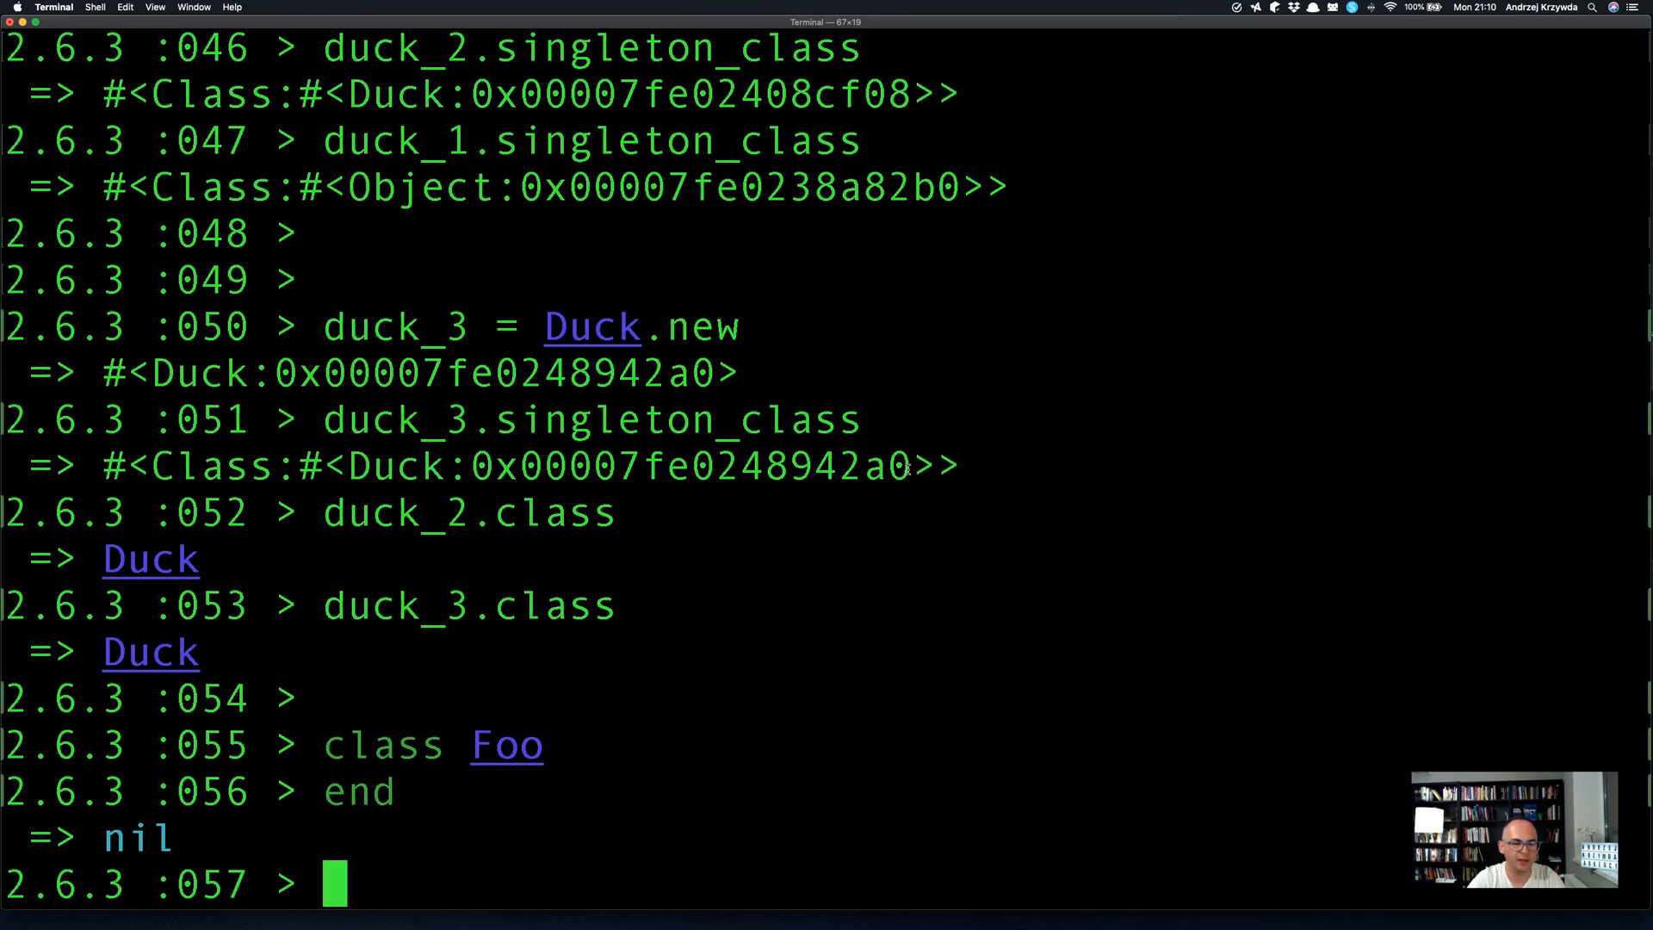
Define singleton method duck_3.foo that puts "Foo".
type("def")
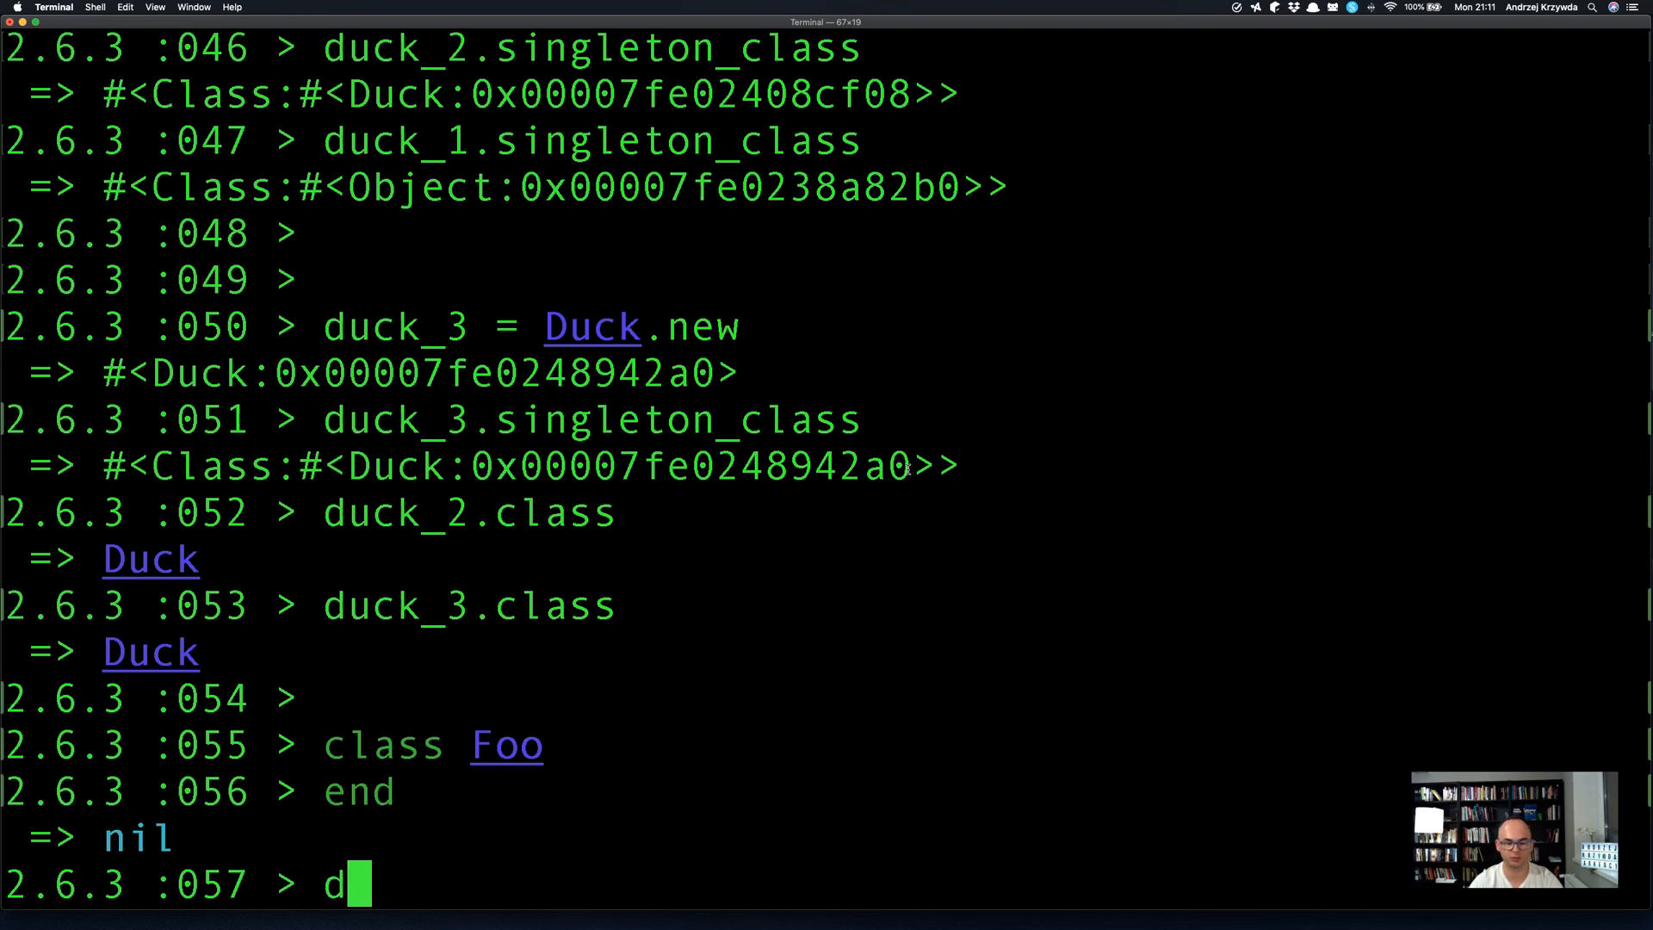
type("ef duck_")
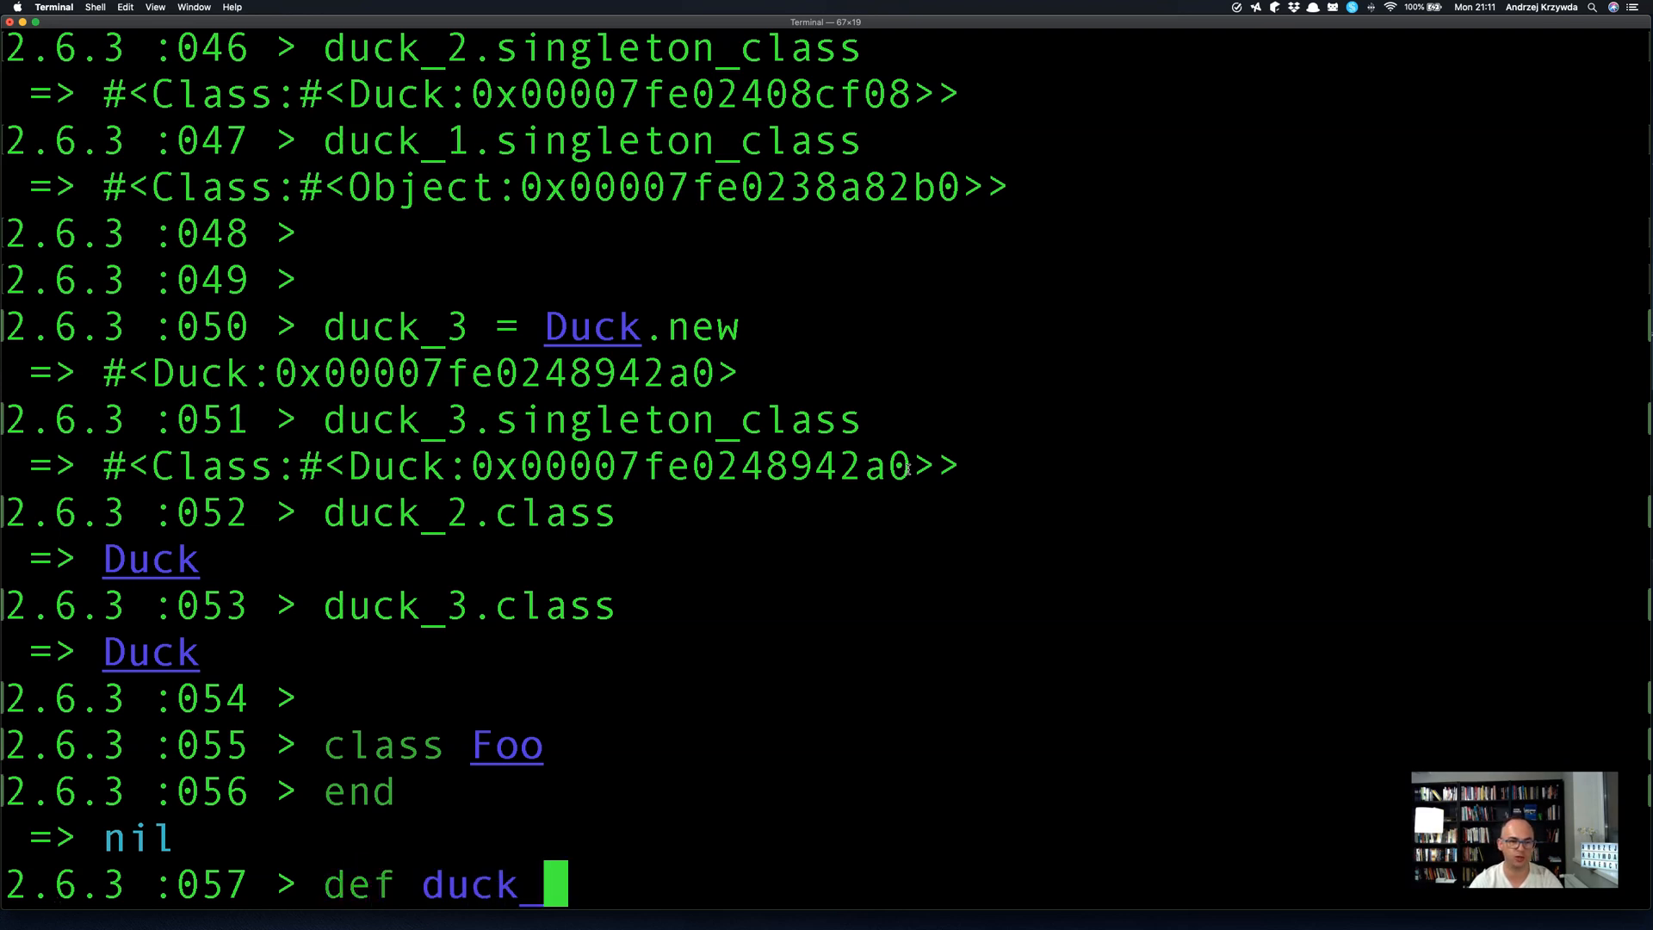
type("3.")
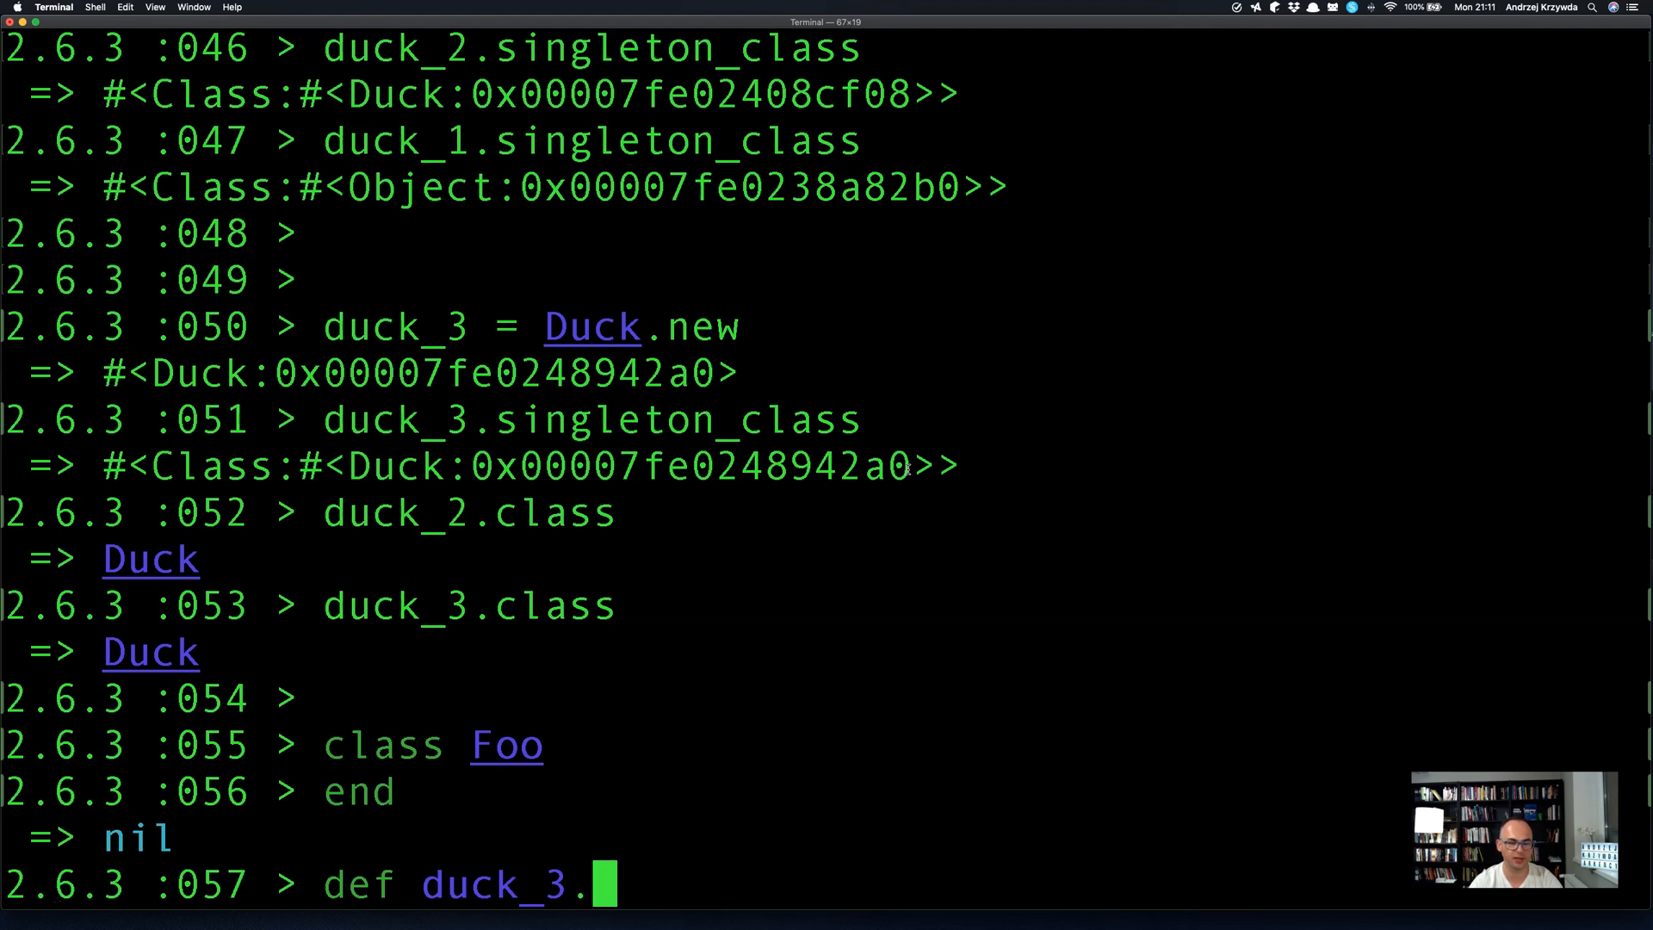
type("foo")
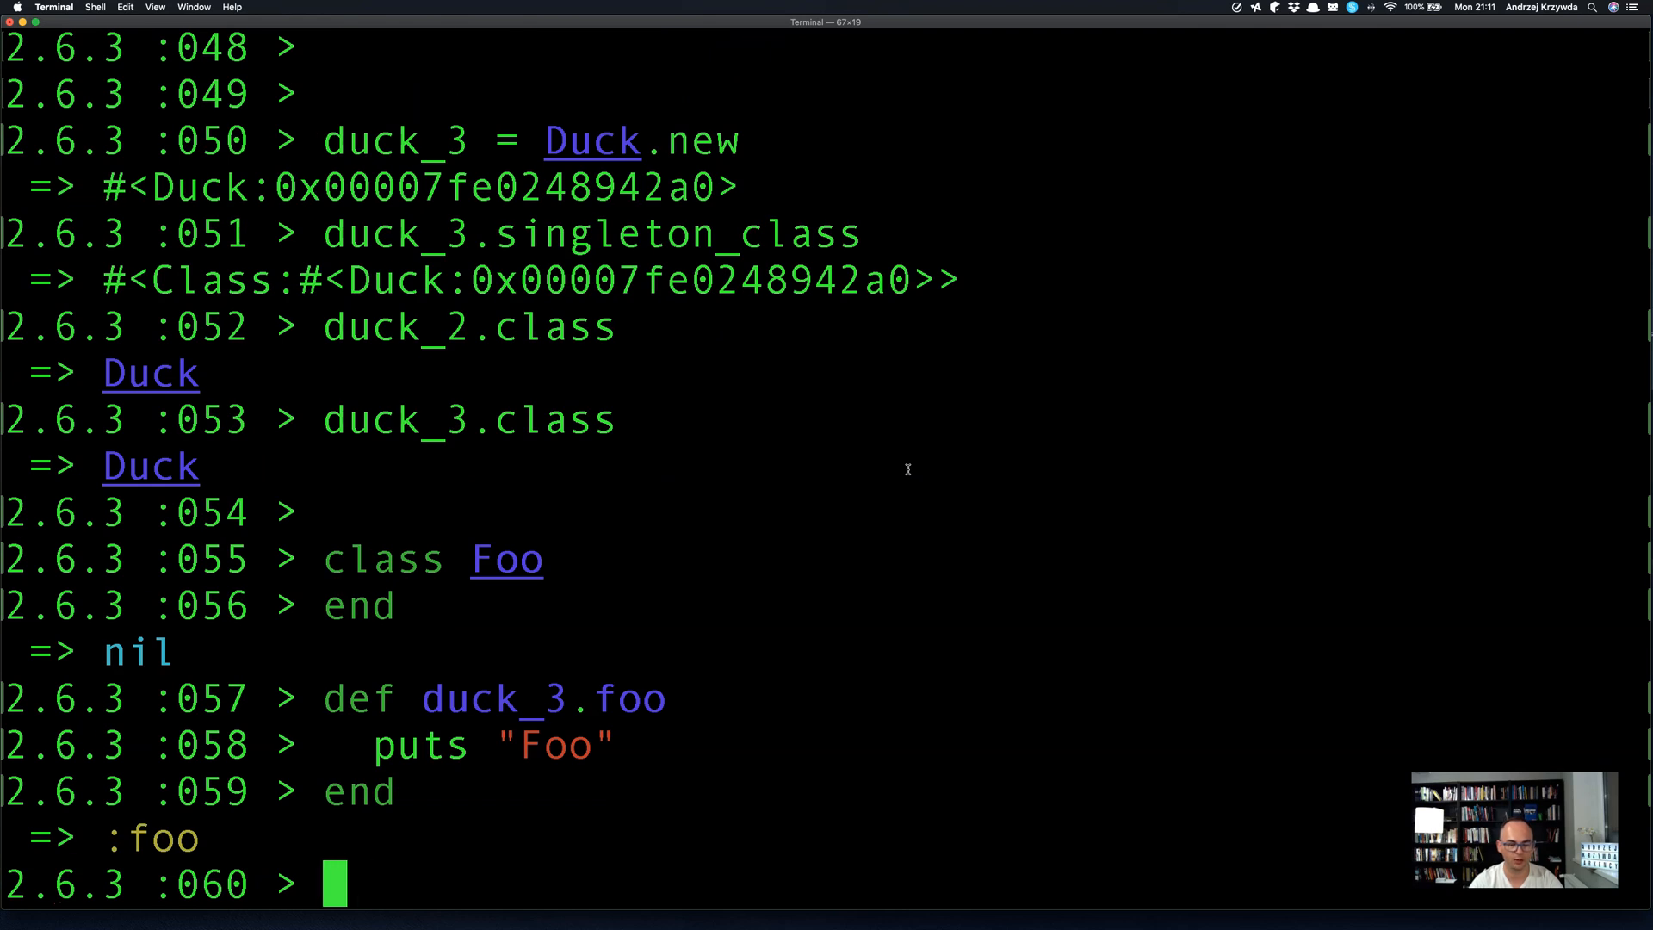
Call duck_3.foo directly and via duck_3.send(:foo), each printing Foo.
type("duck_3.foo")
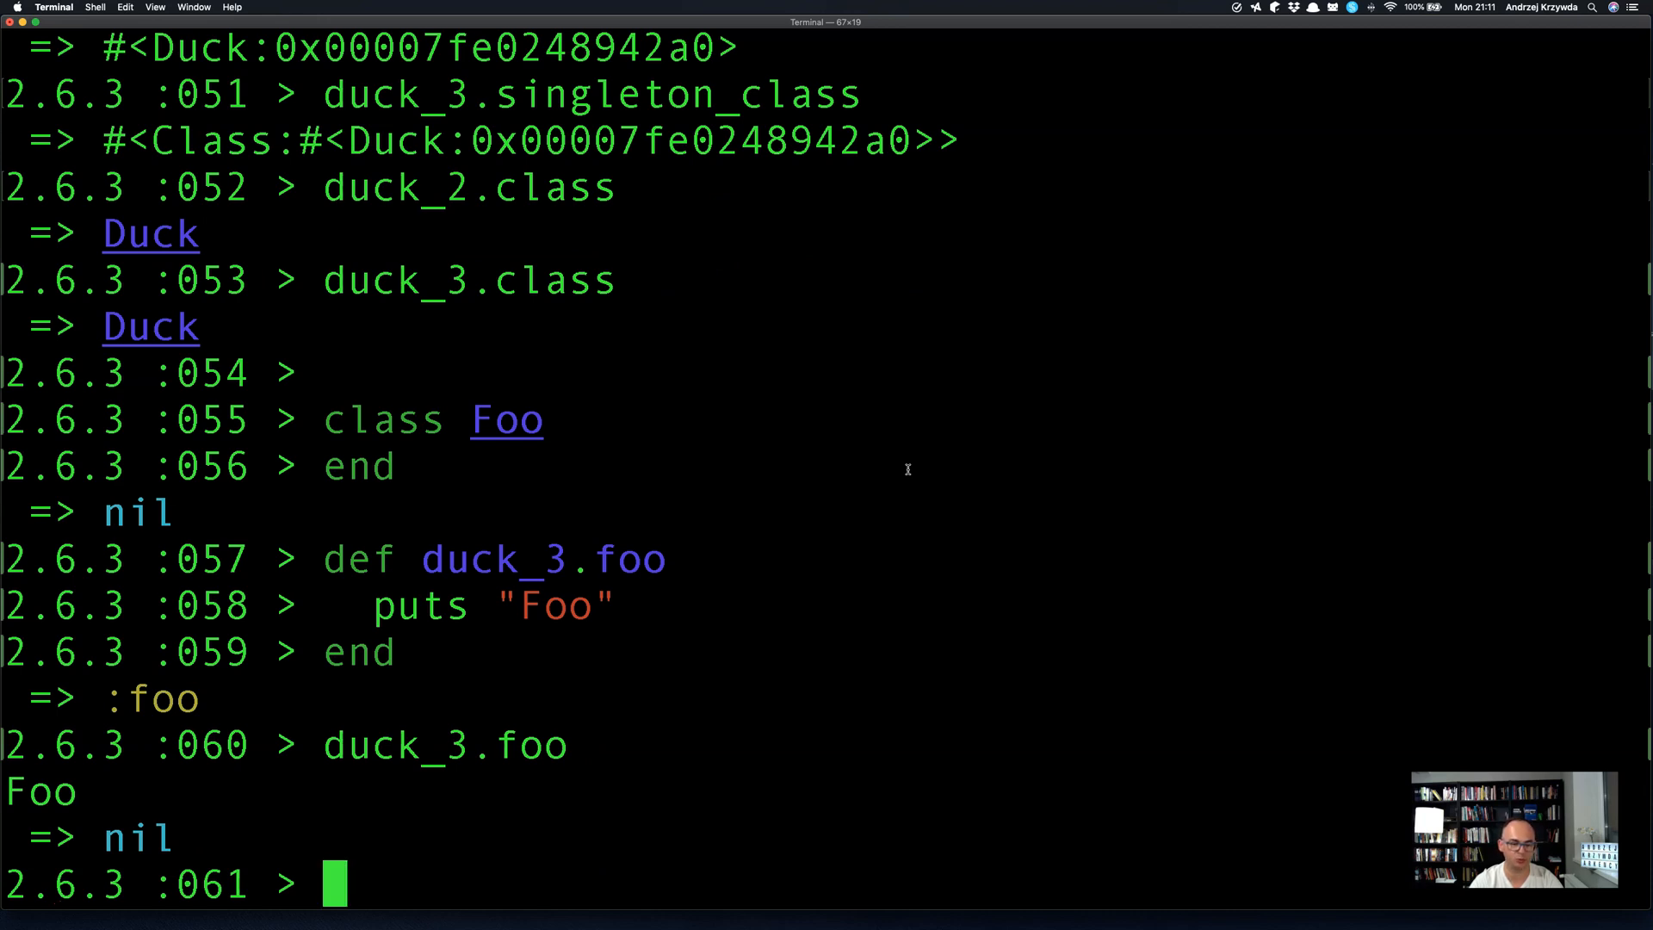
type("duck_3.send(:foo")
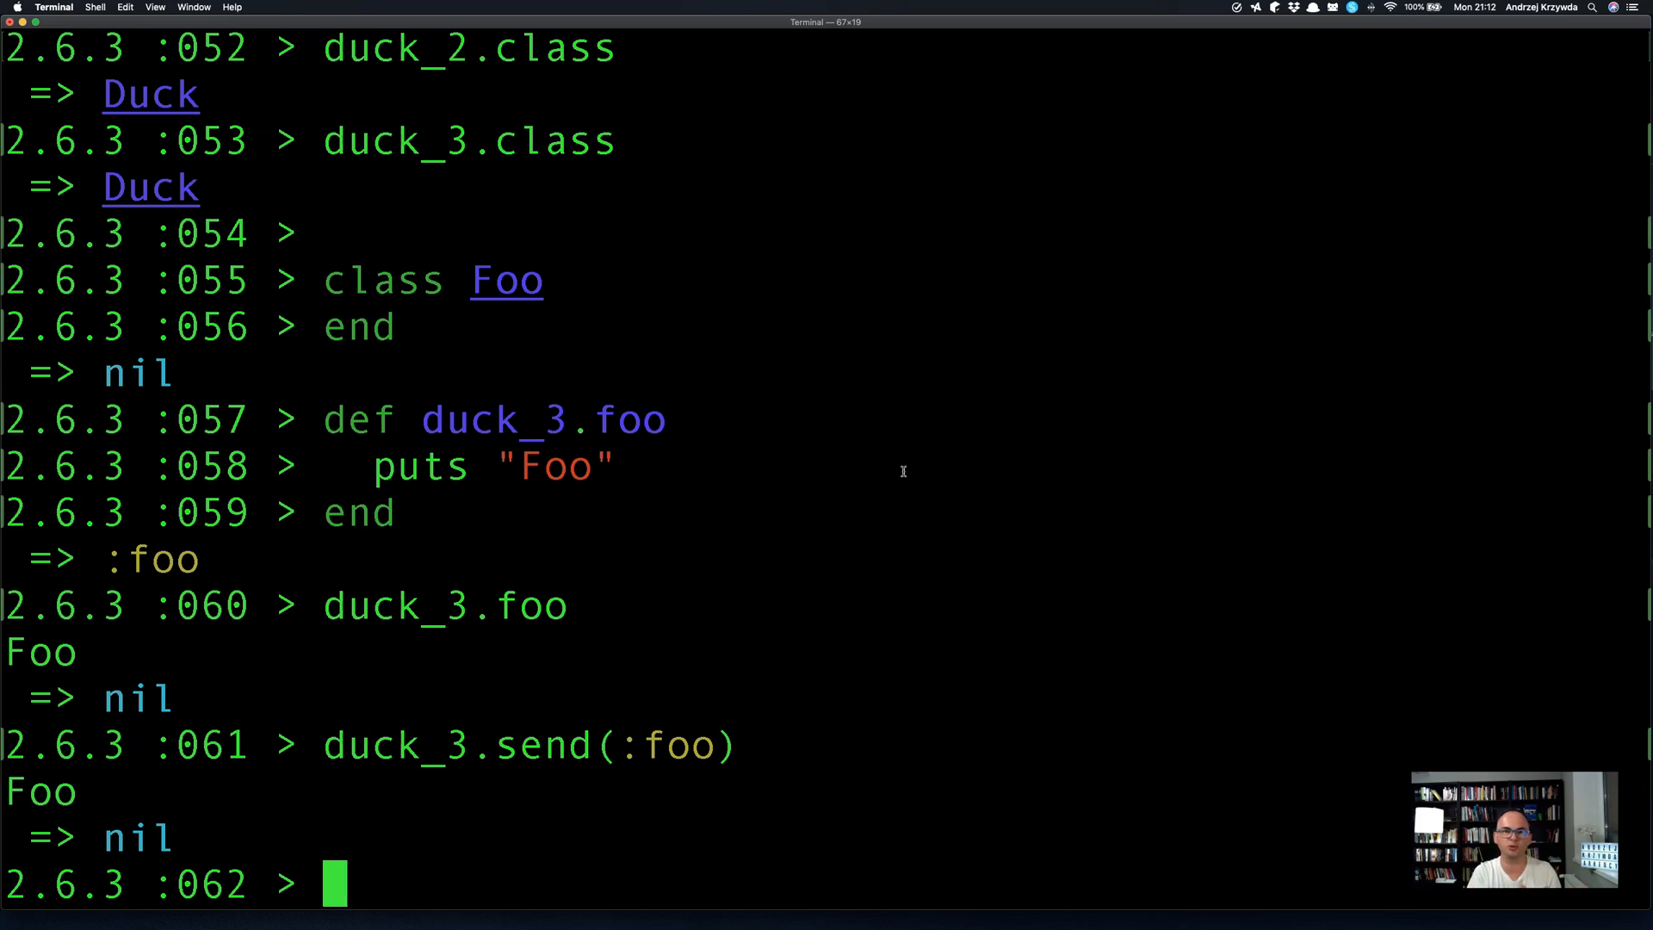
Evaluate duck_3.respond_to?(:foo), returning true.
type("duc")
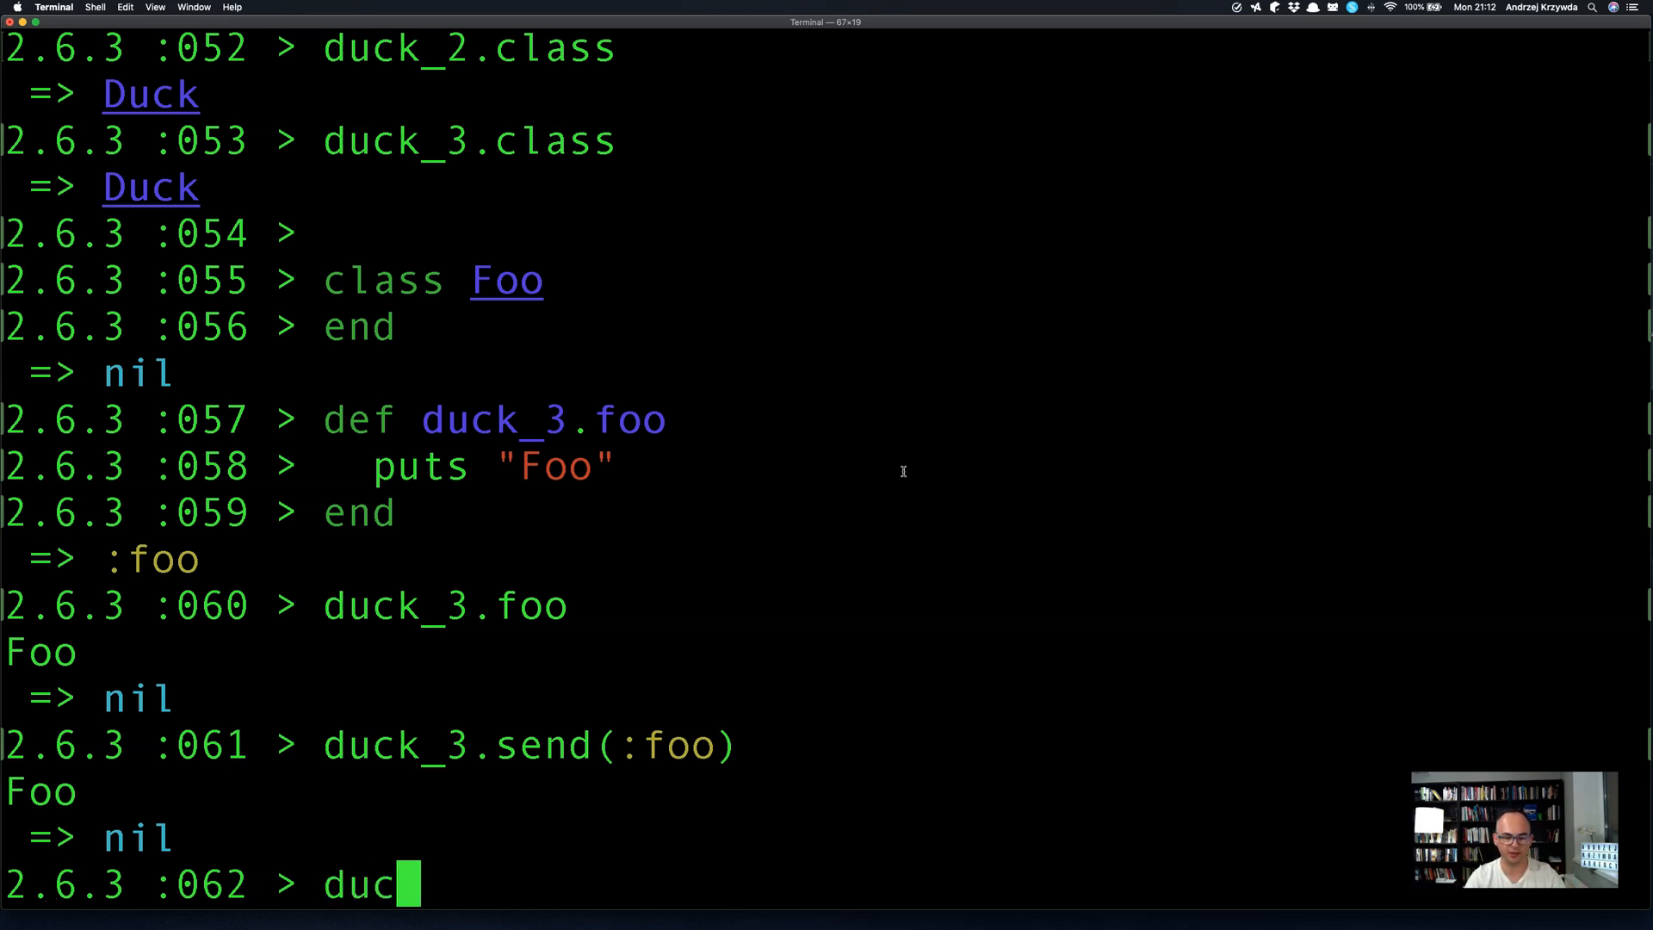
type("k_3.r")
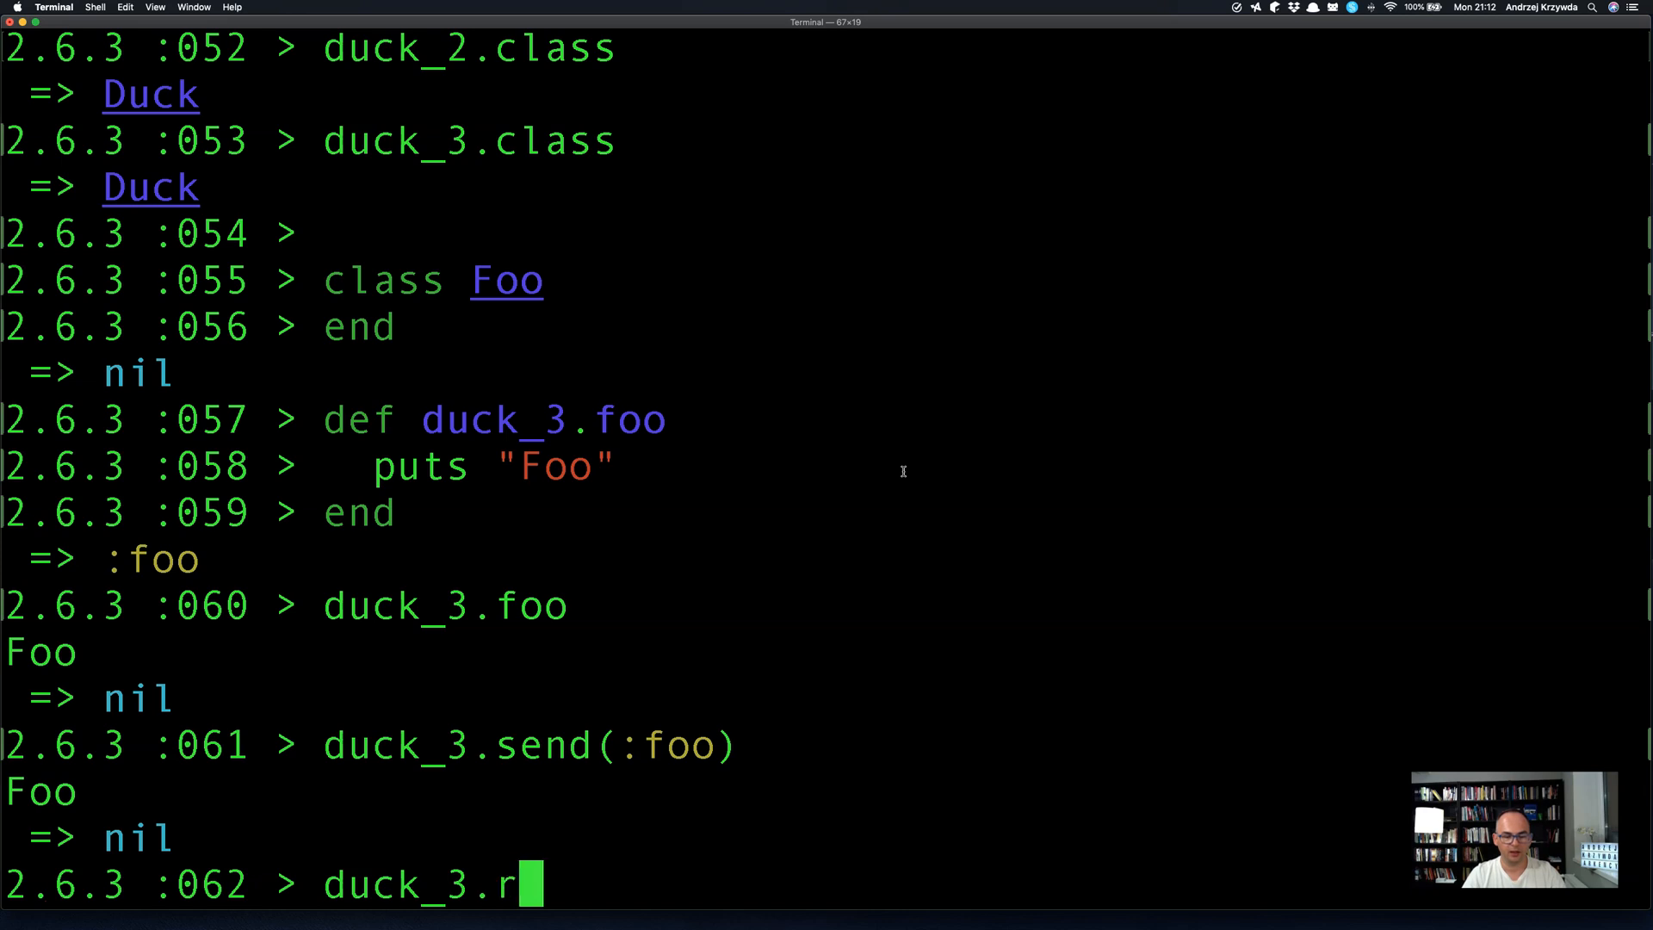
type("espond_to?(:")
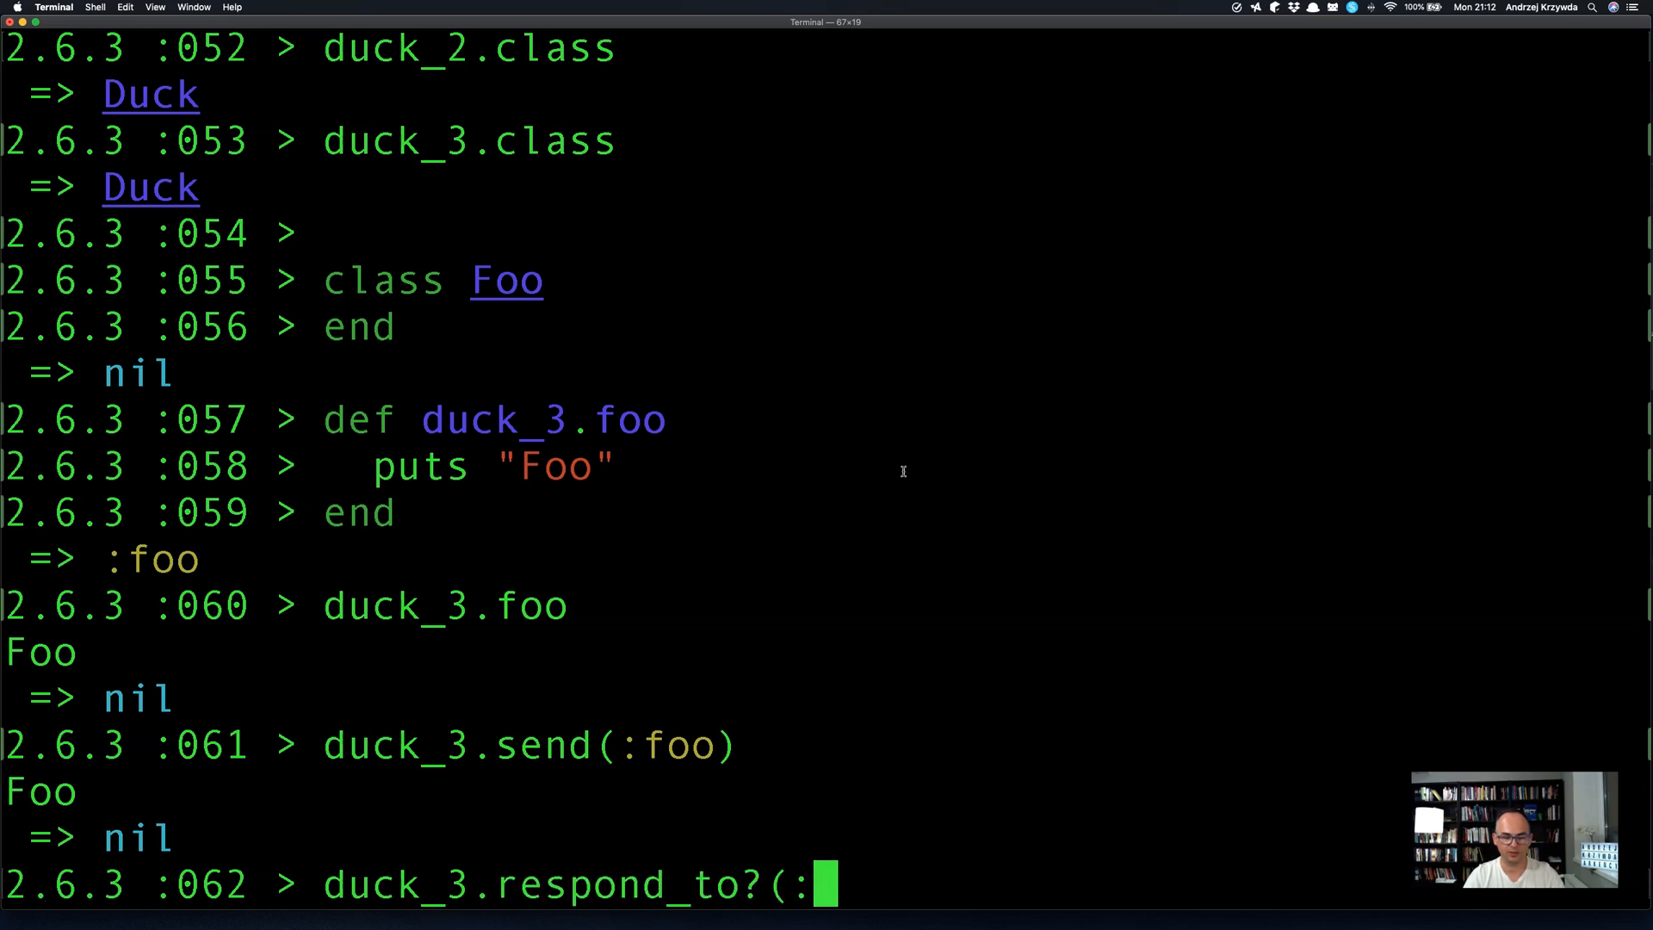
key("Return")
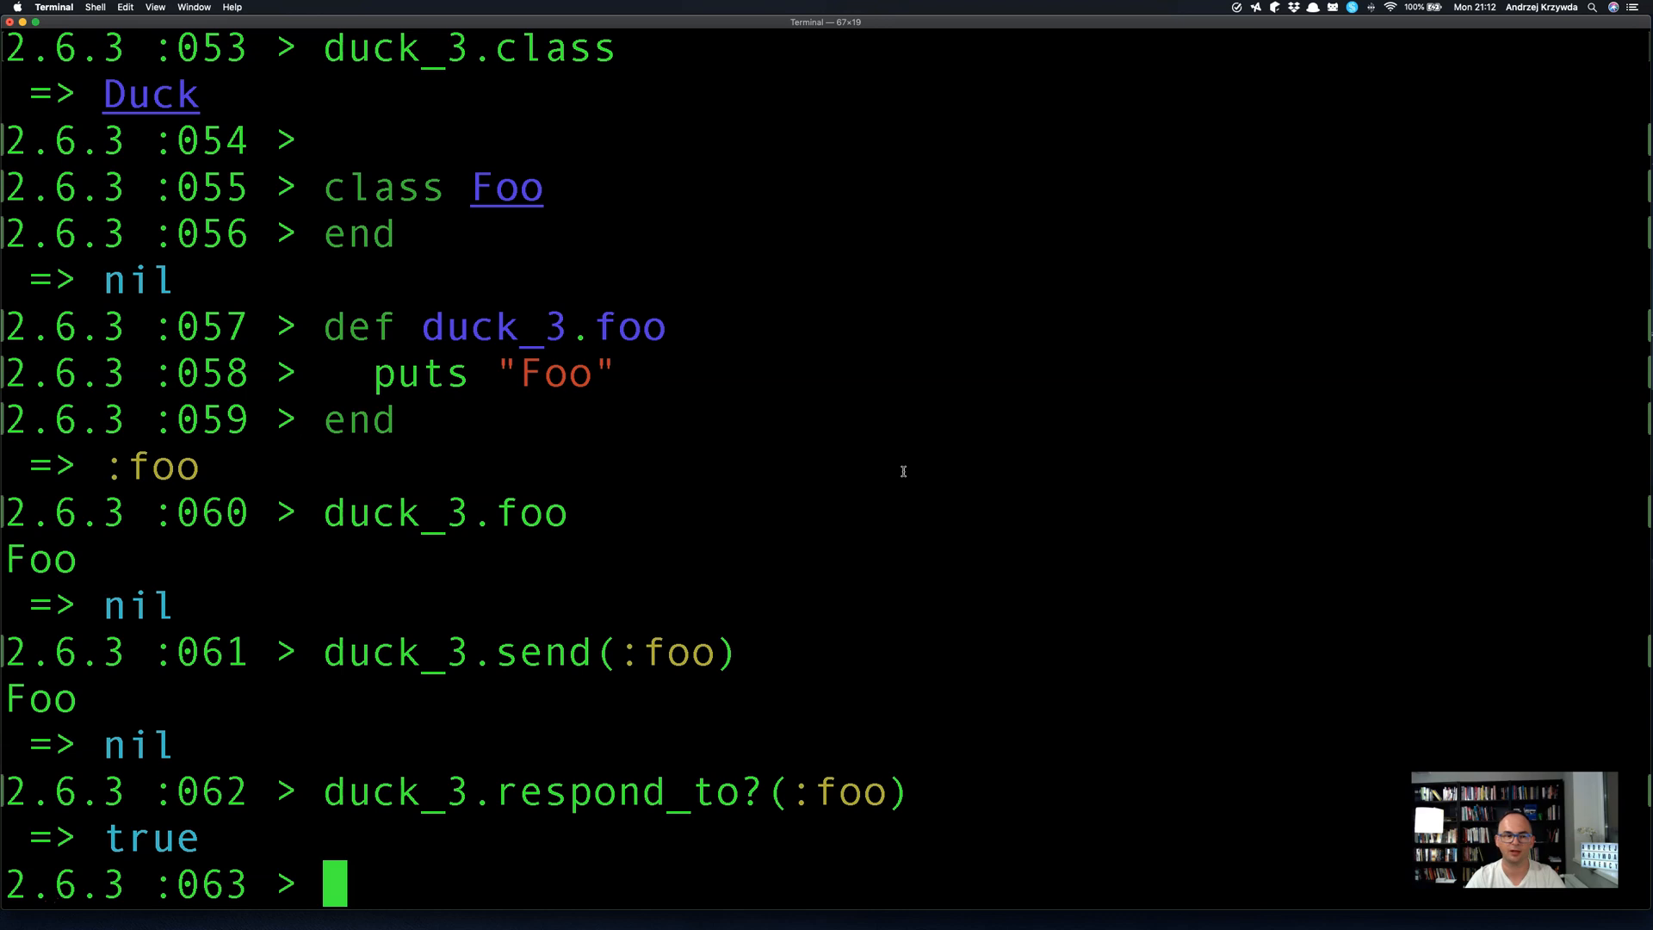
mouse_move(849, 486)
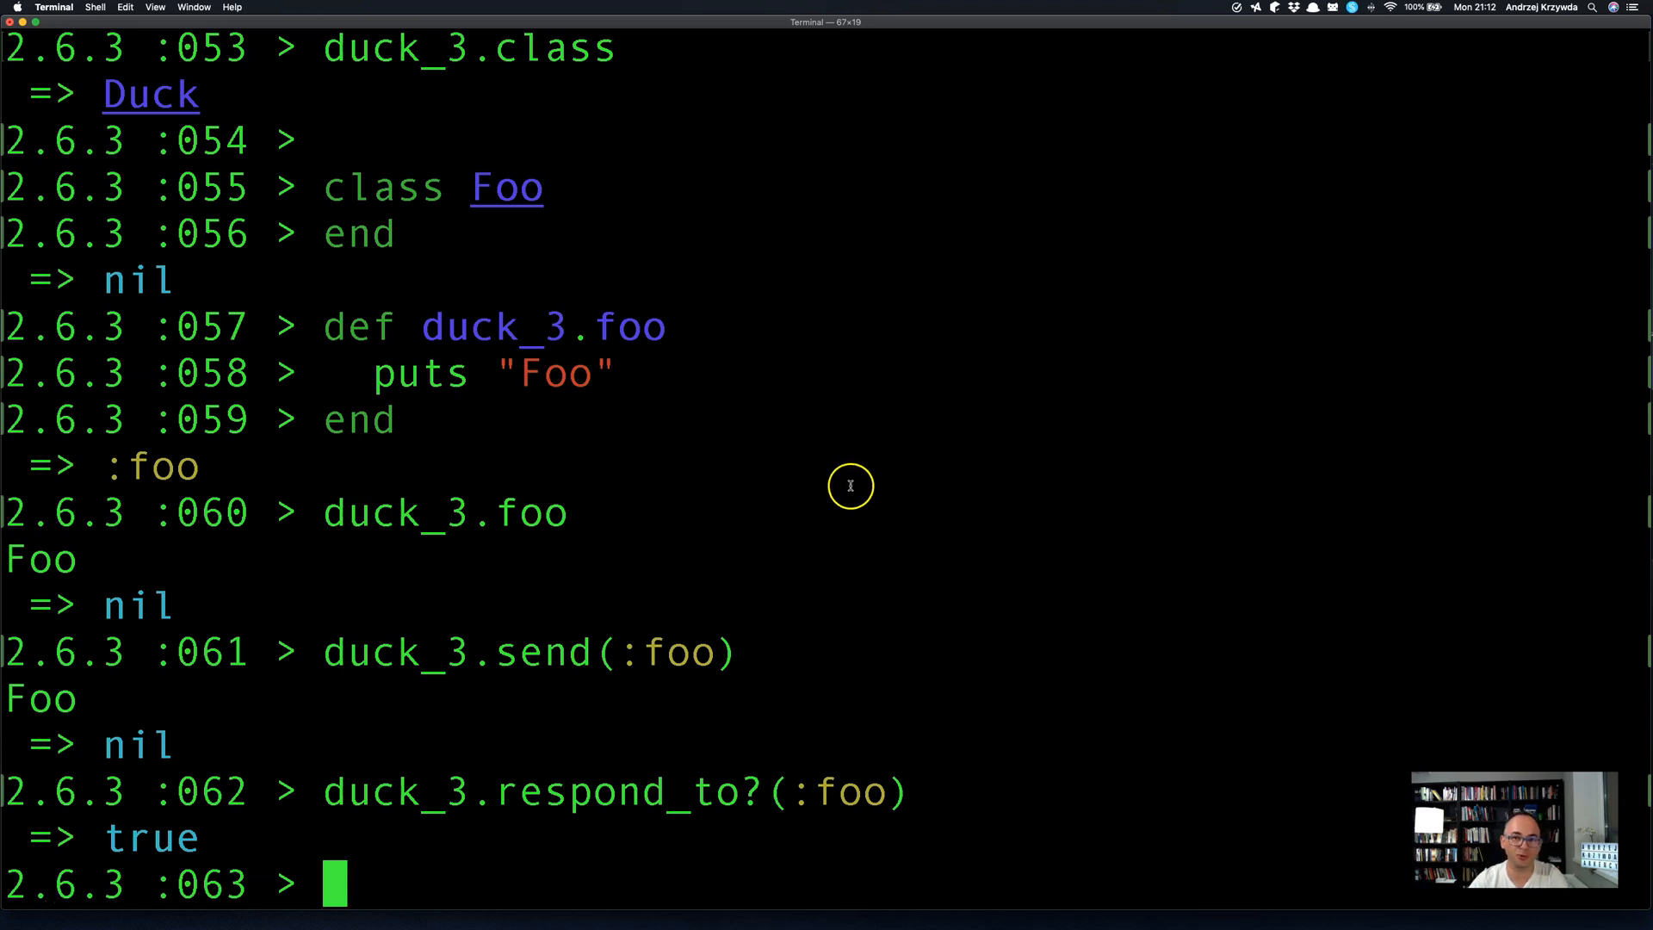
mouse_move(660, 654)
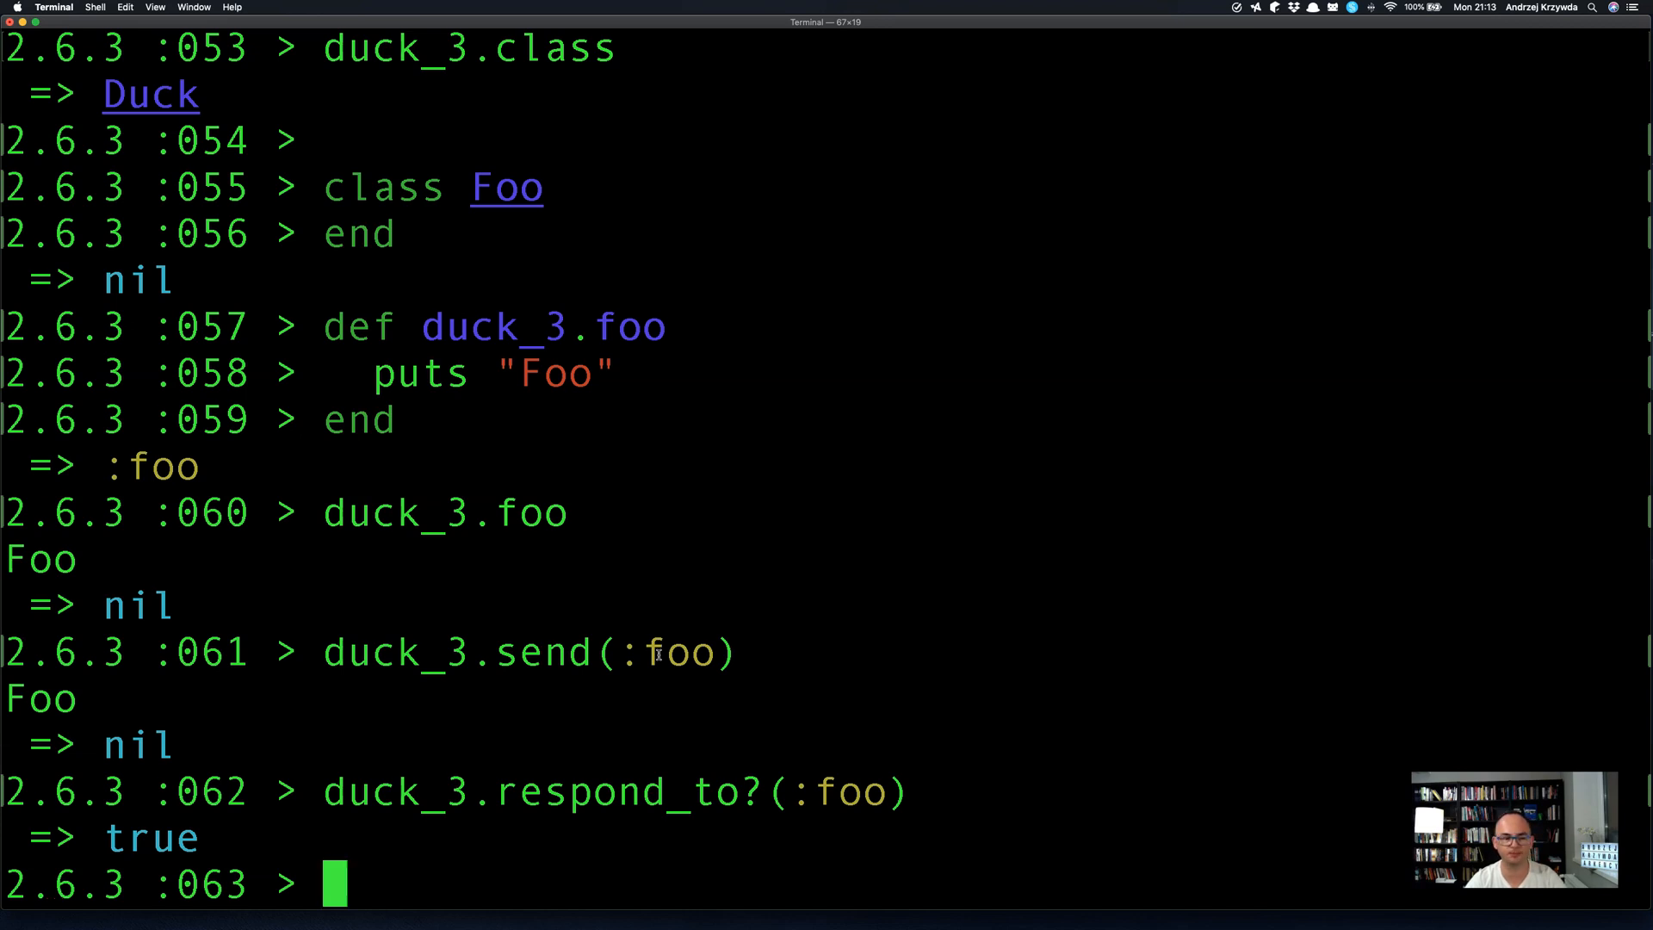
mouse_move(610, 484)
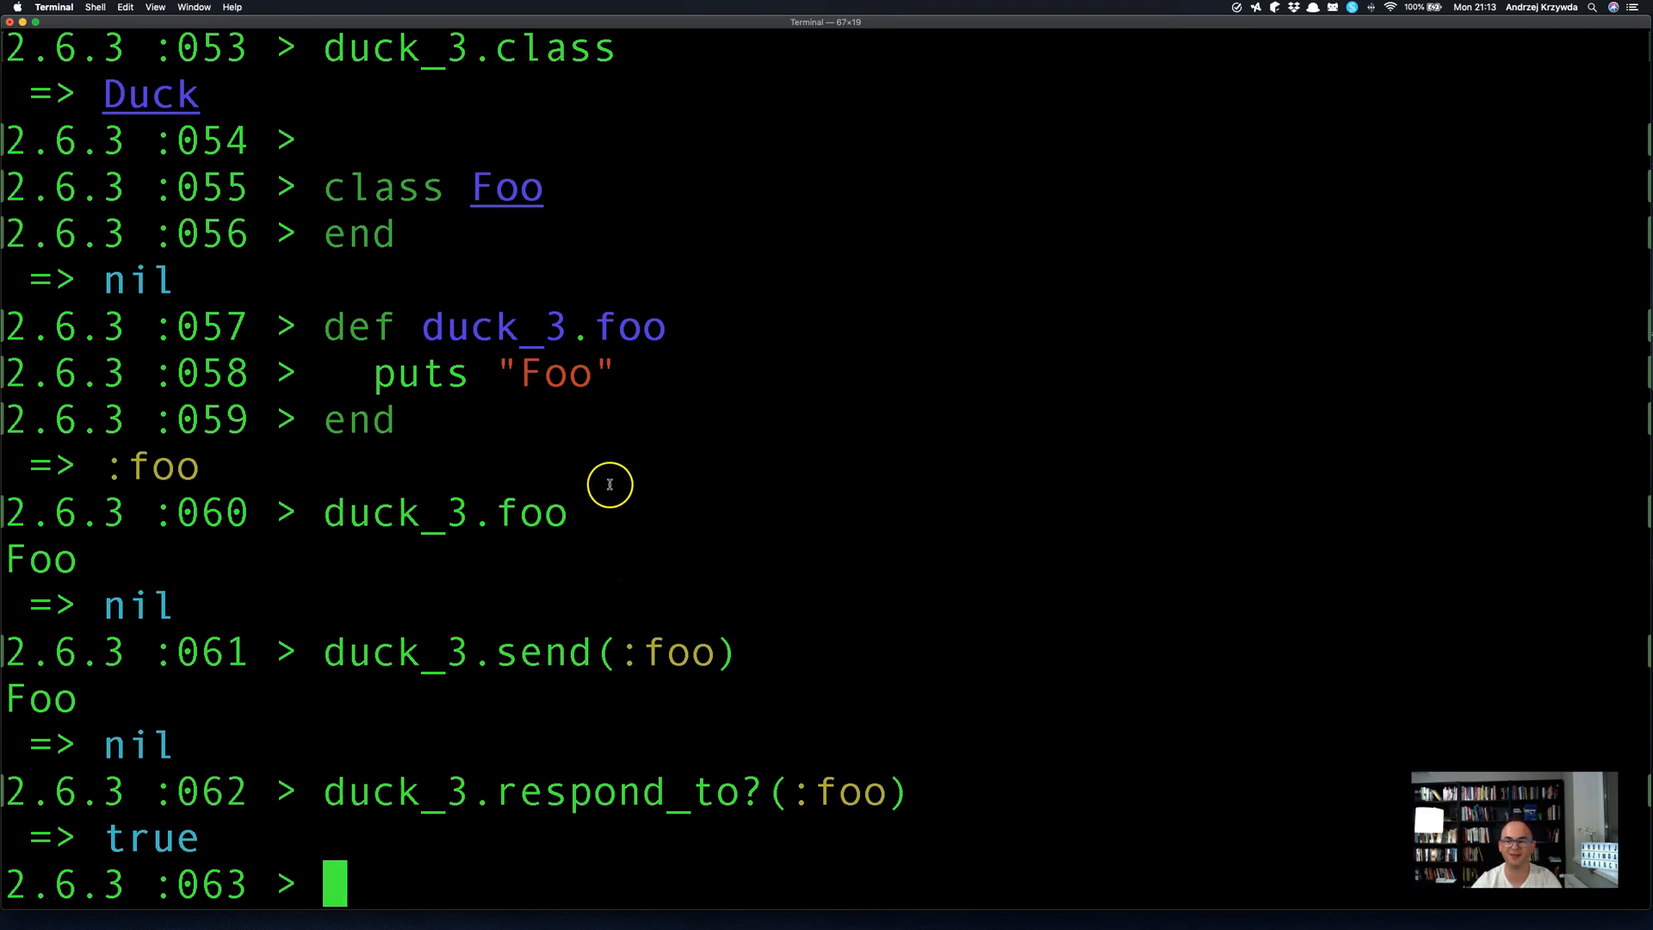